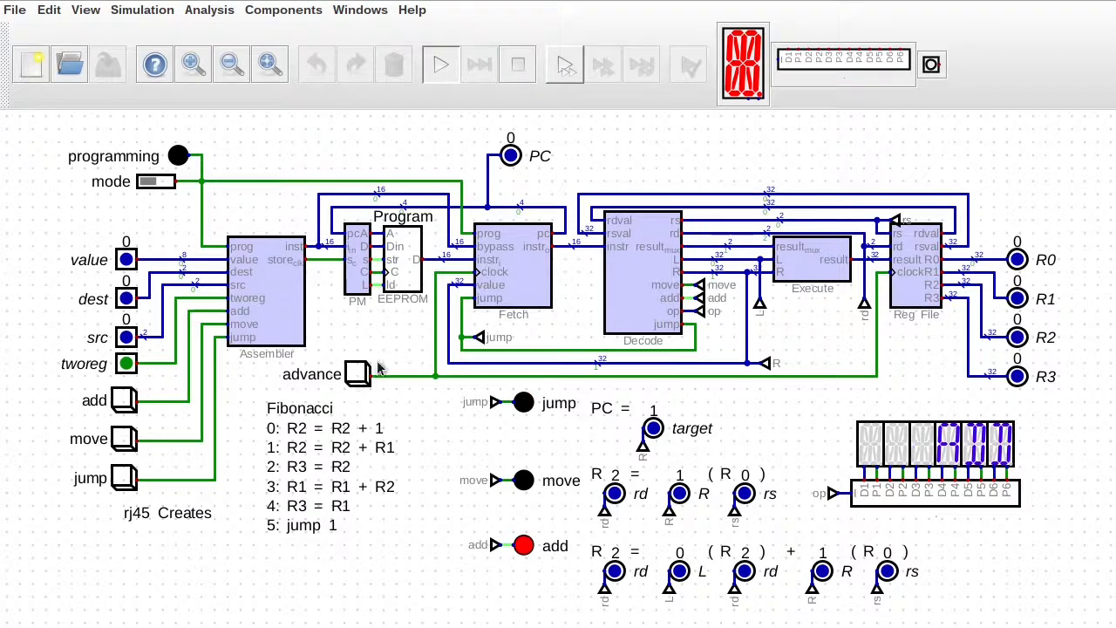
mouse_move(945, 216)
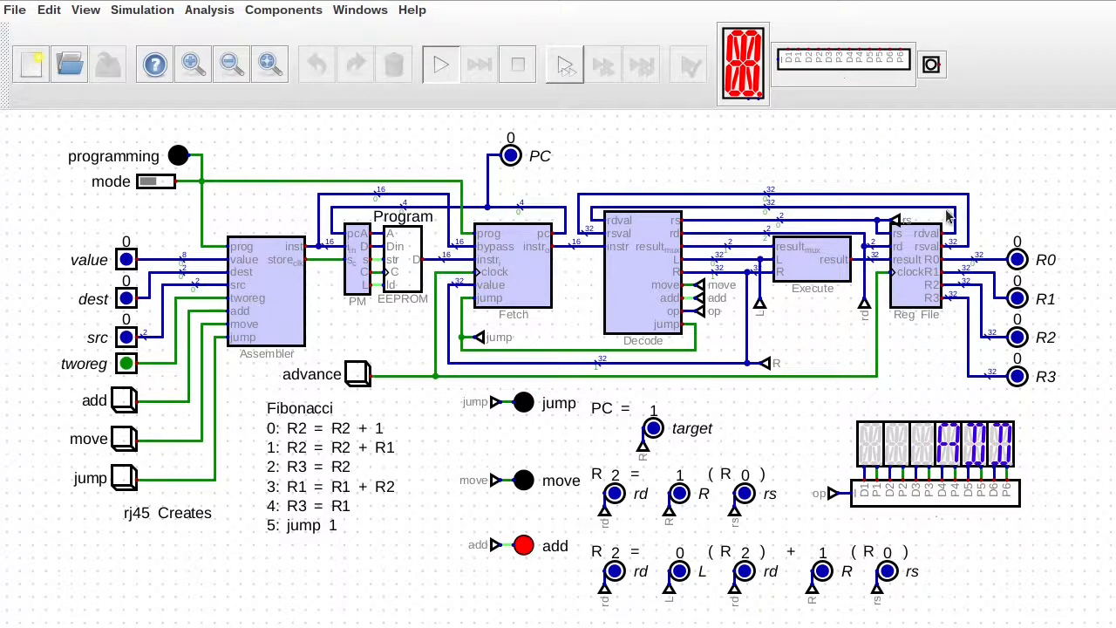
mouse_move(377, 394)
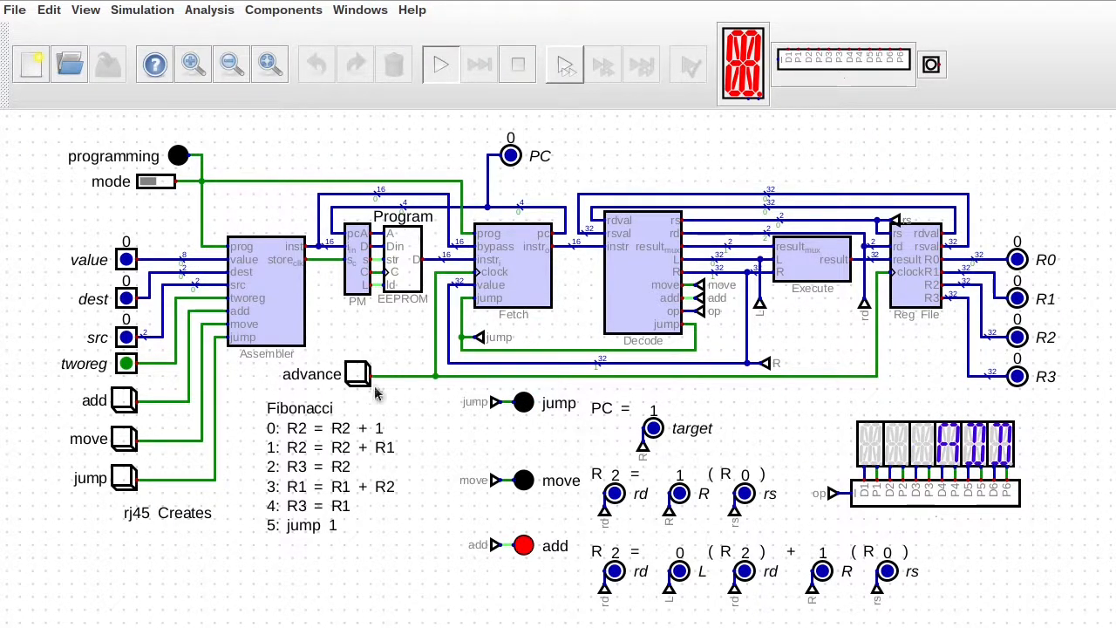
Step: Single-step the CPU six instructions until R1 holds 55 and R2 and R3 hold 89
click(353, 373)
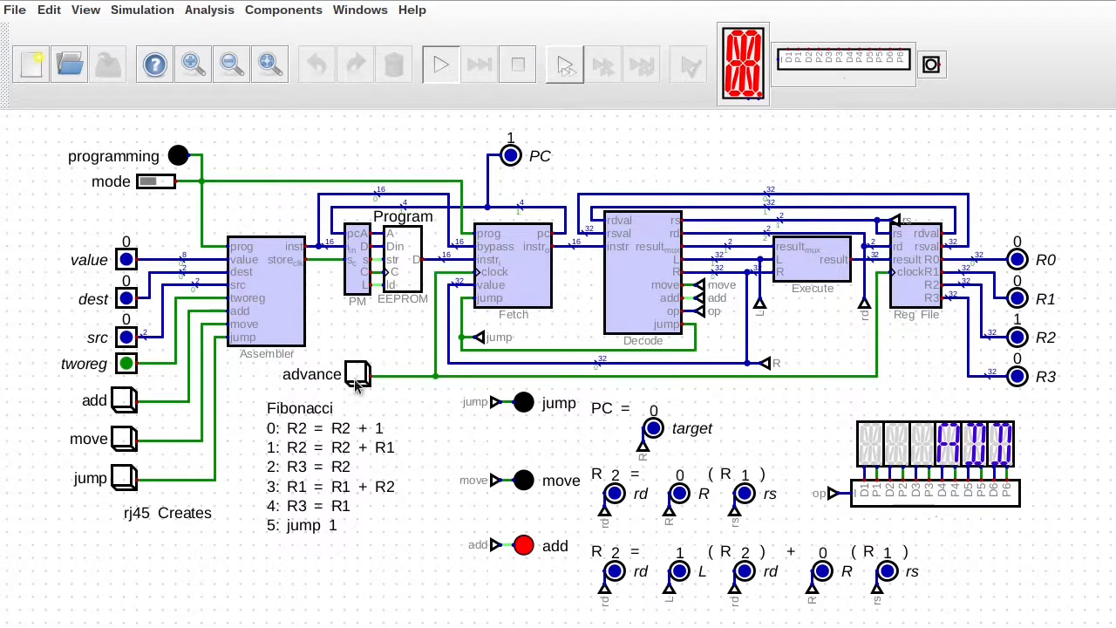
click(352, 373)
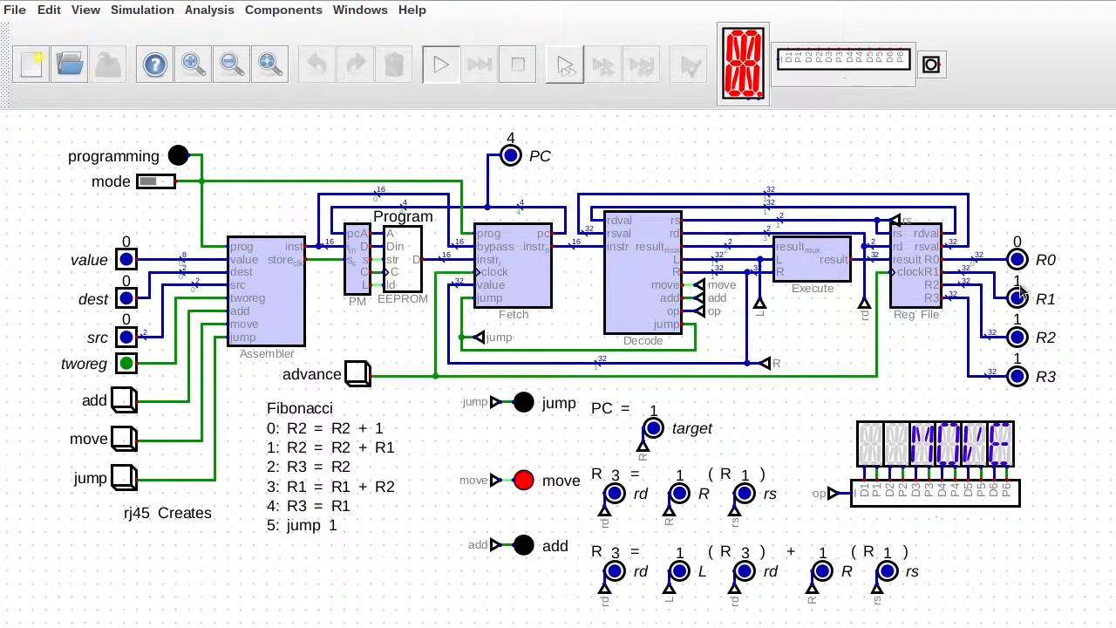
click(352, 373)
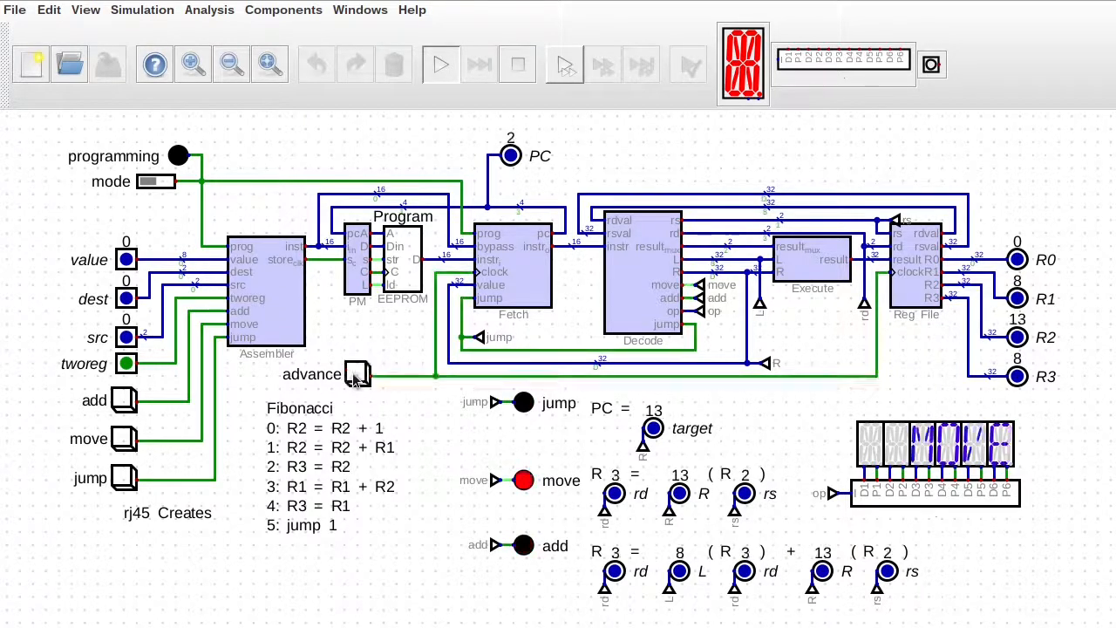
click(355, 375)
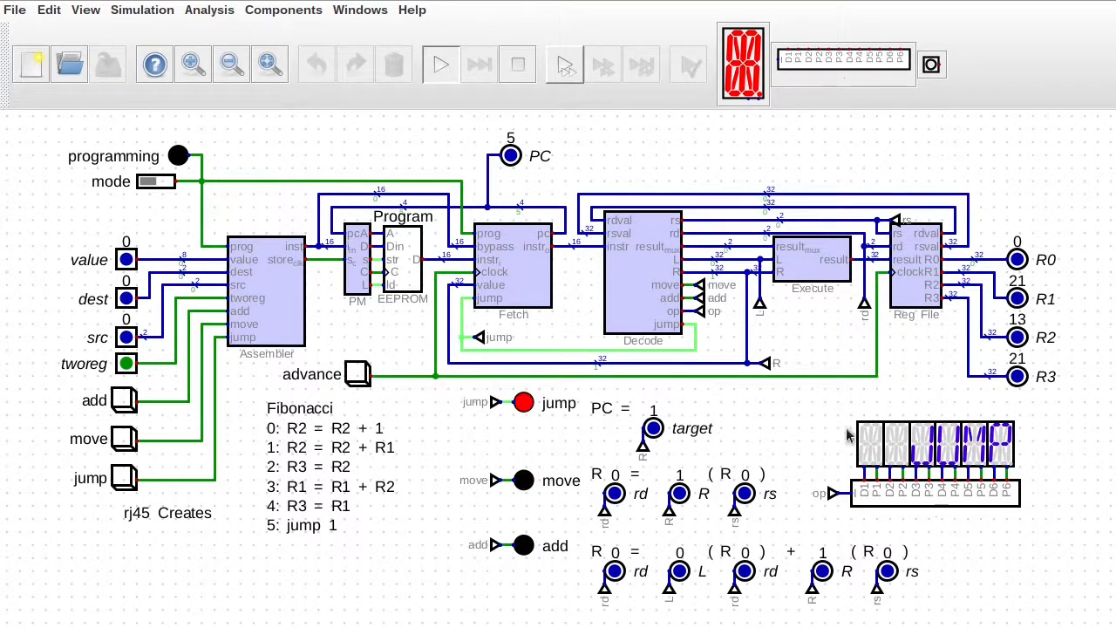
mouse_move(834, 460)
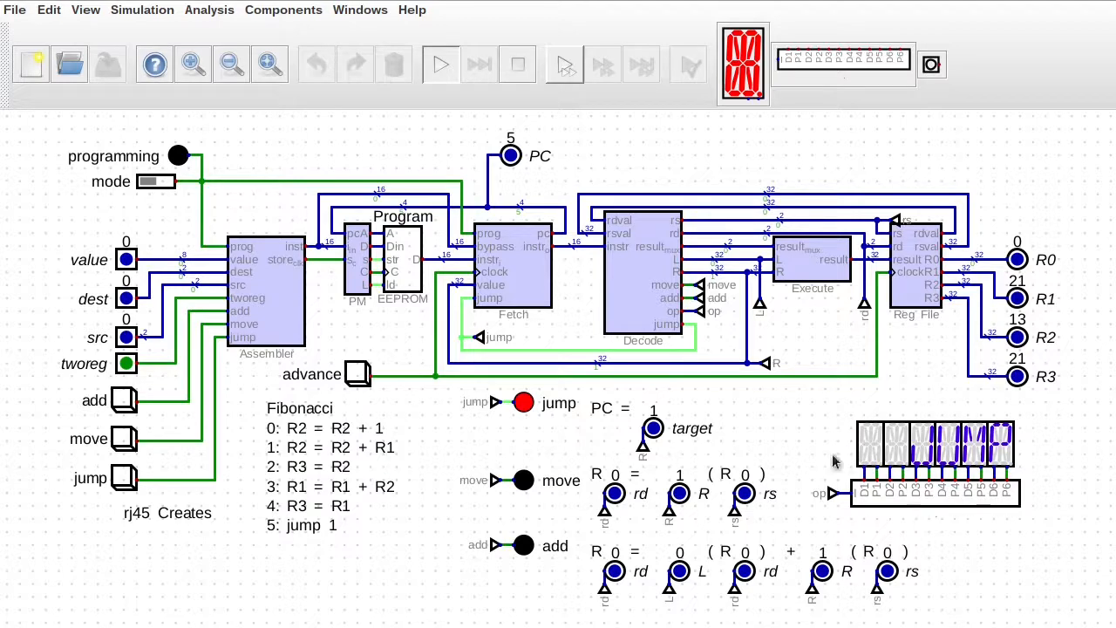
mouse_move(405, 391)
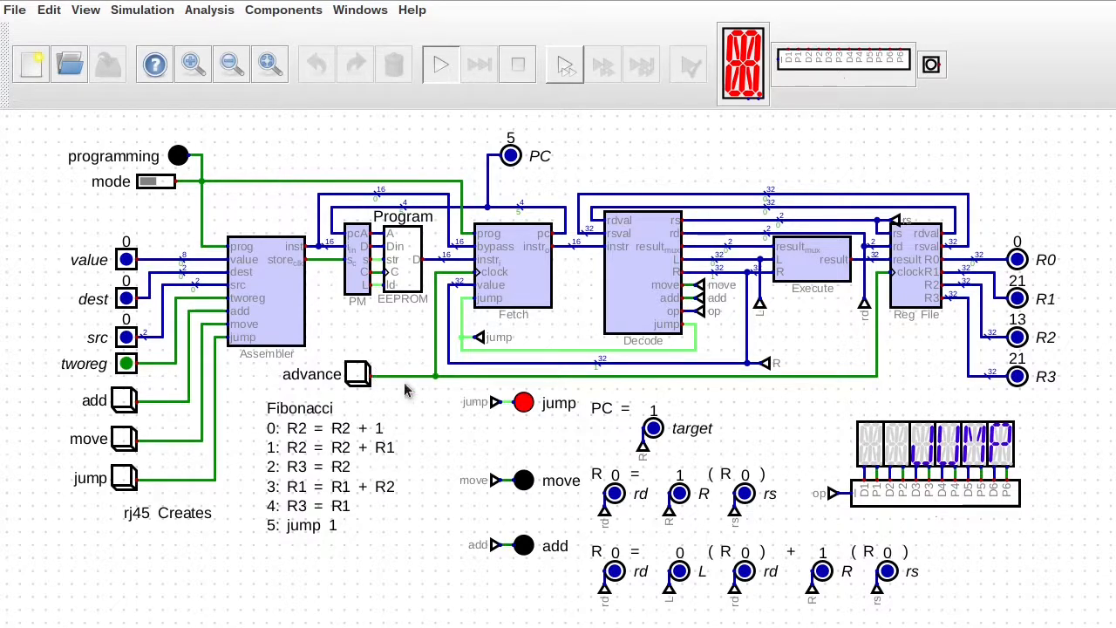
click(352, 373)
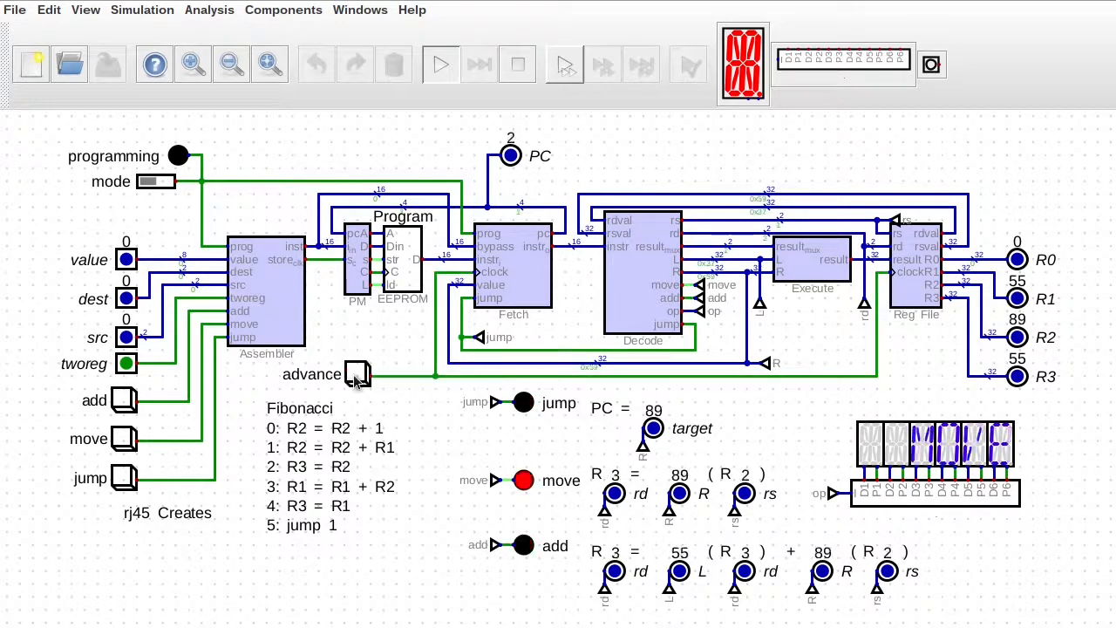
click(349, 374)
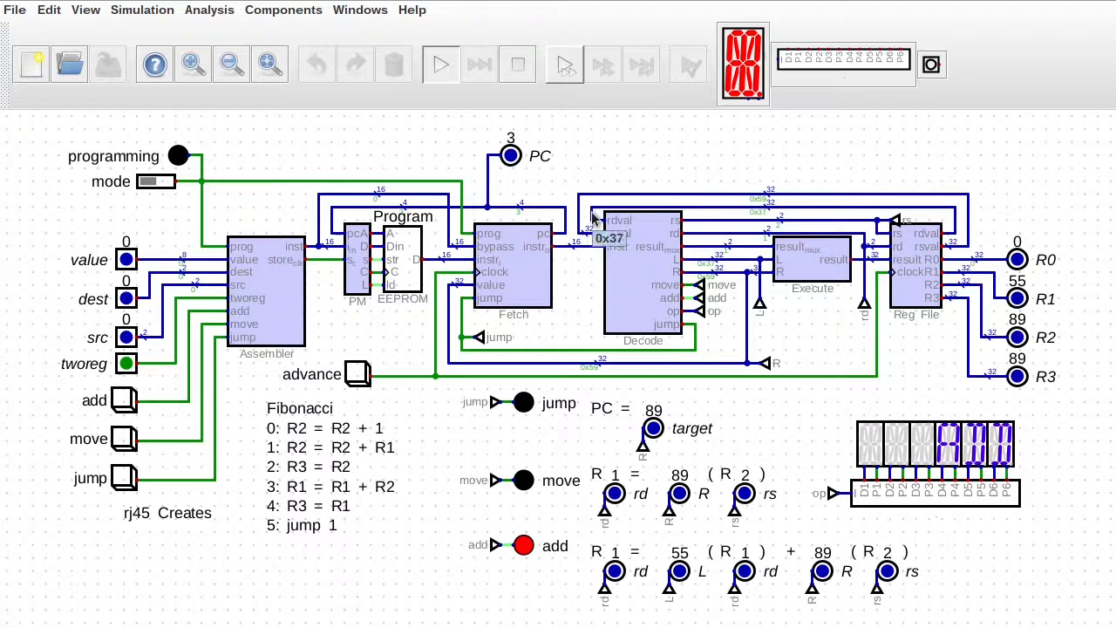
mouse_move(541, 397)
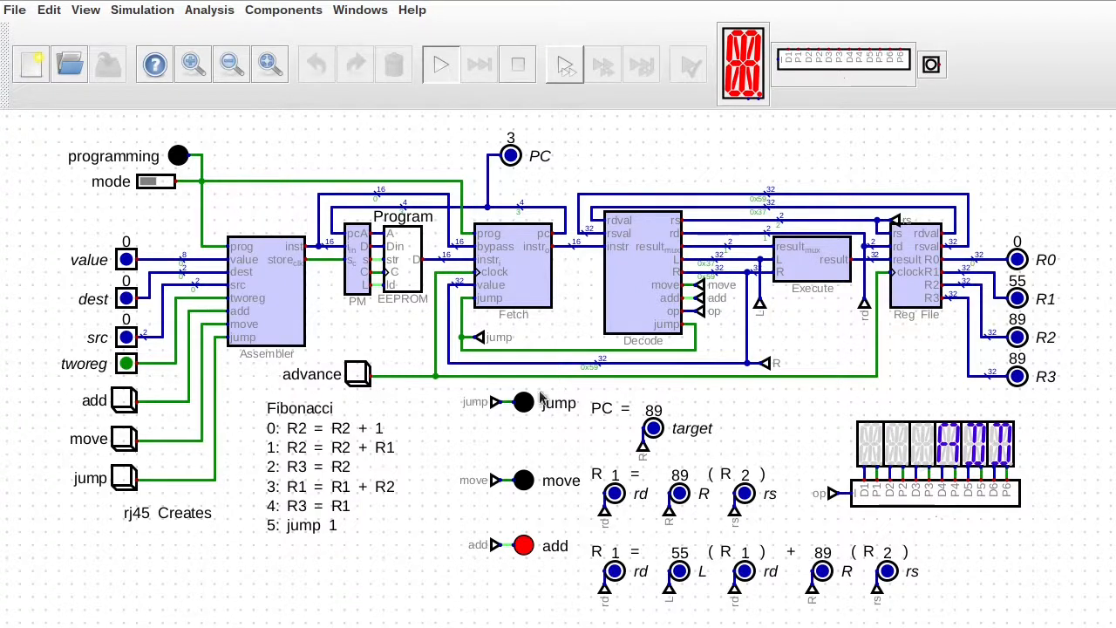
mouse_move(1046, 492)
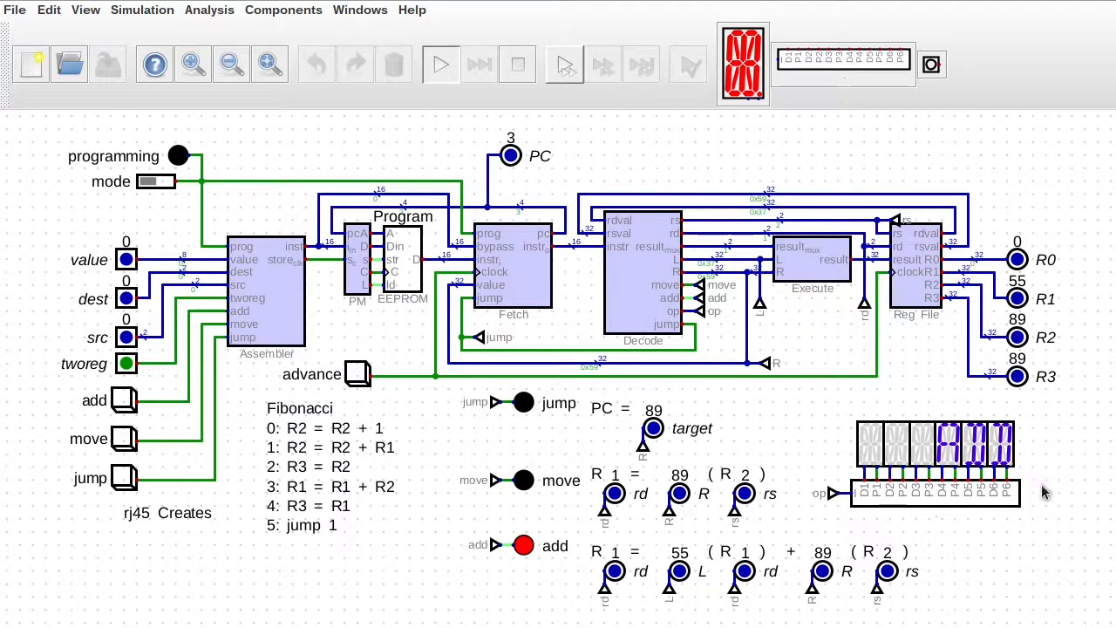
mouse_move(817, 582)
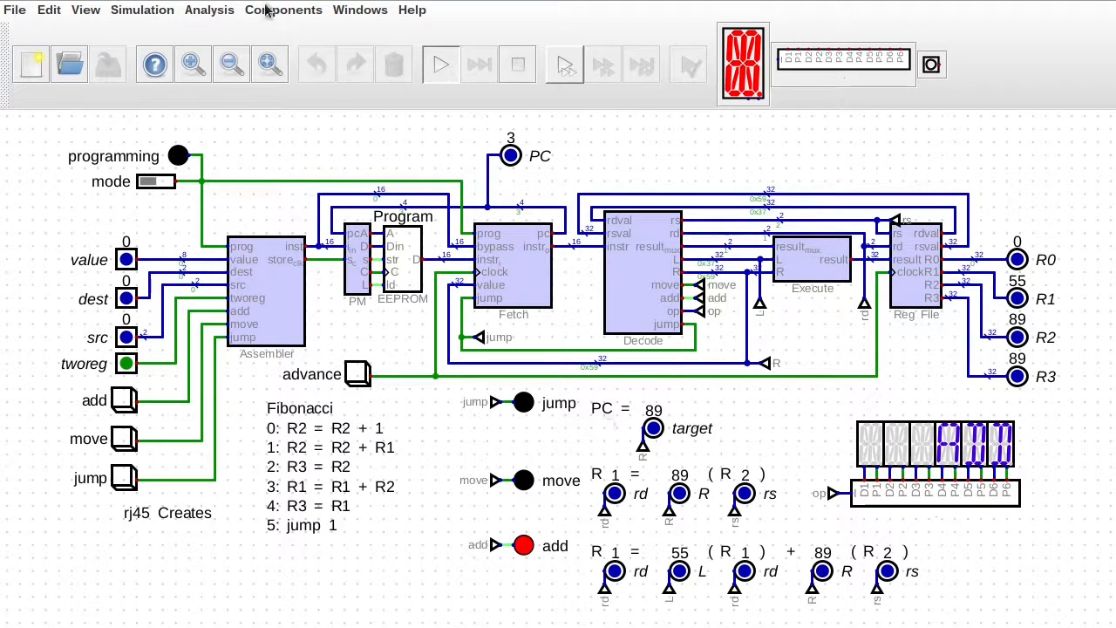
mouse_move(948, 499)
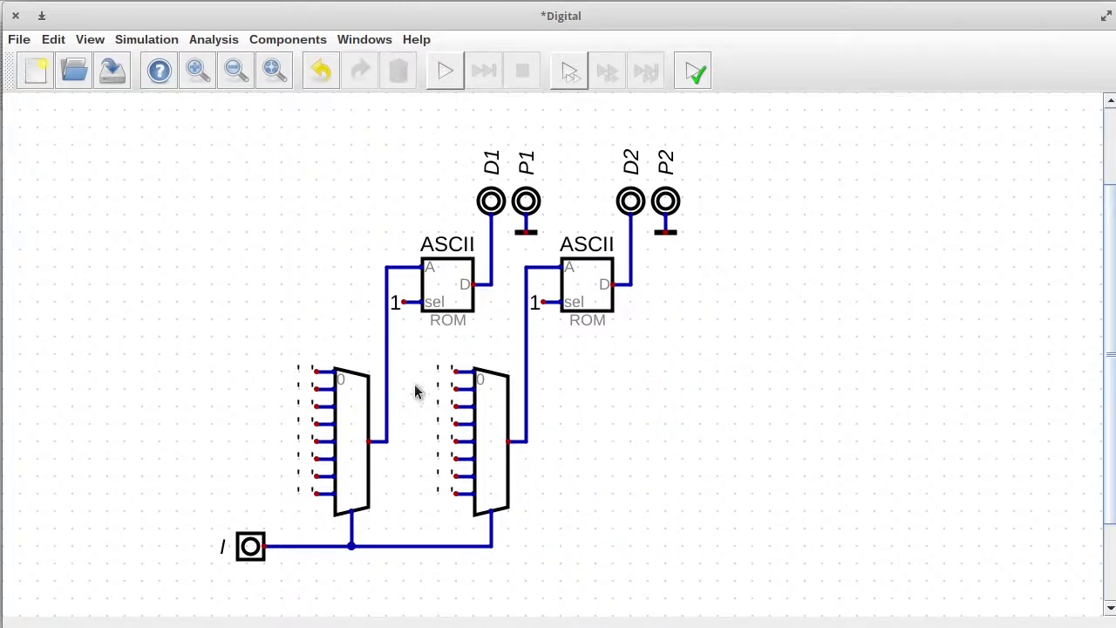
mouse_move(303, 380)
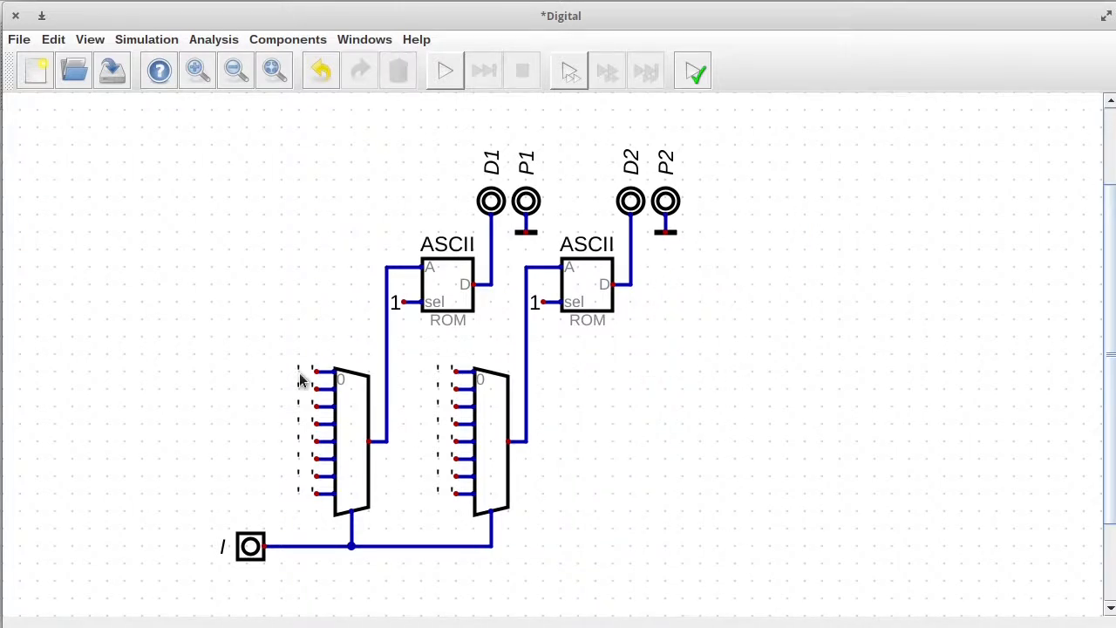
mouse_move(335, 450)
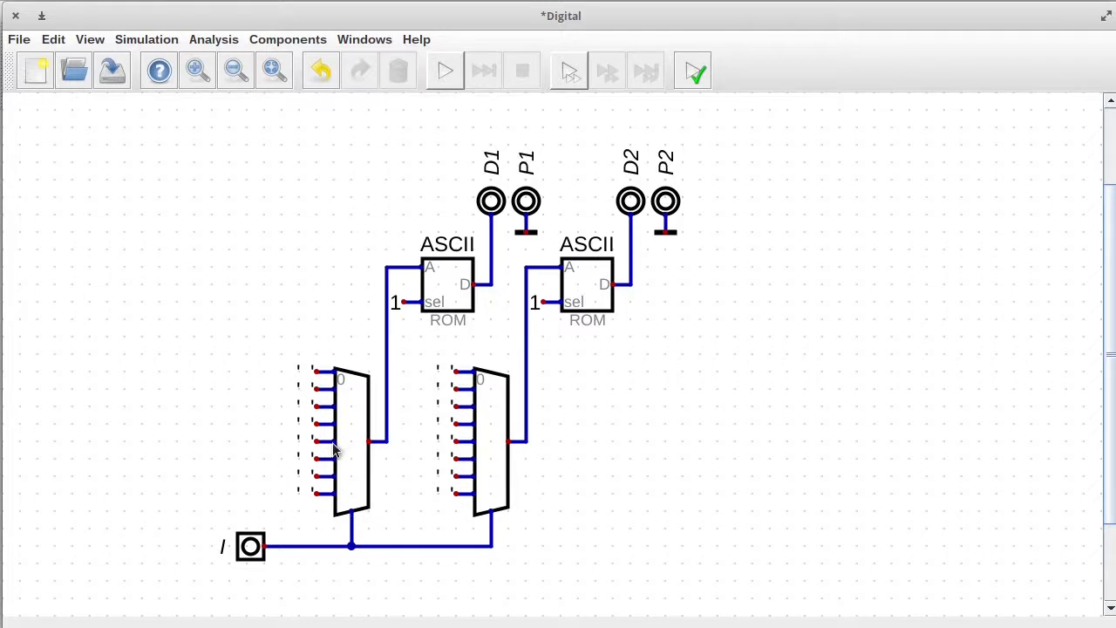
mouse_move(303, 373)
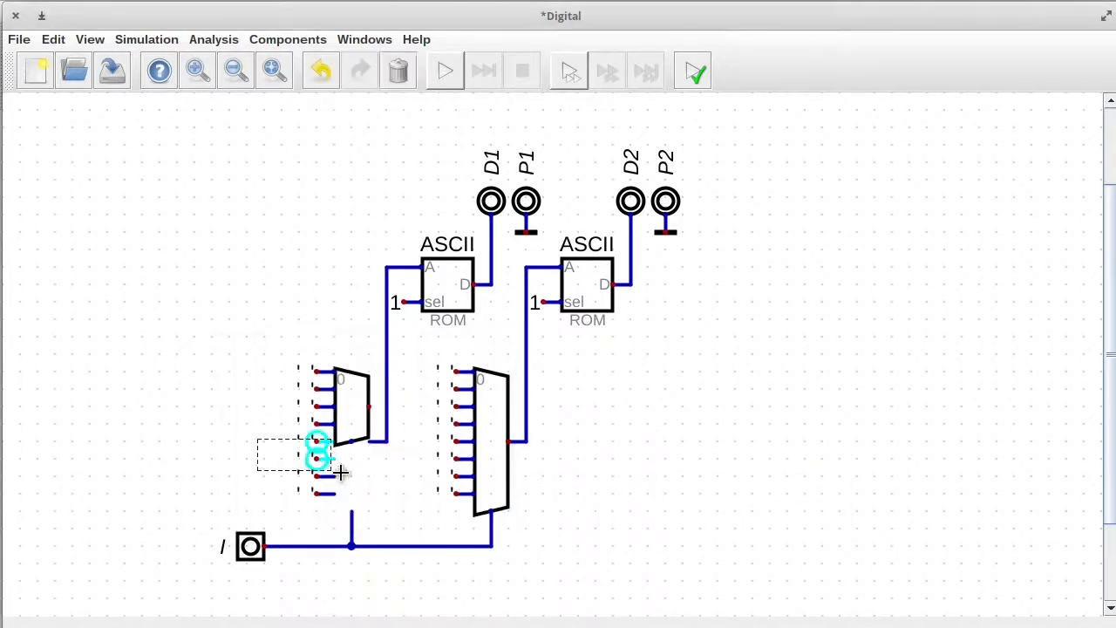
Step: Set the constant's character value and reduce the digit multiplexer to 2 selector bits
double_click(317, 453)
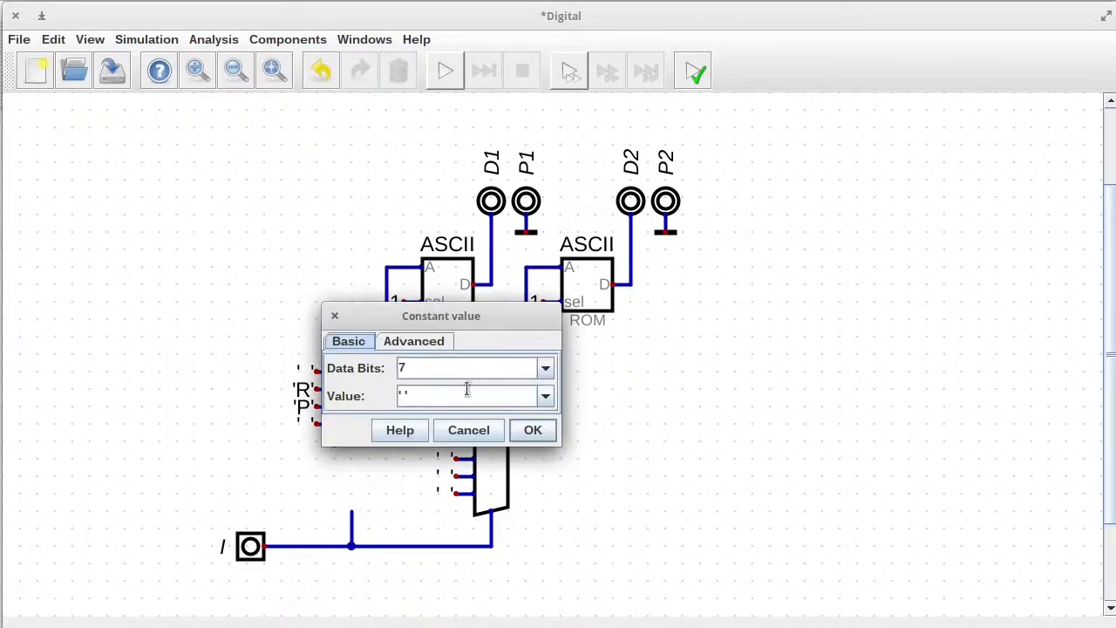
click(532, 429)
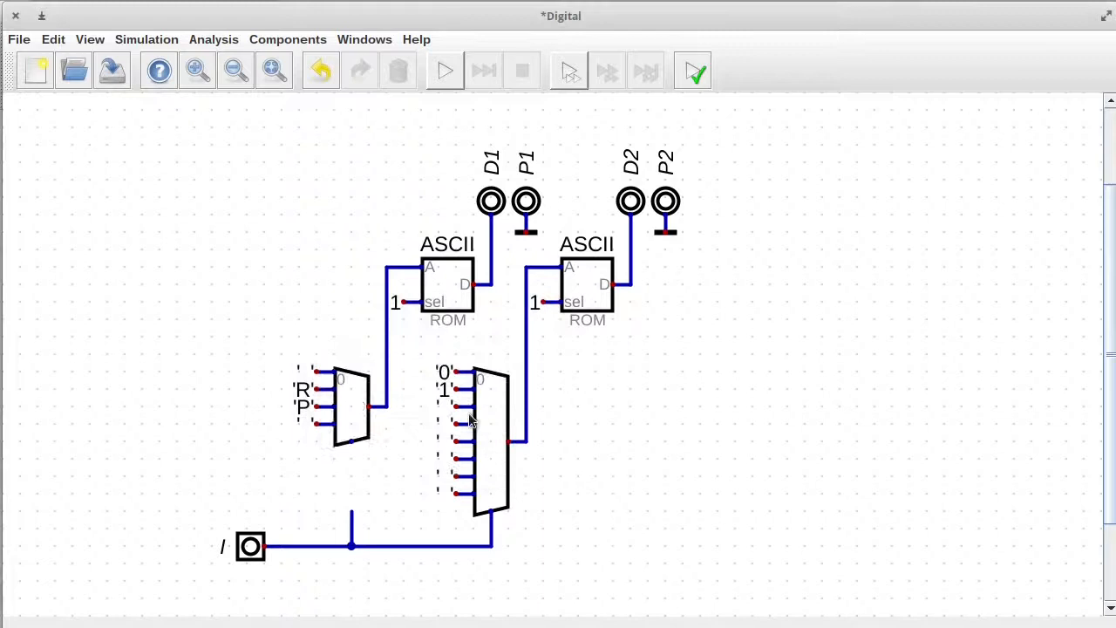
double_click(471, 424)
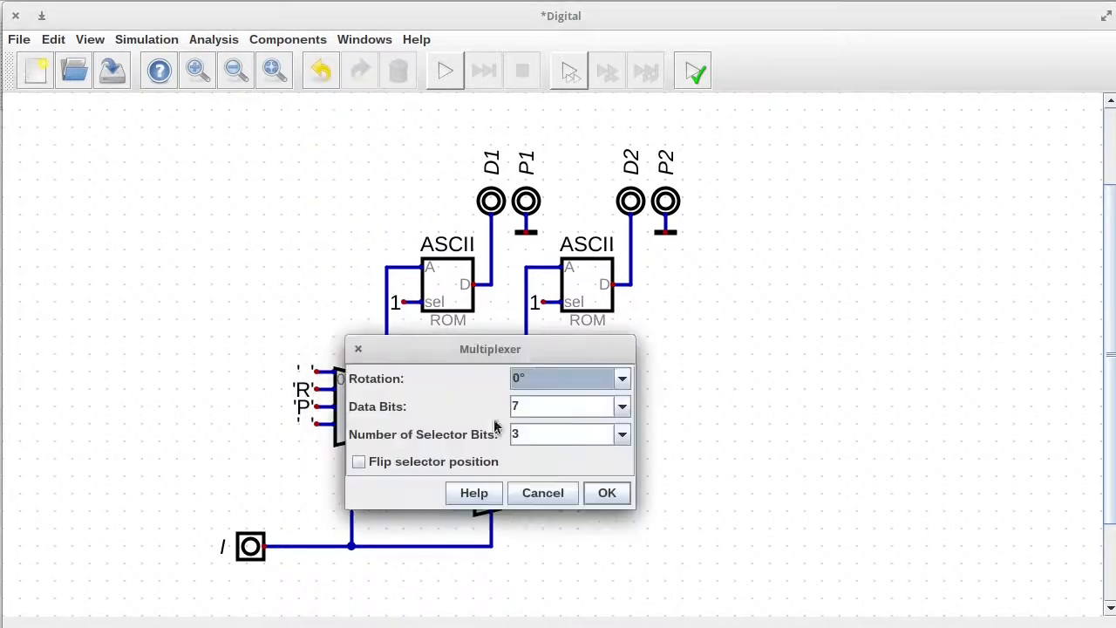
click(606, 491)
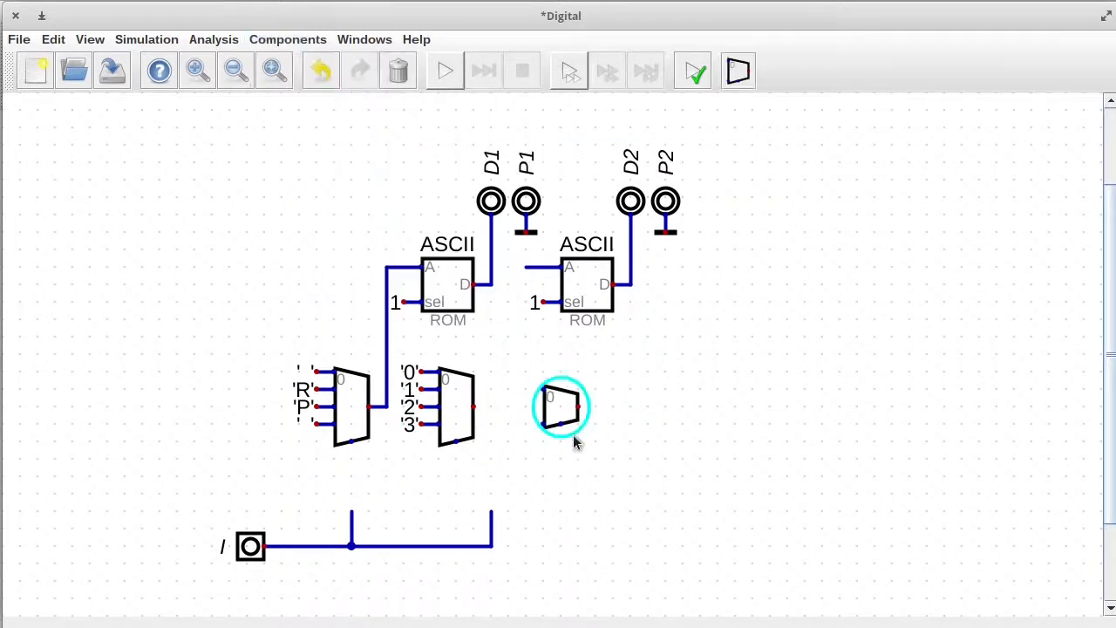
Step: Position a third multiplexer on the digit multiplexer's output and add a character constant to it
drag(562, 408, 523, 425)
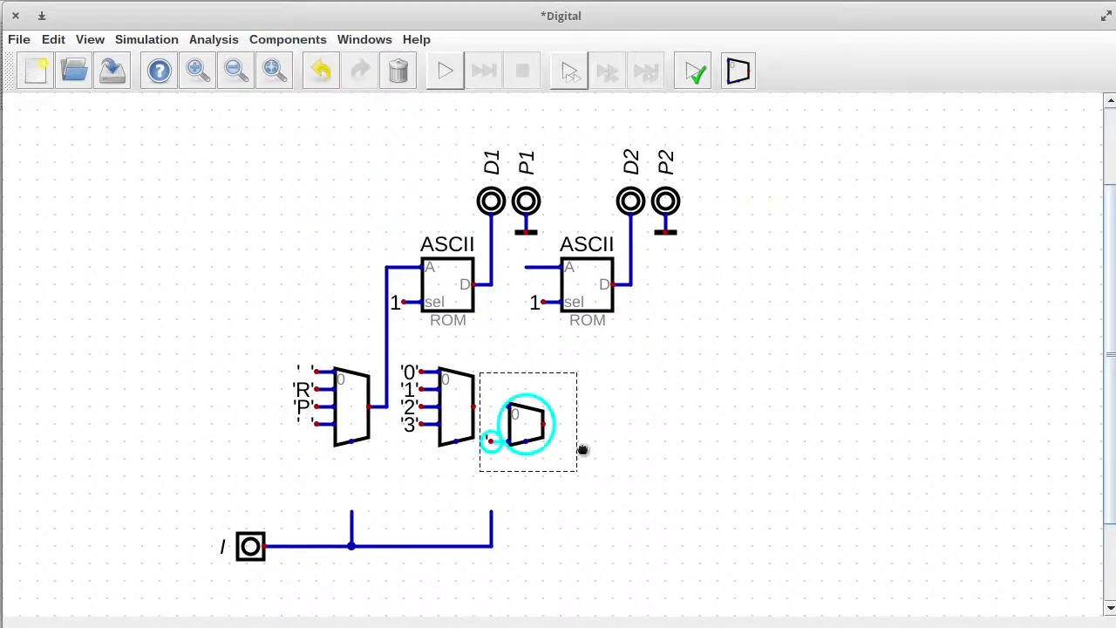
drag(523, 427, 540, 426)
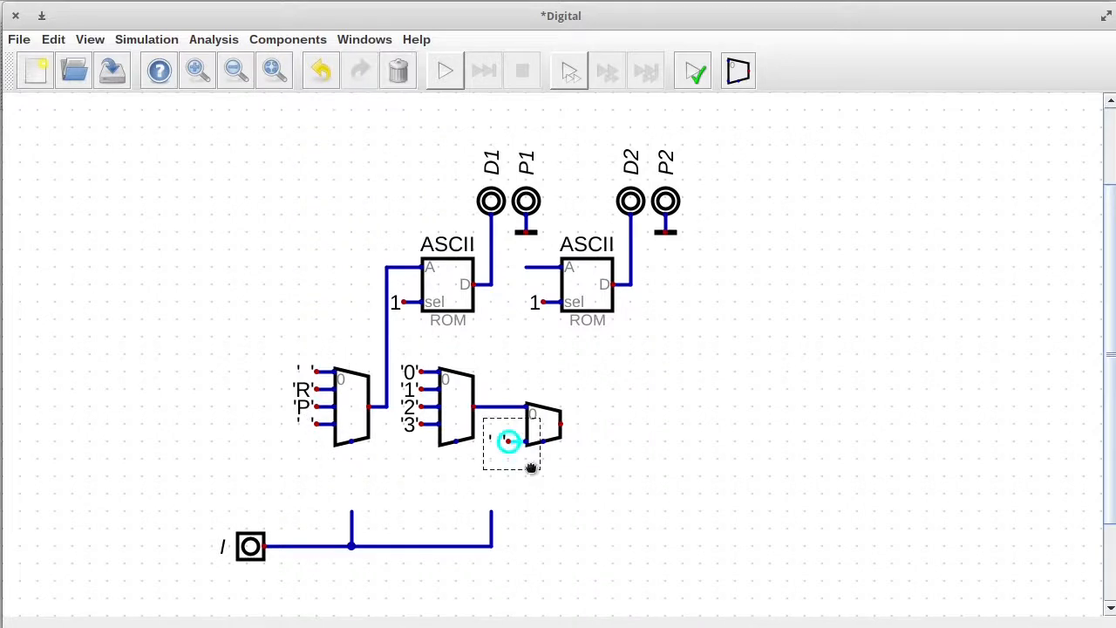
drag(519, 439, 537, 392)
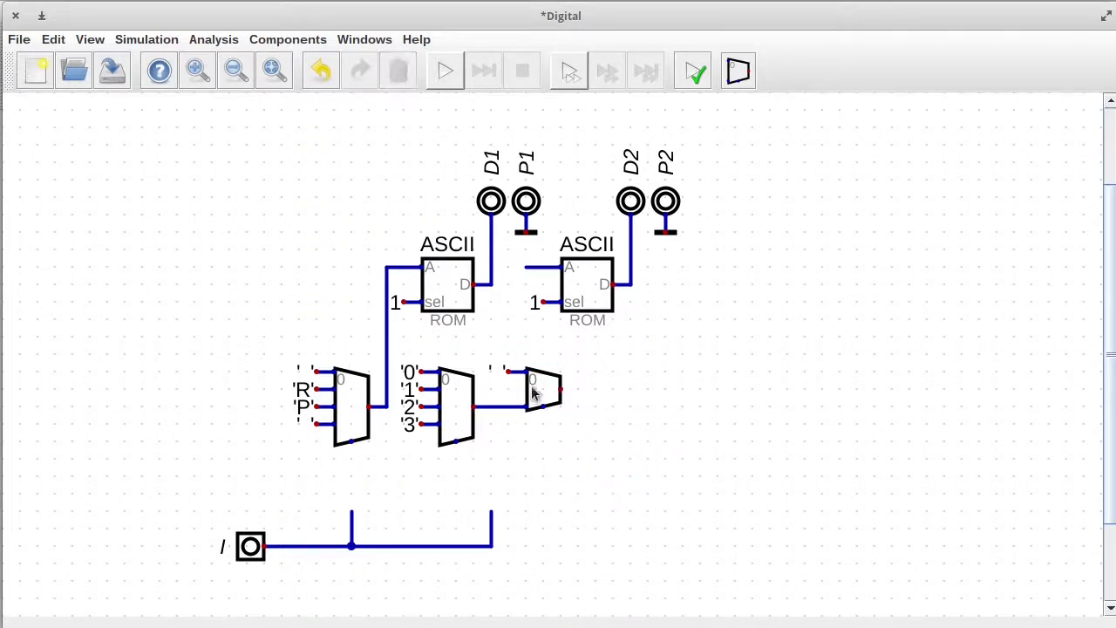
click(540, 393)
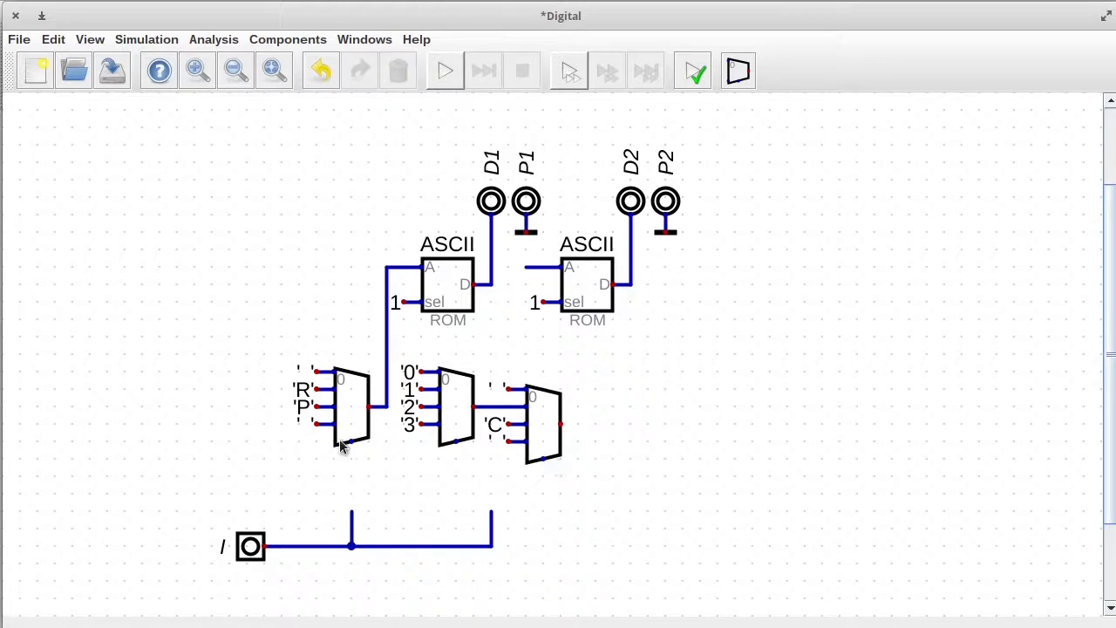
Step: Join the selector lines and add selector inputs labelled R and S
drag(251, 547, 303, 565)
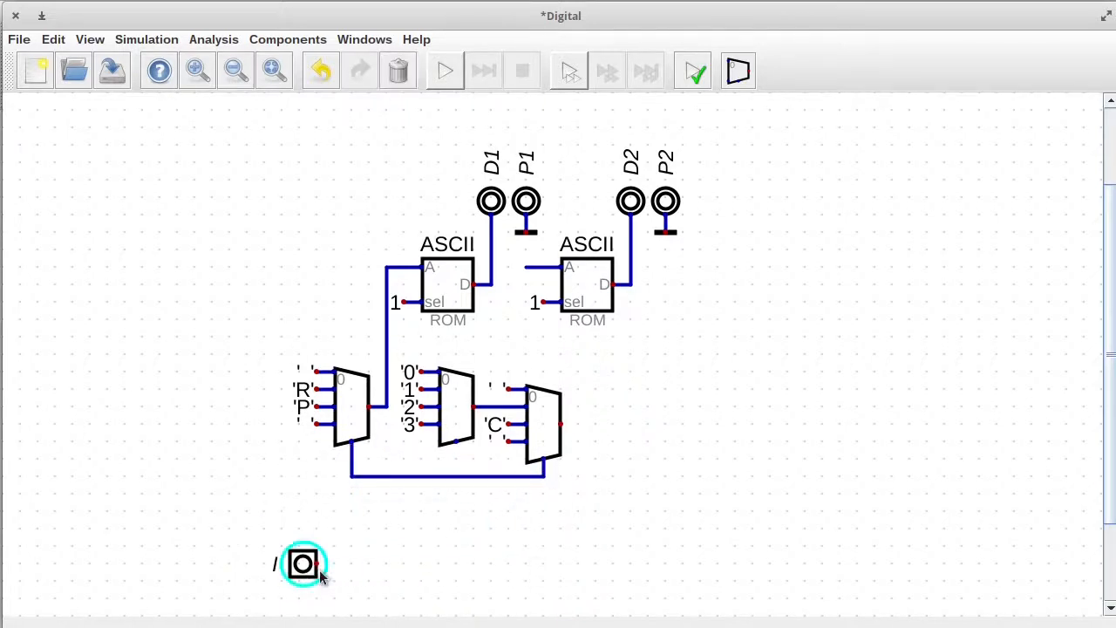
double_click(304, 563)
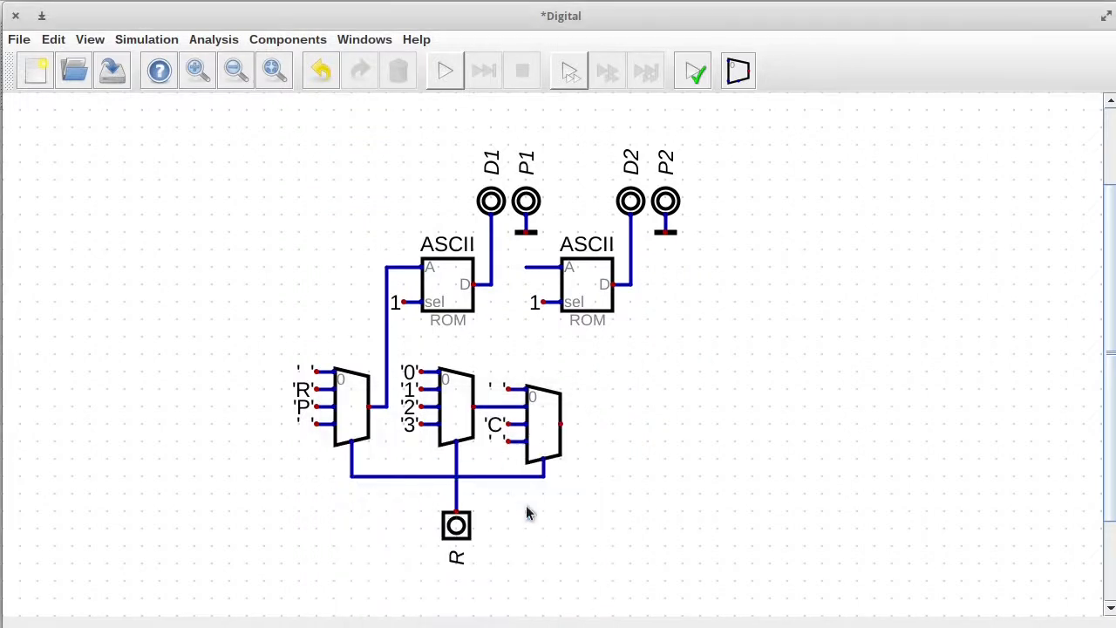
click(286, 38)
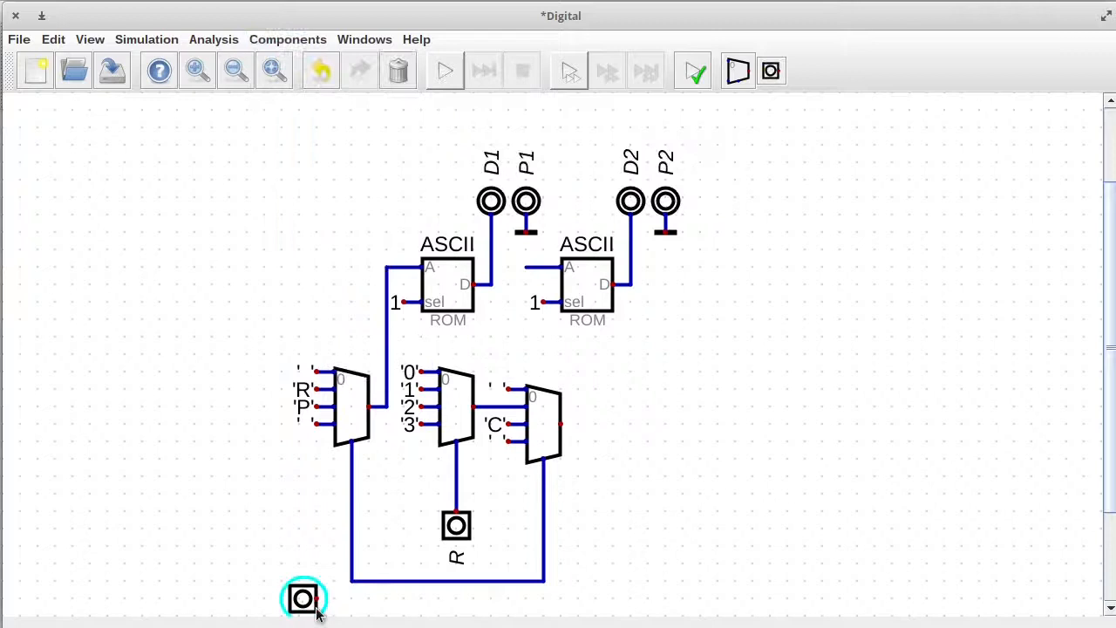
double_click(303, 598)
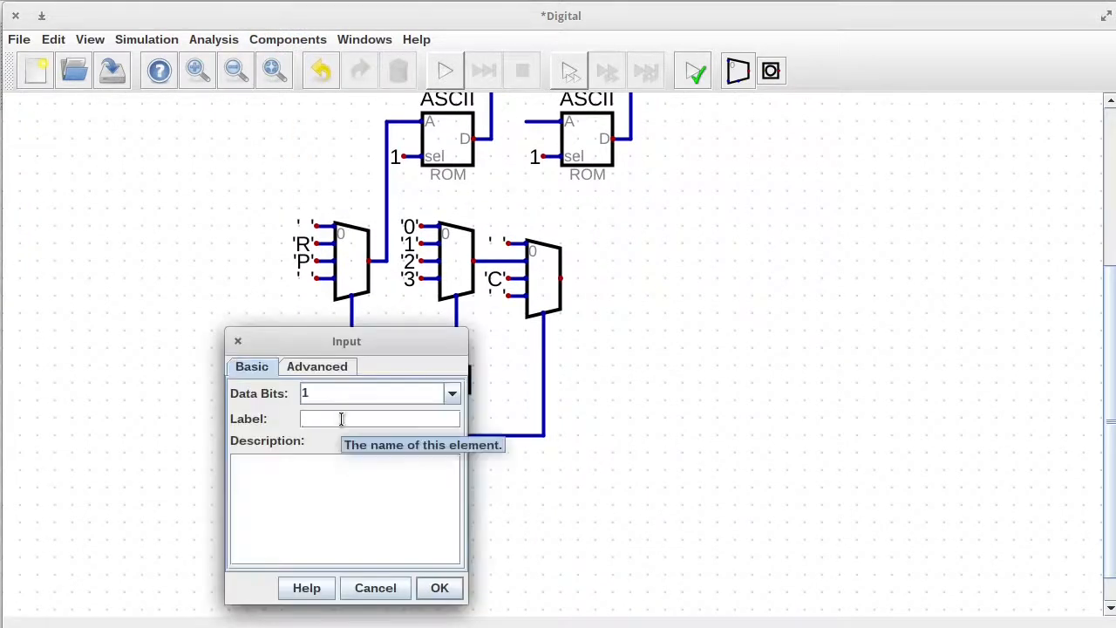
click(439, 587)
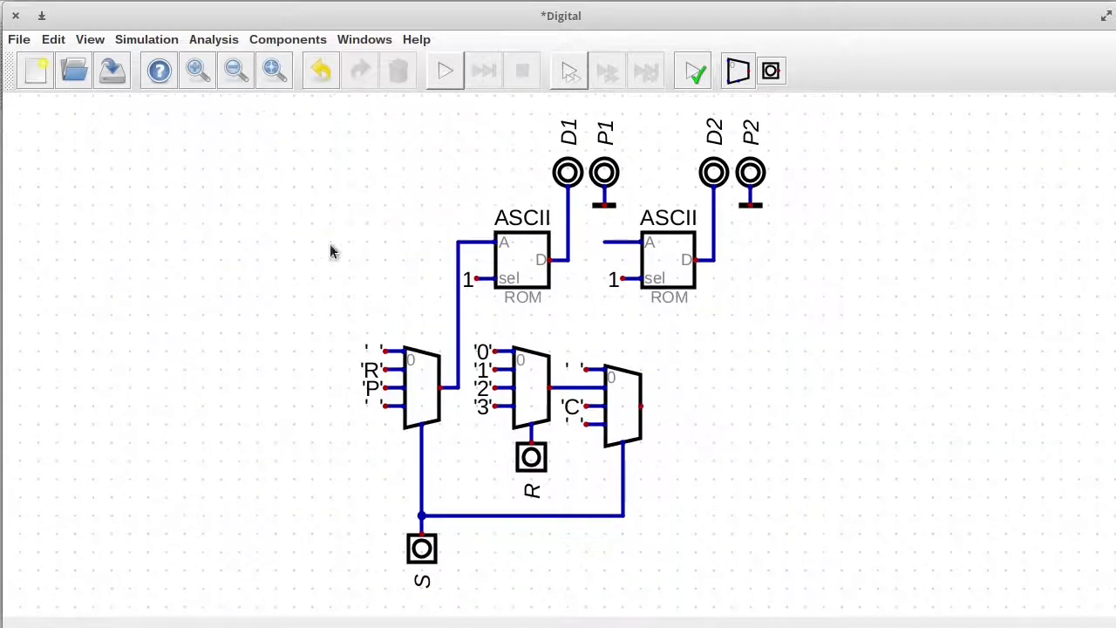
mouse_move(358, 387)
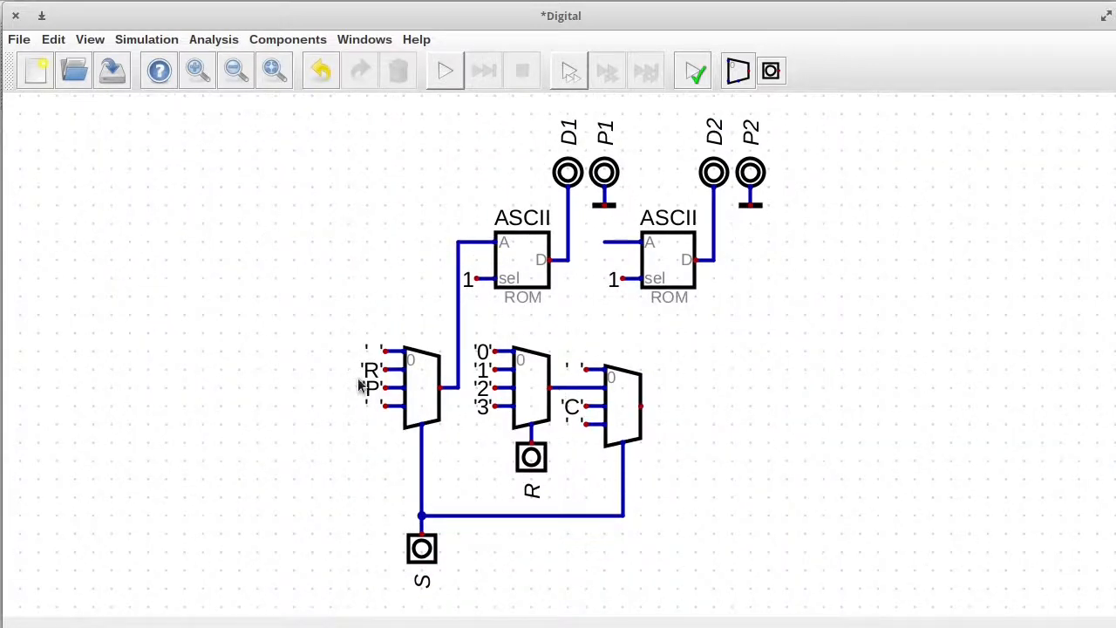
mouse_move(370, 345)
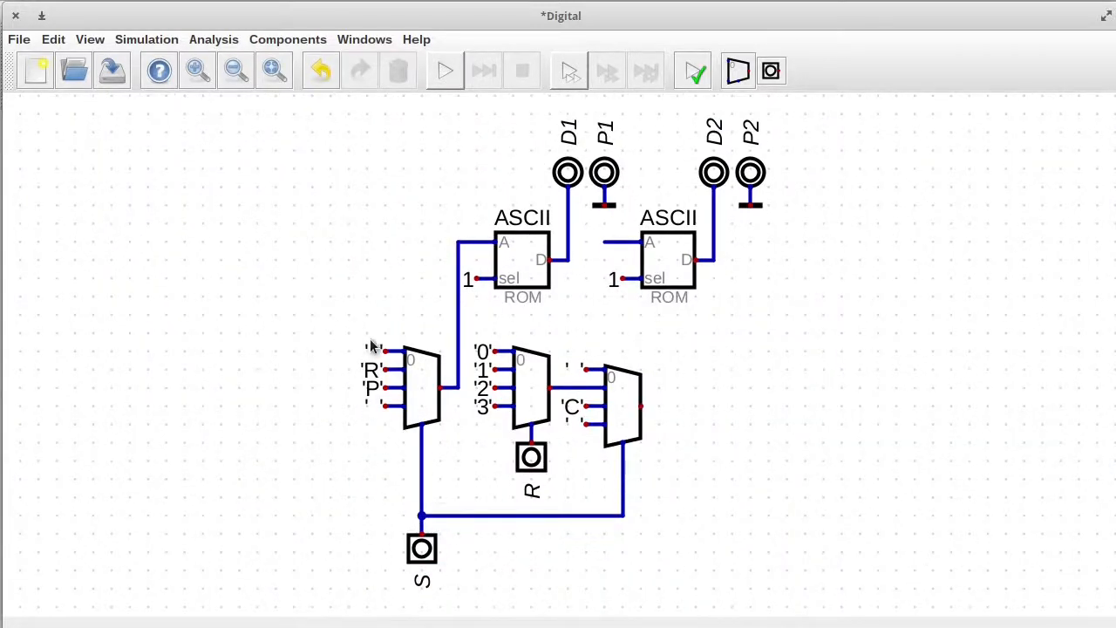
mouse_move(399, 391)
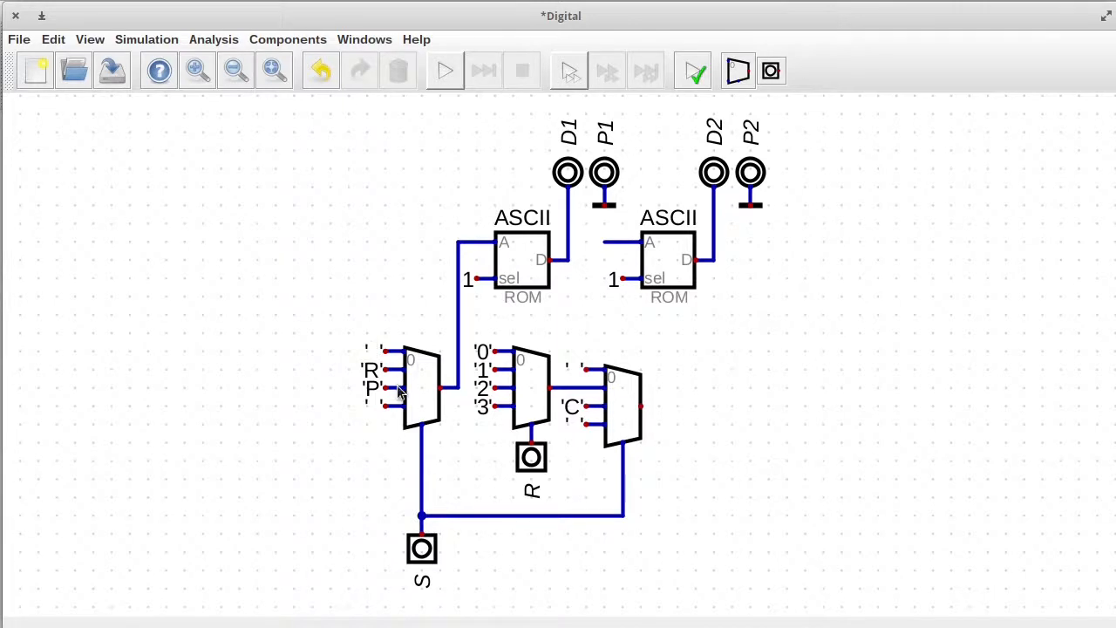
mouse_move(585, 370)
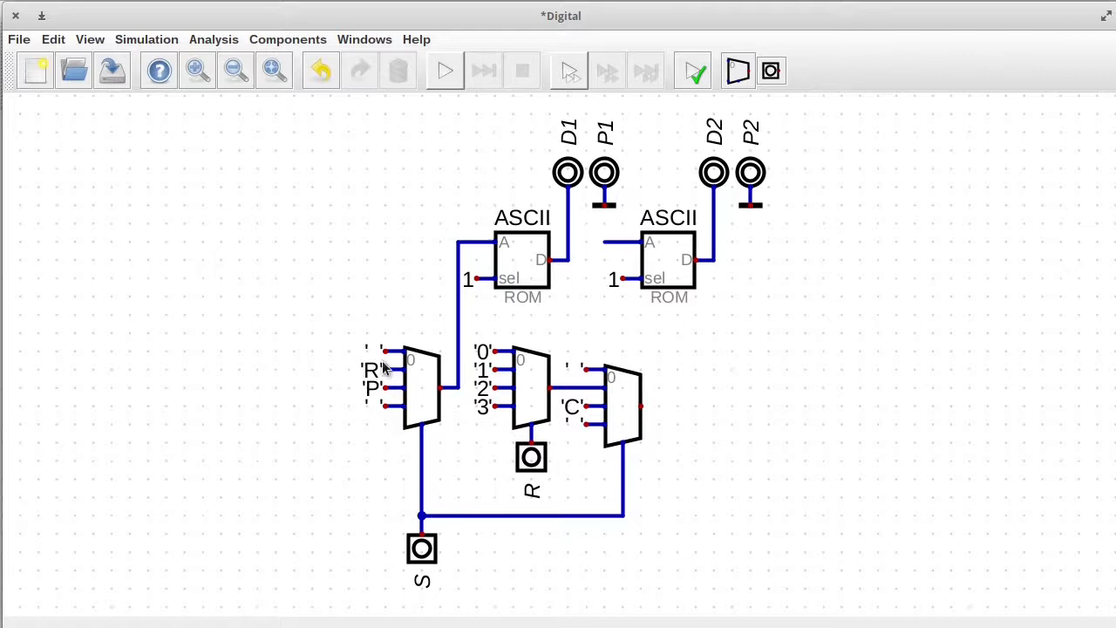
mouse_move(499, 420)
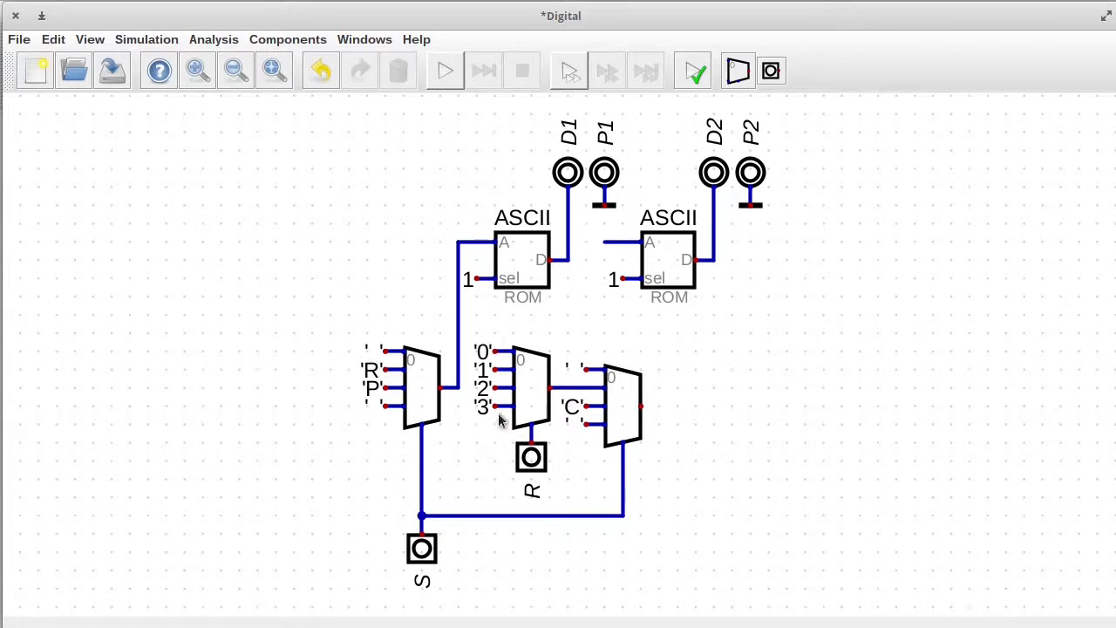
mouse_move(390, 378)
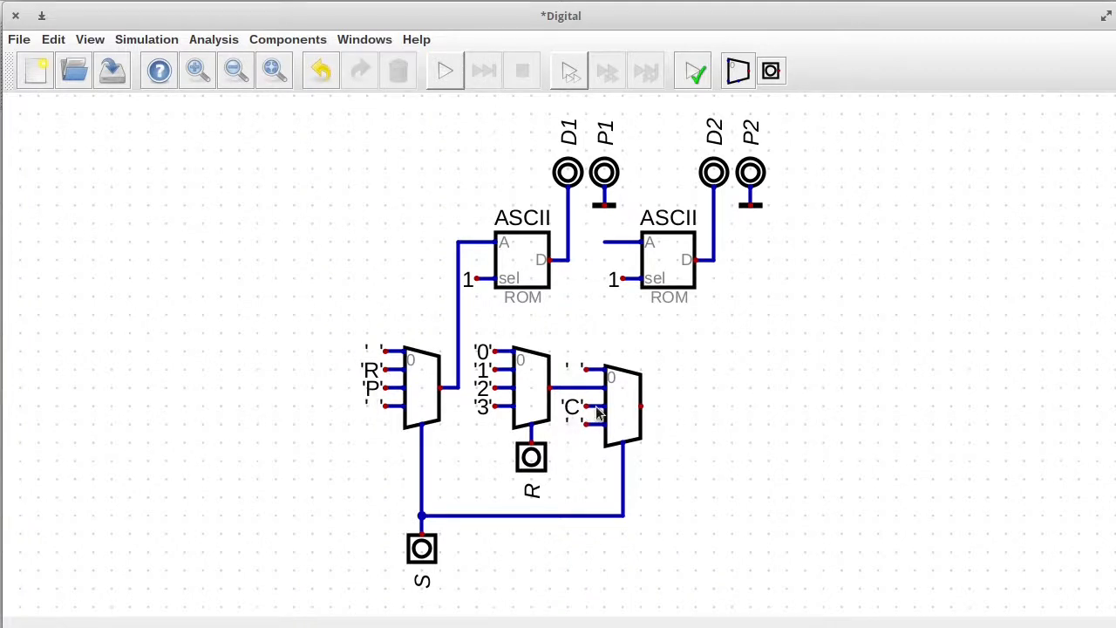
mouse_move(370, 416)
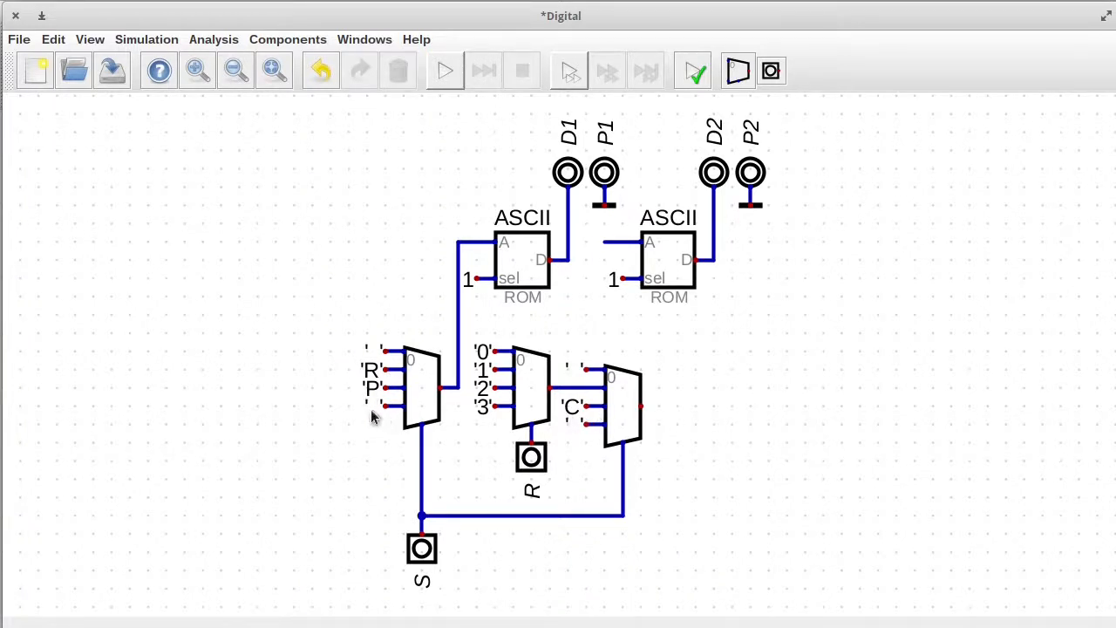
mouse_move(566, 439)
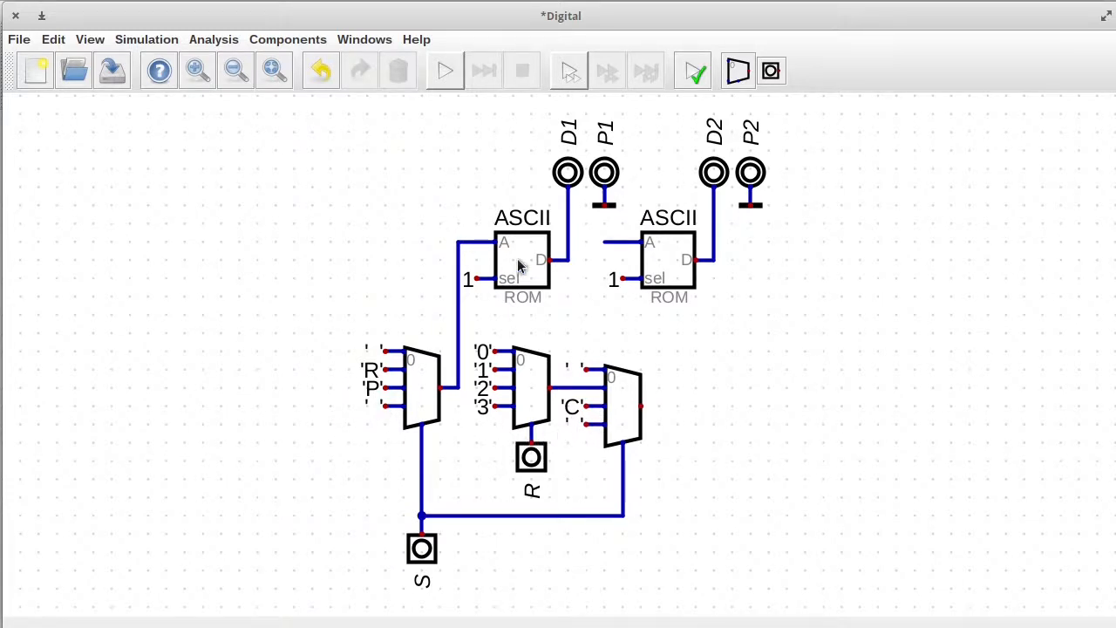
mouse_move(582, 258)
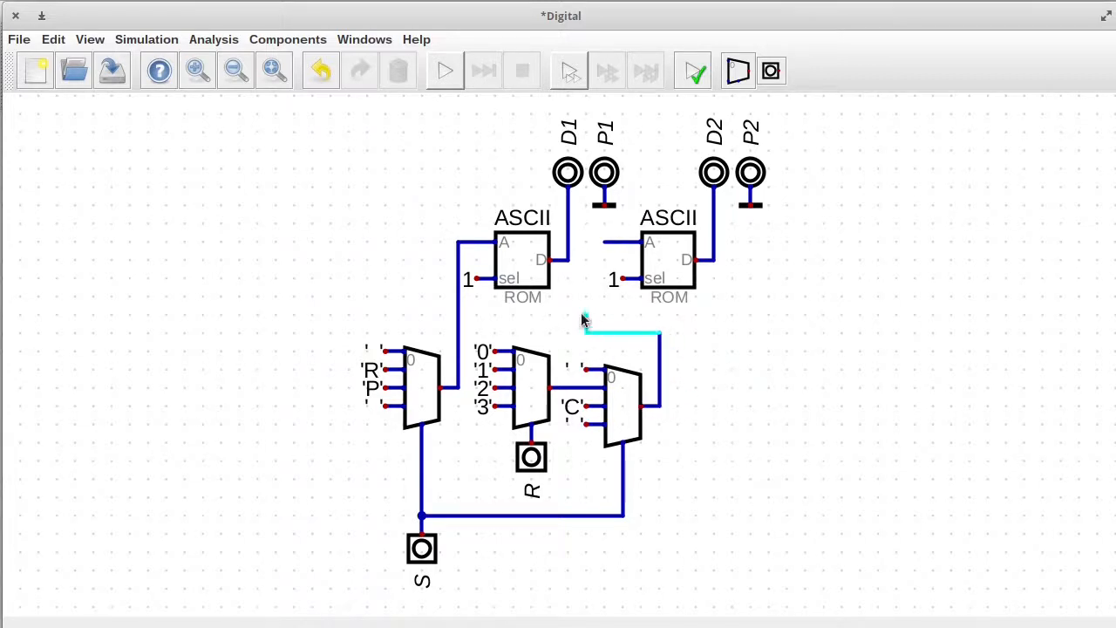
Step: Run the circuit, dismiss the bit-width error and set the multiplexers' Data Bits to 7
click(443, 70)
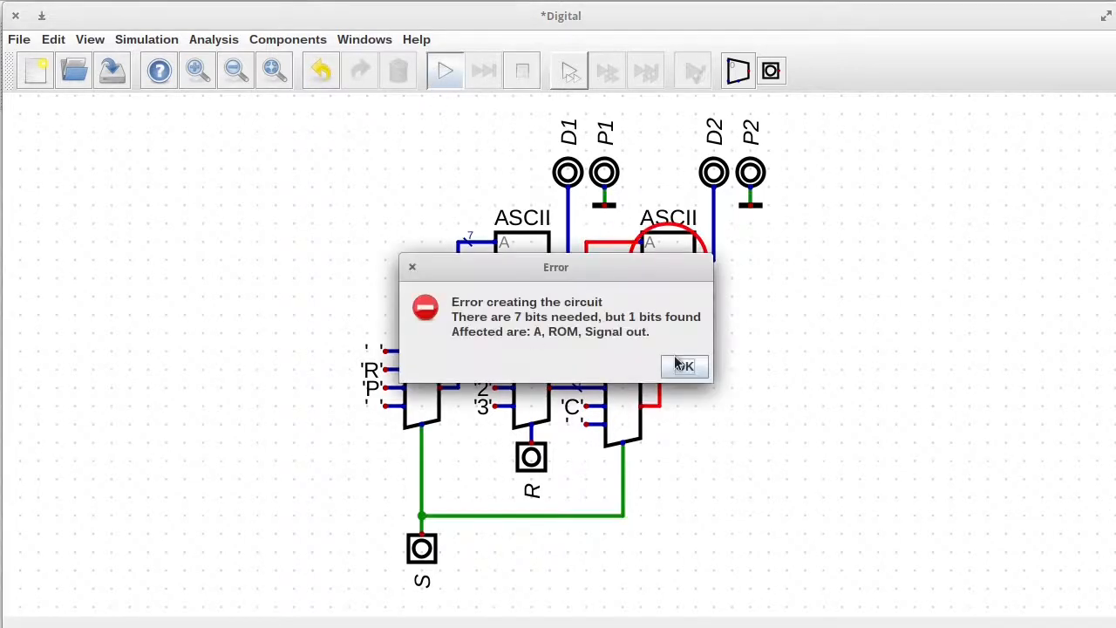
click(683, 366)
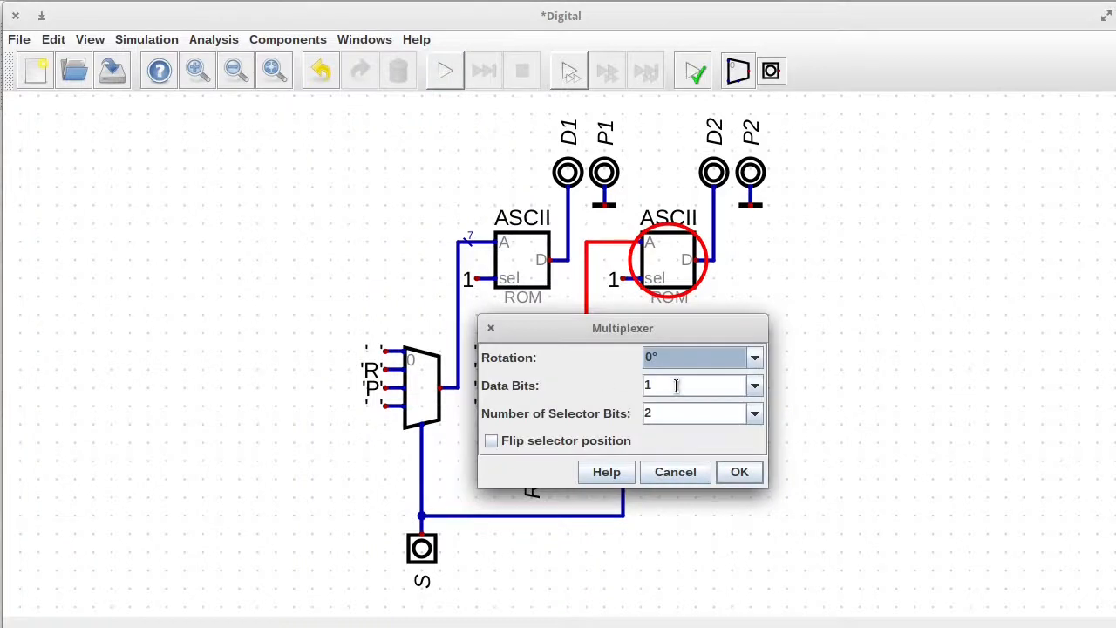
click(739, 471)
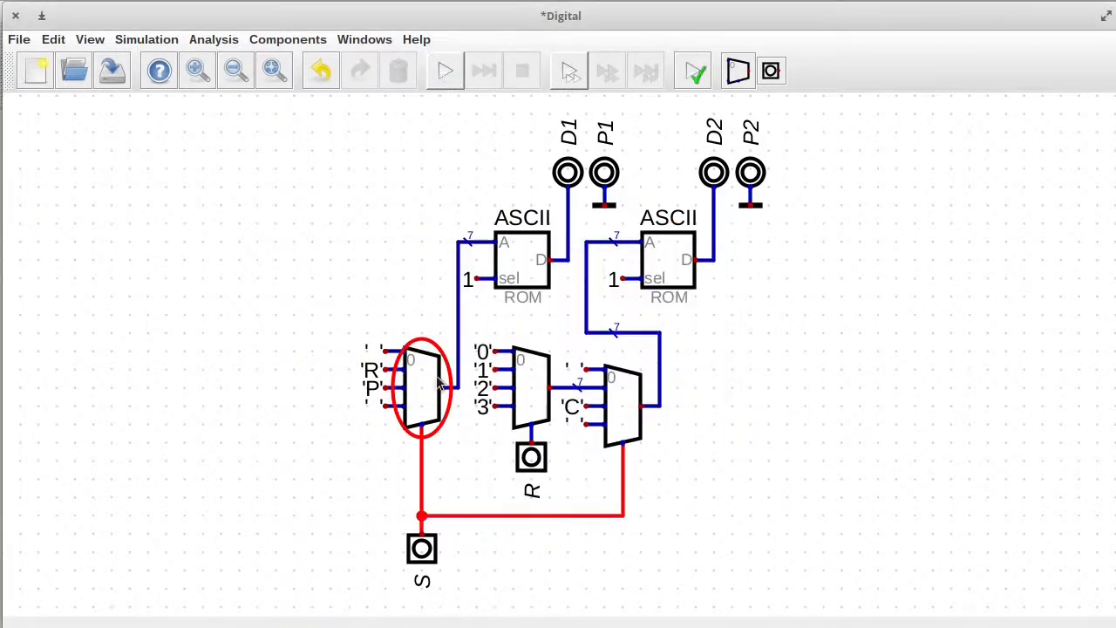
double_click(422, 547)
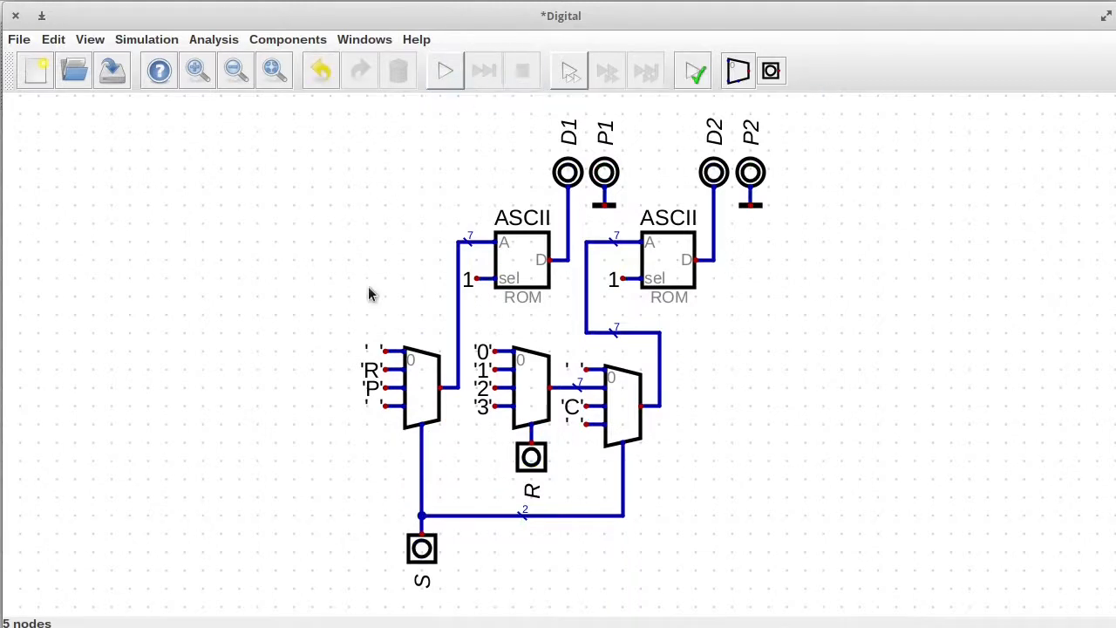
mouse_move(436, 331)
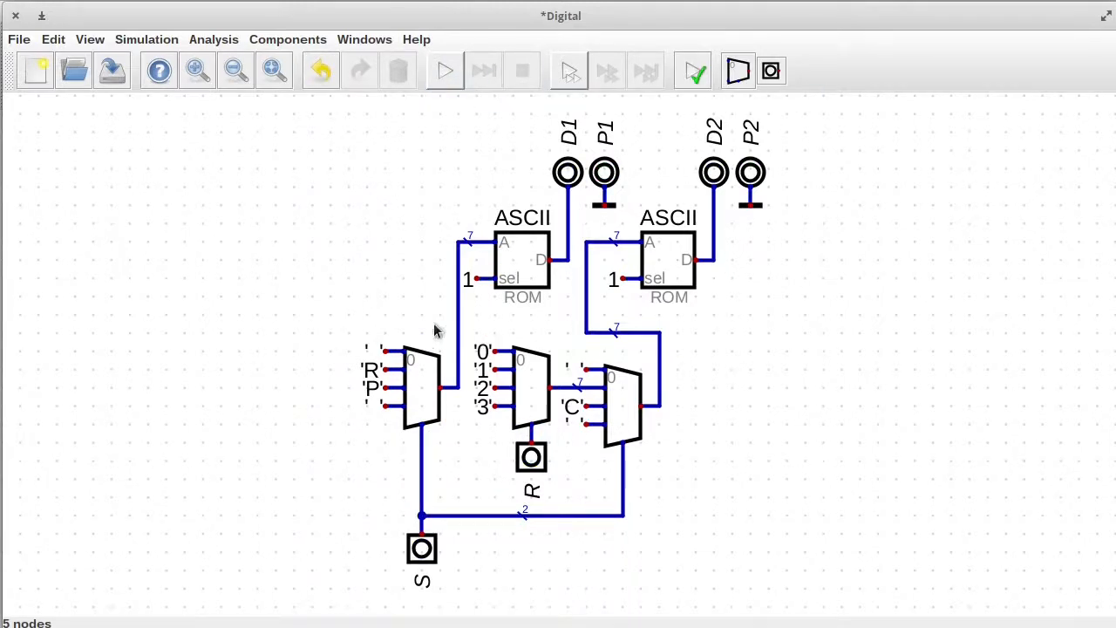
Step: Save the circuit as regdisplay and open its subcircuit block in the CPU circuit for editing
click(112, 70)
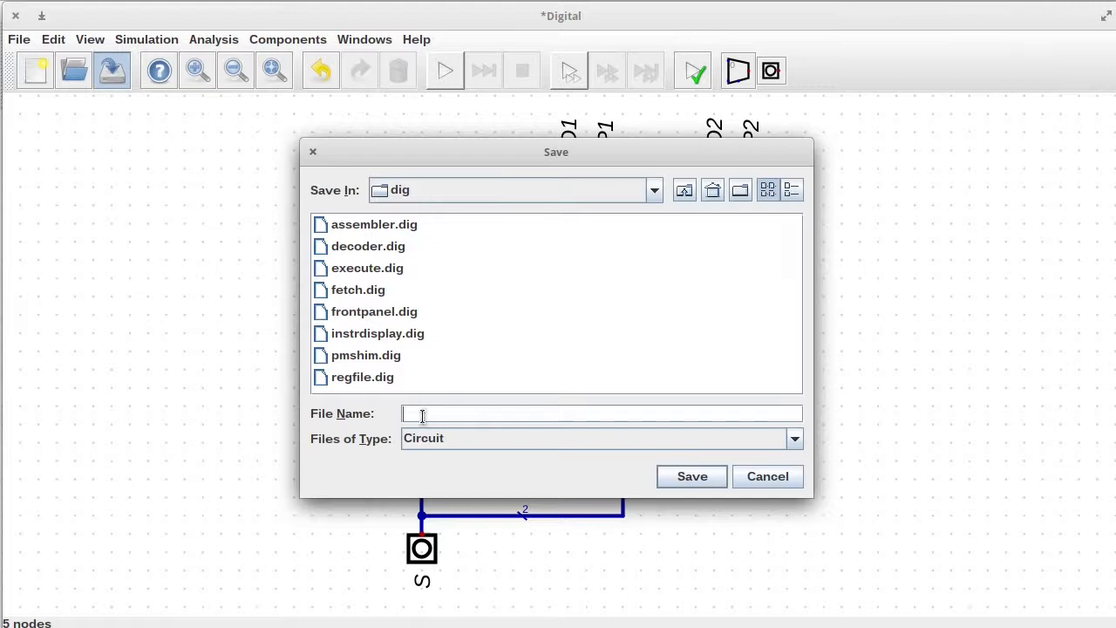
text(regdisplay)
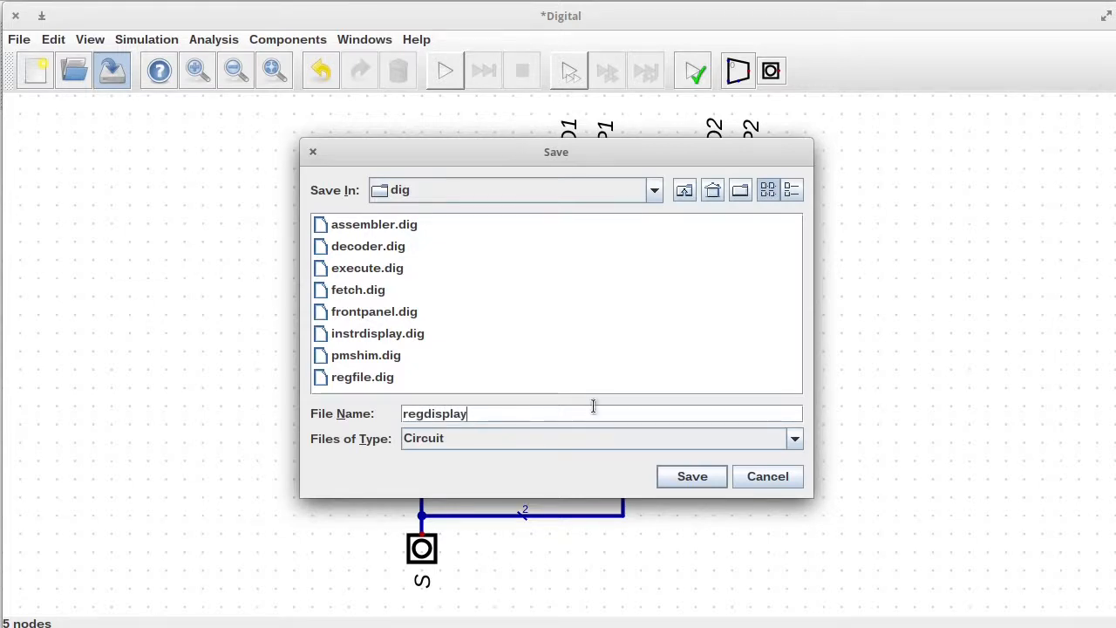
click(690, 476)
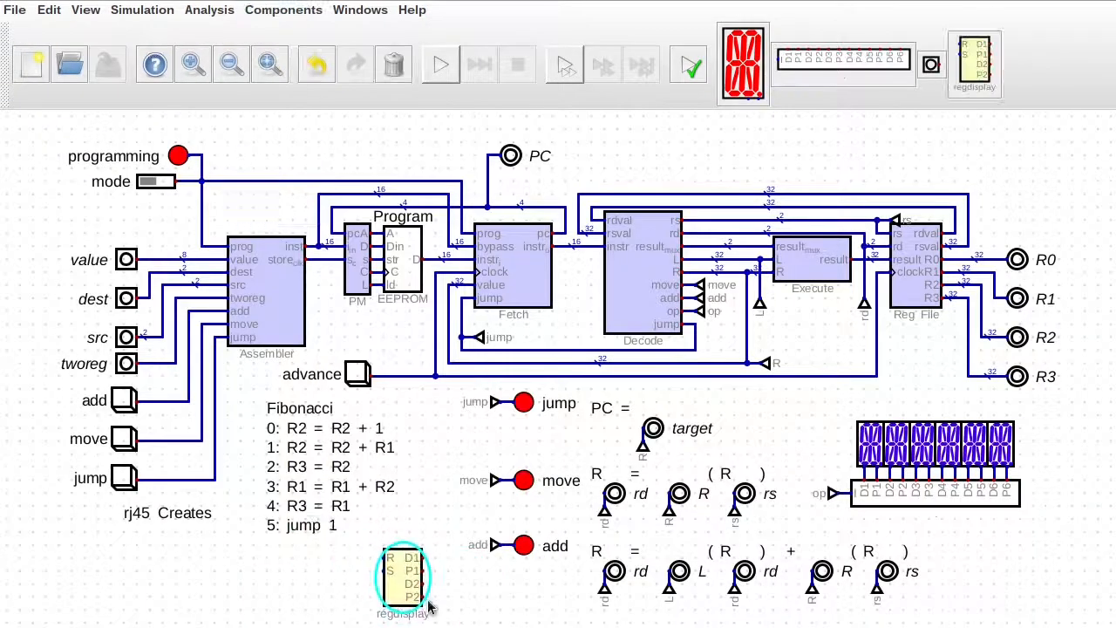
double_click(401, 575)
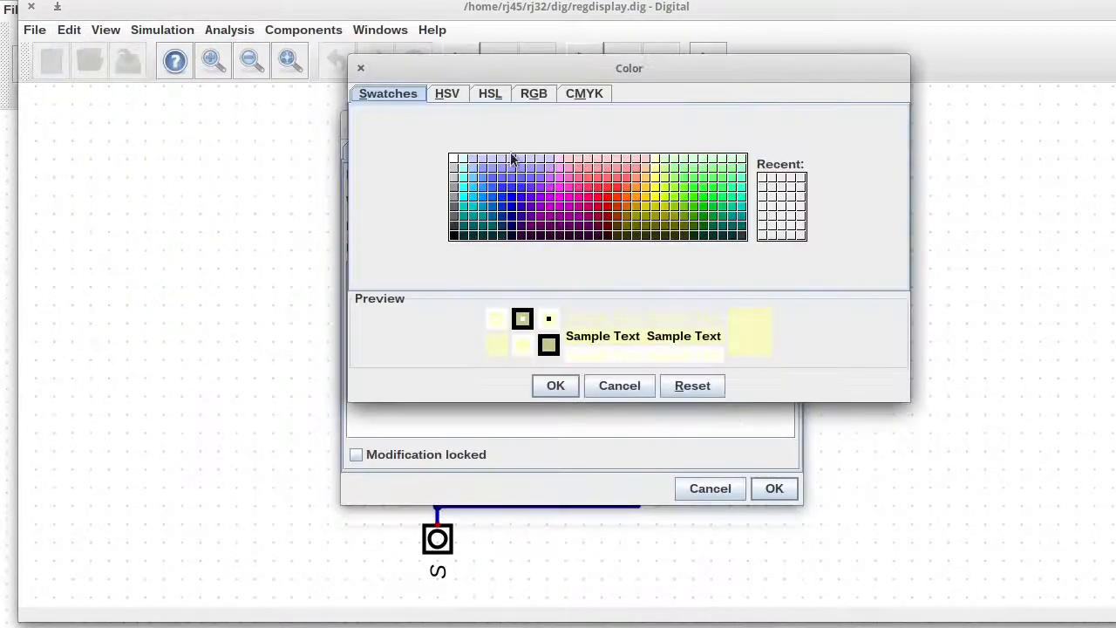
Step: Give regdisplay a lavender background, wider Layout-shaped symbol, and apply the symbol settings
click(555, 385)
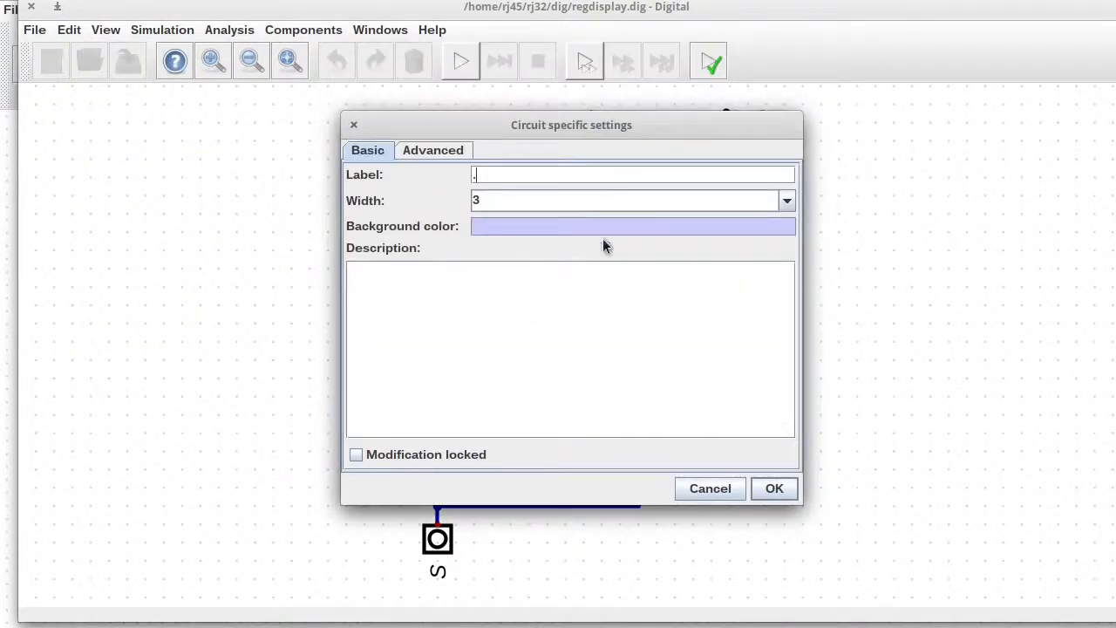
click(784, 199)
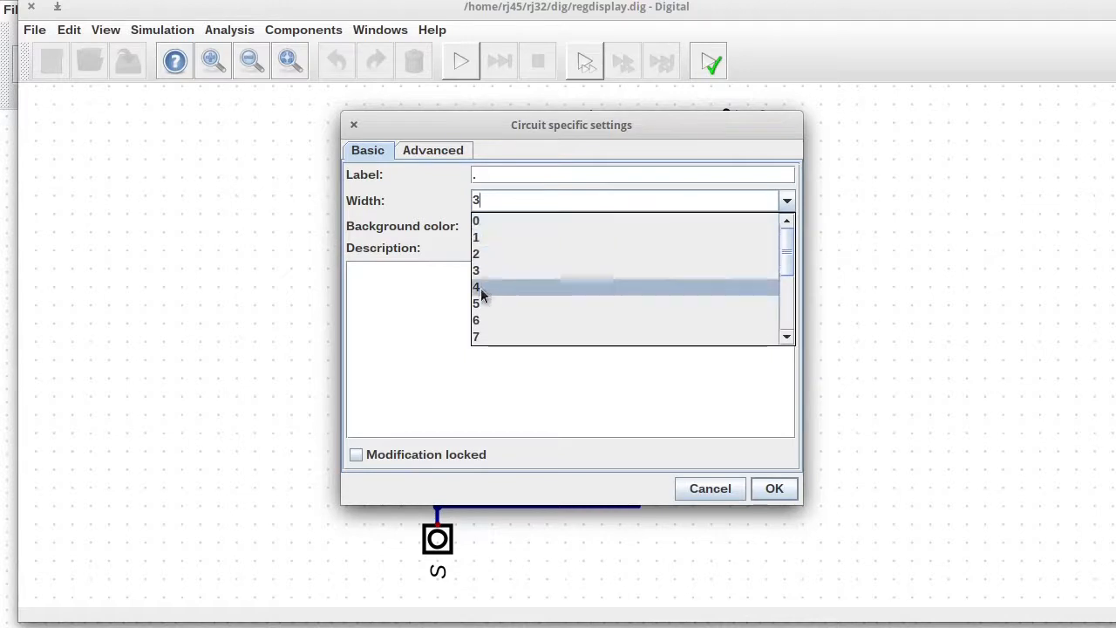
click(432, 150)
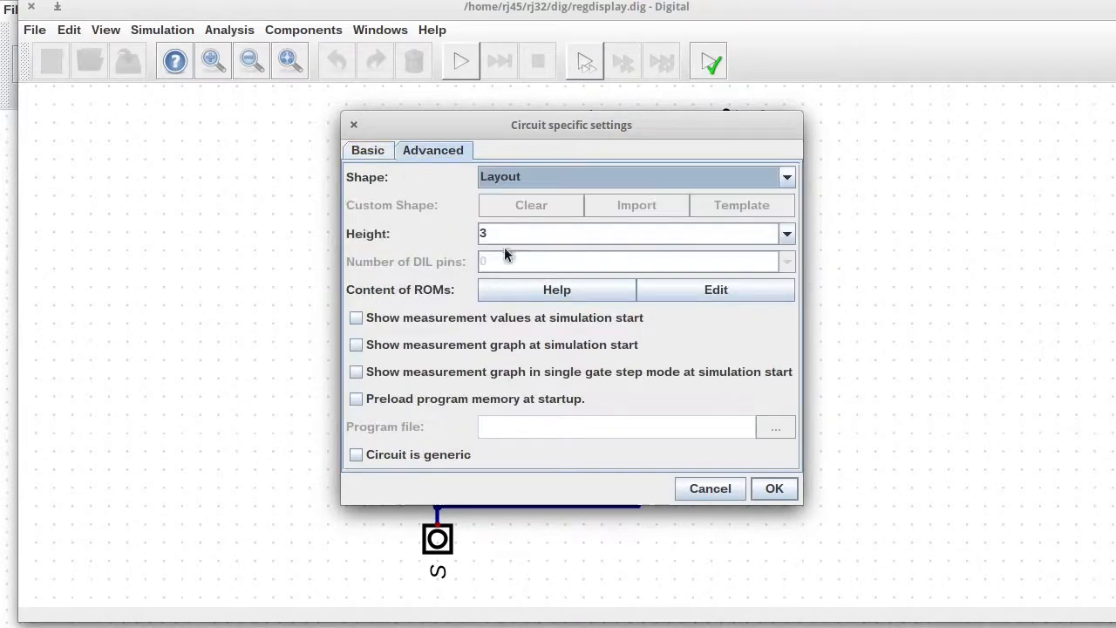
click(774, 489)
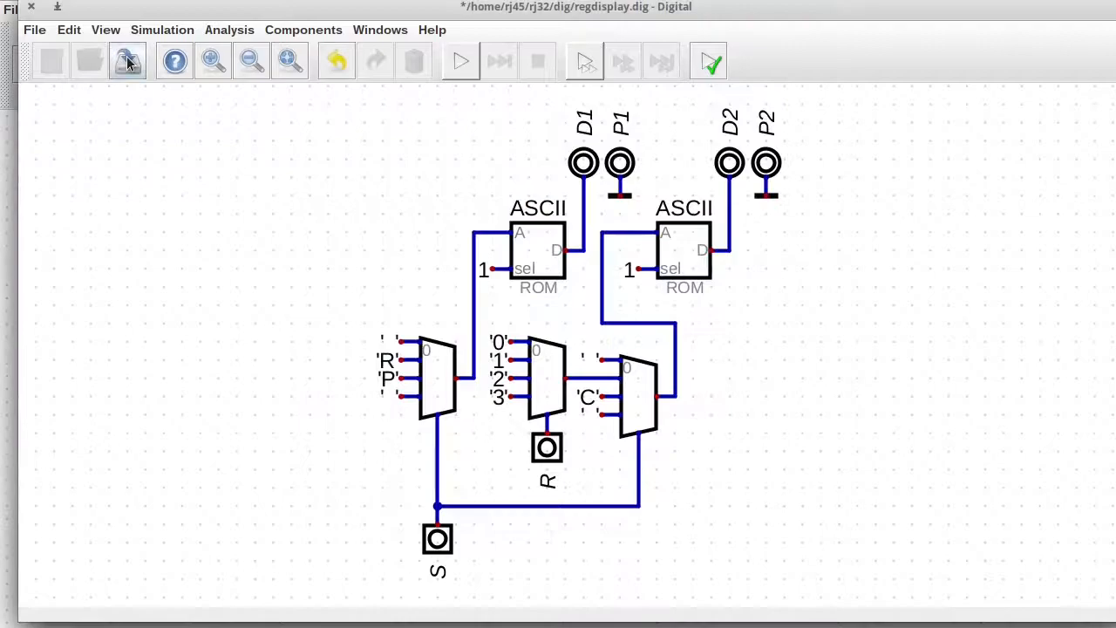
click(126, 59)
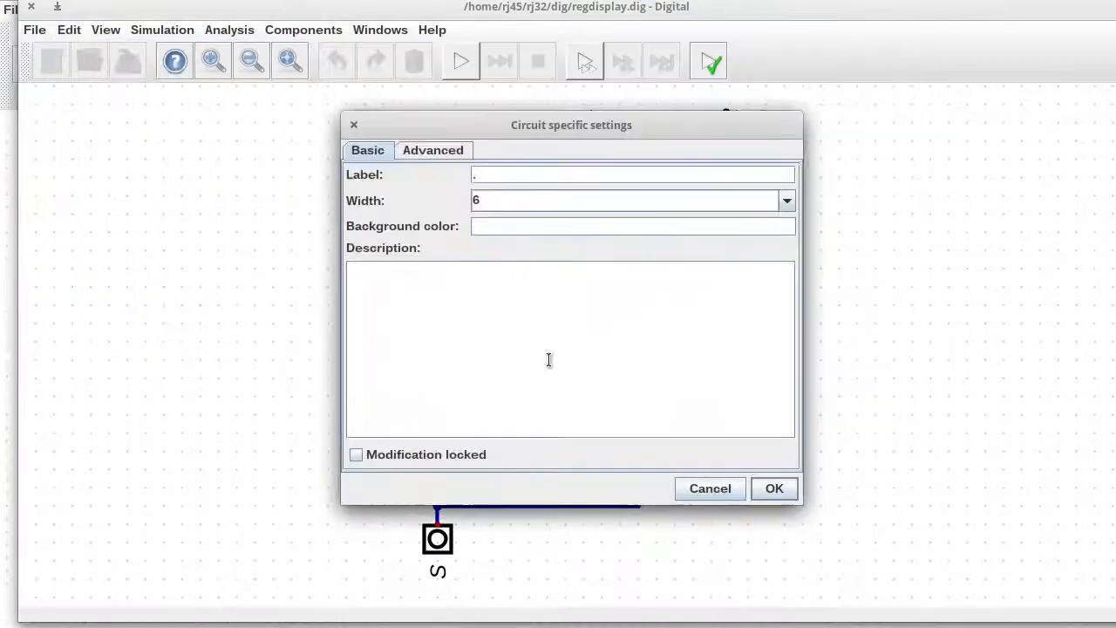
click(774, 488)
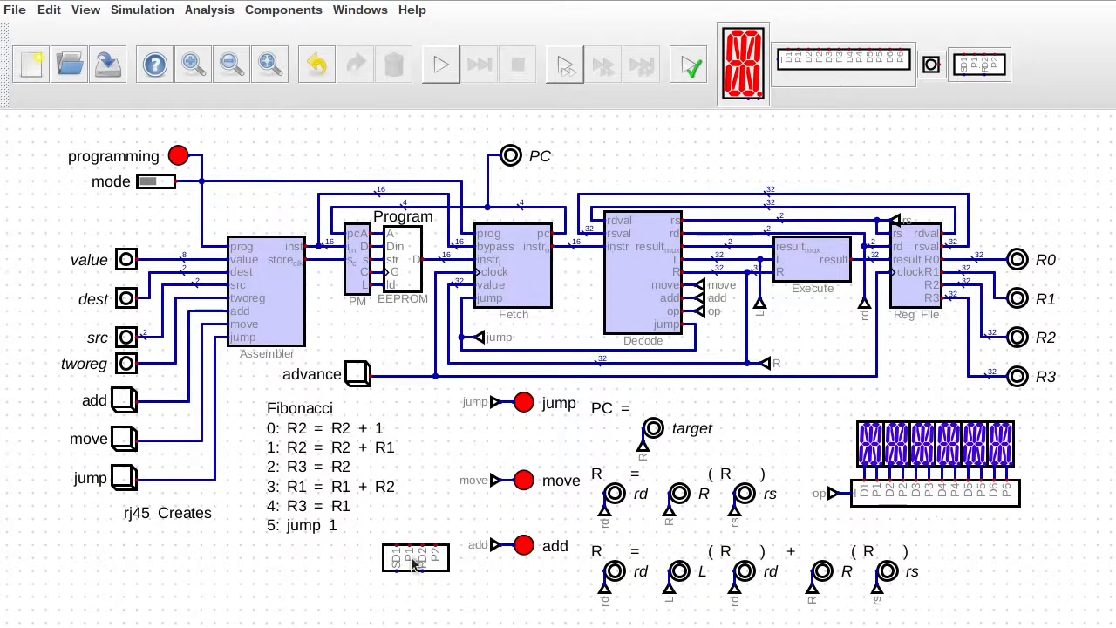
mouse_move(962, 399)
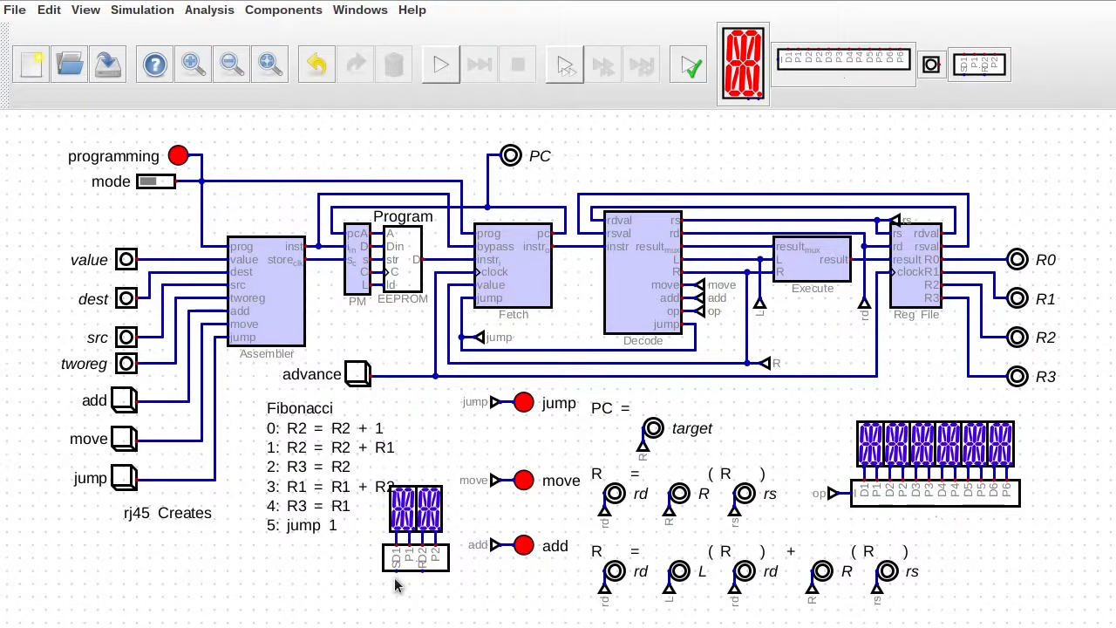
mouse_move(509, 427)
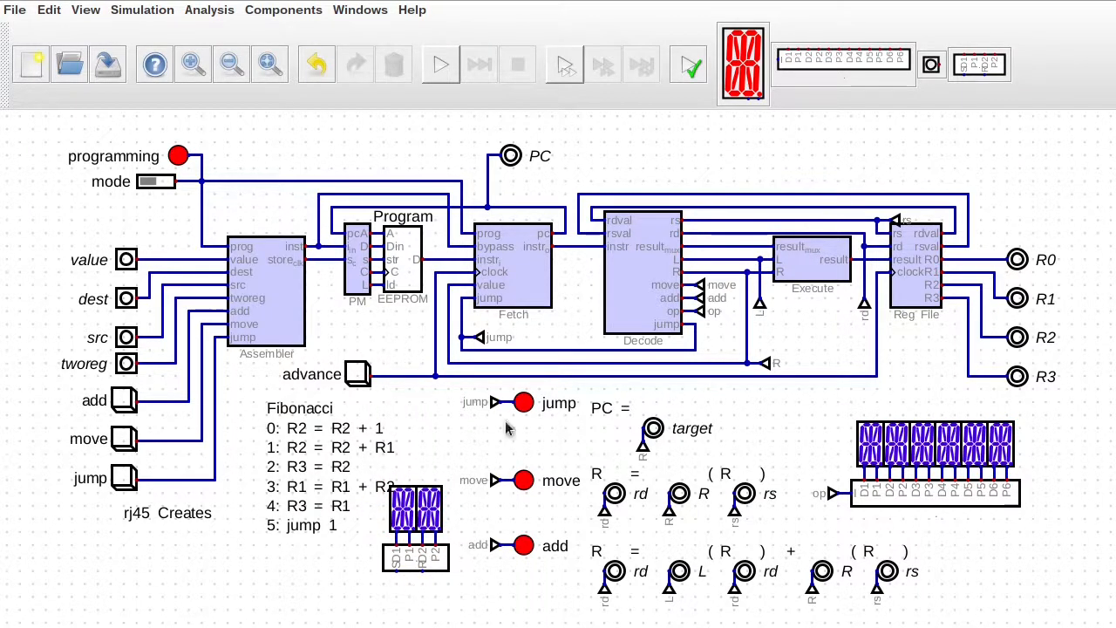
mouse_move(922, 607)
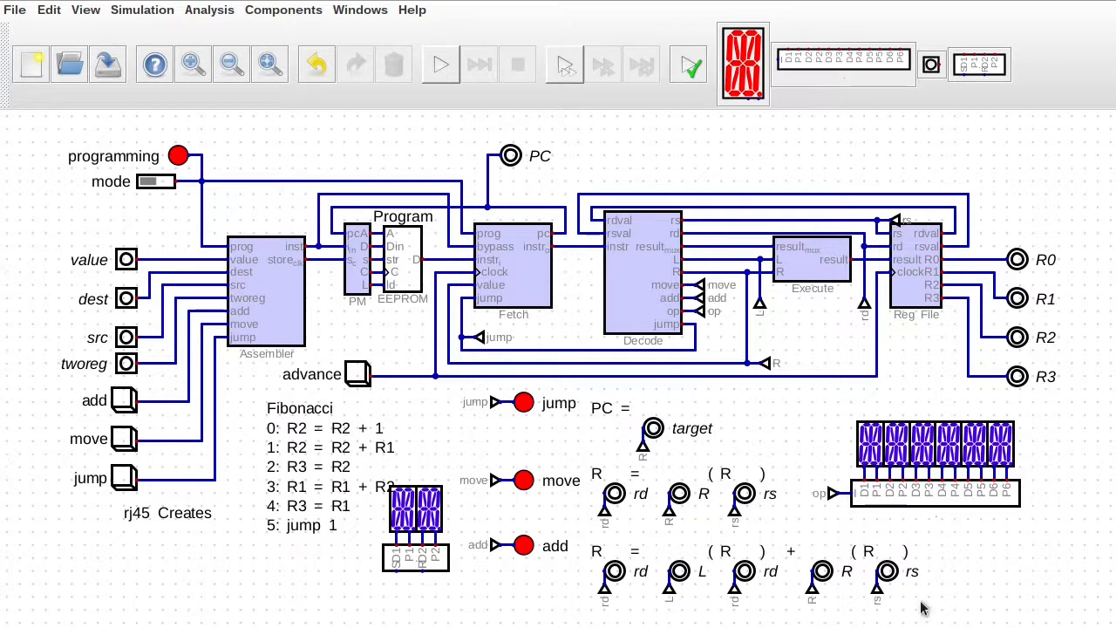
mouse_move(959, 255)
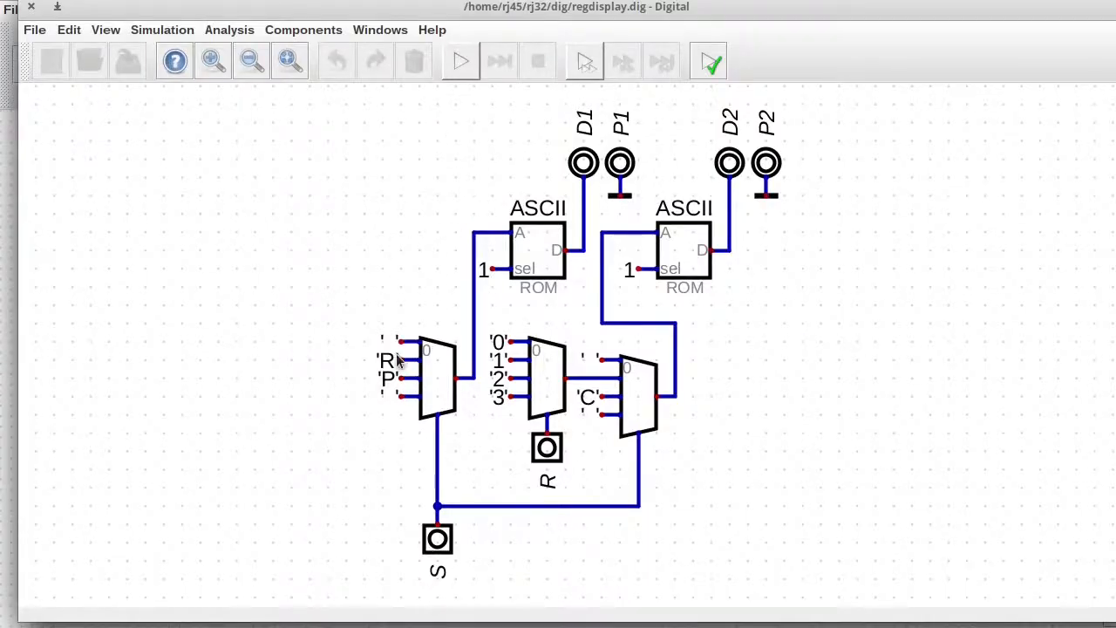
Step: Place new multiplexers beneath the ASCII ROMs, shifting the lower mux chain to make room
click(303, 28)
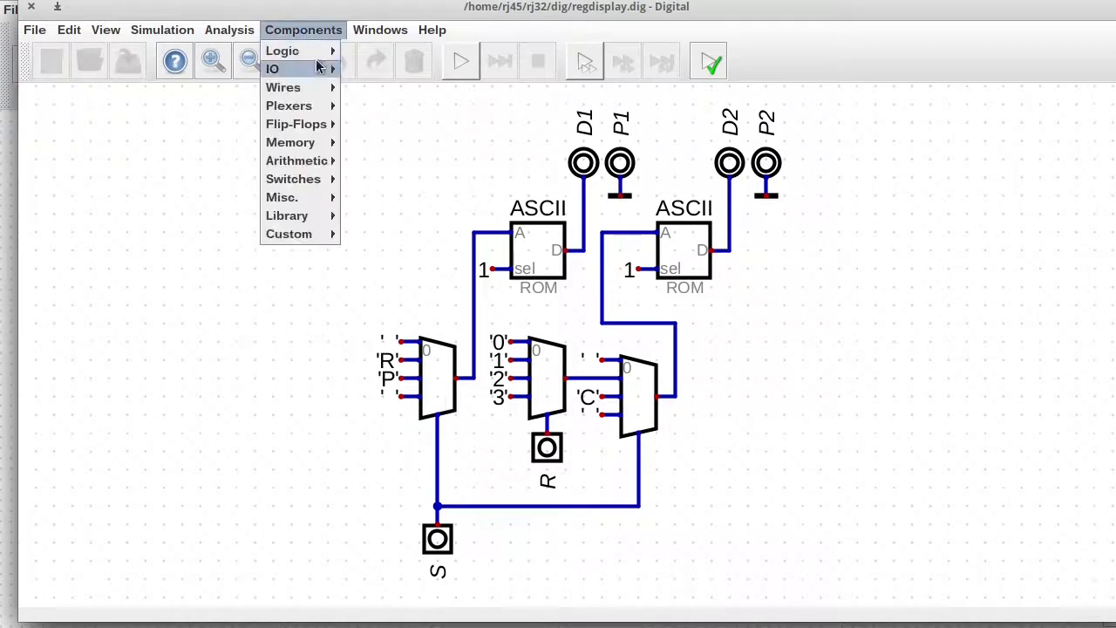
click(272, 70)
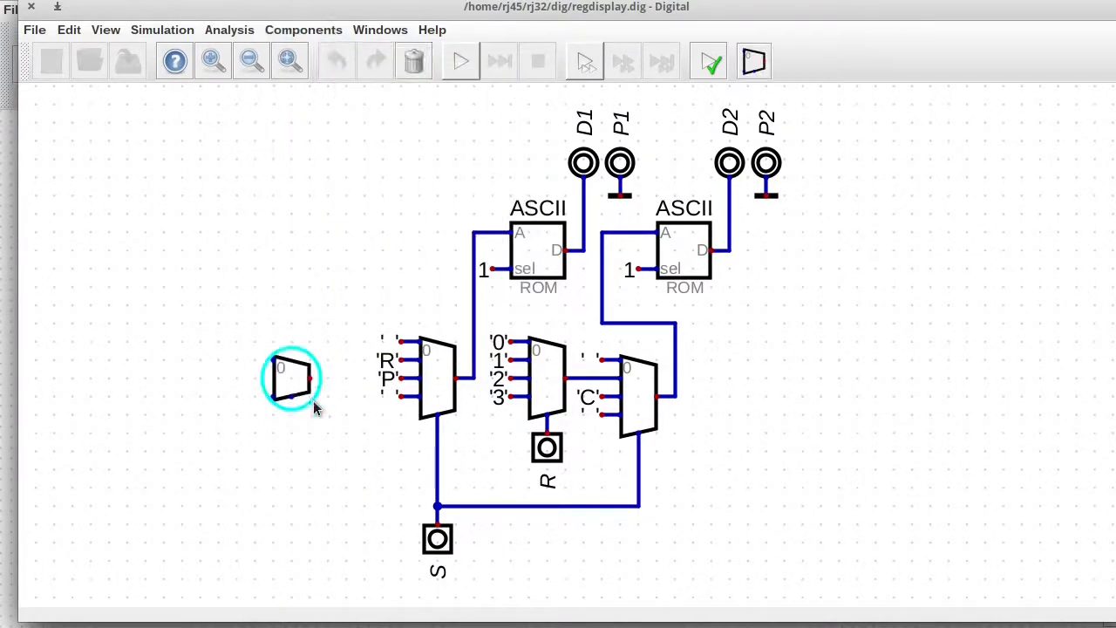
drag(293, 376, 237, 359)
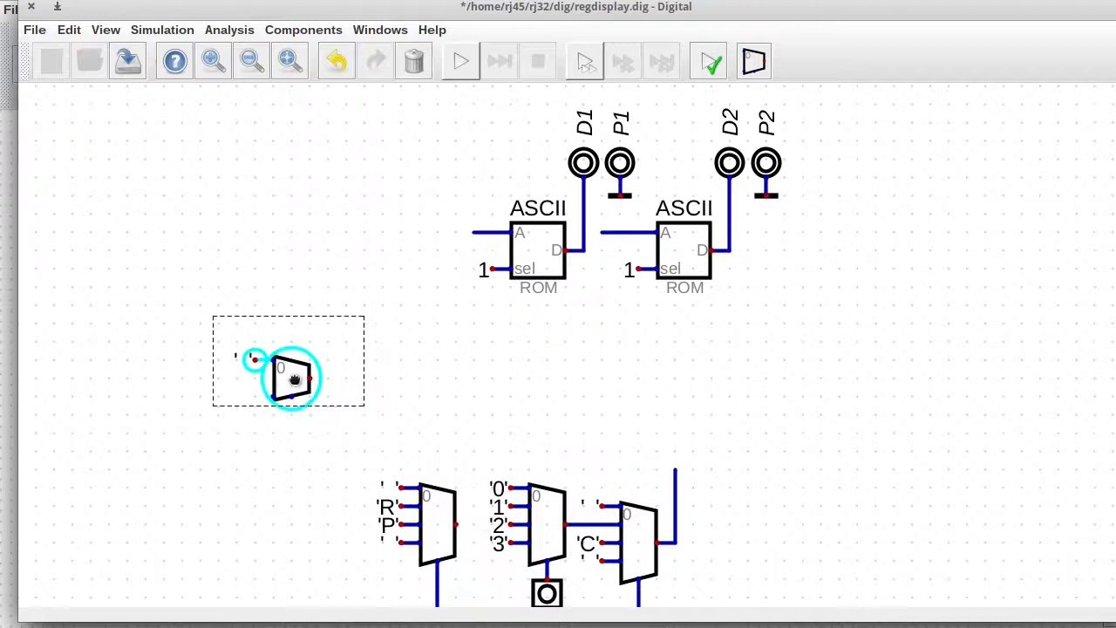
drag(293, 380, 491, 361)
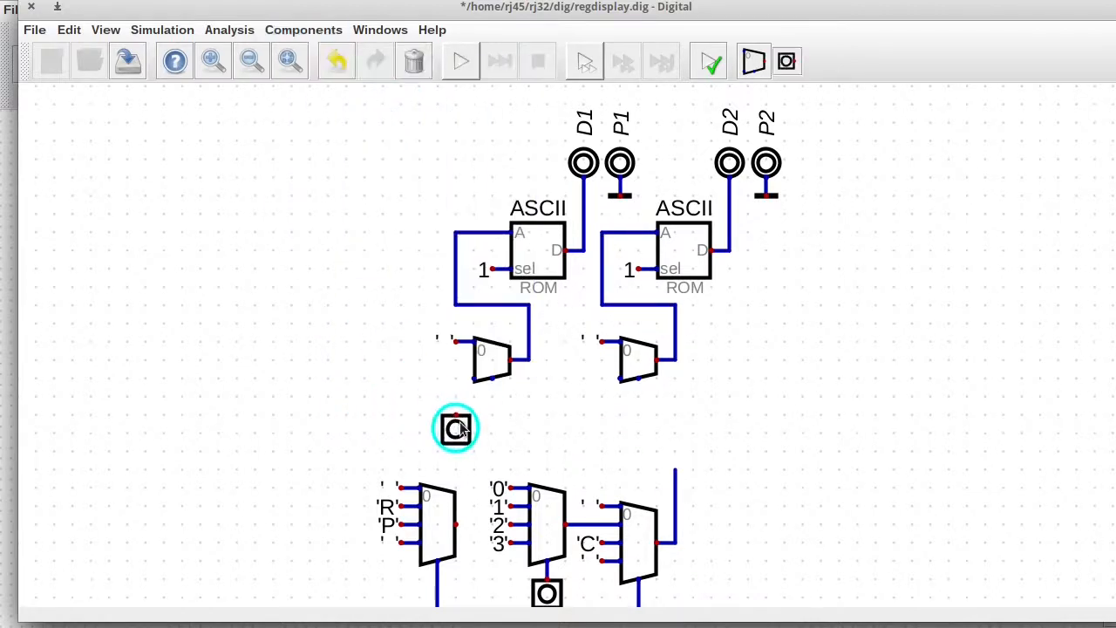
Step: Label the selector input E, set the 7-bit blanking constant and start the simulation
double_click(455, 429)
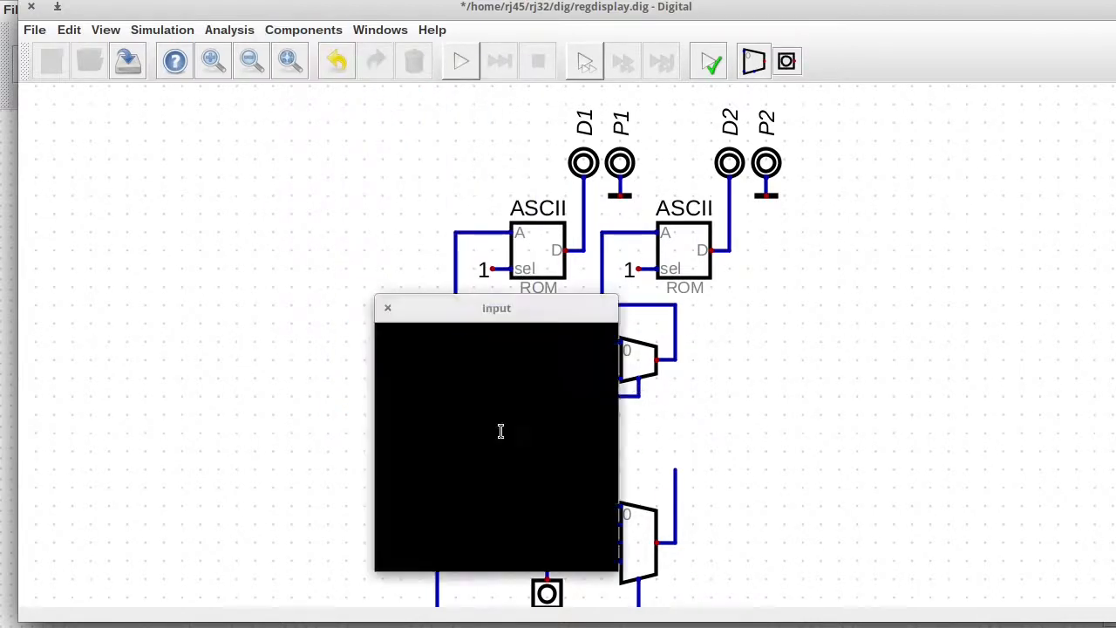
click(387, 307)
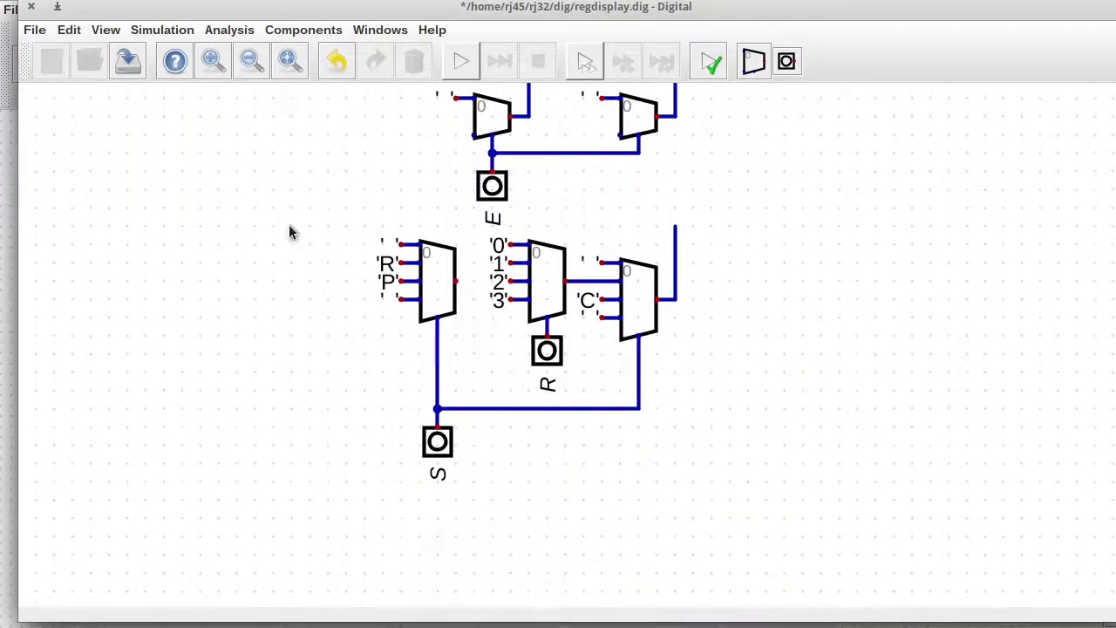
scroll(up, 3)
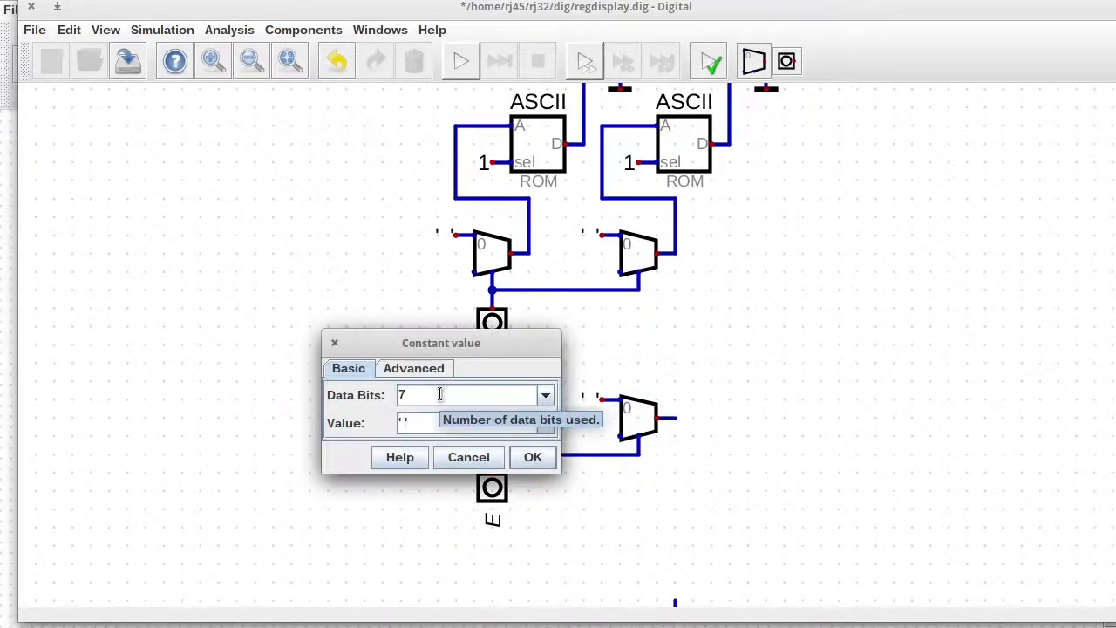
click(534, 456)
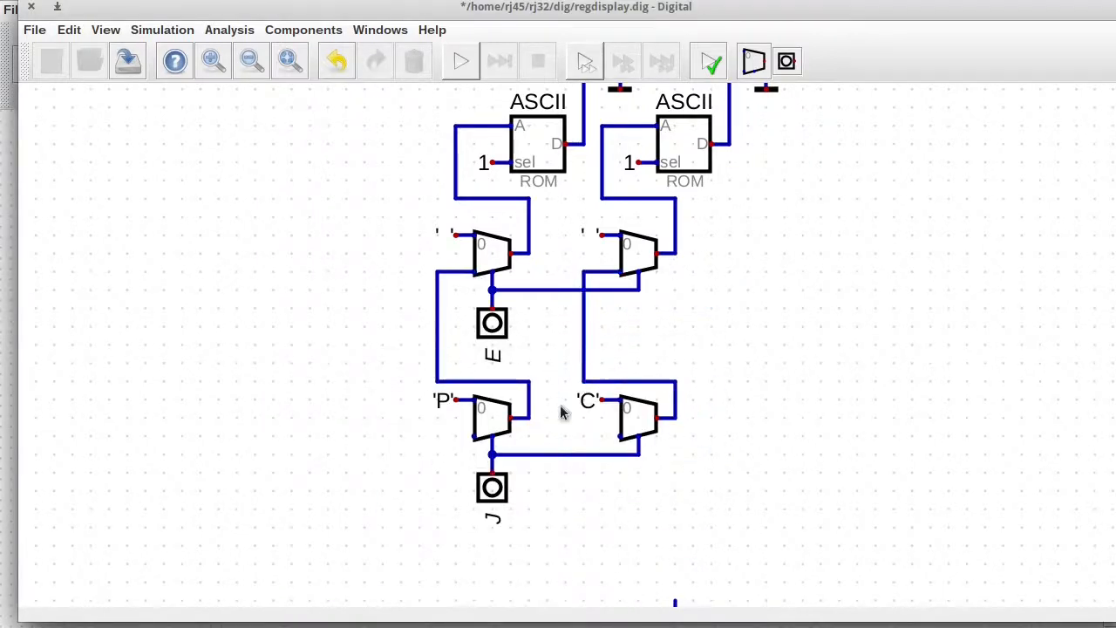
scroll(down, 3)
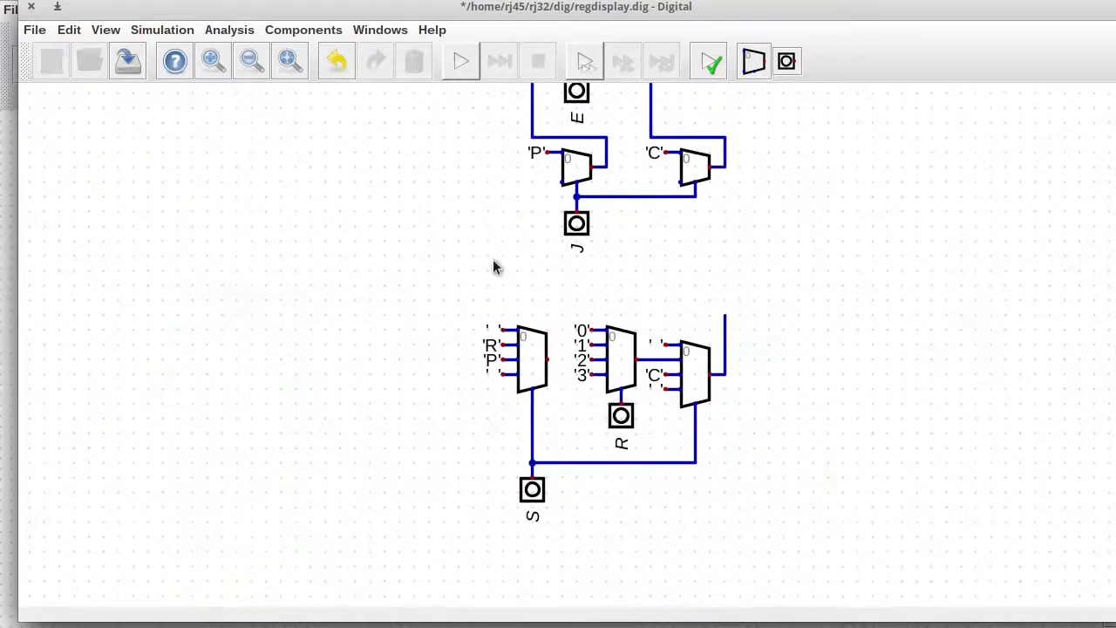
click(516, 167)
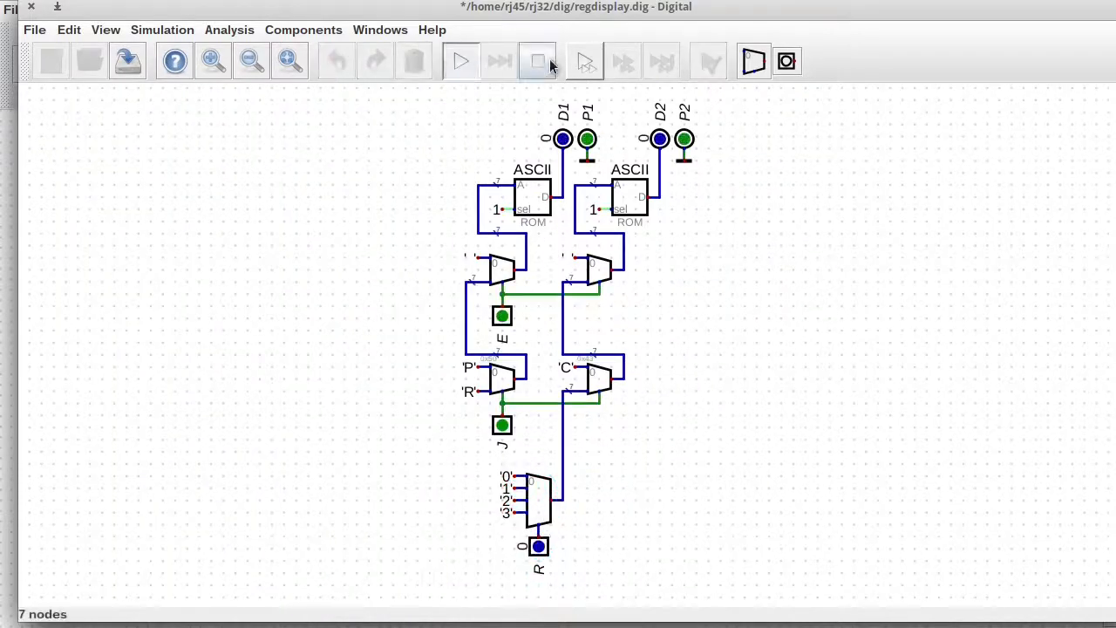
Step: Stop the running regdisplay simulation
click(537, 61)
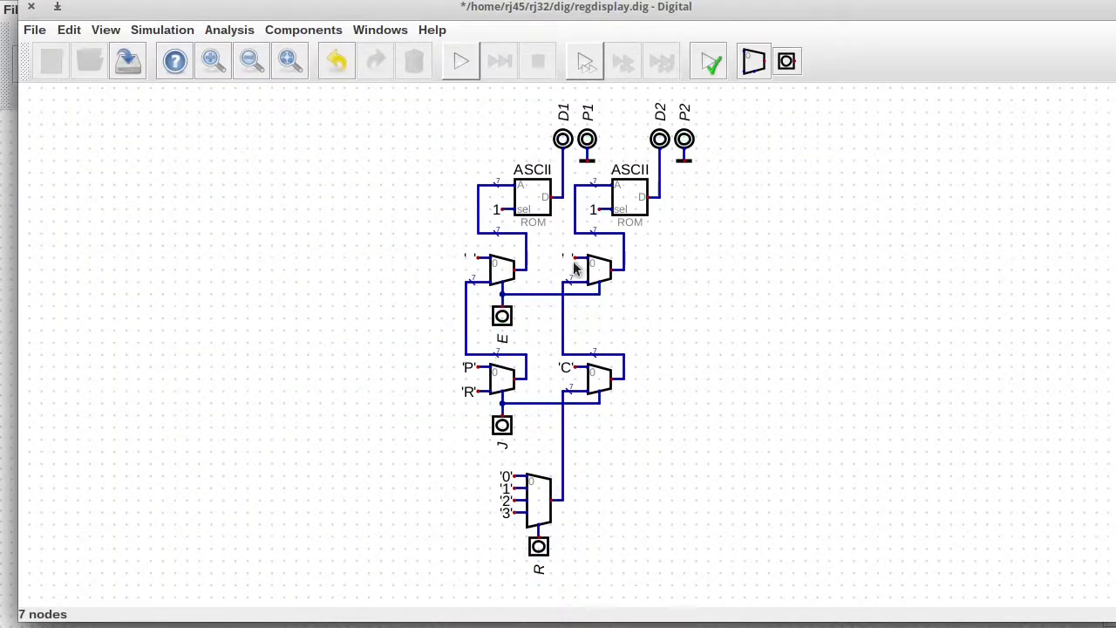
mouse_move(521, 311)
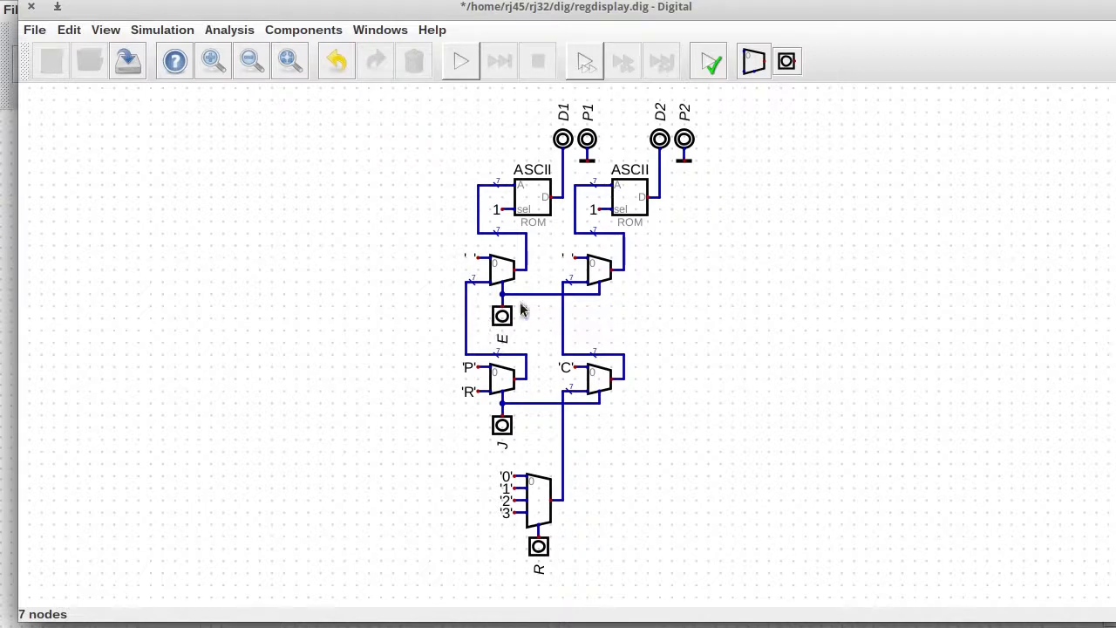
mouse_move(490, 329)
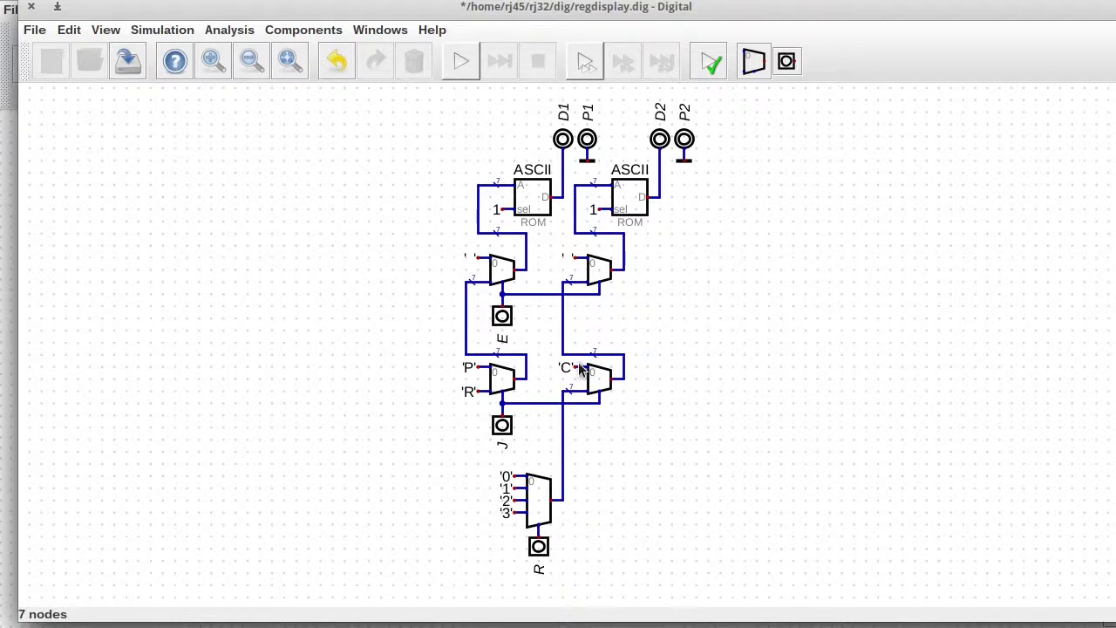
mouse_move(492, 376)
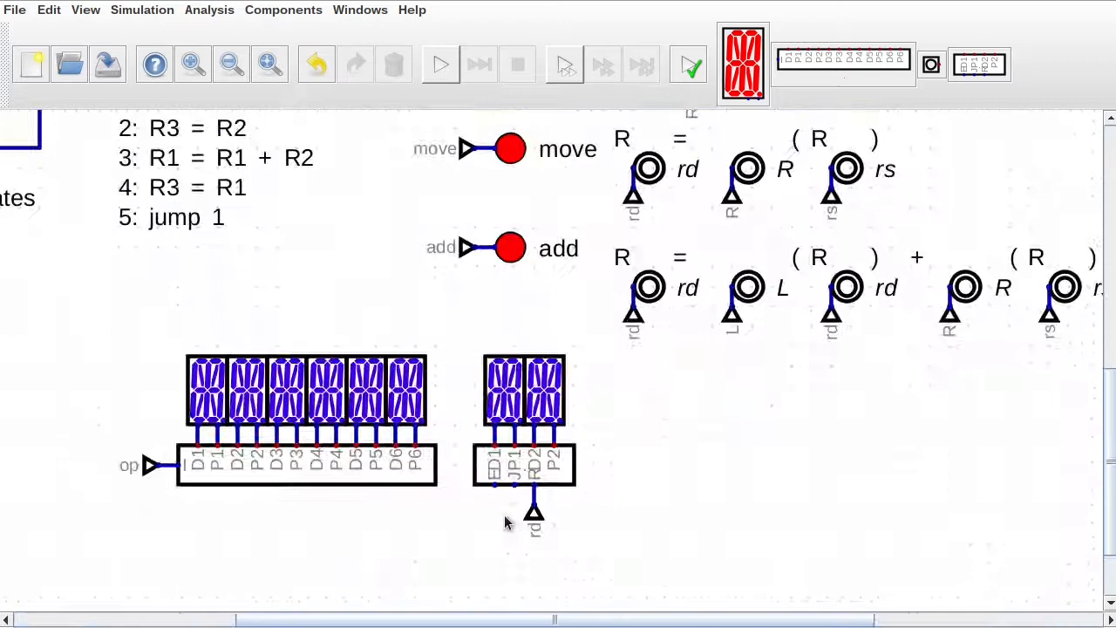
Step: Name the JP1 tunnel jump and attach a Constant 1 to the display's enable pin
scroll(down, 3)
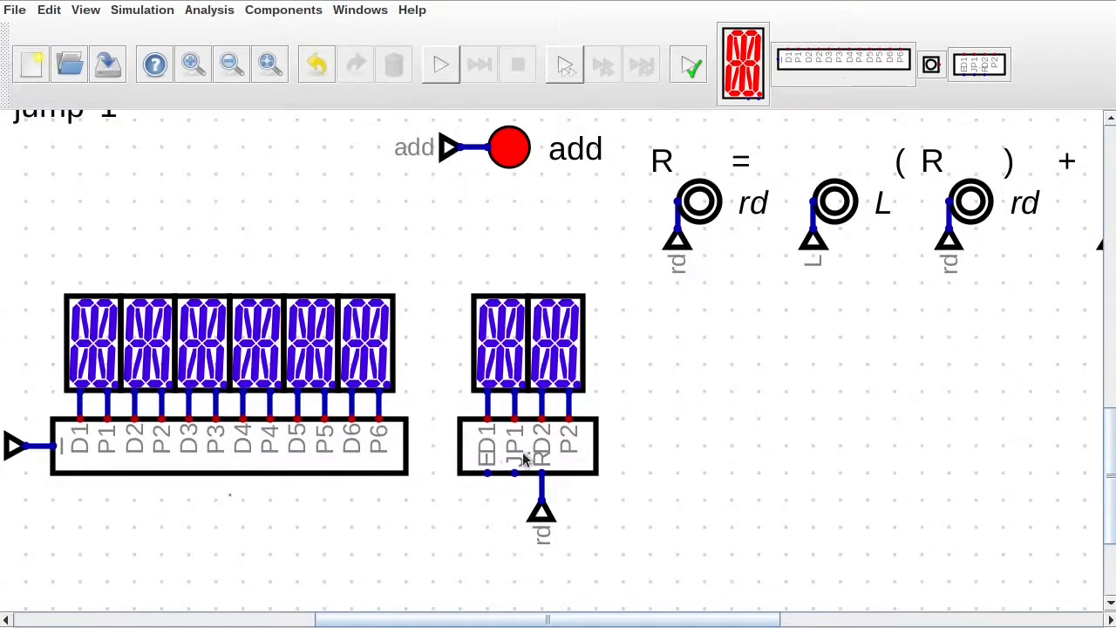
mouse_move(520, 471)
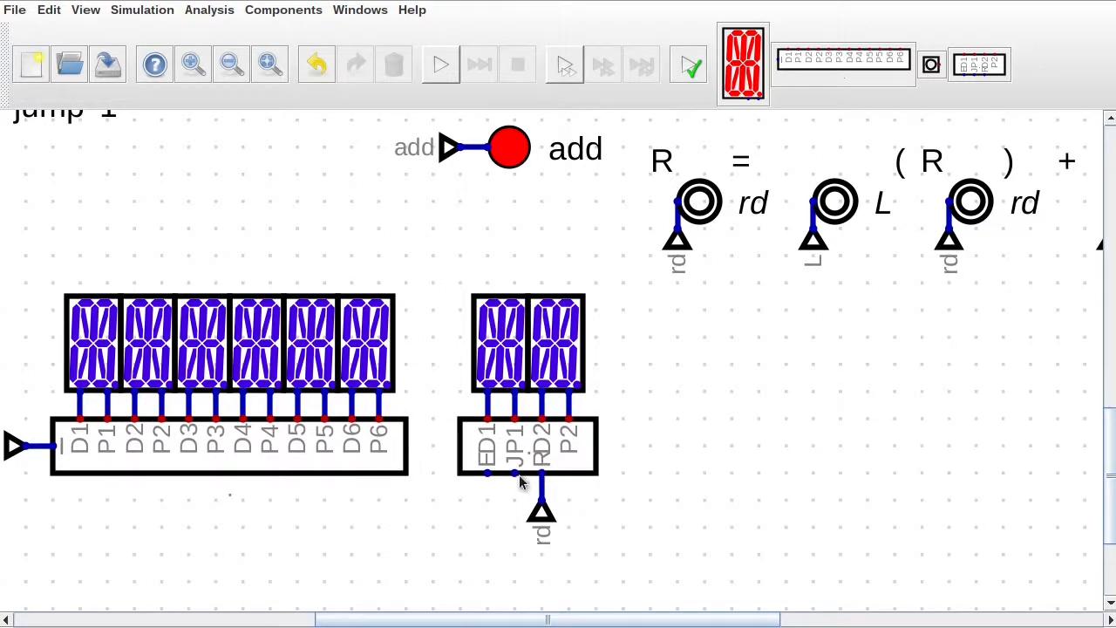
double_click(543, 509)
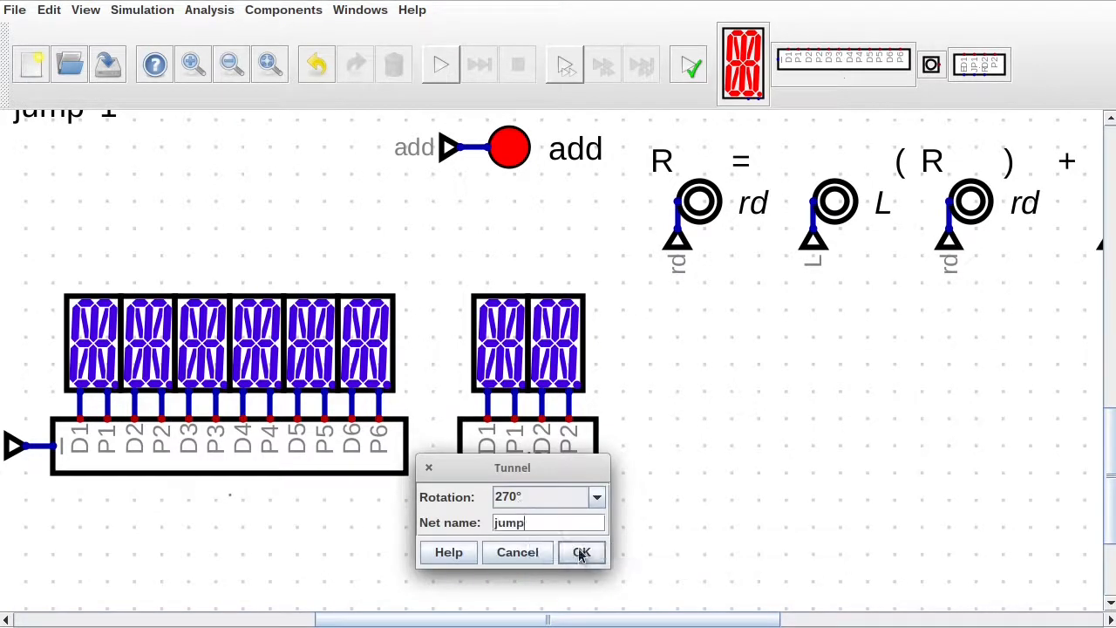
click(582, 550)
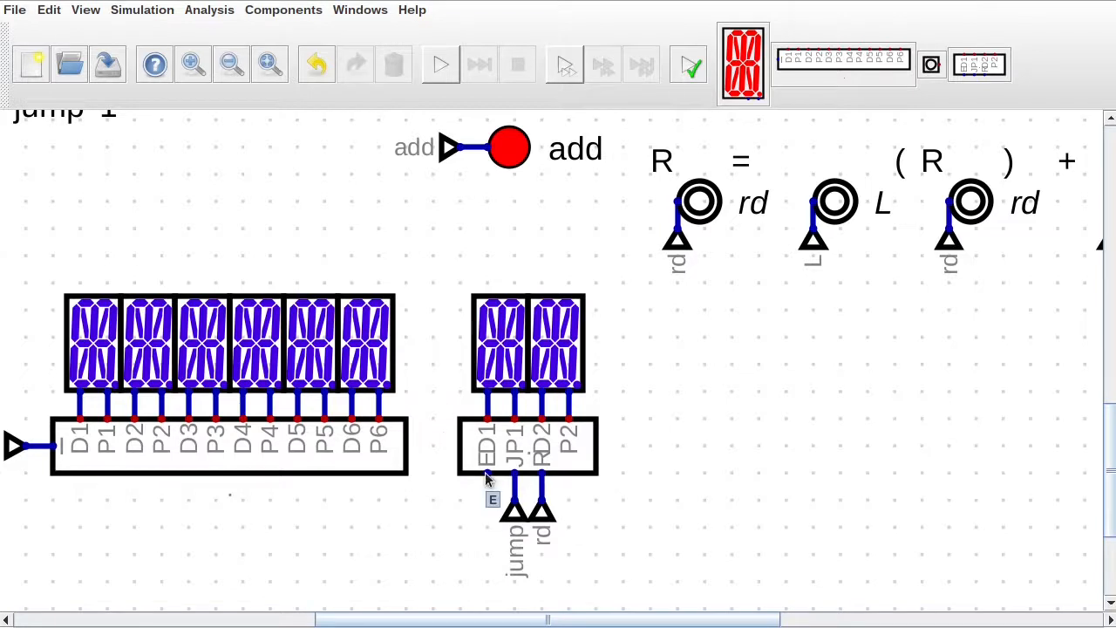
click(283, 11)
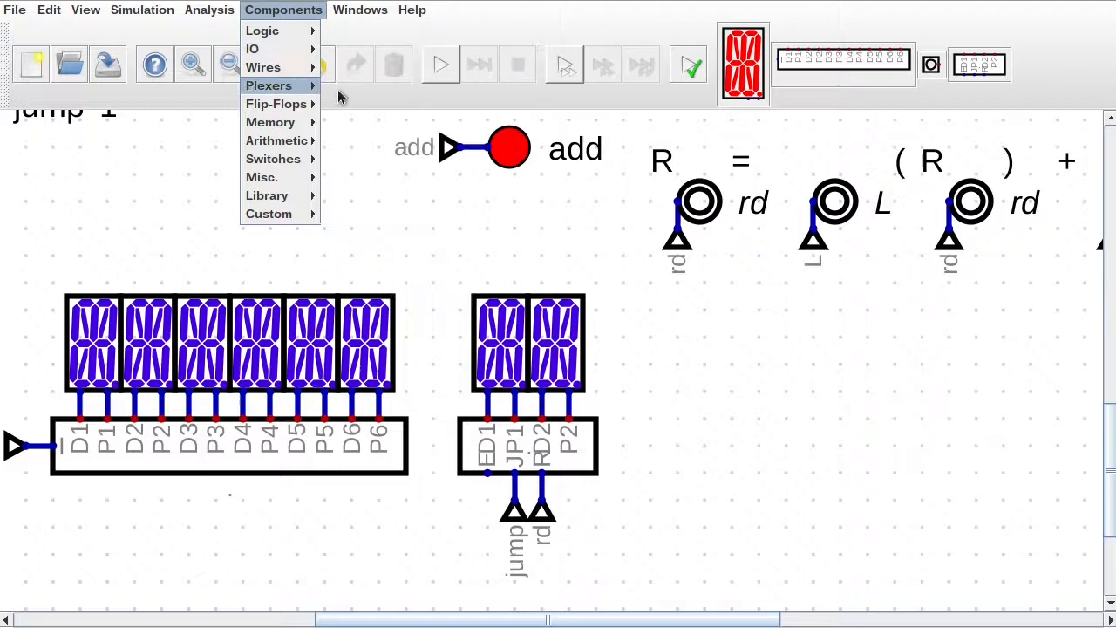
click(520, 502)
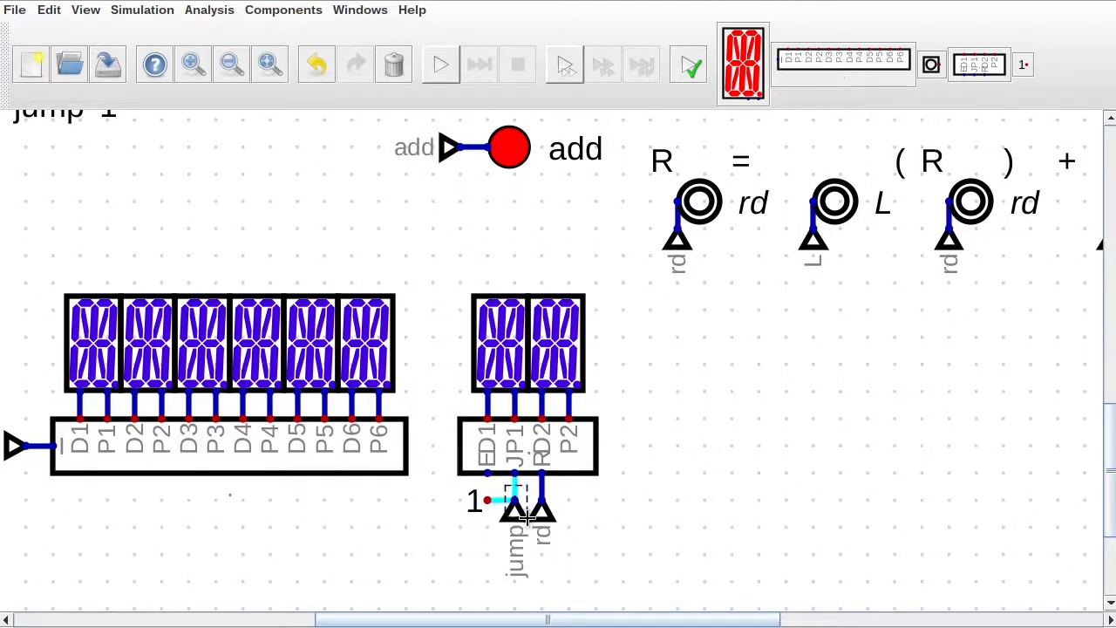
mouse_move(514, 502)
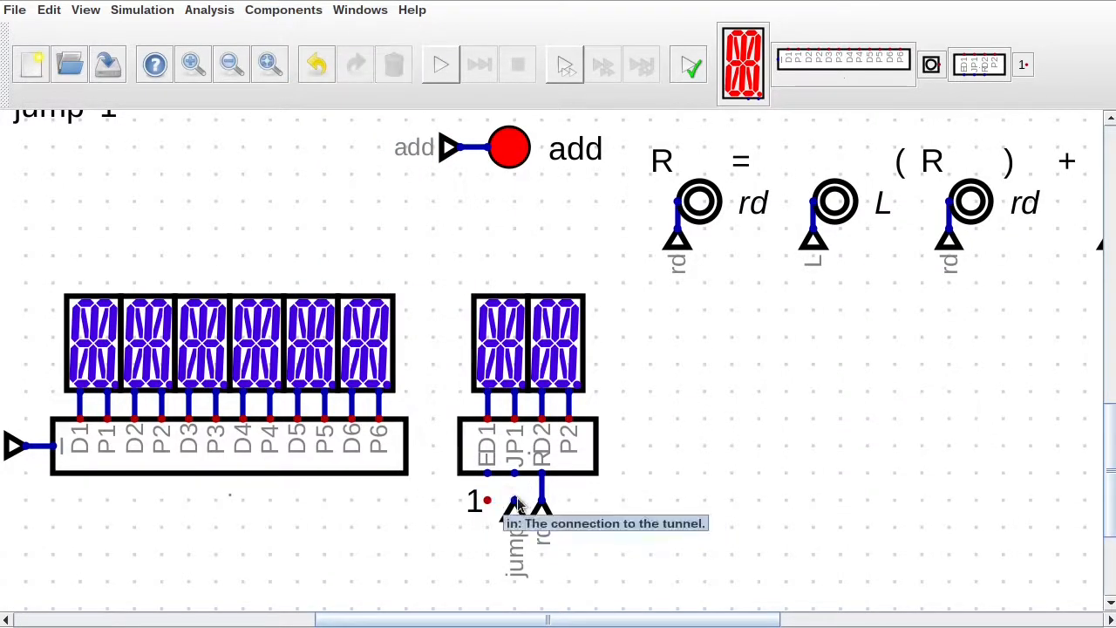
click(230, 63)
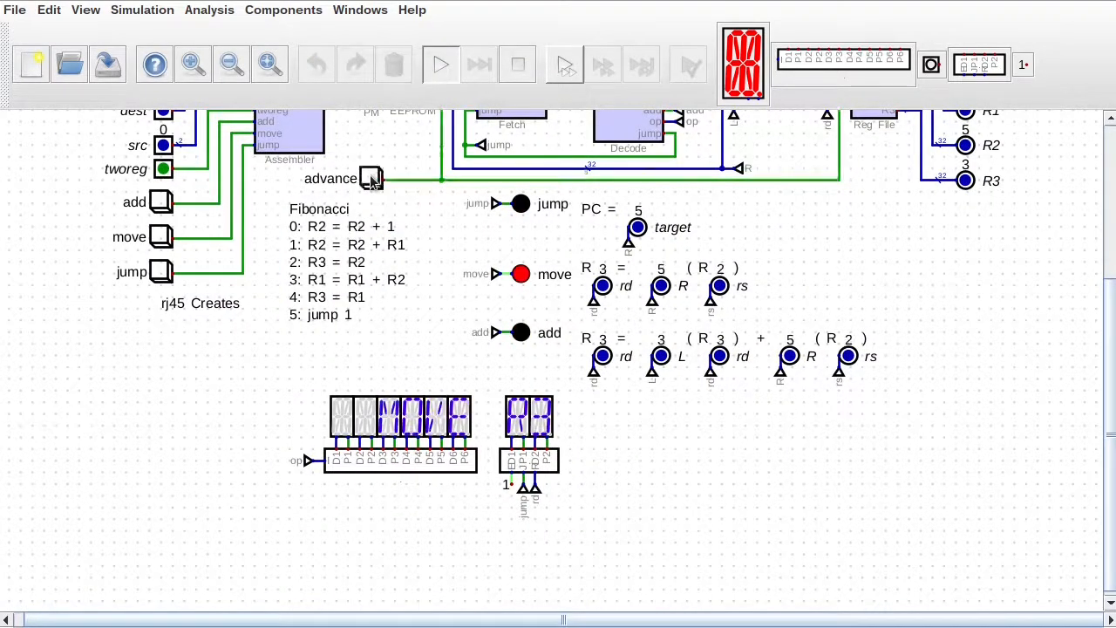
Step: Stop the simulation, name the last display's tunnel rs and zoom out to the whole CPU circuit
click(373, 178)
text(rs)
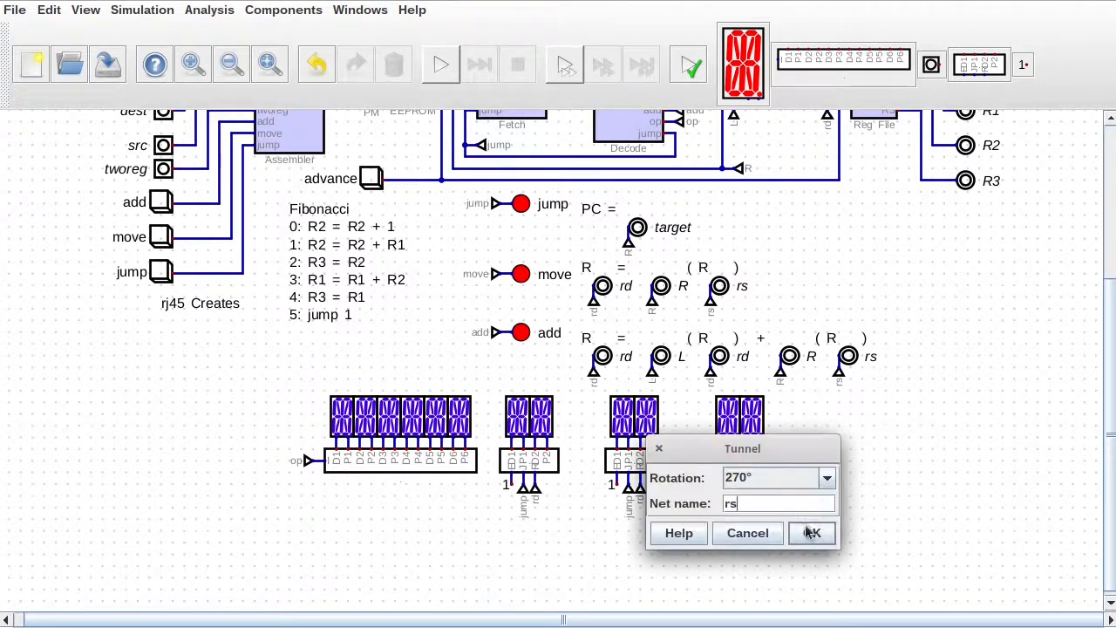
click(282, 11)
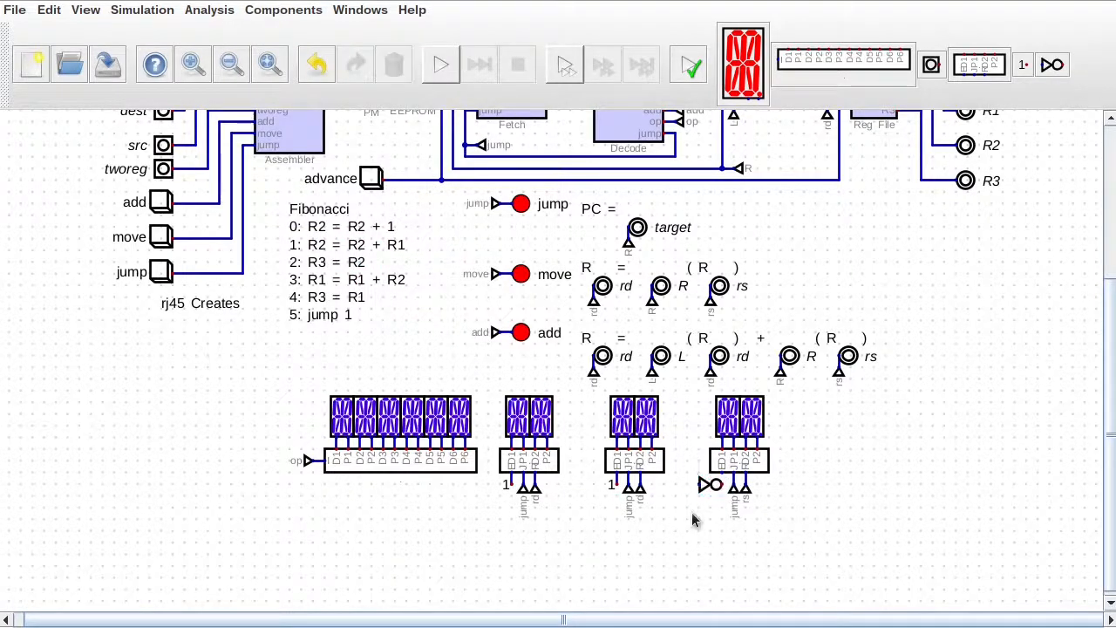
click(230, 62)
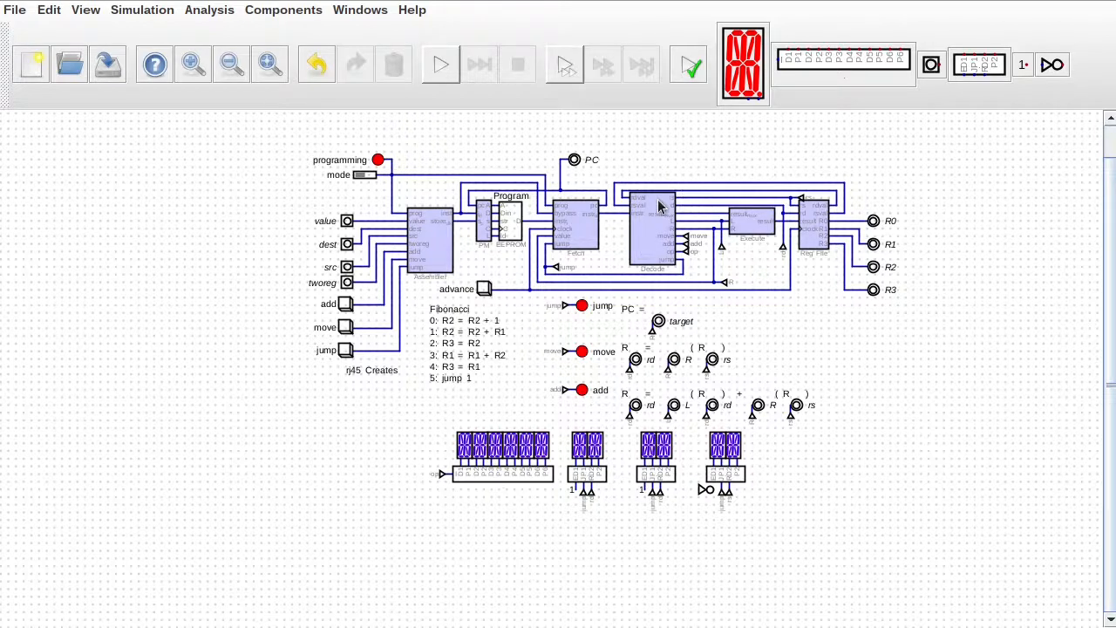
mouse_move(659, 242)
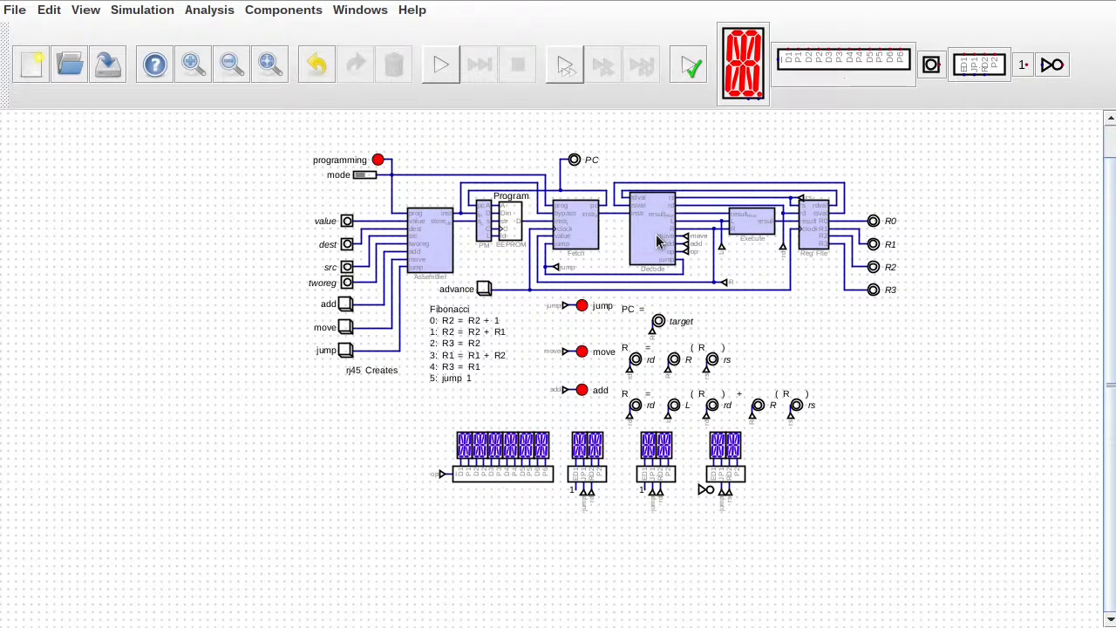
Step: Open the decoder subcircuit and add an Output labelled rs_valid on the mux select line
double_click(654, 241)
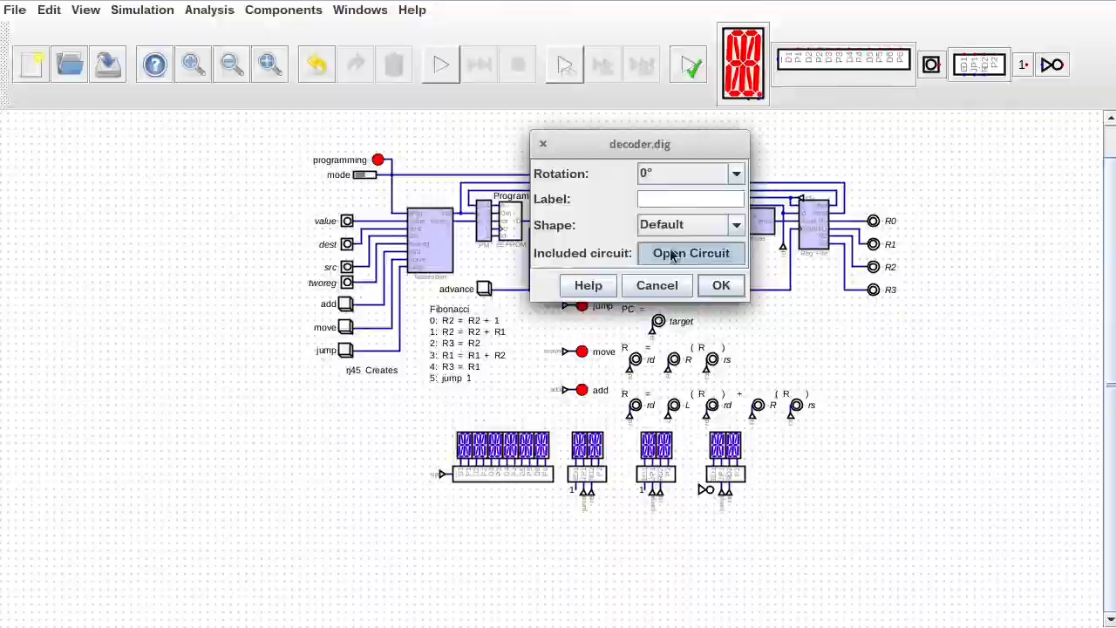
click(690, 253)
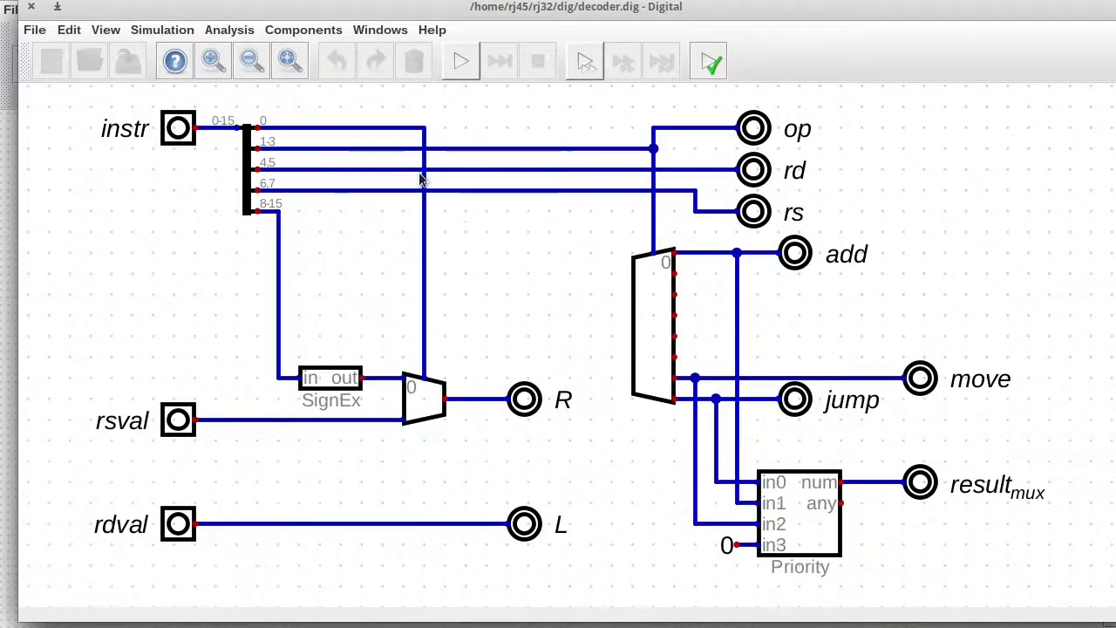
mouse_move(429, 385)
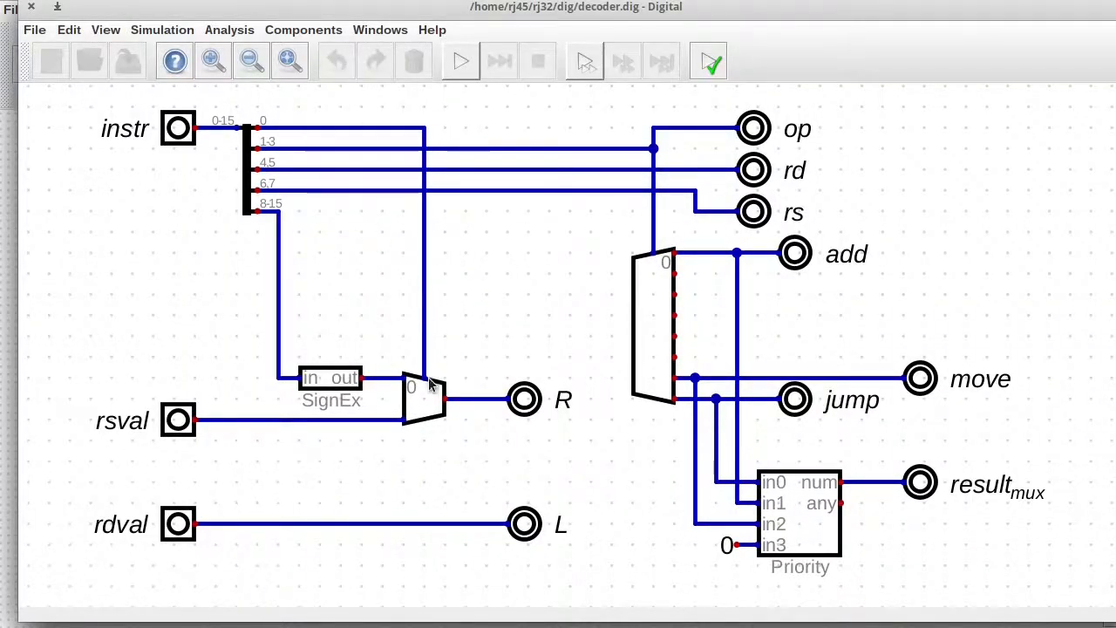
mouse_move(427, 387)
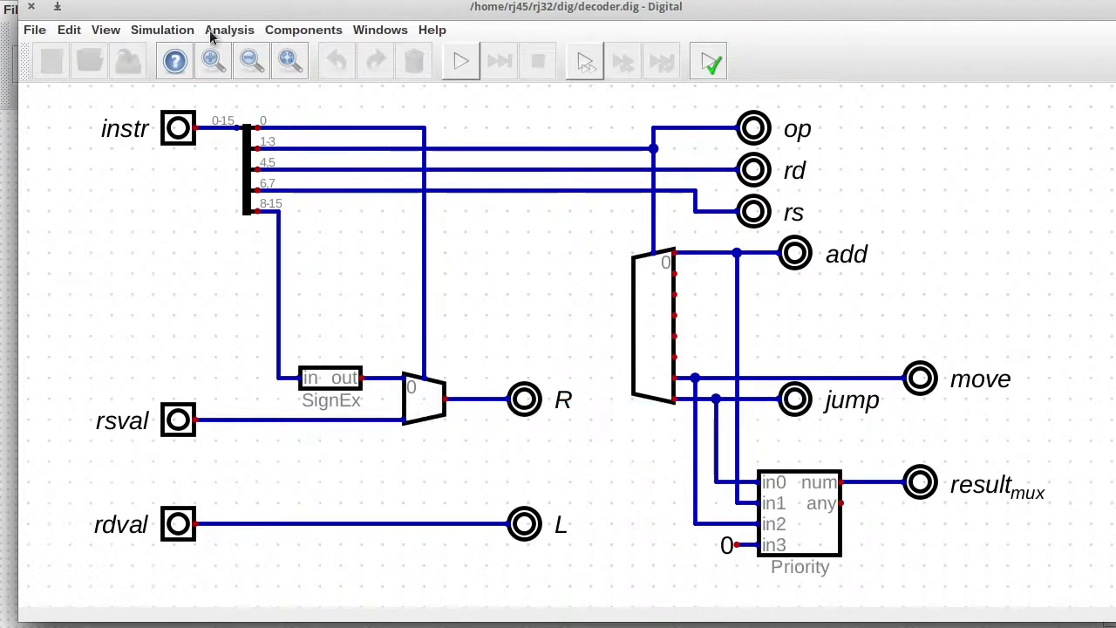
double_click(523, 399)
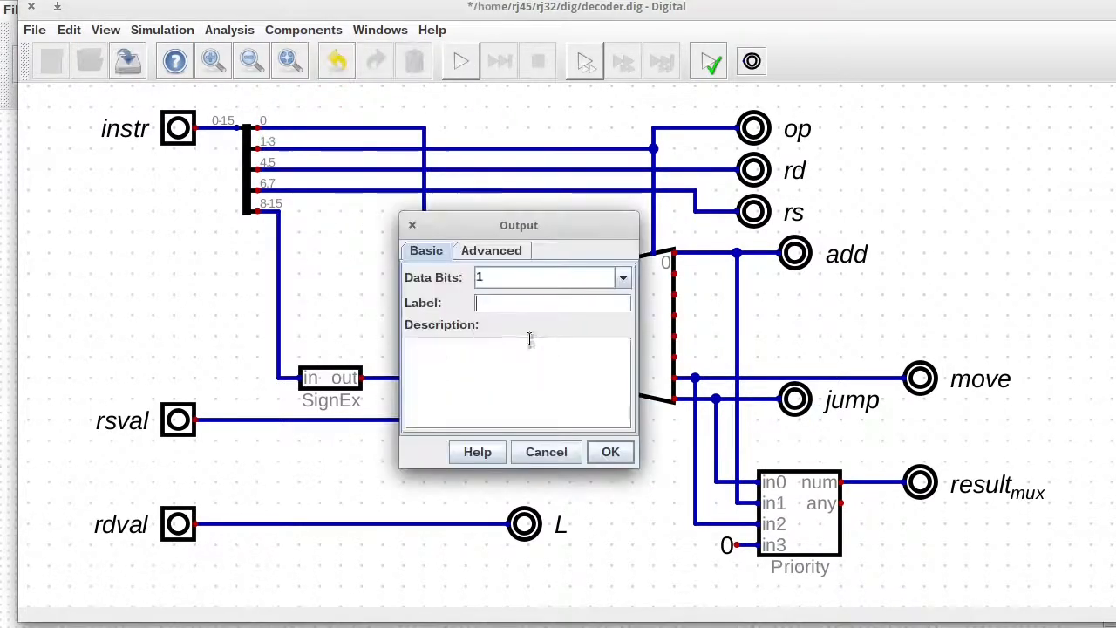
click(610, 451)
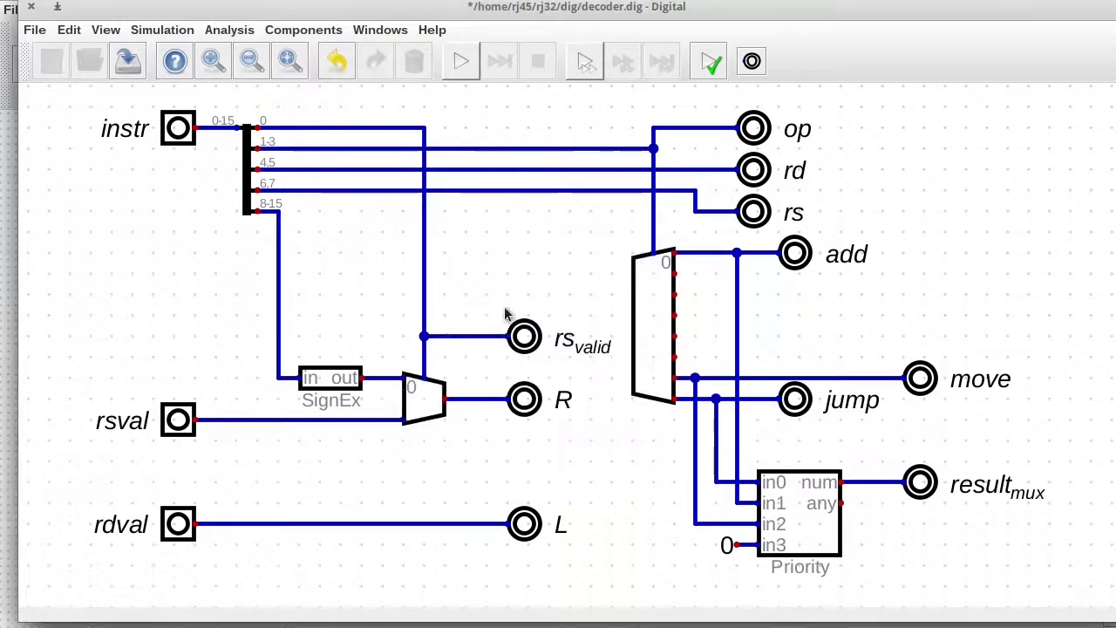
mouse_move(418, 335)
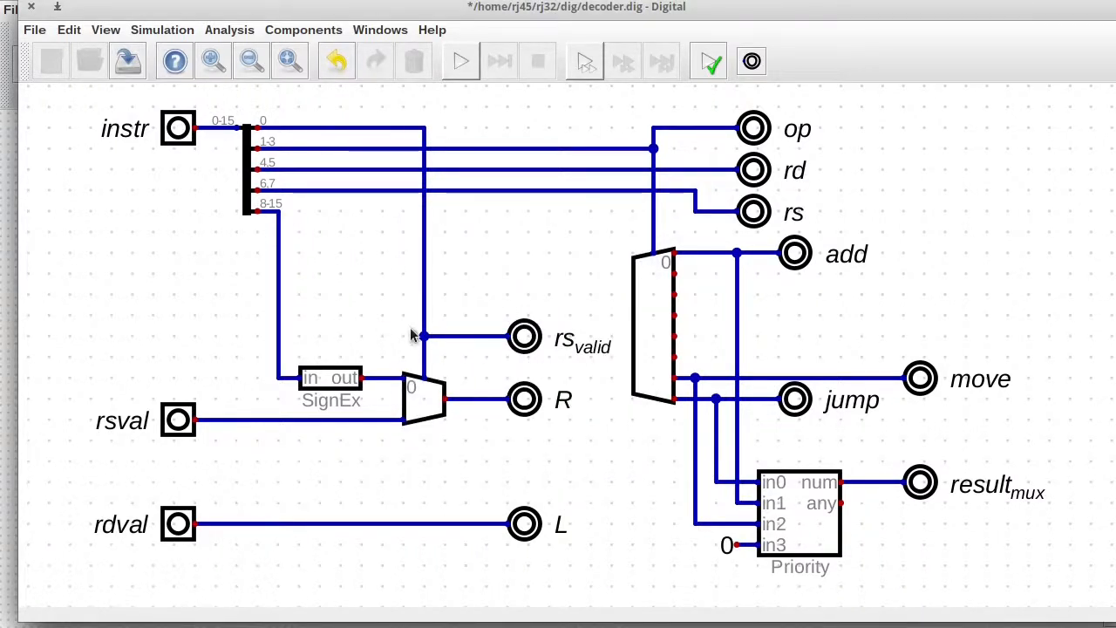
double_click(523, 337)
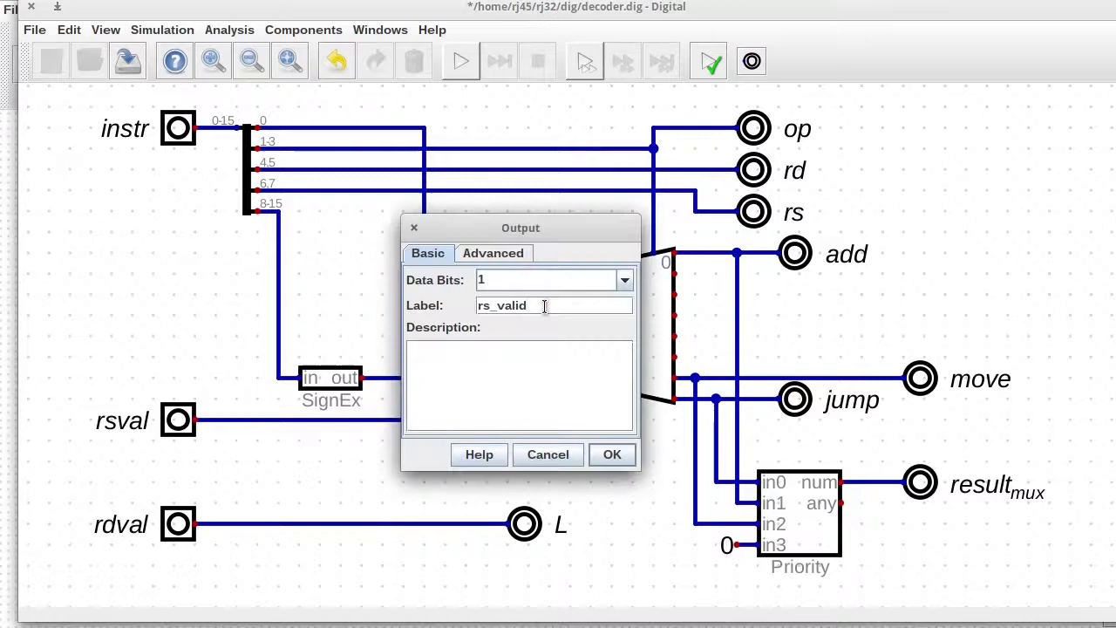
click(610, 453)
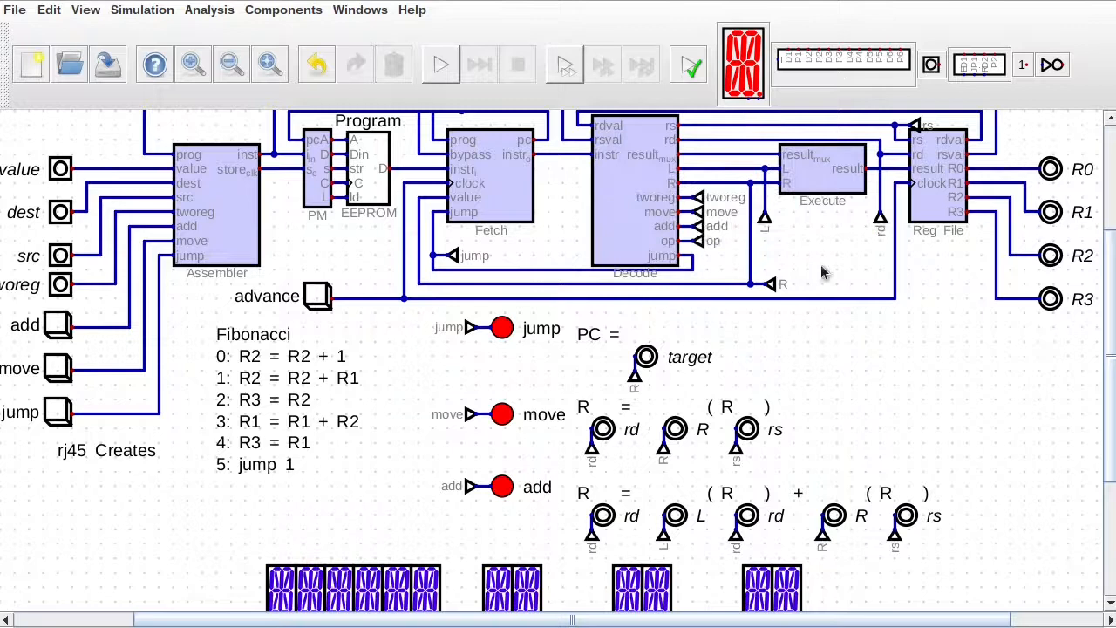
scroll(down, 3)
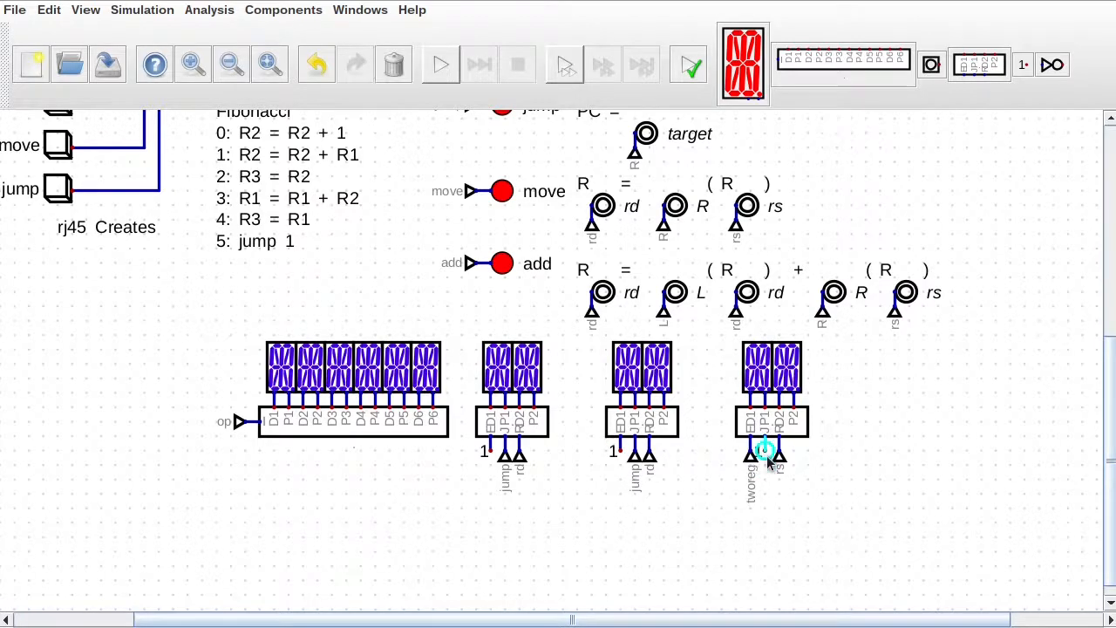
scroll(down, 3)
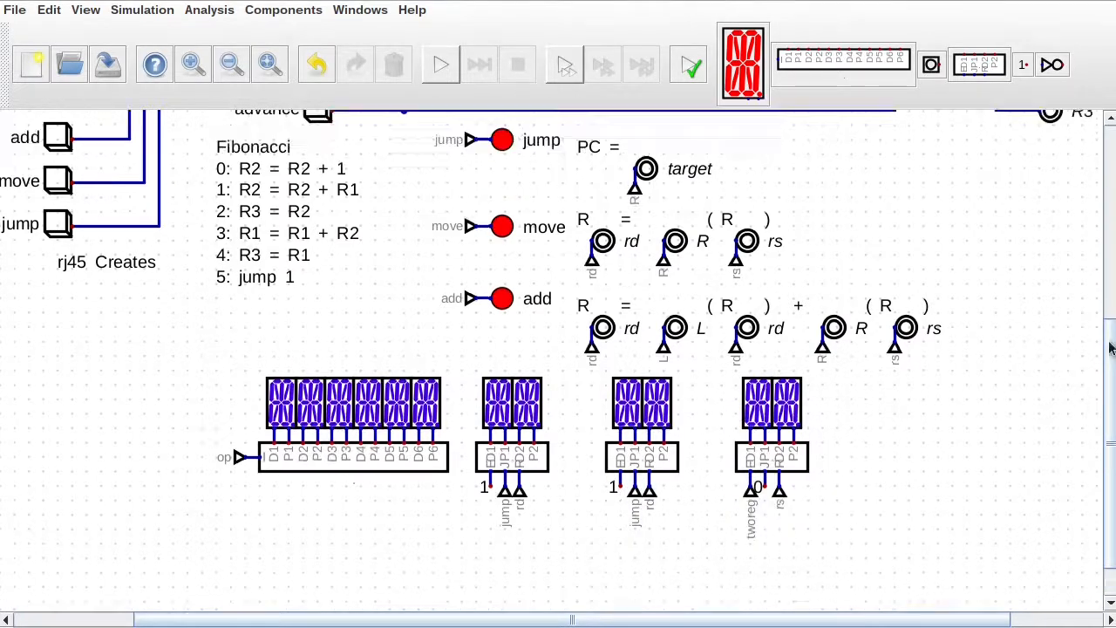
scroll(up, 3)
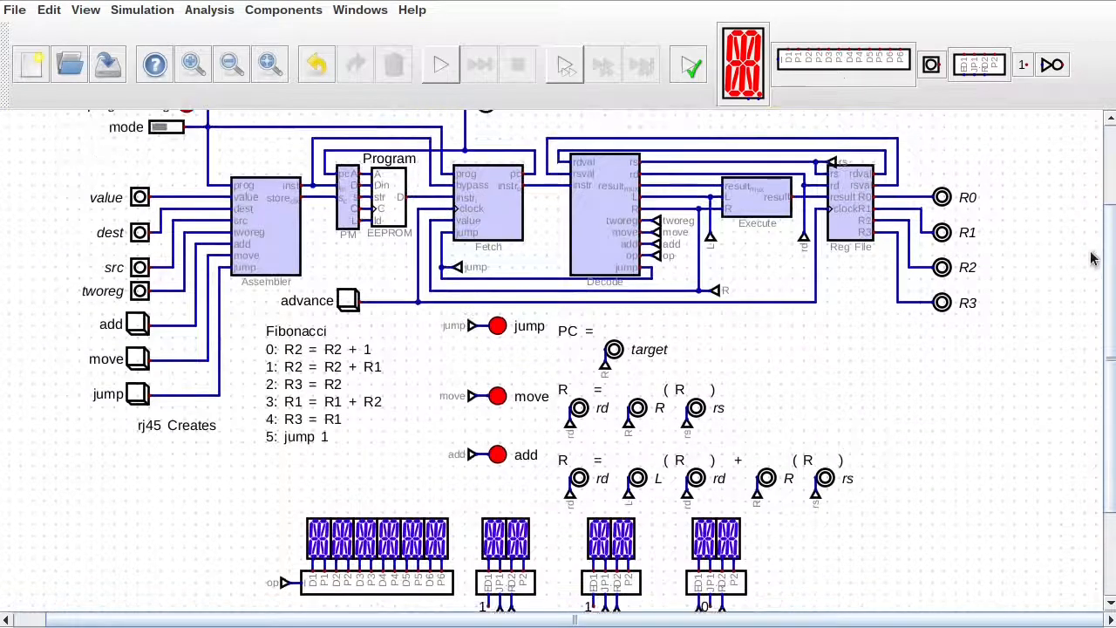
Step: Run the simulation, advance the CPU four steps through the Fibonacci loop, then stop it
click(439, 63)
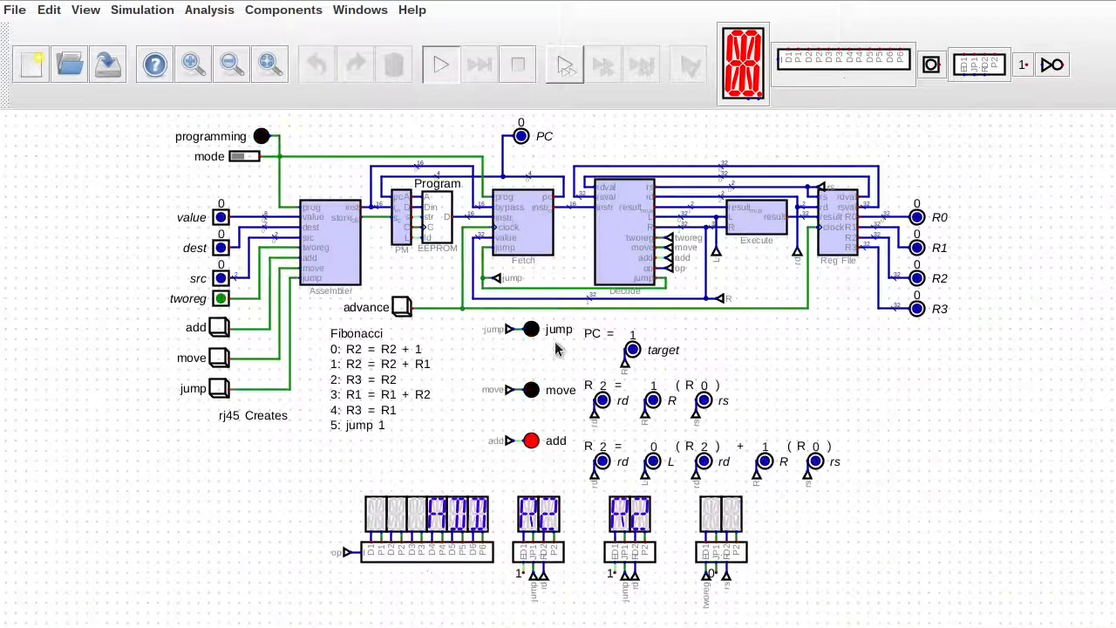
click(401, 307)
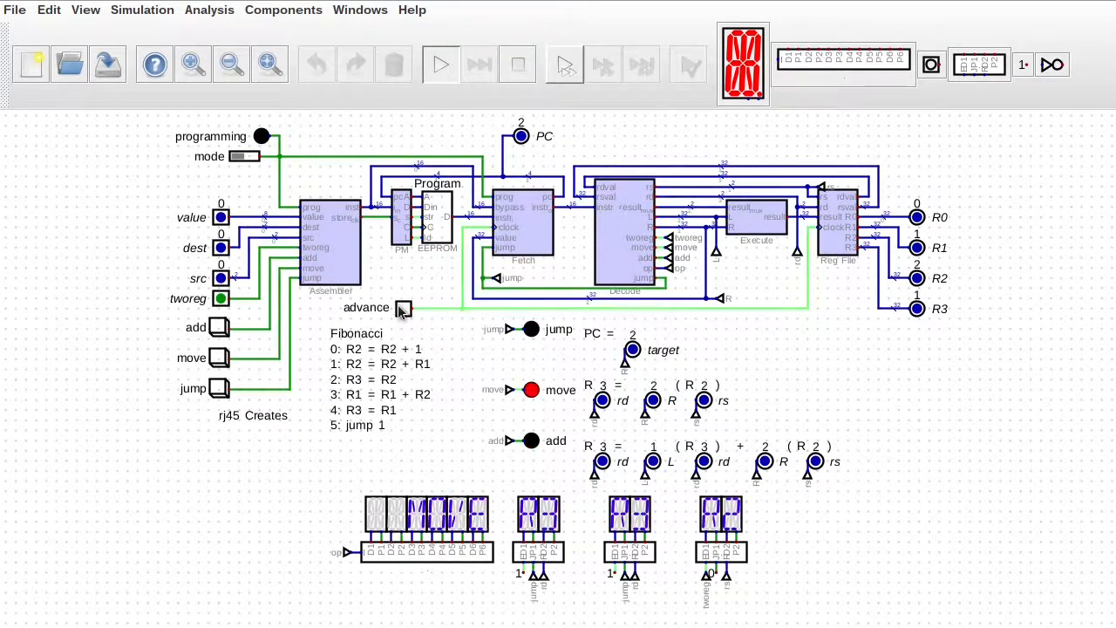
click(401, 307)
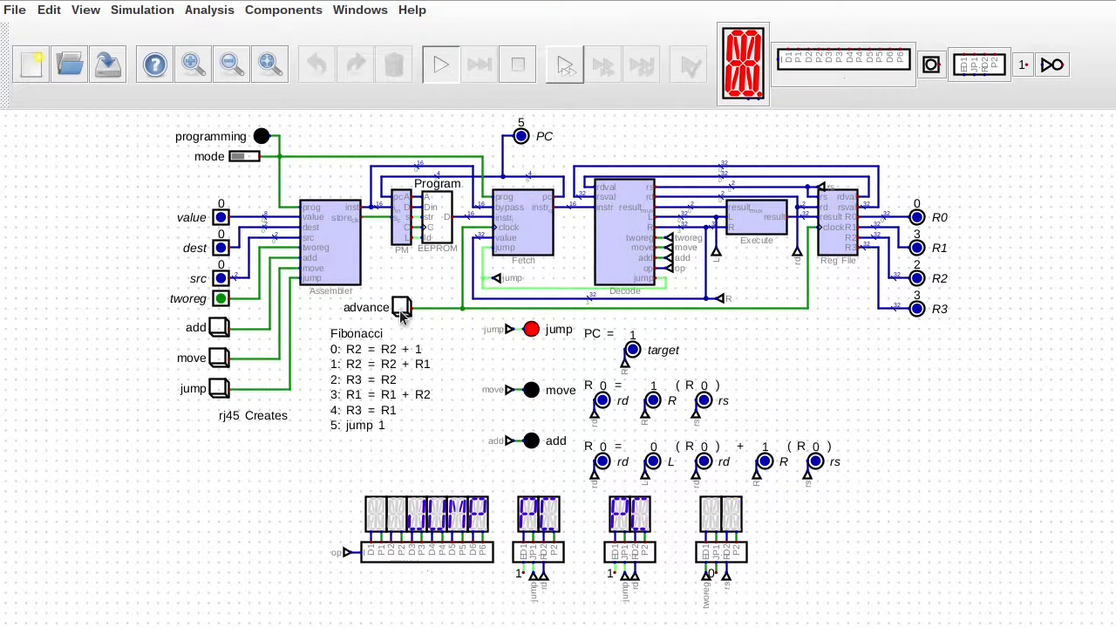
click(399, 307)
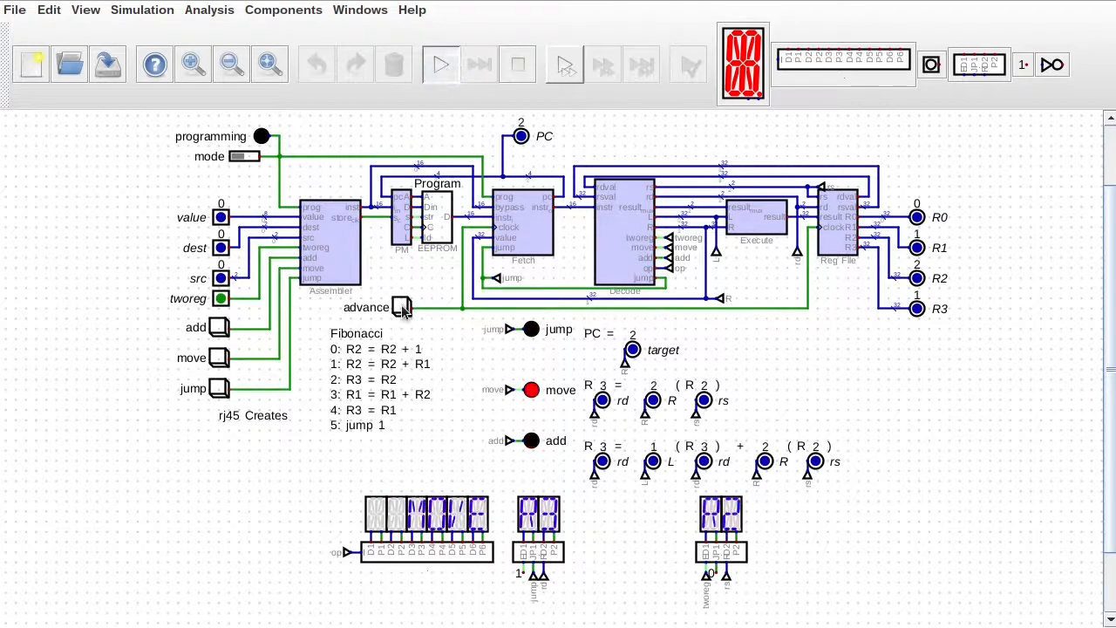
click(401, 307)
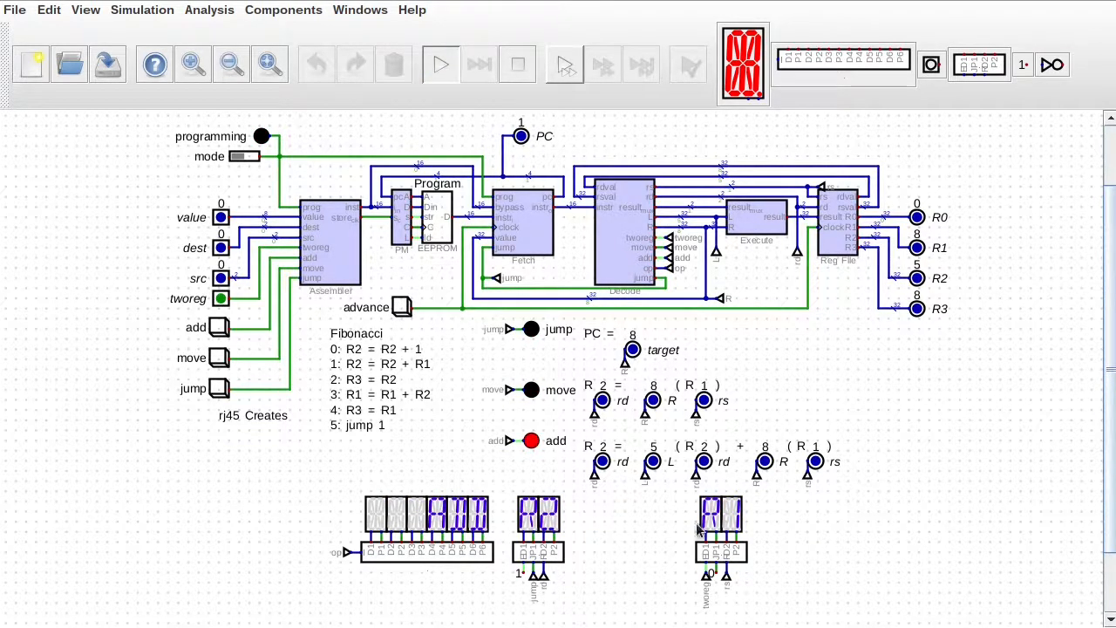
mouse_move(781, 300)
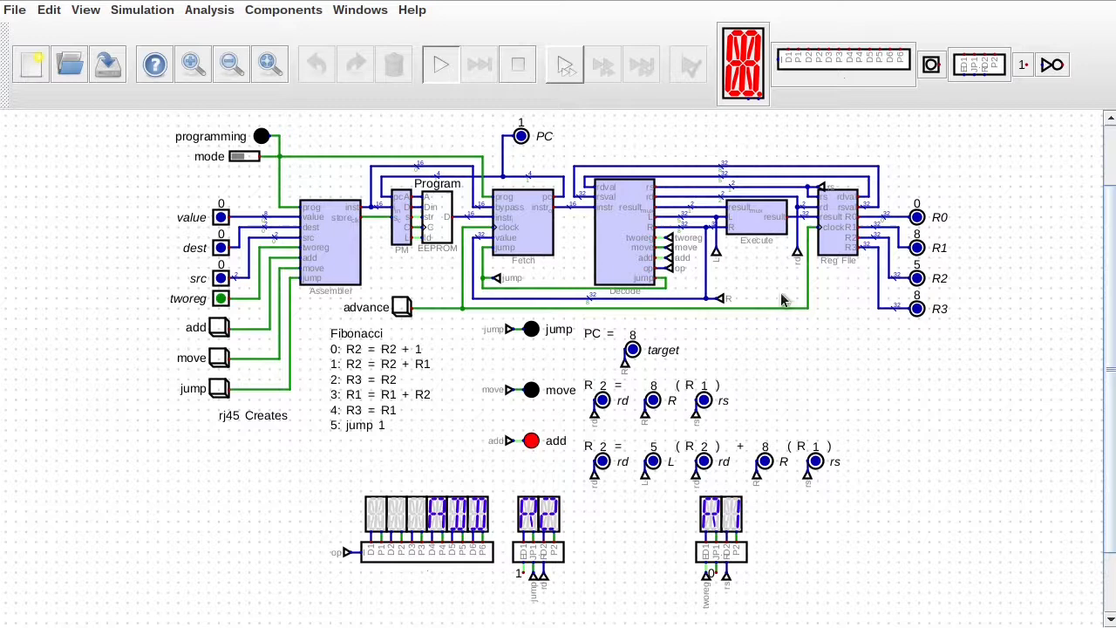
mouse_move(596, 523)
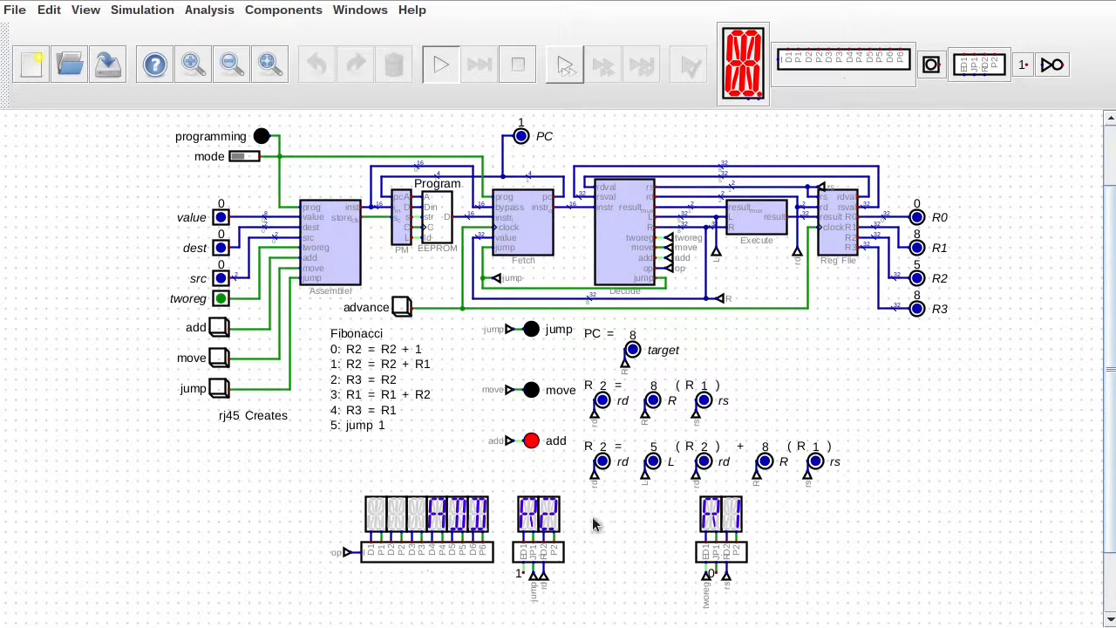
mouse_move(587, 523)
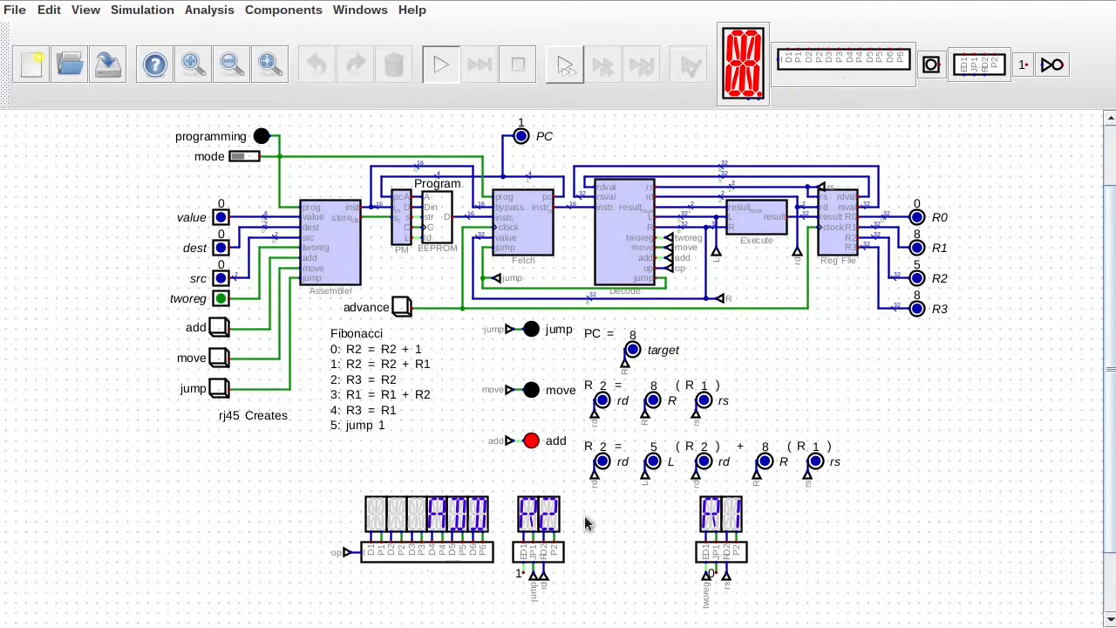
mouse_move(778, 530)
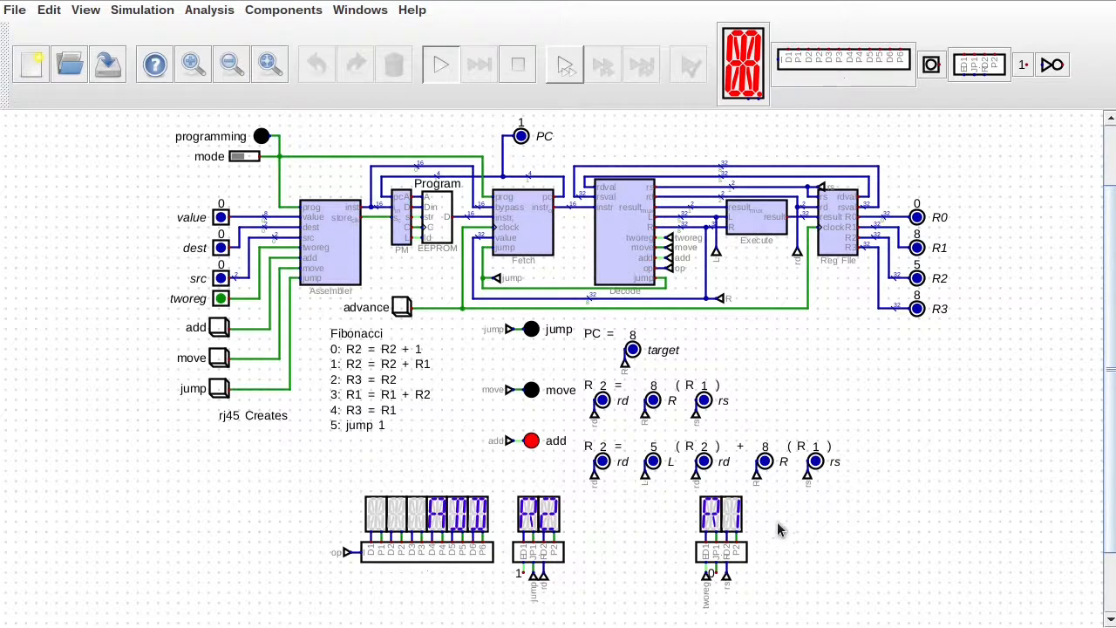
click(282, 11)
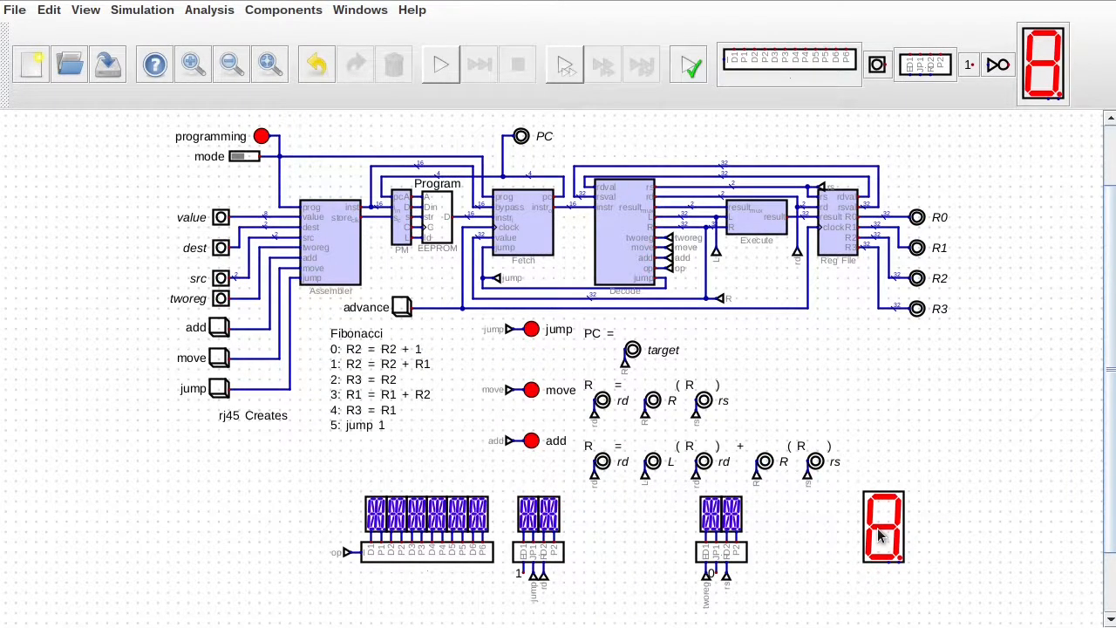
Step: Feed the red display from a 4-bit constant and an input, restart simulation and dismiss the bit-width error
click(282, 10)
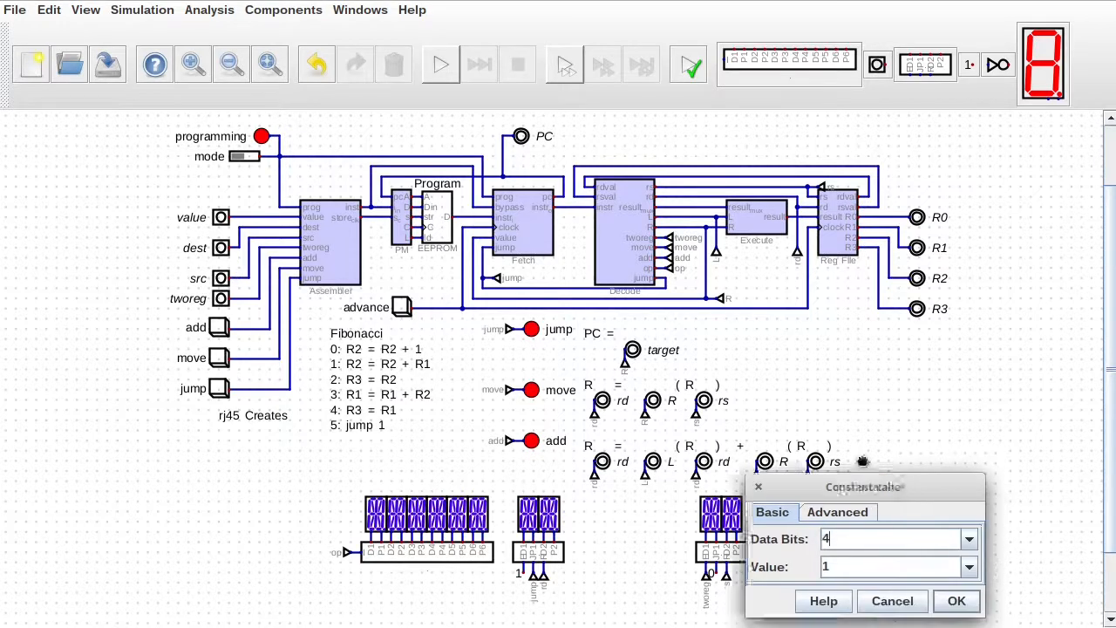
click(282, 11)
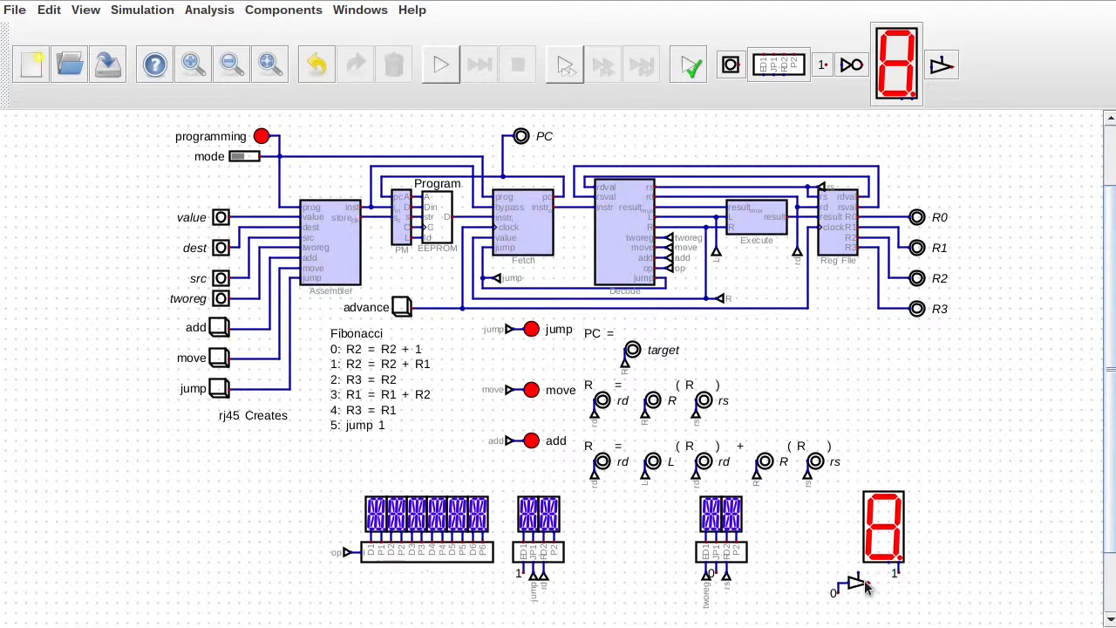
click(282, 11)
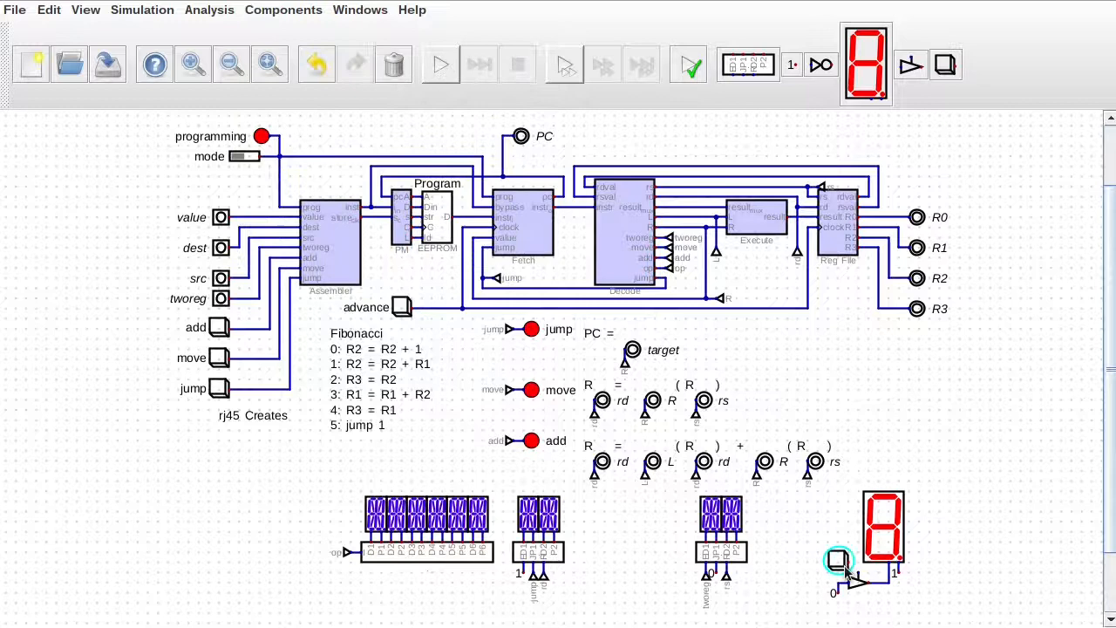
click(440, 63)
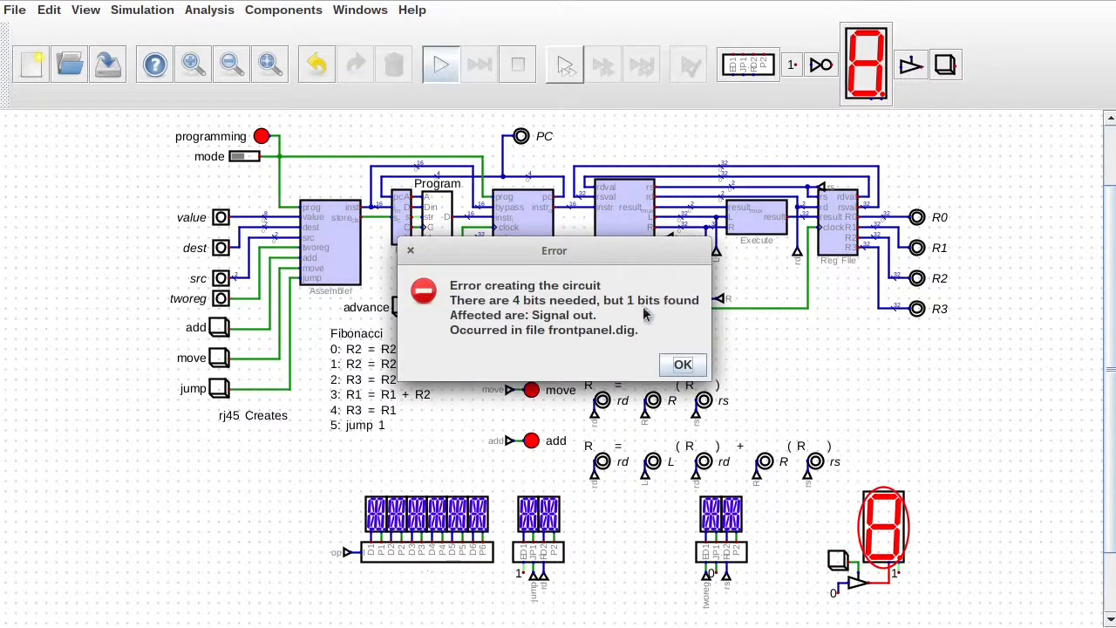
click(681, 364)
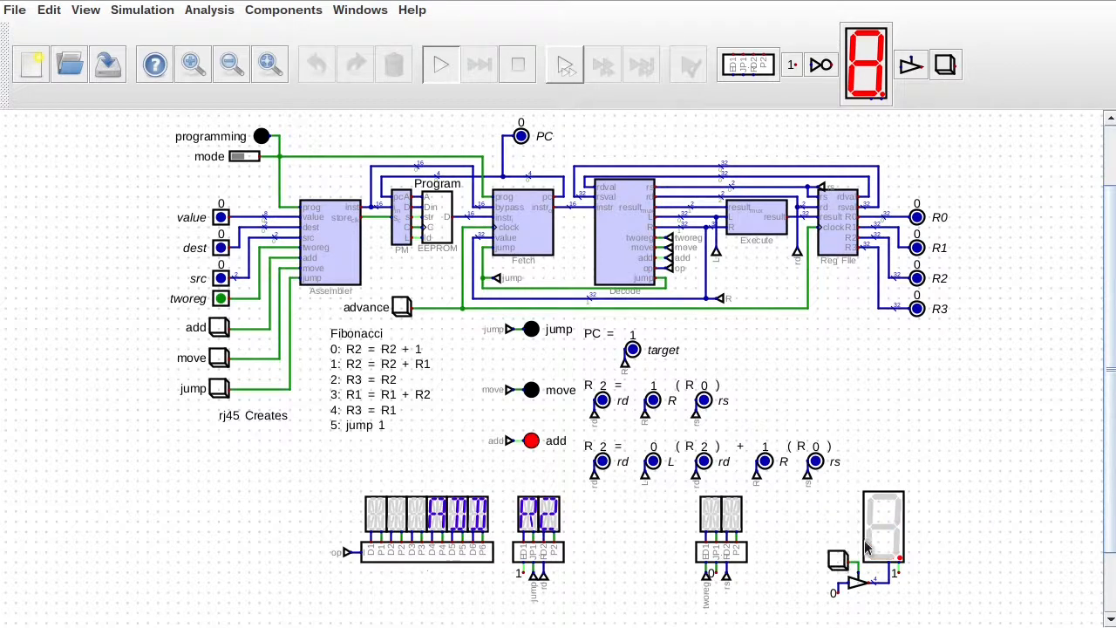
mouse_move(910, 620)
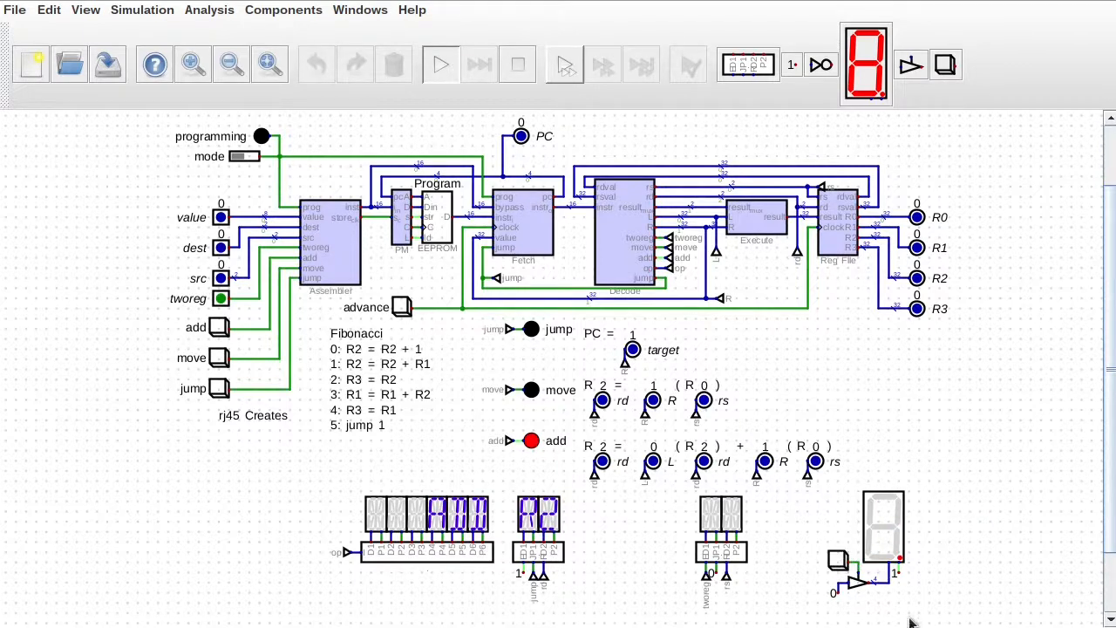
mouse_move(858, 591)
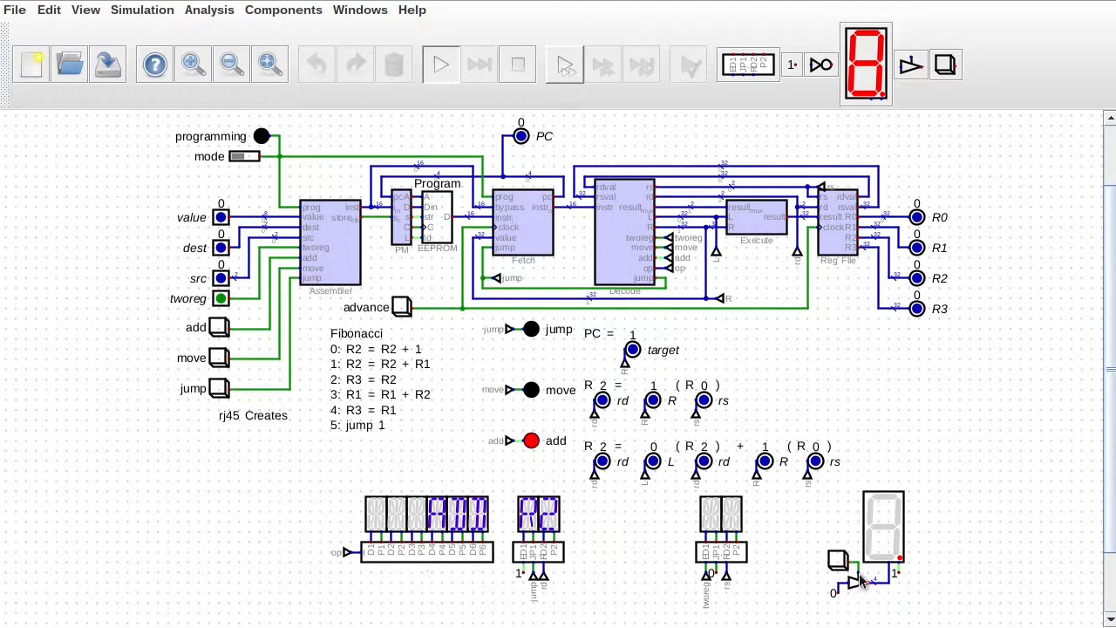
mouse_move(861, 593)
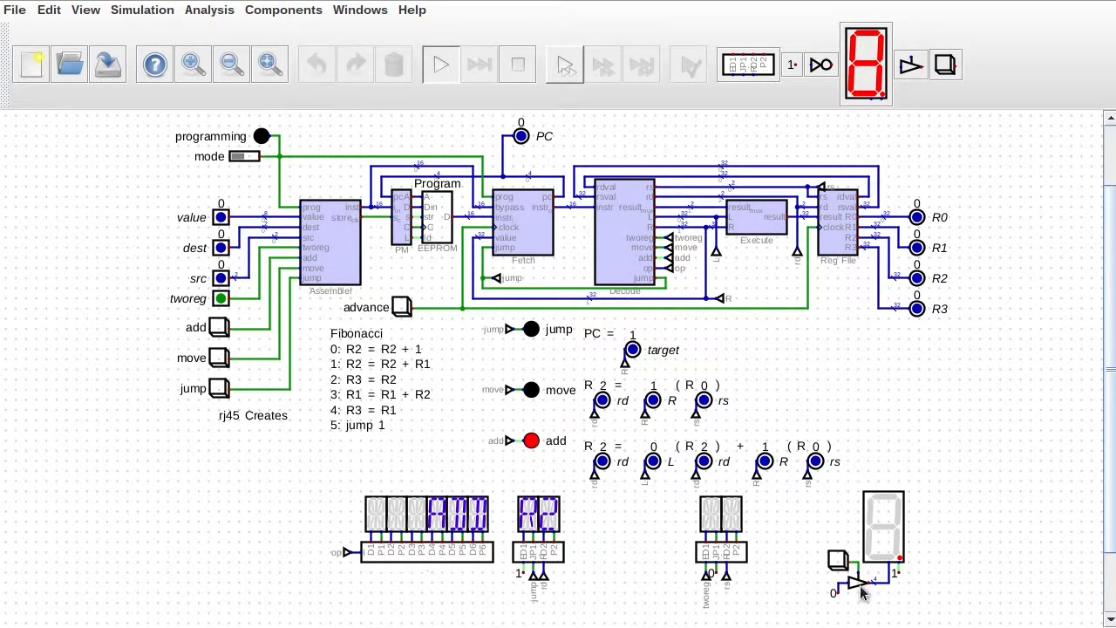
mouse_move(854, 596)
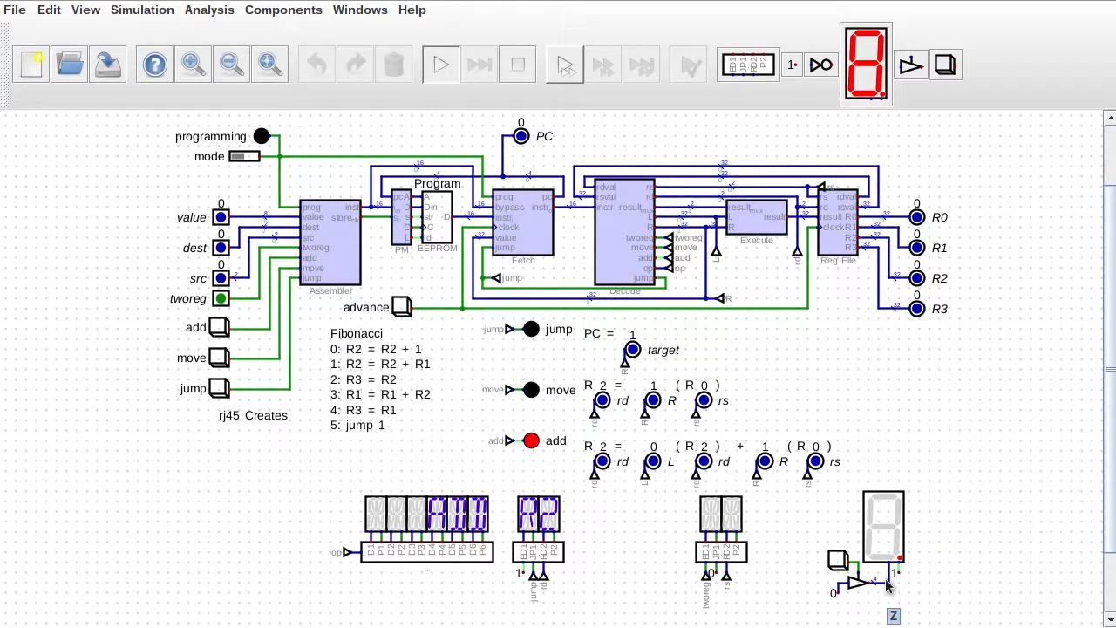
mouse_move(872, 574)
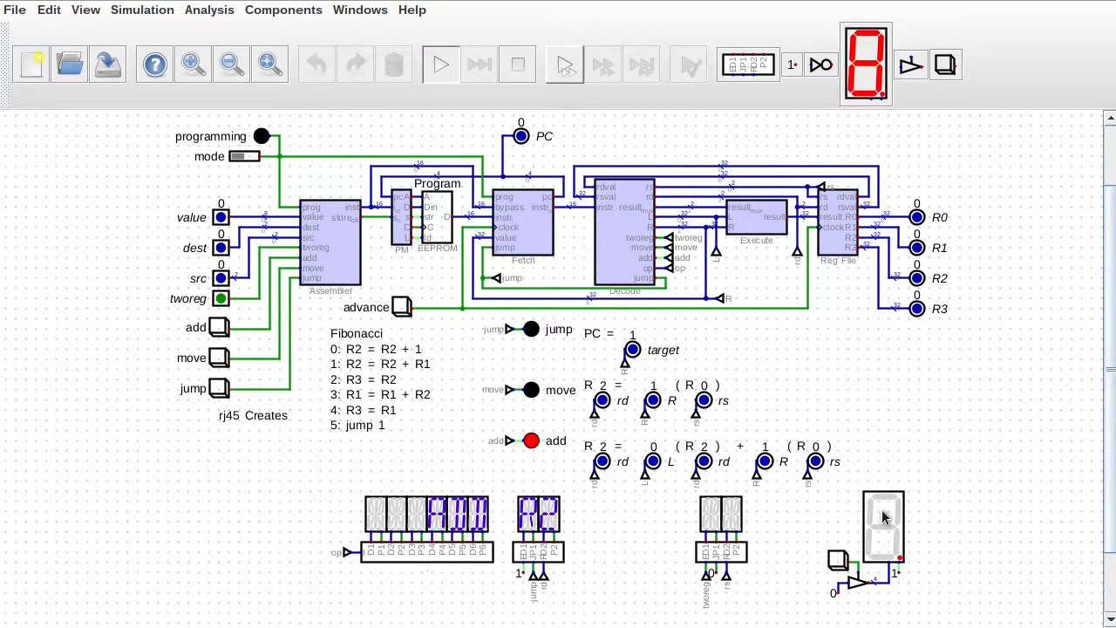
mouse_move(921, 514)
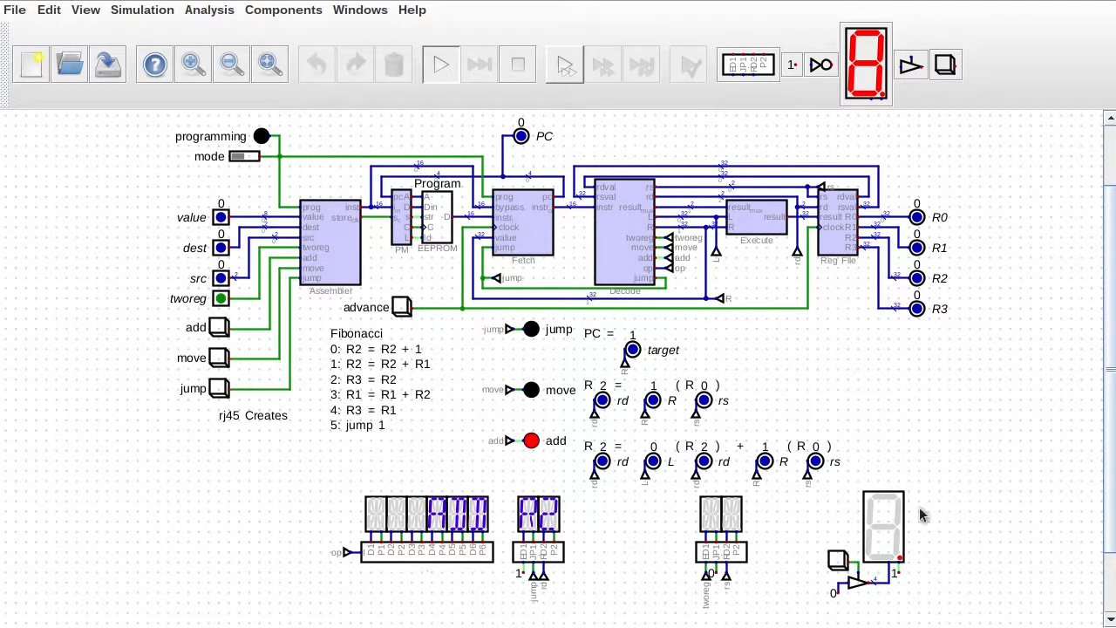
mouse_move(706, 600)
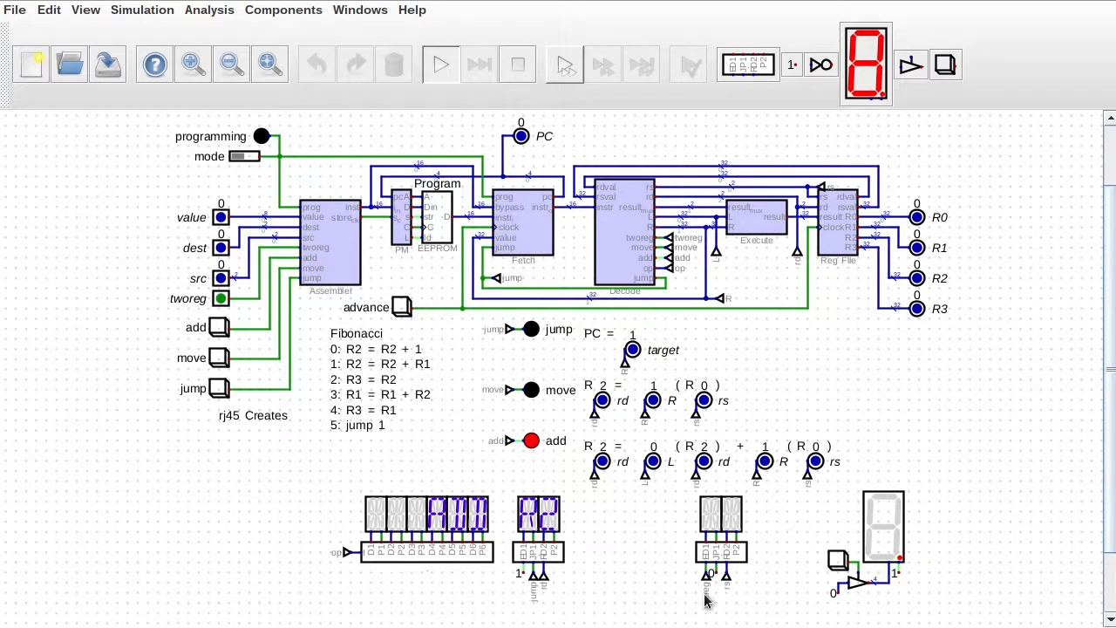
mouse_move(673, 569)
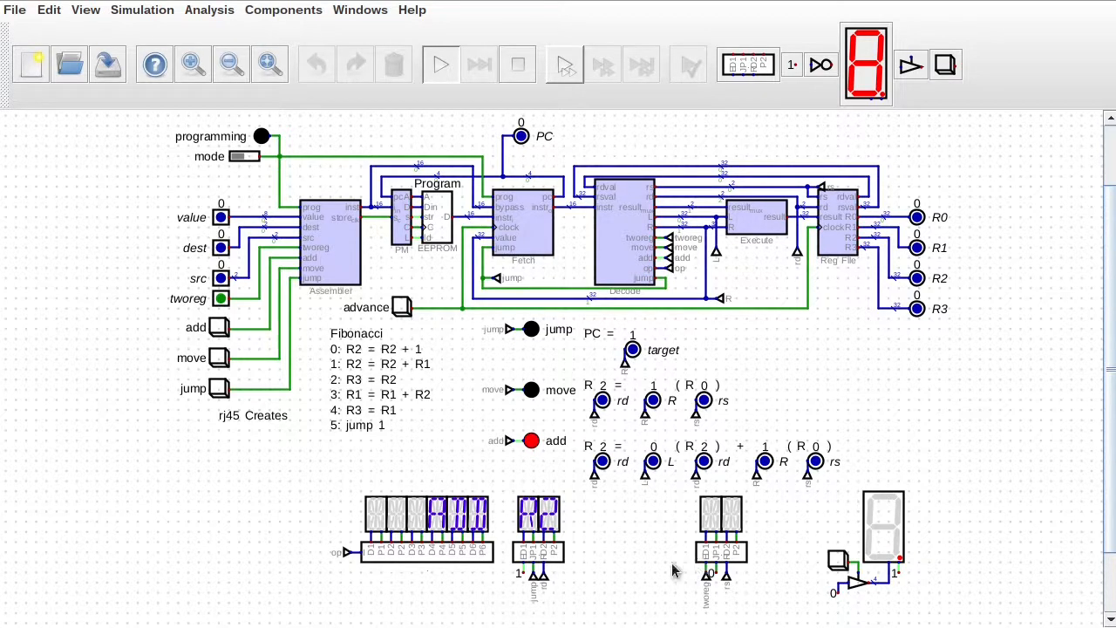
mouse_move(513, 188)
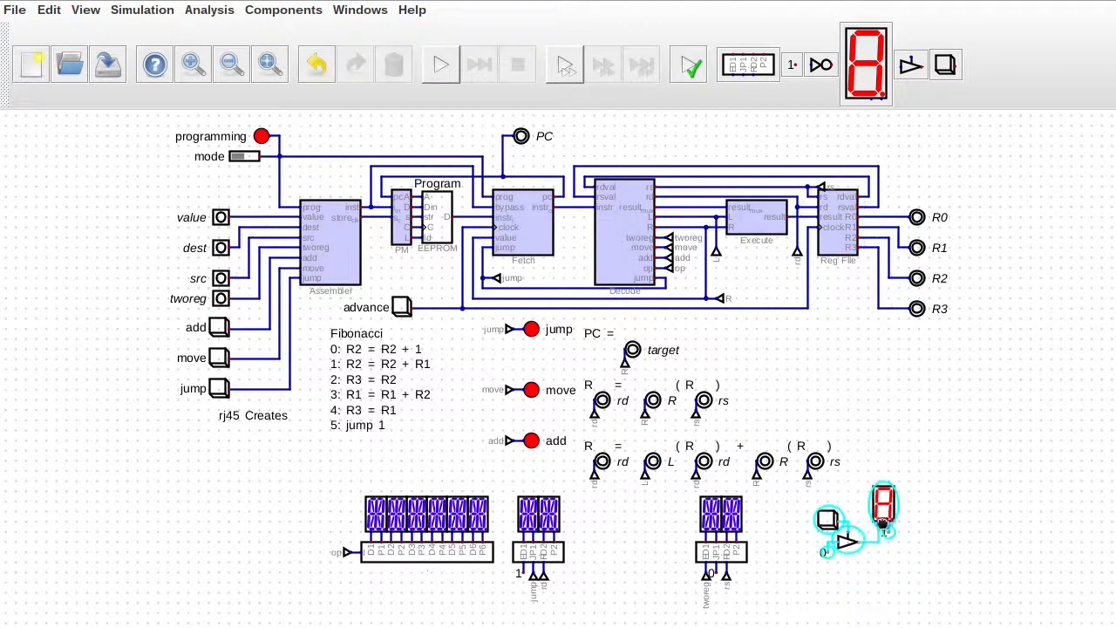
Step: Paste the copied D1–D8 and P1–P8 outputs into a new circuit window
double_click(883, 509)
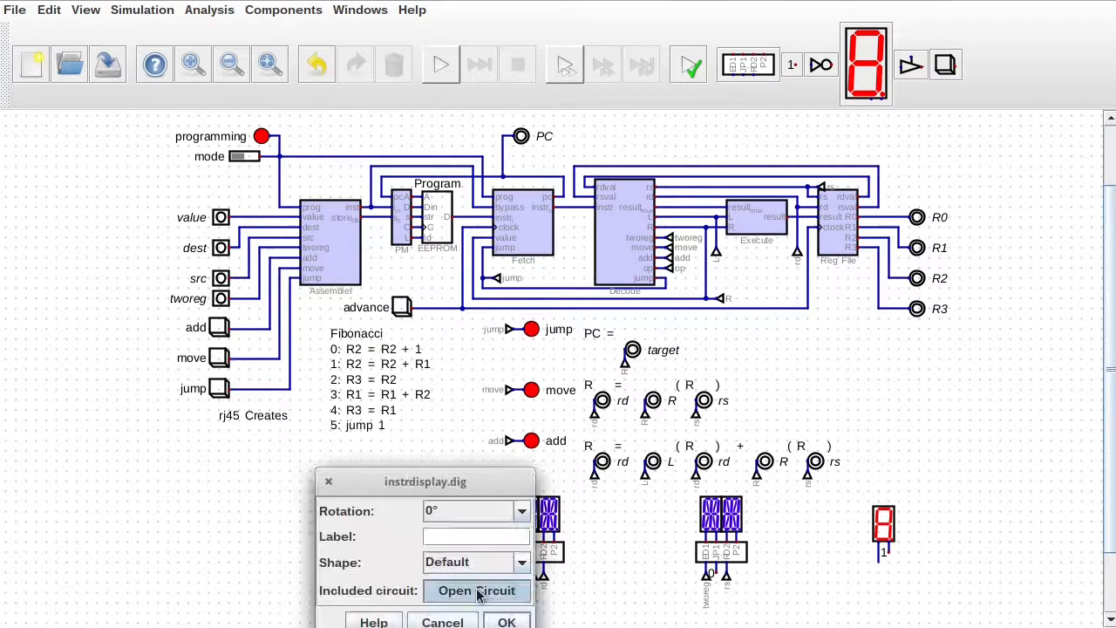
click(476, 589)
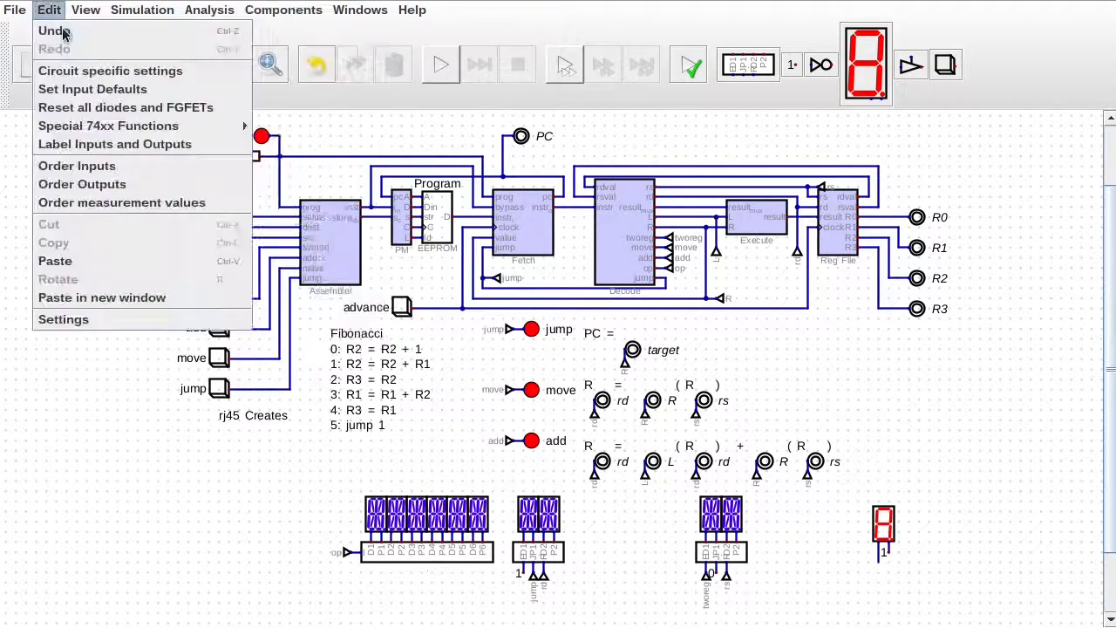
click(53, 31)
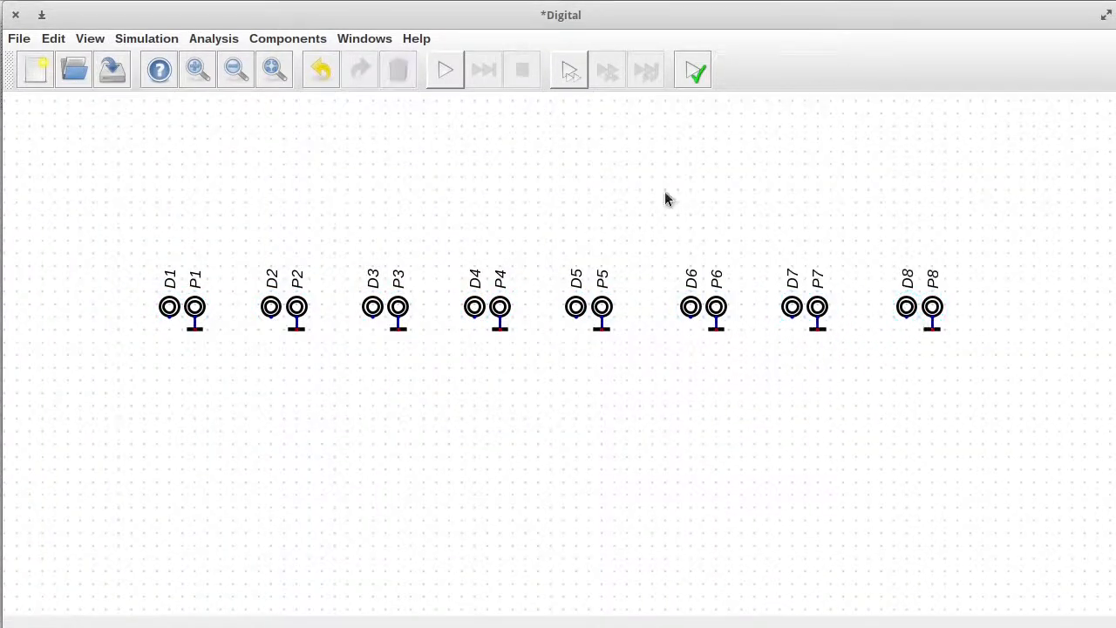
mouse_move(287, 44)
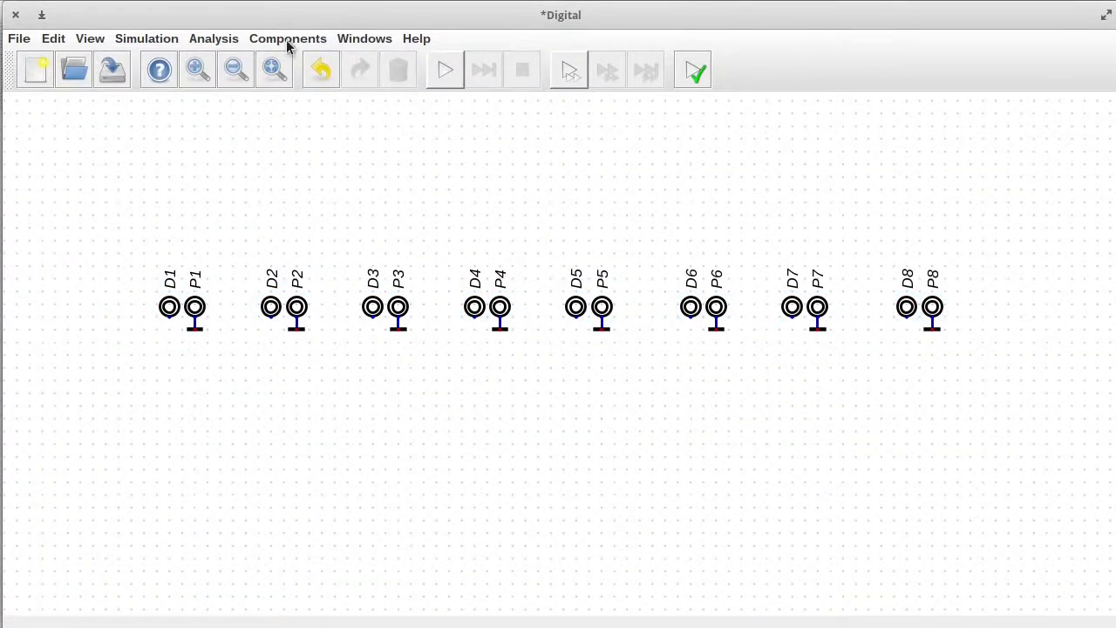
Step: Place tri-state drivers under the D outputs and join their enable pins into one line fed by input E
click(286, 39)
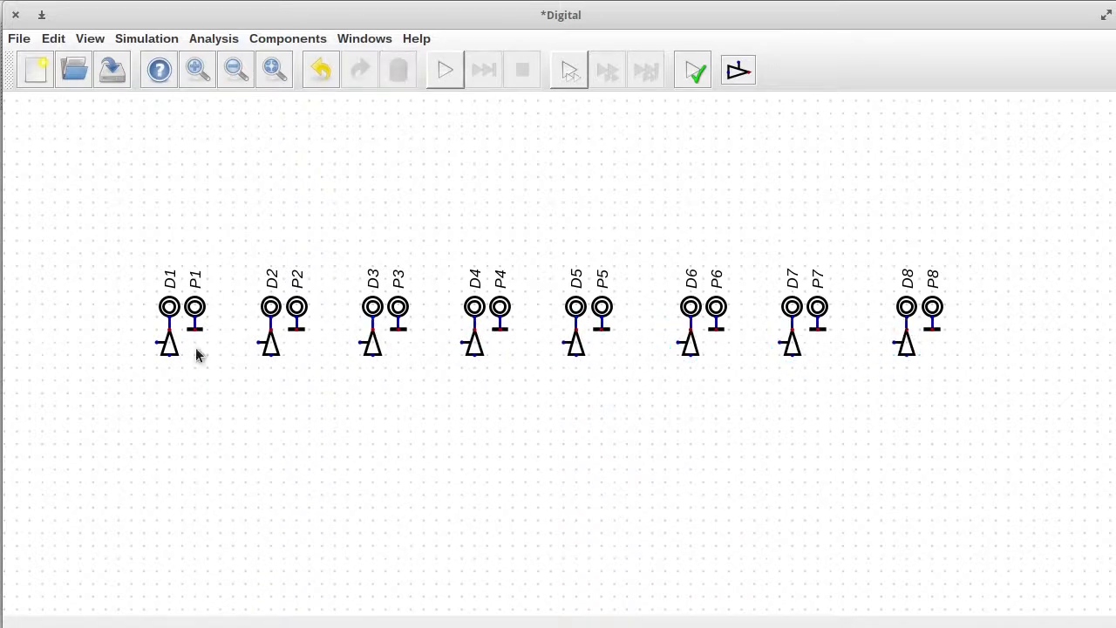
drag(171, 356, 907, 355)
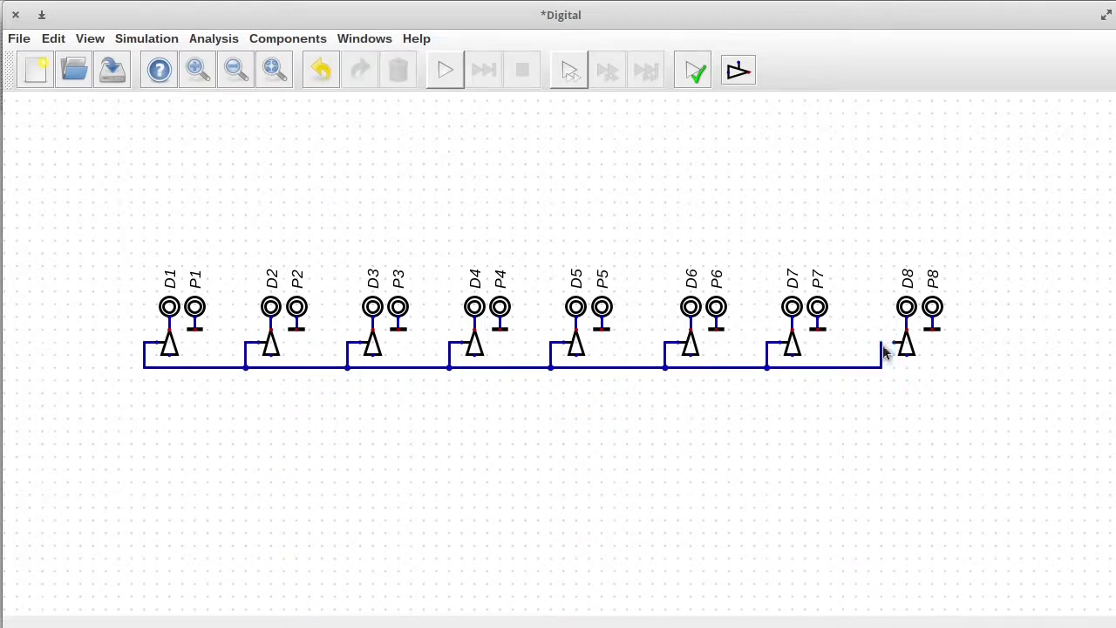
click(286, 38)
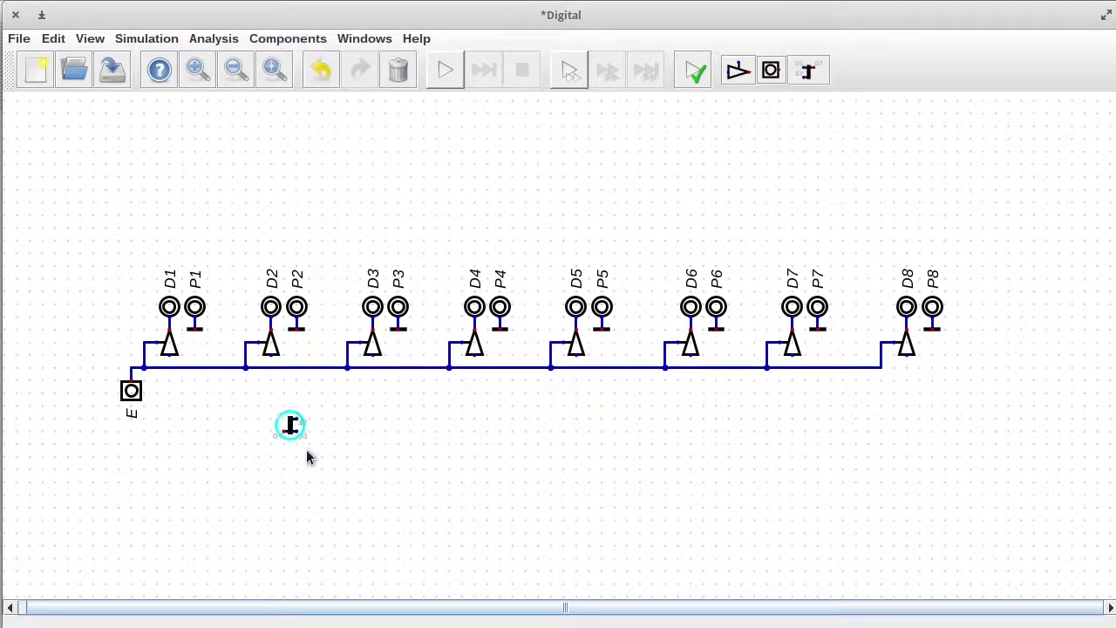
Step: Configure a splitter as 32 bits into 4*8, mirror it, and line the drivers up with its taps
double_click(289, 426)
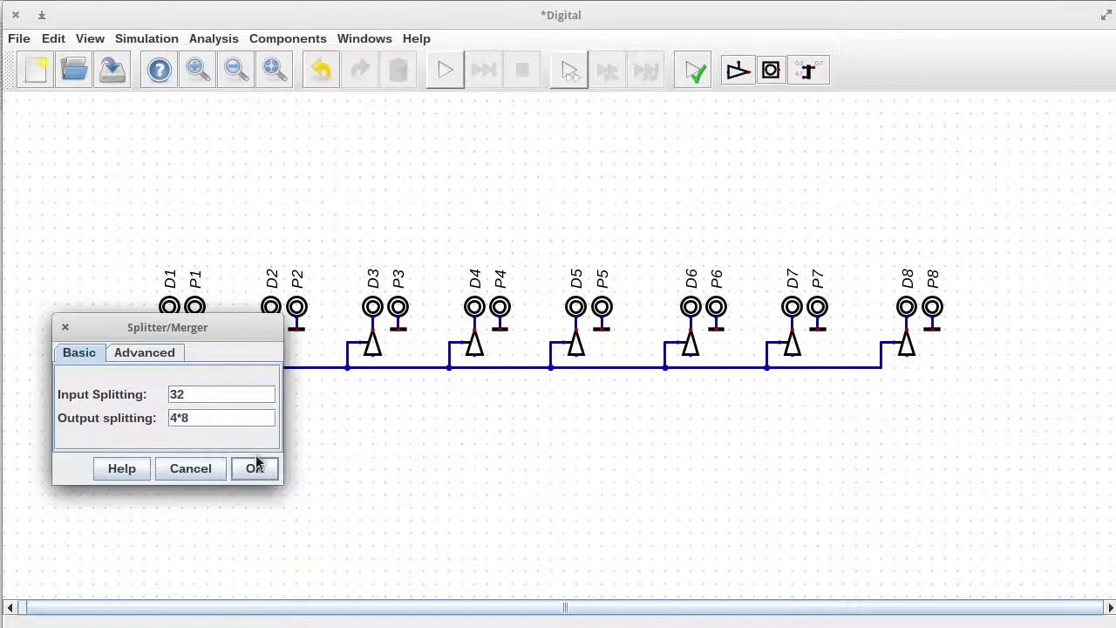
click(254, 468)
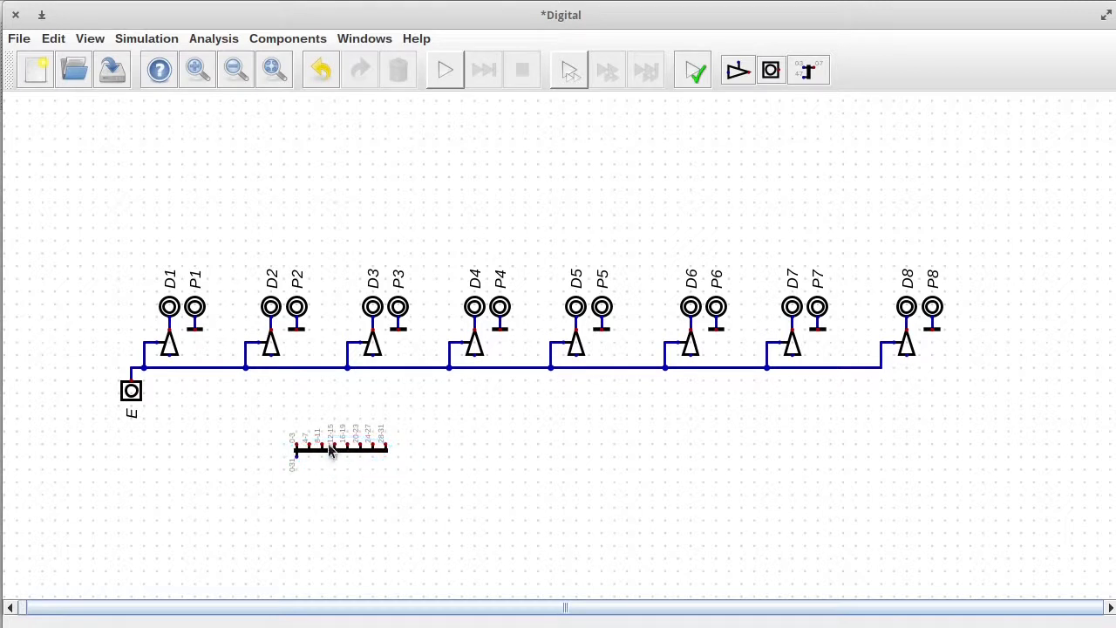
mouse_move(352, 452)
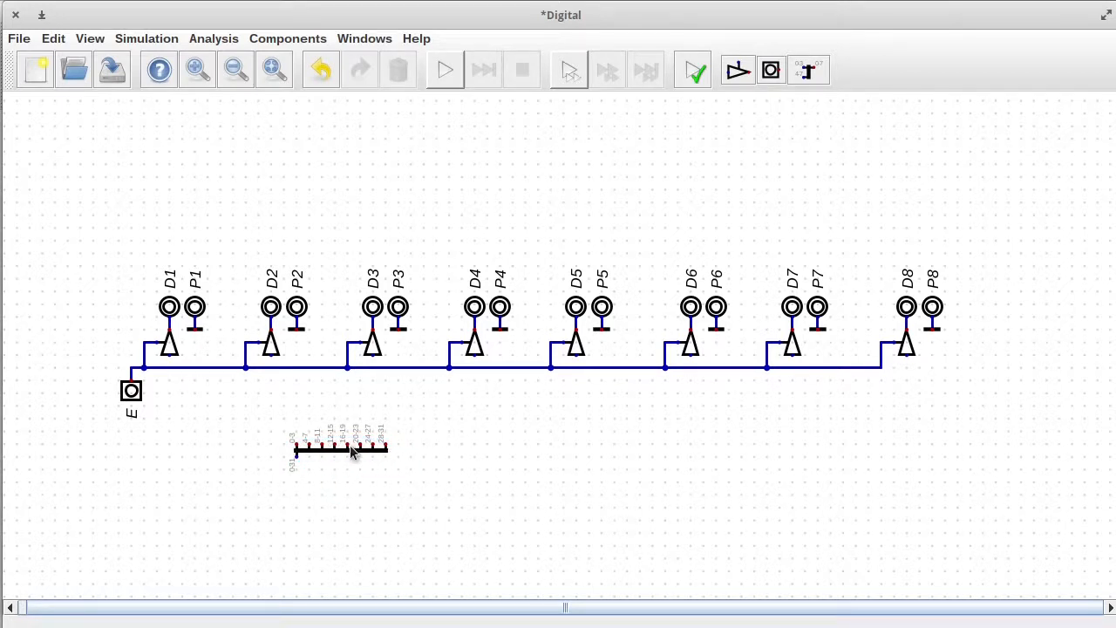
double_click(340, 450)
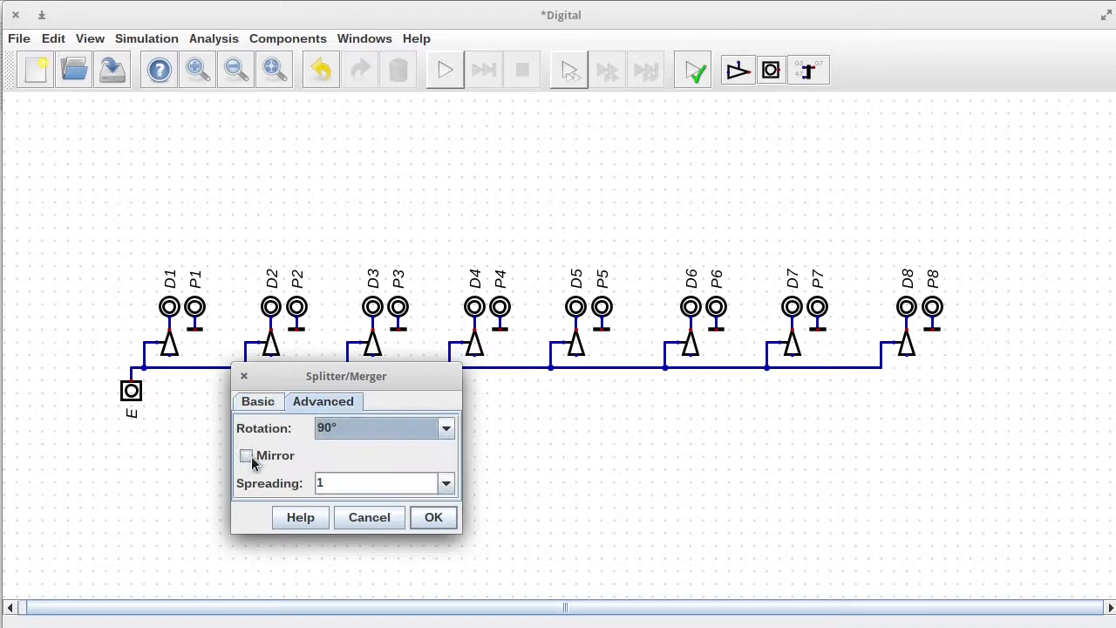
click(446, 482)
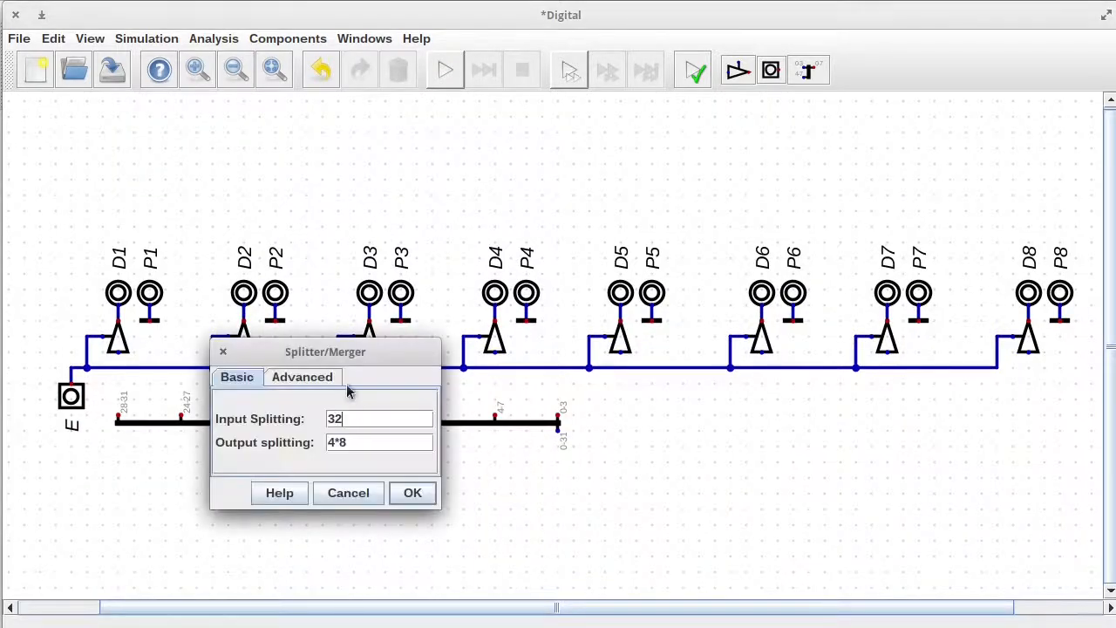
click(302, 376)
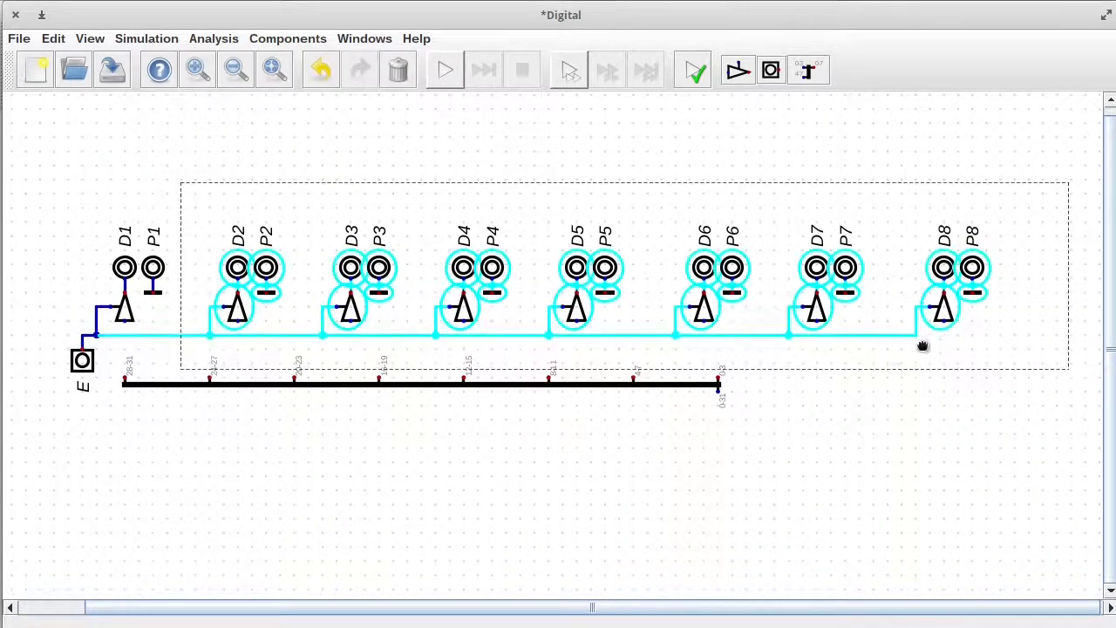
drag(922, 345, 882, 293)
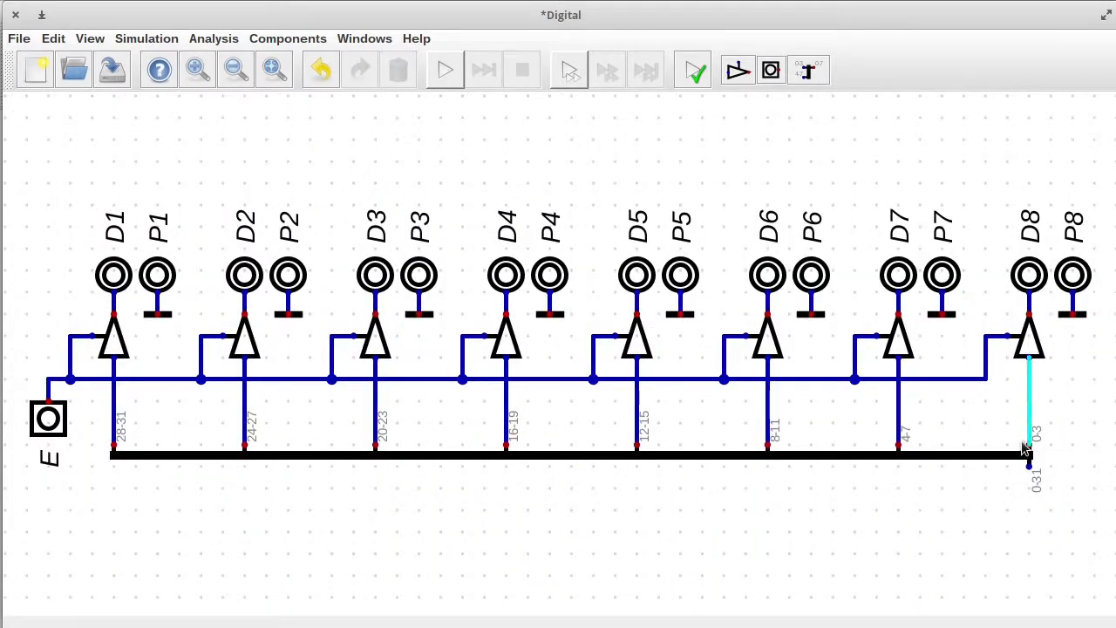
Step: Add input V to the splitter, check circuit settings, and save the circuit as hexdisplay.dig
double_click(1028, 444)
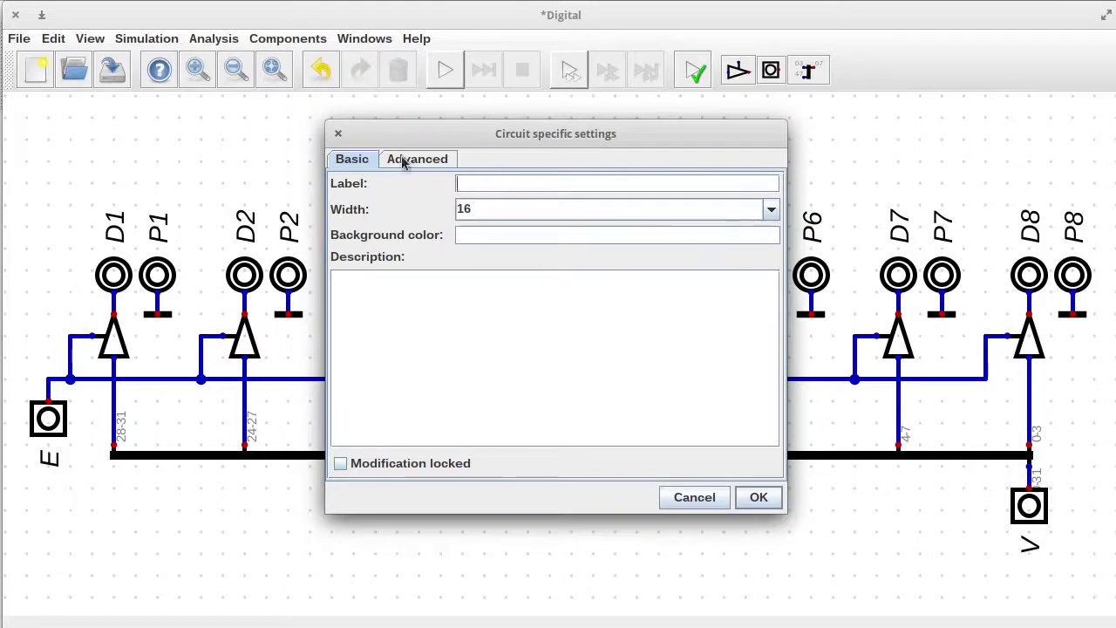
click(417, 158)
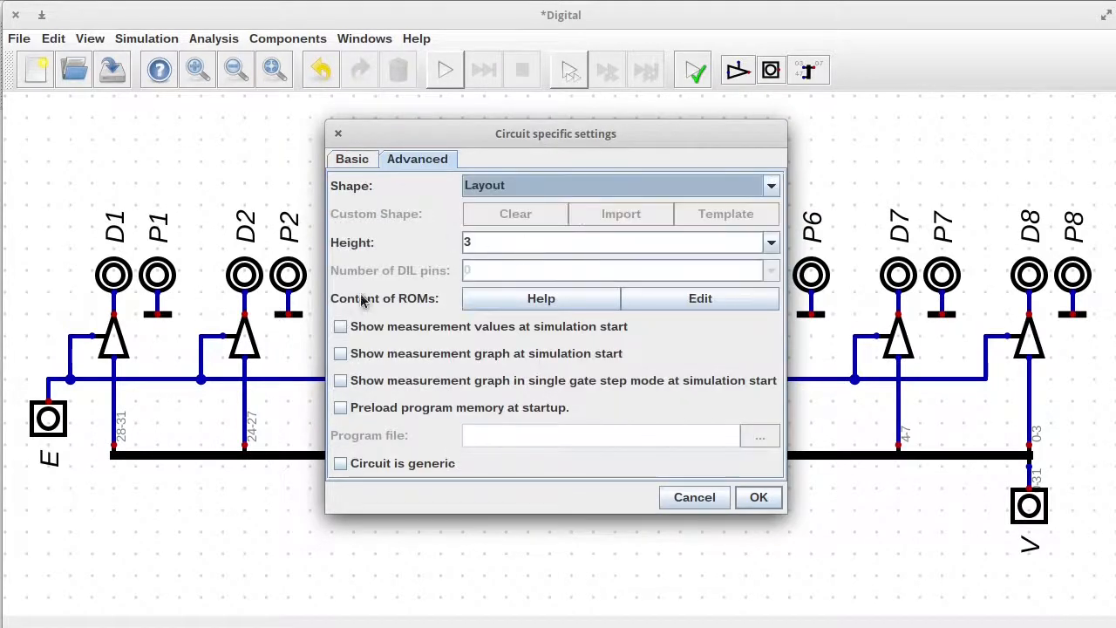
click(756, 497)
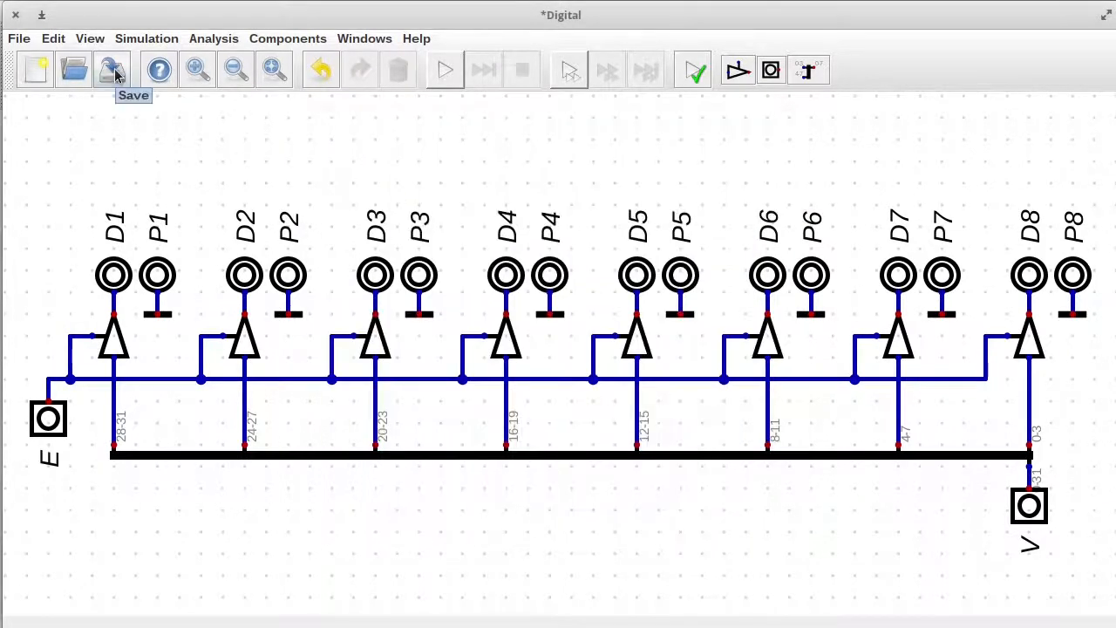
click(112, 70)
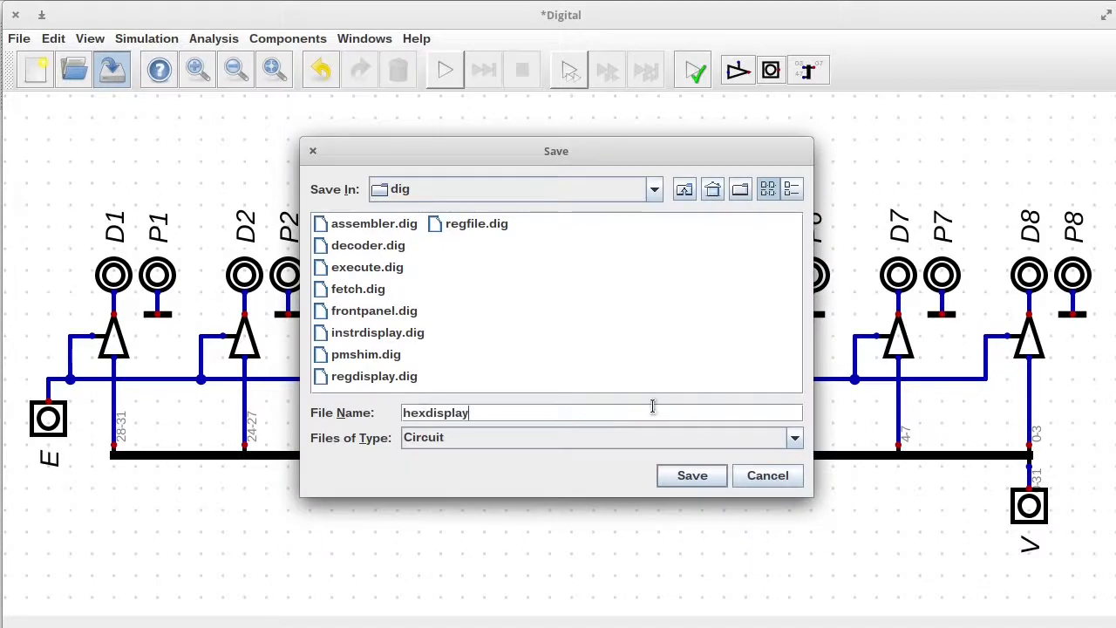
click(690, 474)
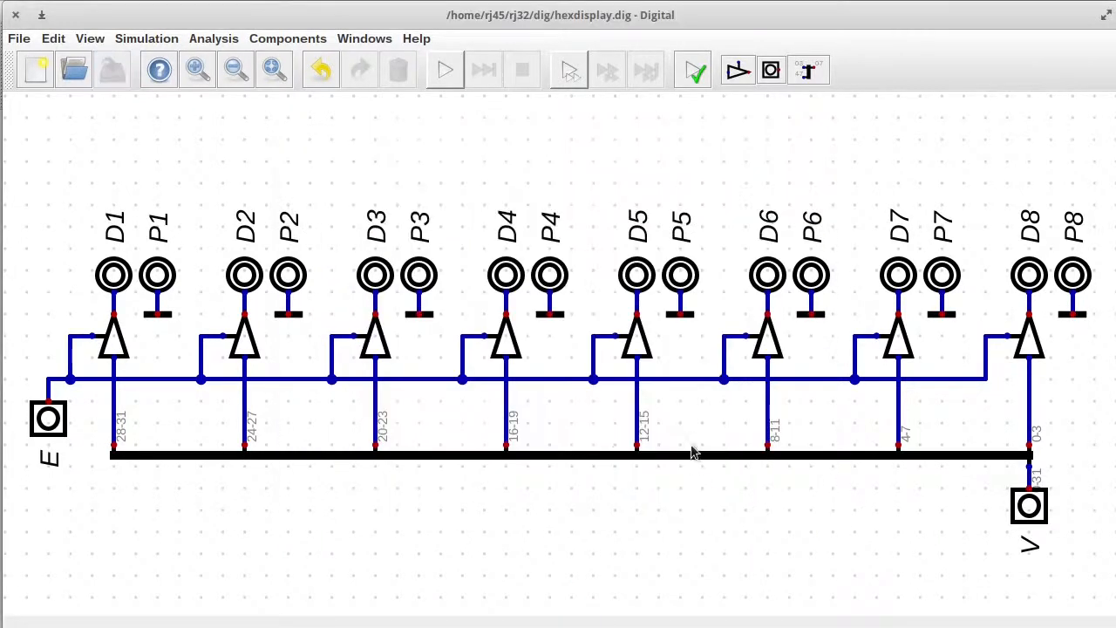
Step: Simulate hexdisplay, fixing the output and driver bit widths after the width error
click(443, 69)
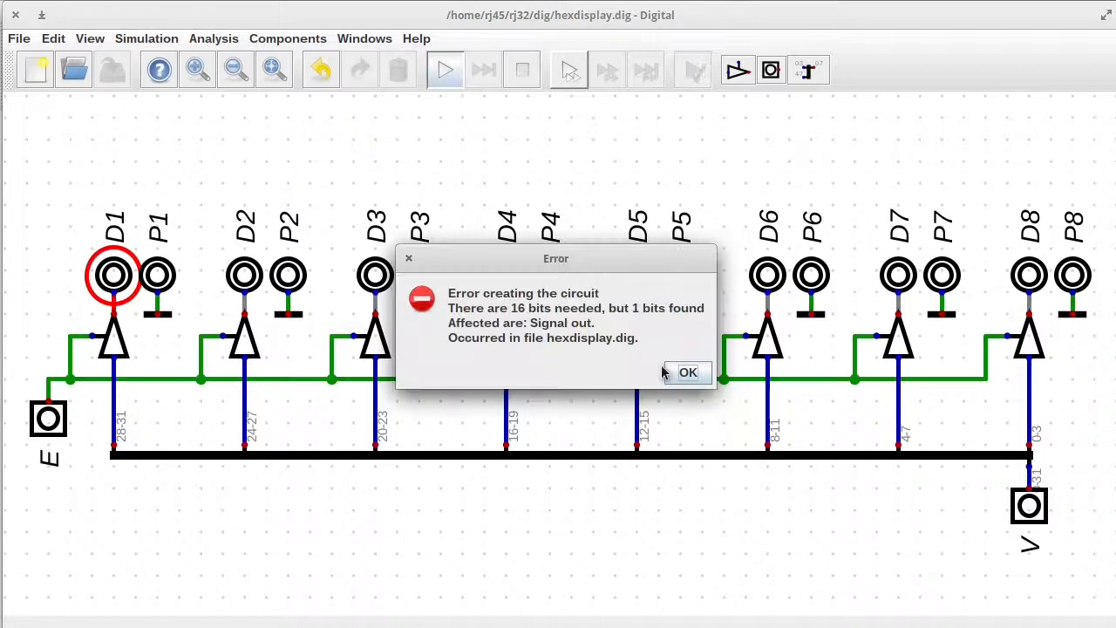
click(687, 373)
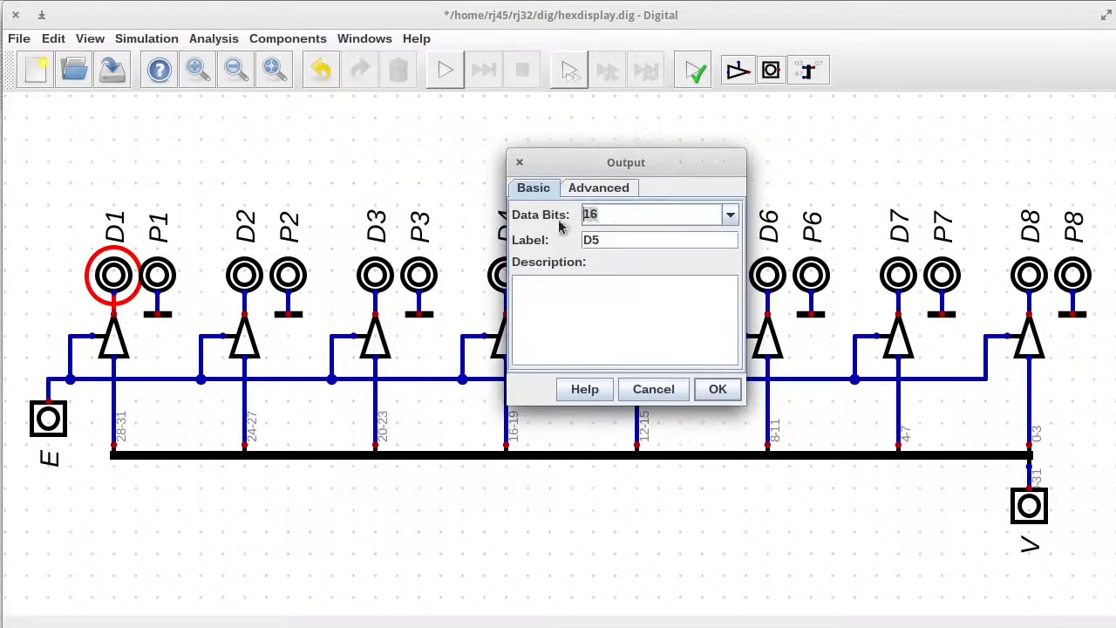
click(717, 389)
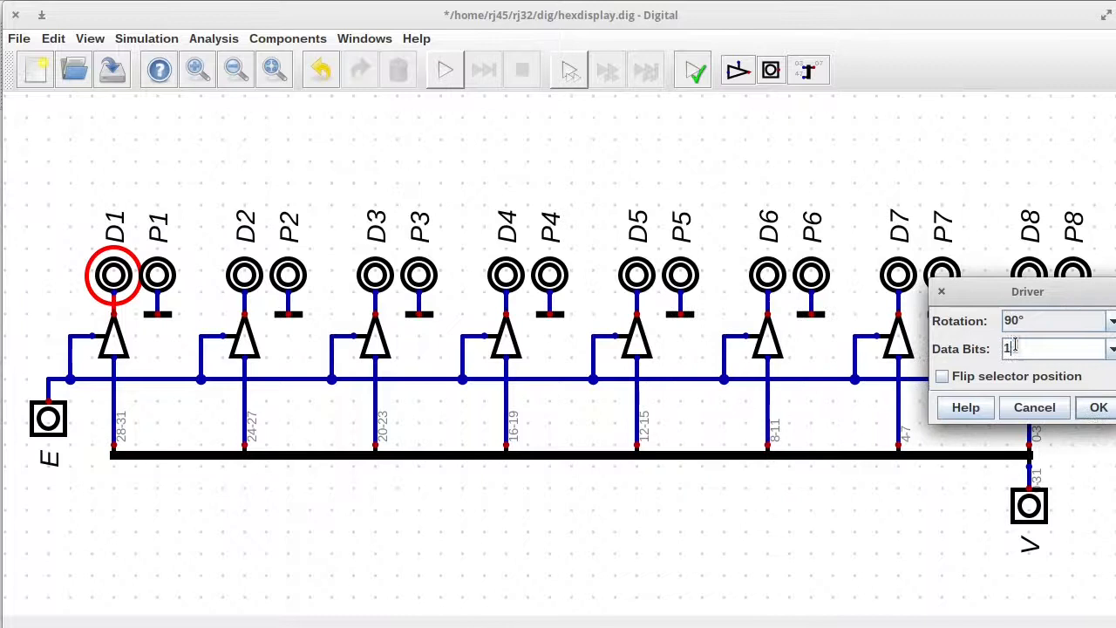
click(1098, 408)
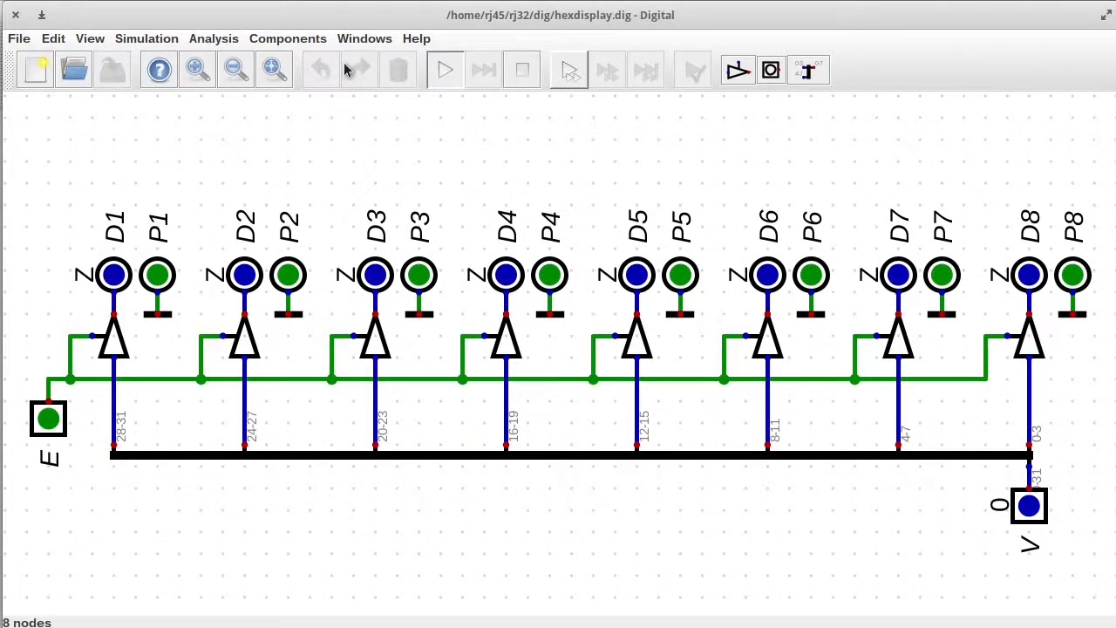
Step: Toggle enable input E to check the D outputs, then return to the main circuit with the hexdisplay block
click(49, 418)
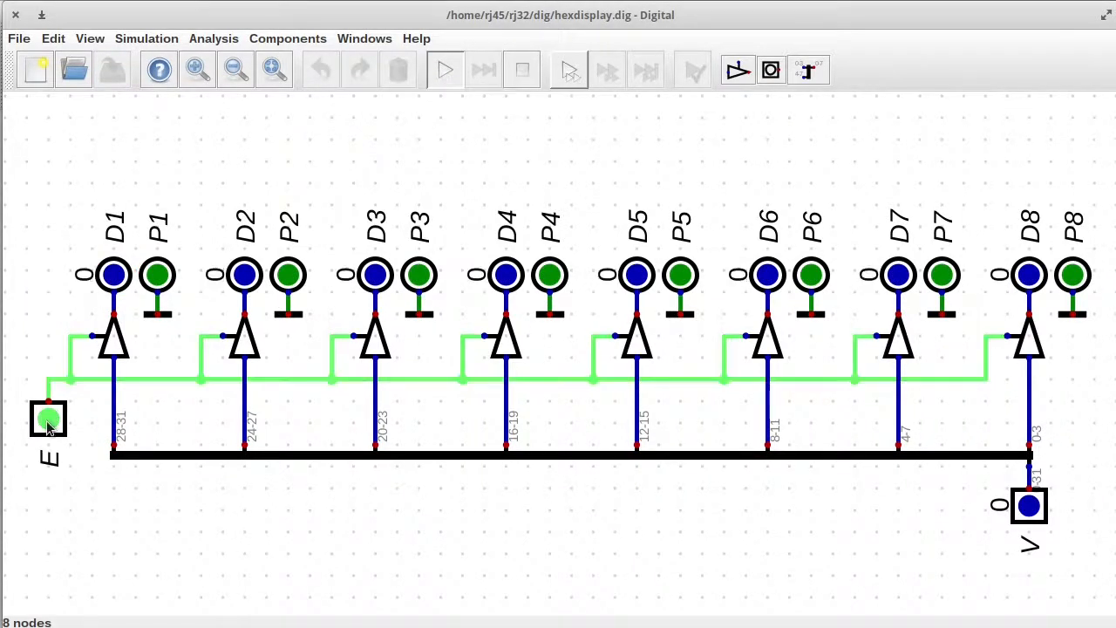
click(49, 418)
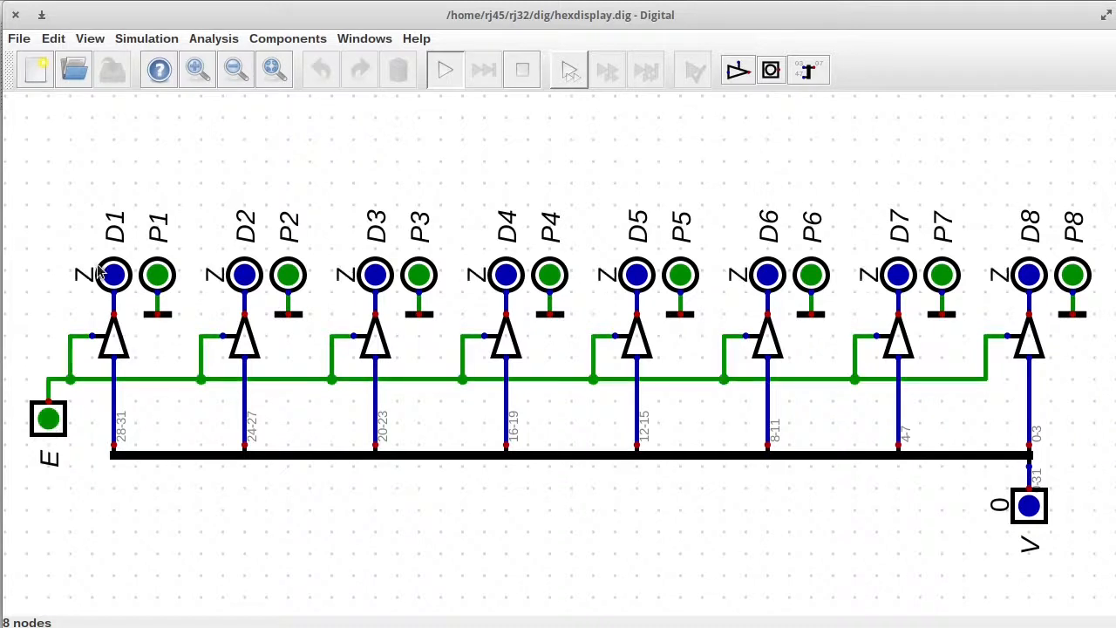
mouse_move(303, 298)
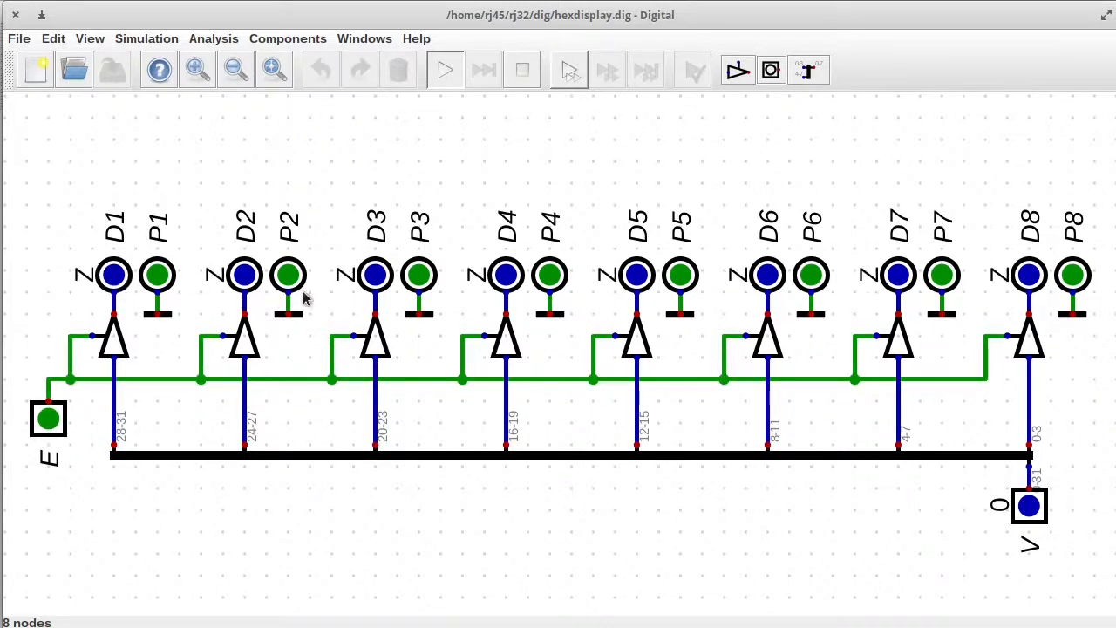
mouse_move(903, 277)
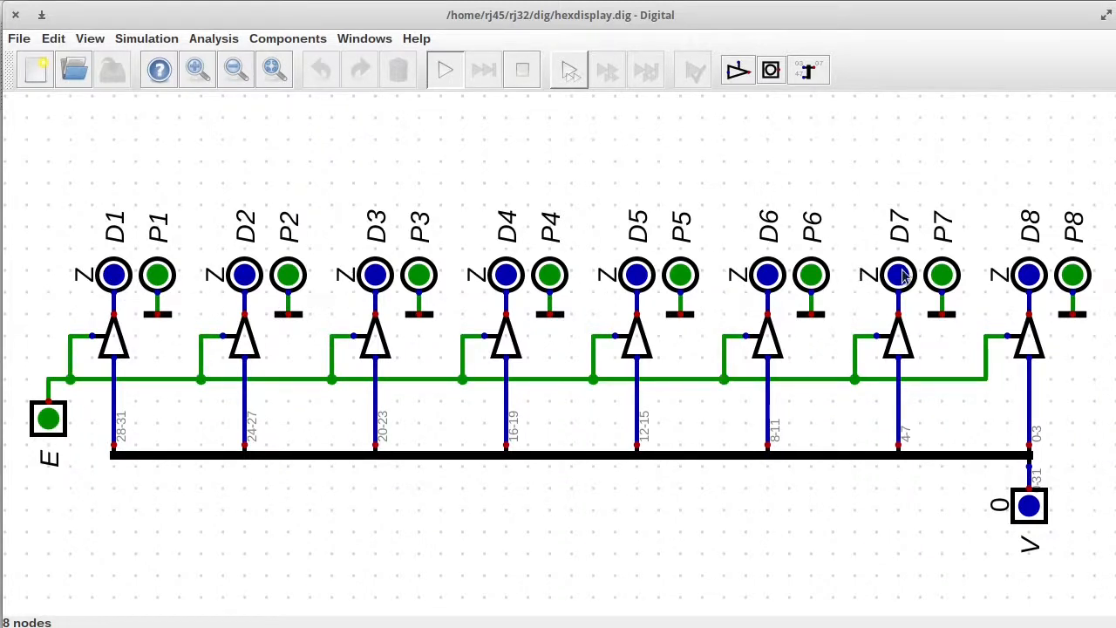
mouse_move(666, 303)
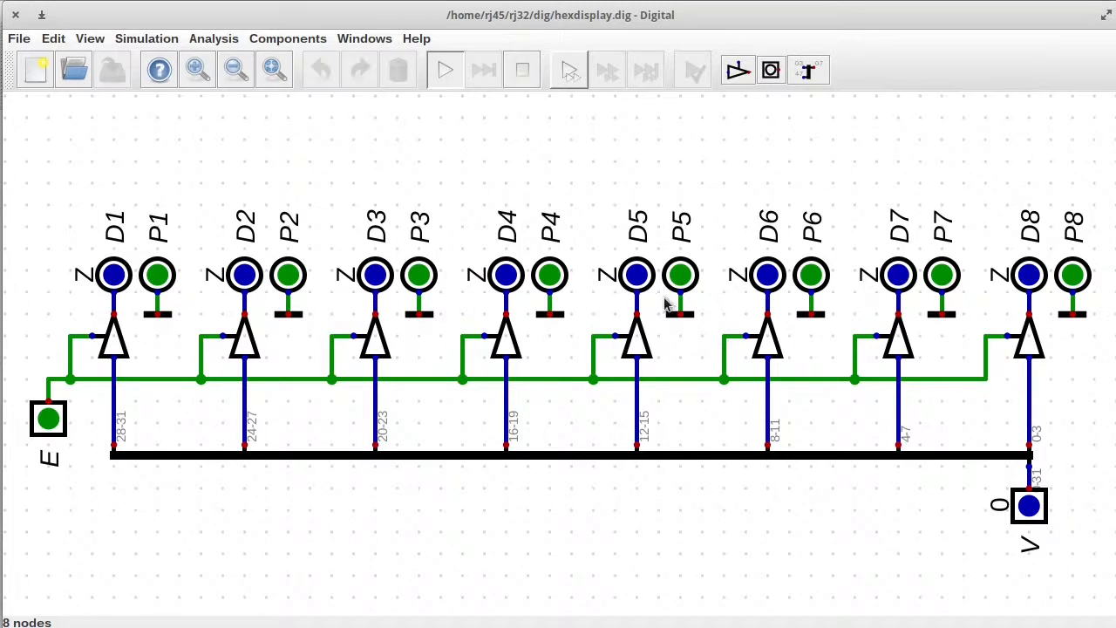
mouse_move(300, 39)
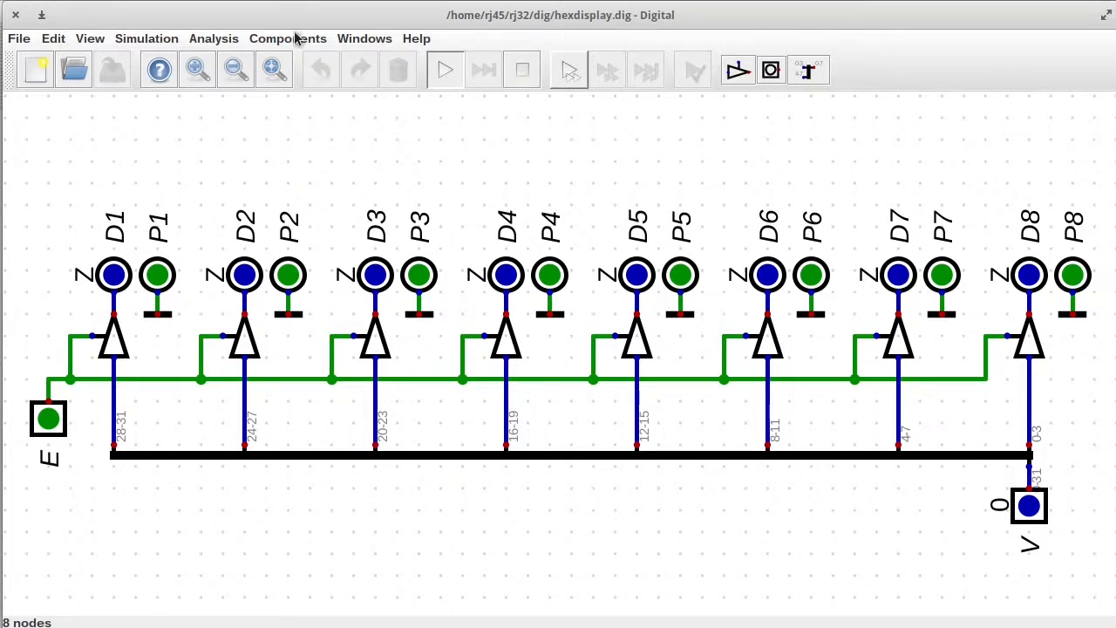
click(285, 38)
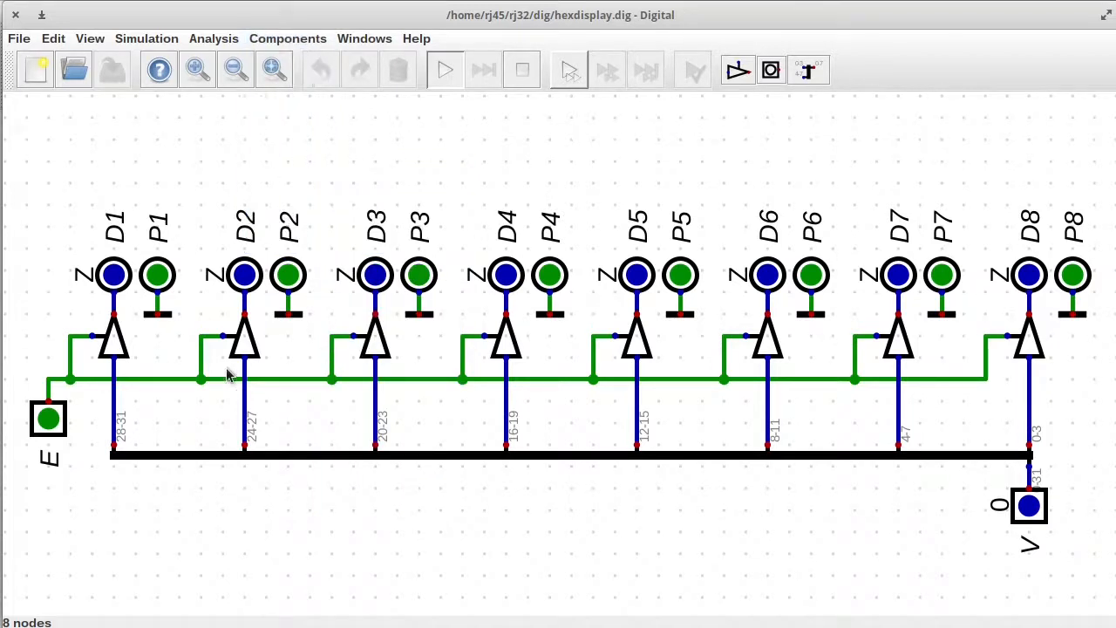
mouse_move(356, 25)
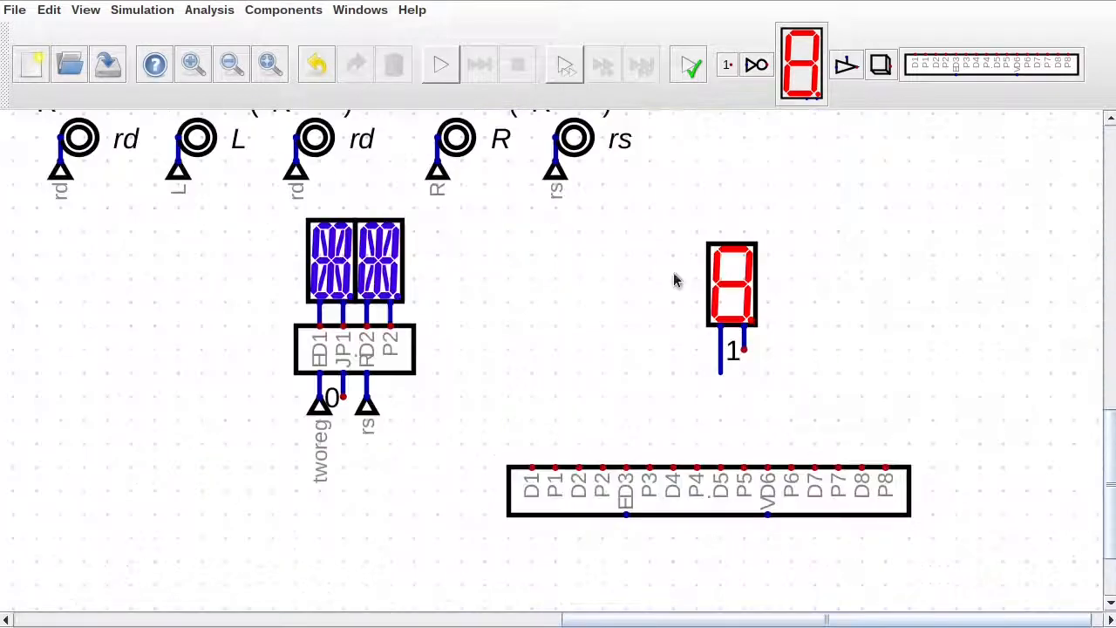
Step: Attach rows of seven-segment digits to the hexdisplay blocks and a small register-name display
drag(730, 283, 544, 427)
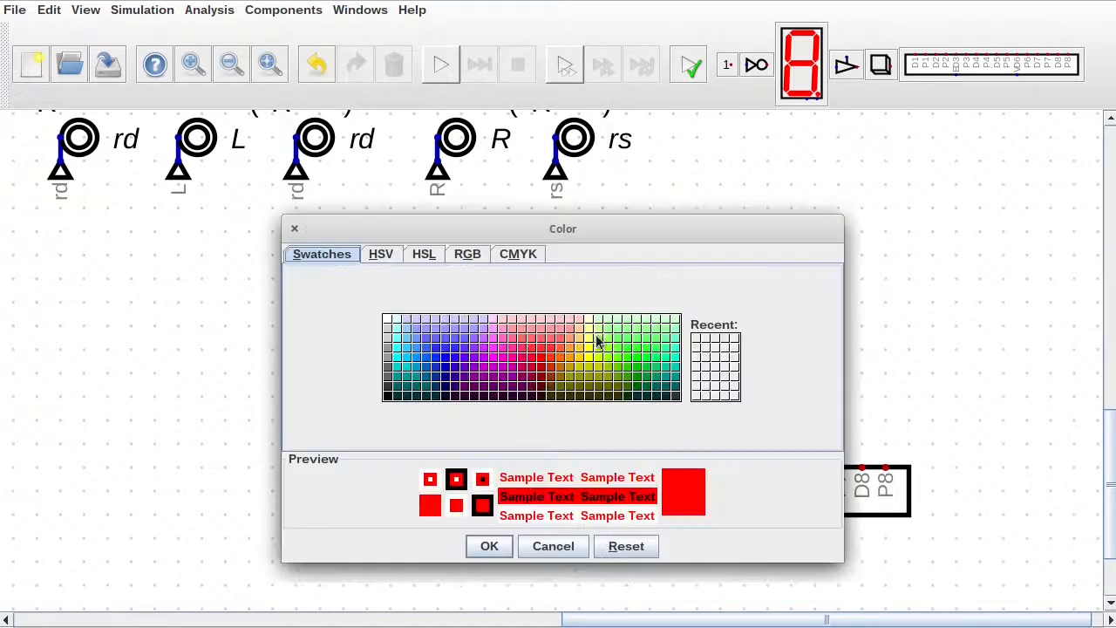
mouse_move(474, 270)
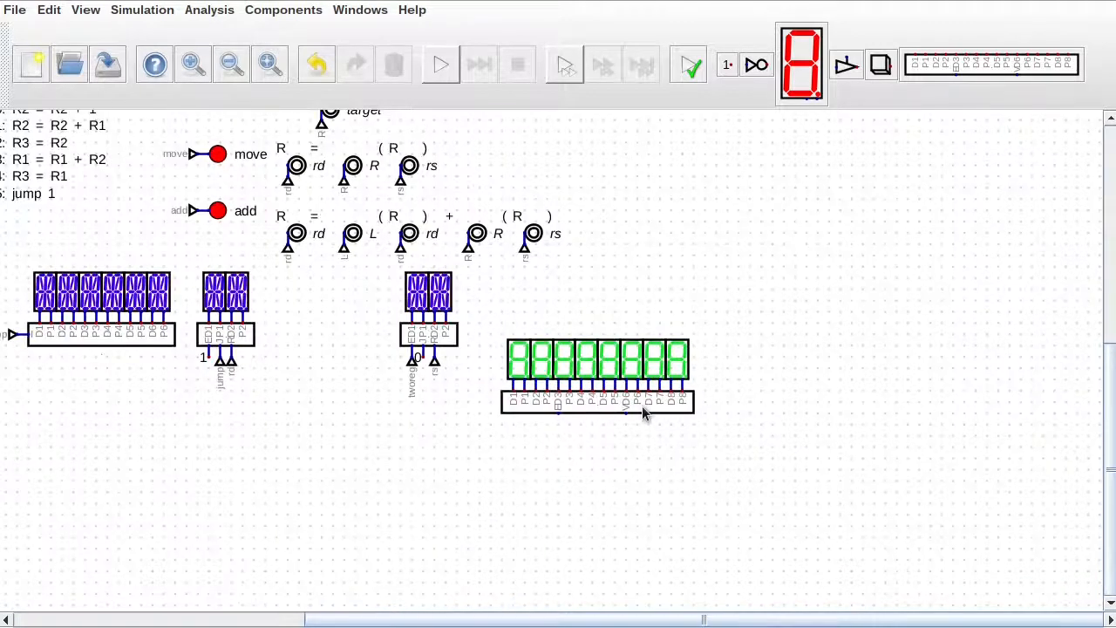
mouse_move(592, 417)
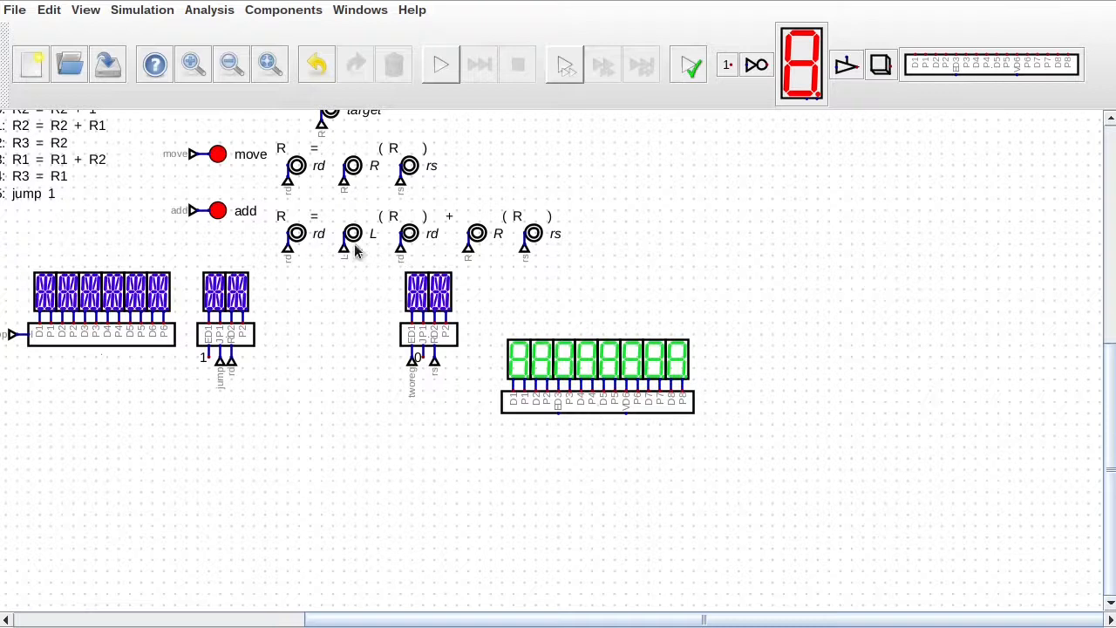
mouse_move(474, 265)
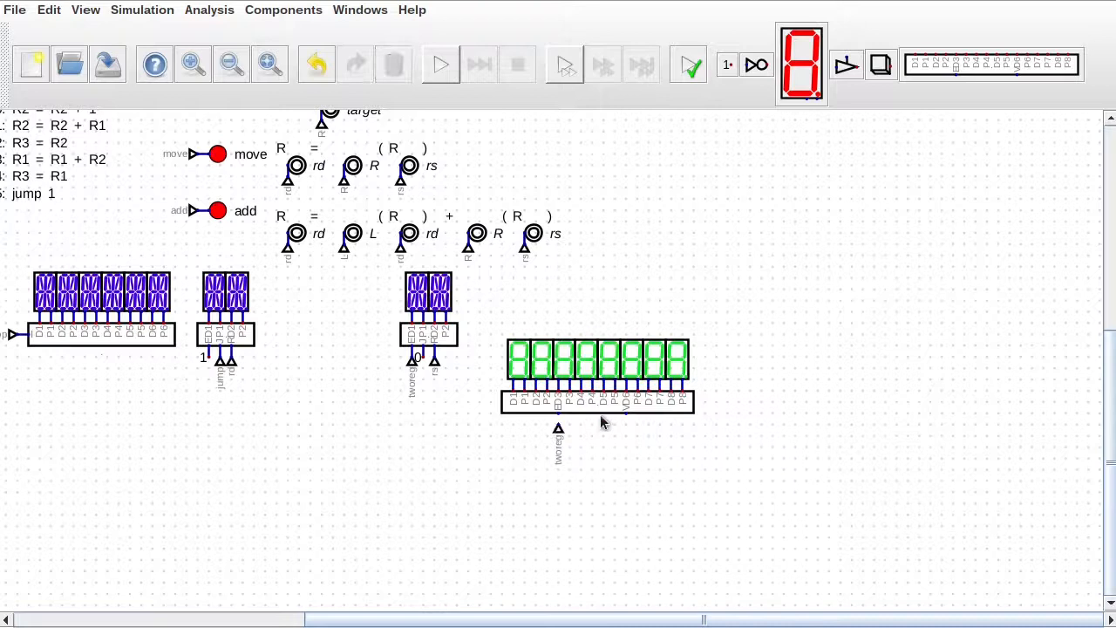
mouse_move(582, 451)
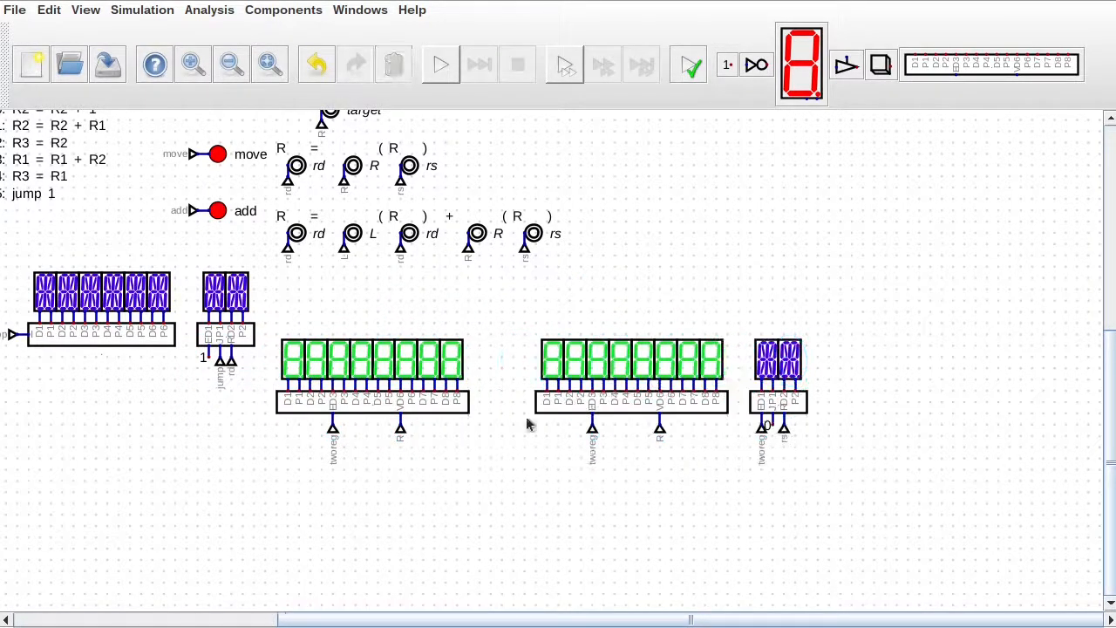
mouse_move(338, 439)
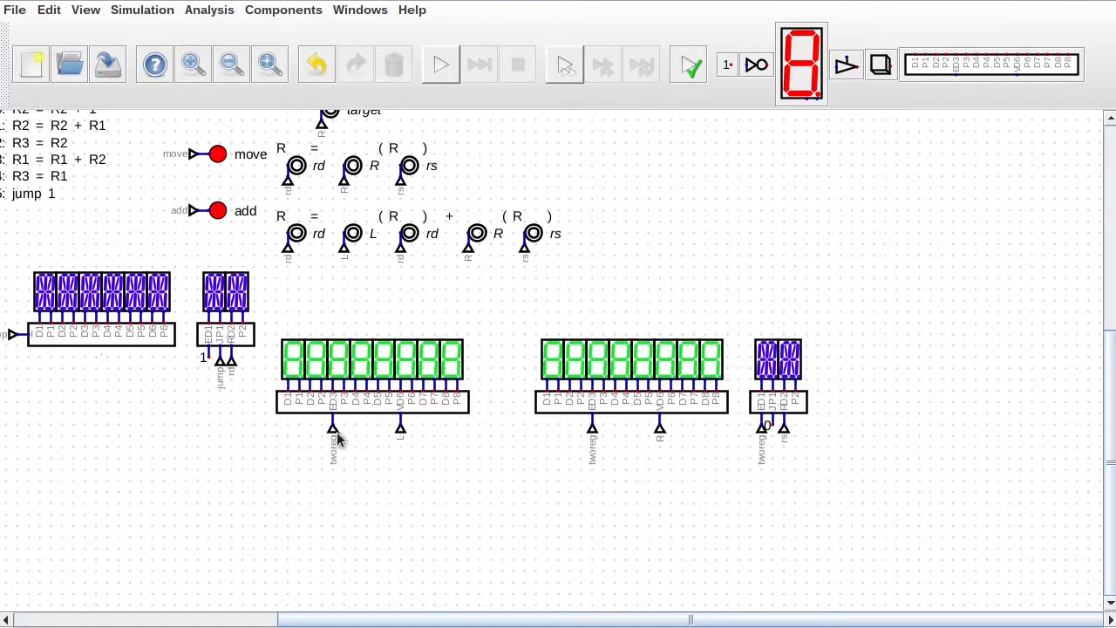
mouse_move(334, 450)
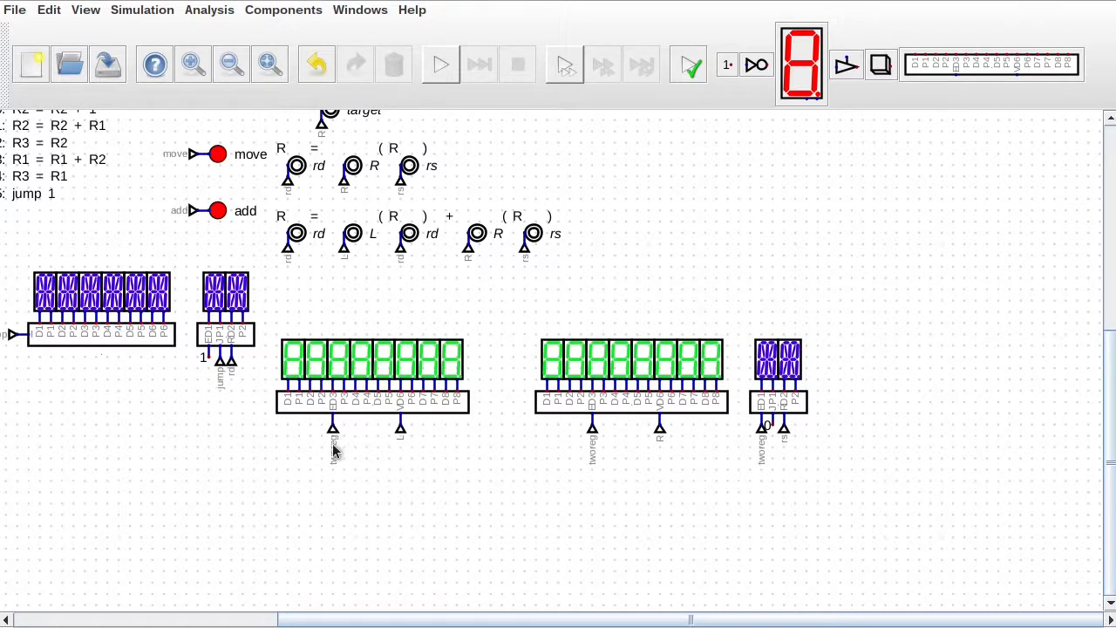
scroll(right, 3)
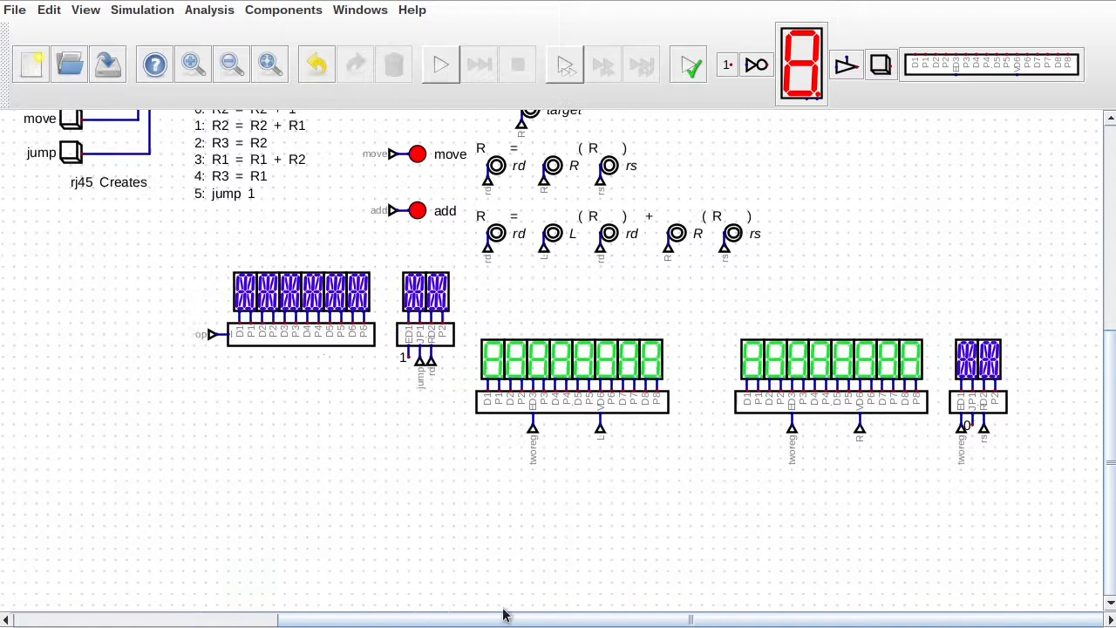
Step: Scroll the canvas to the green seven-segment digits for their colour settings
scroll(down, 3)
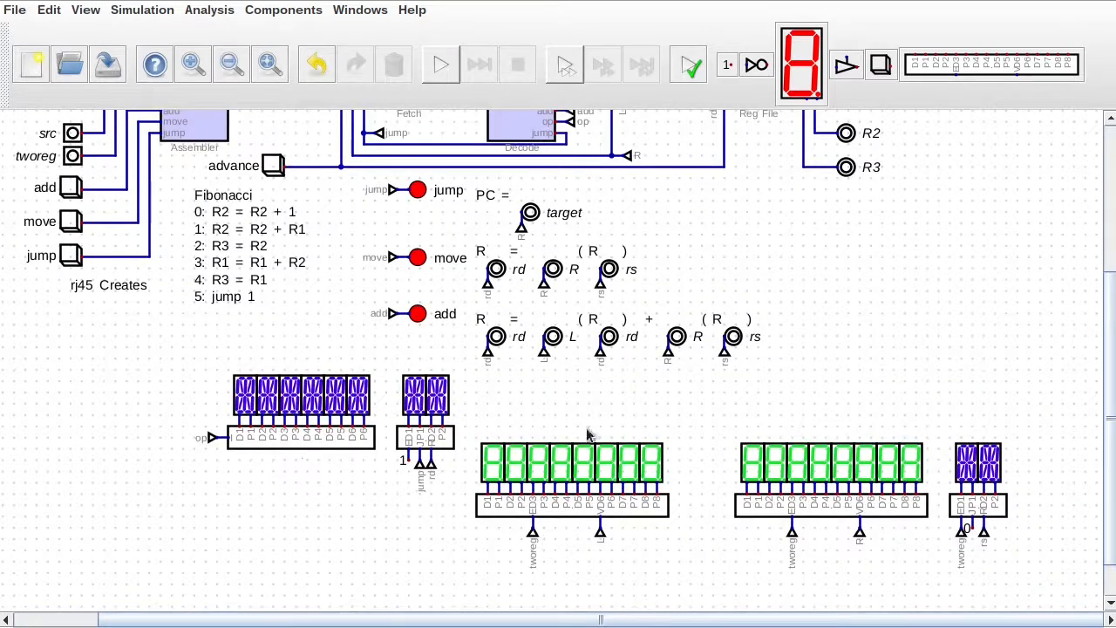
mouse_move(497, 410)
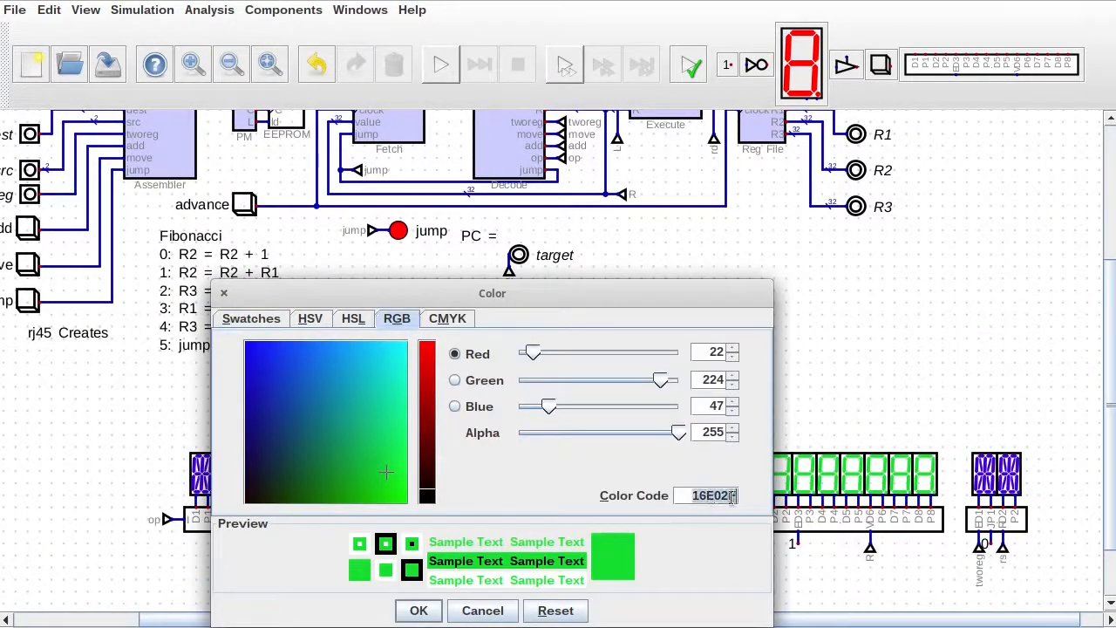
Step: Confirm red for the digit, recolour the remaining green digits red, and start the simulation
click(419, 610)
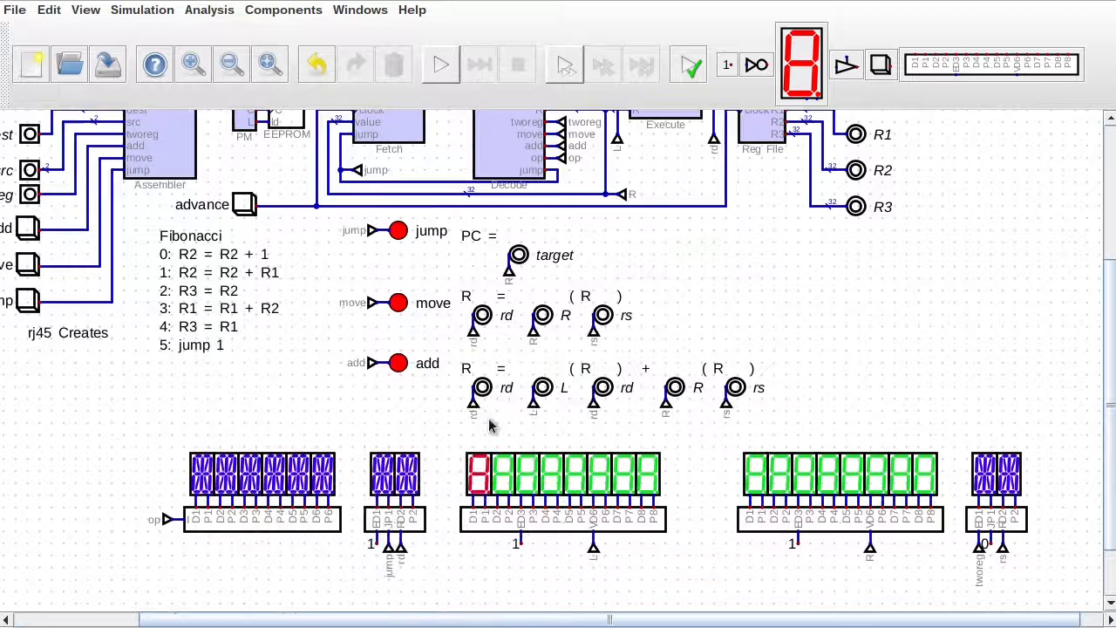
drag(489, 427, 694, 506)
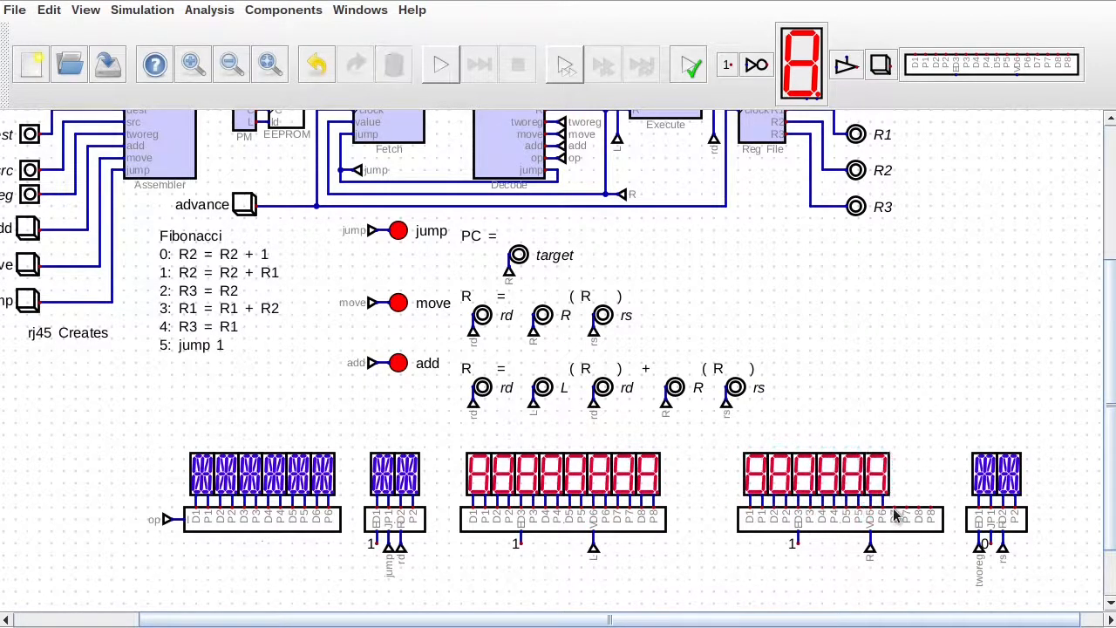
click(440, 62)
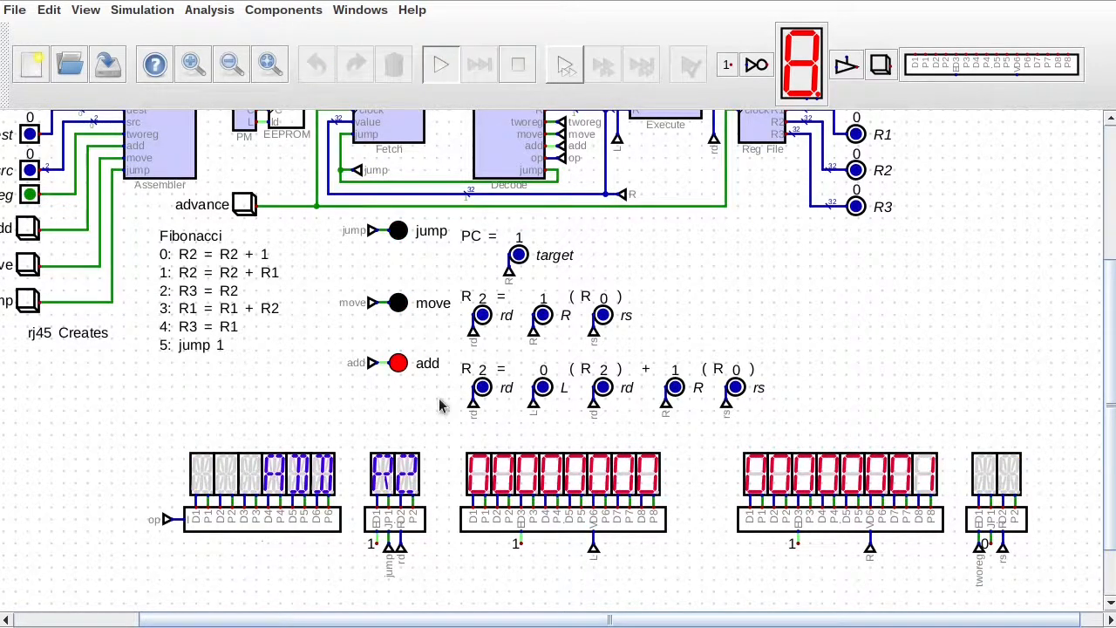
mouse_move(910, 464)
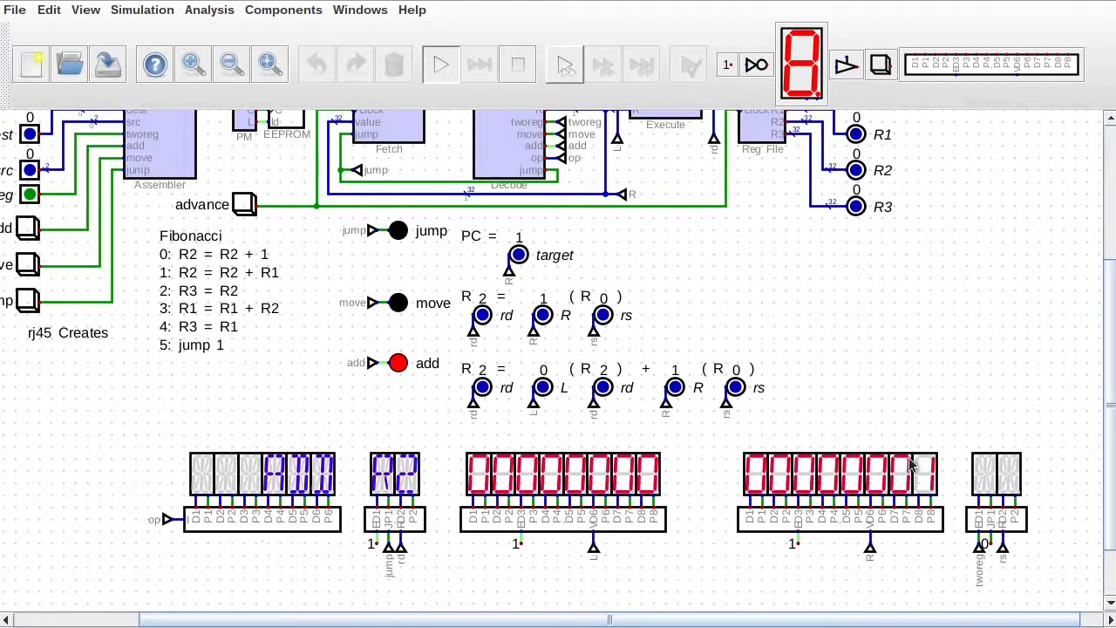
mouse_move(872, 470)
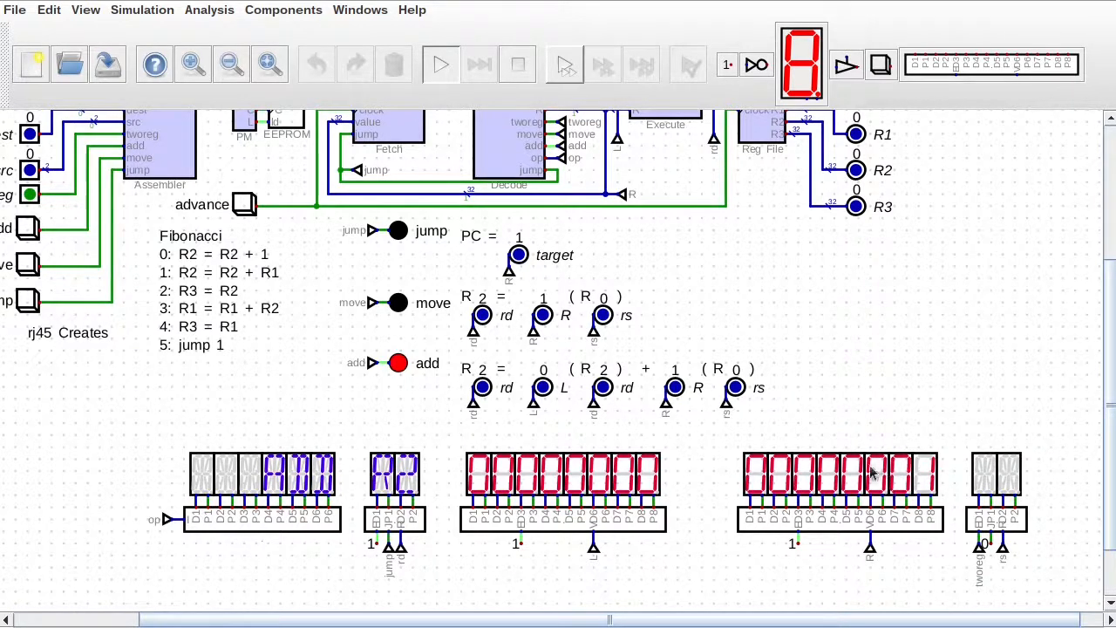
mouse_move(817, 500)
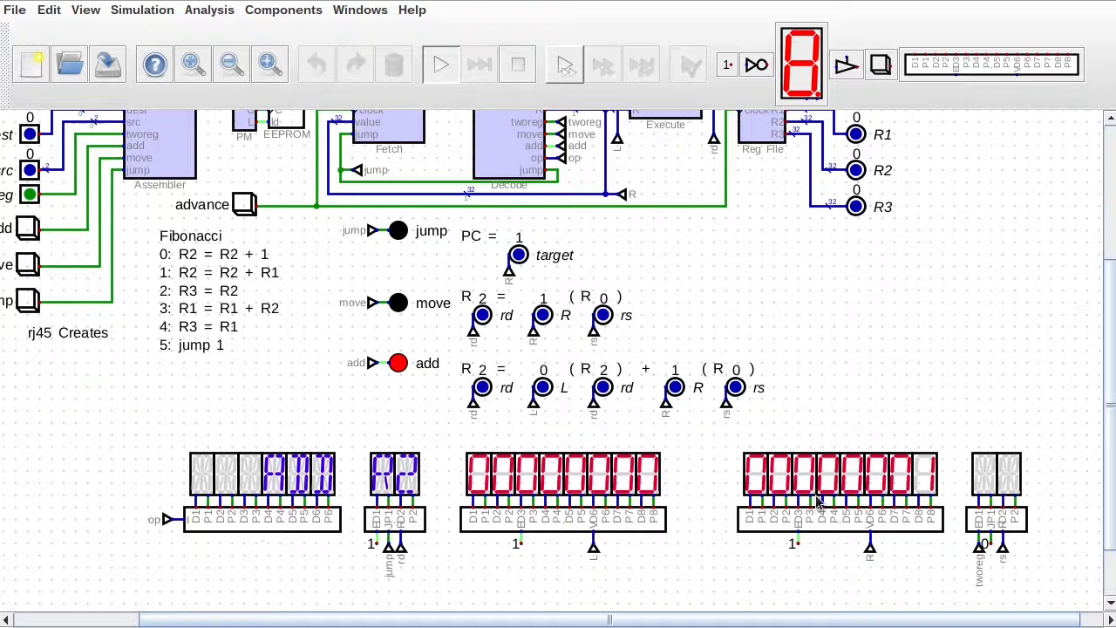
mouse_move(233, 192)
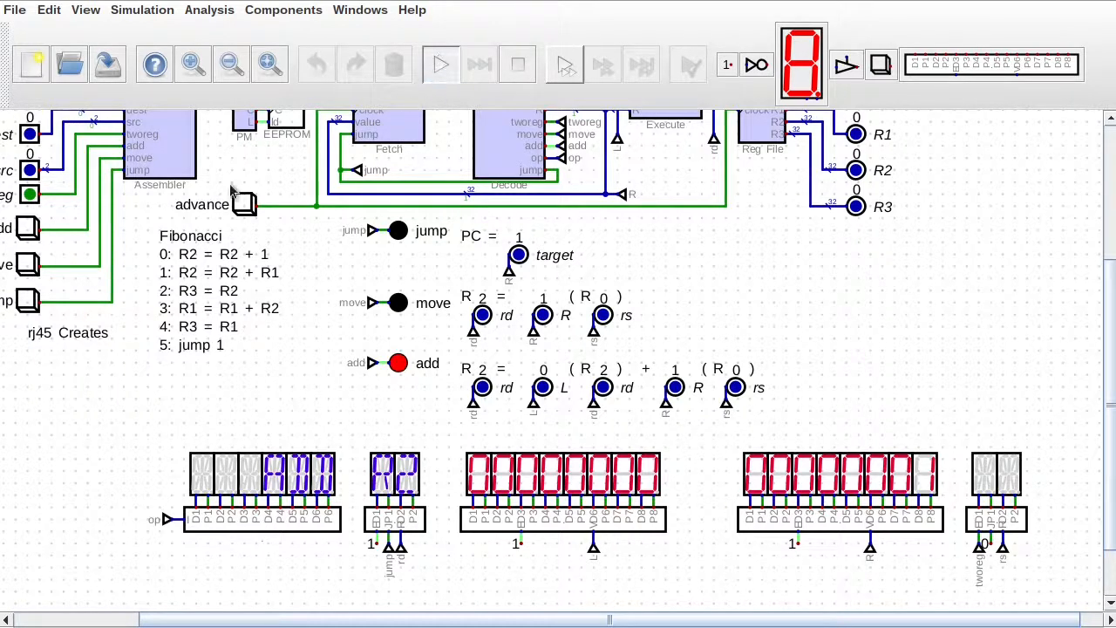
Step: Clock the CPU repeatedly through the Fibonacci loop until registers reach 17711 and 10946
click(245, 204)
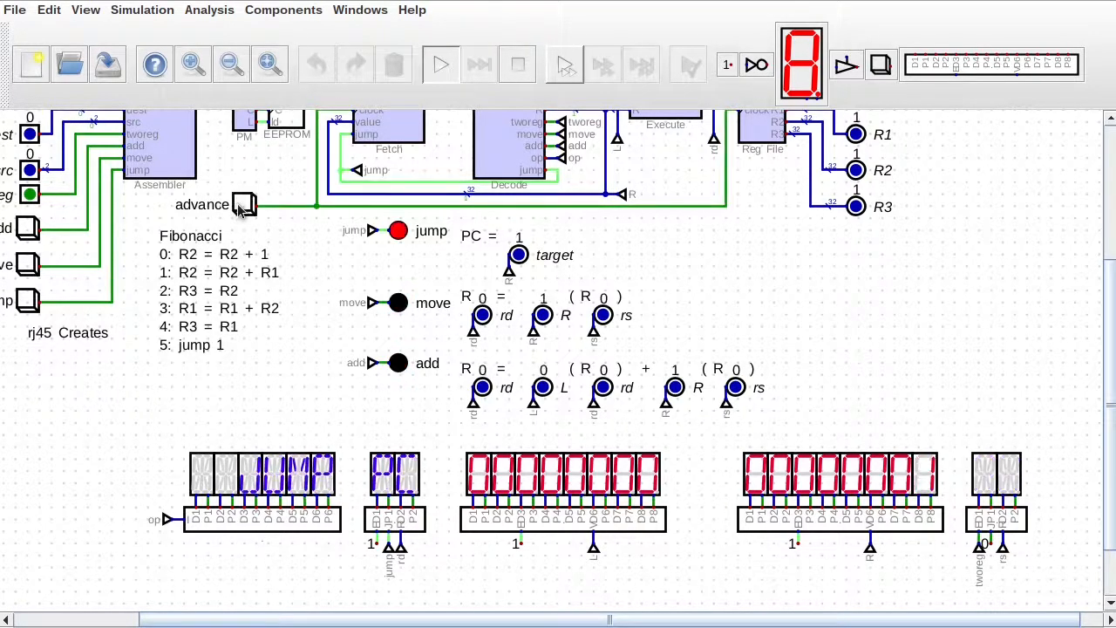
click(244, 204)
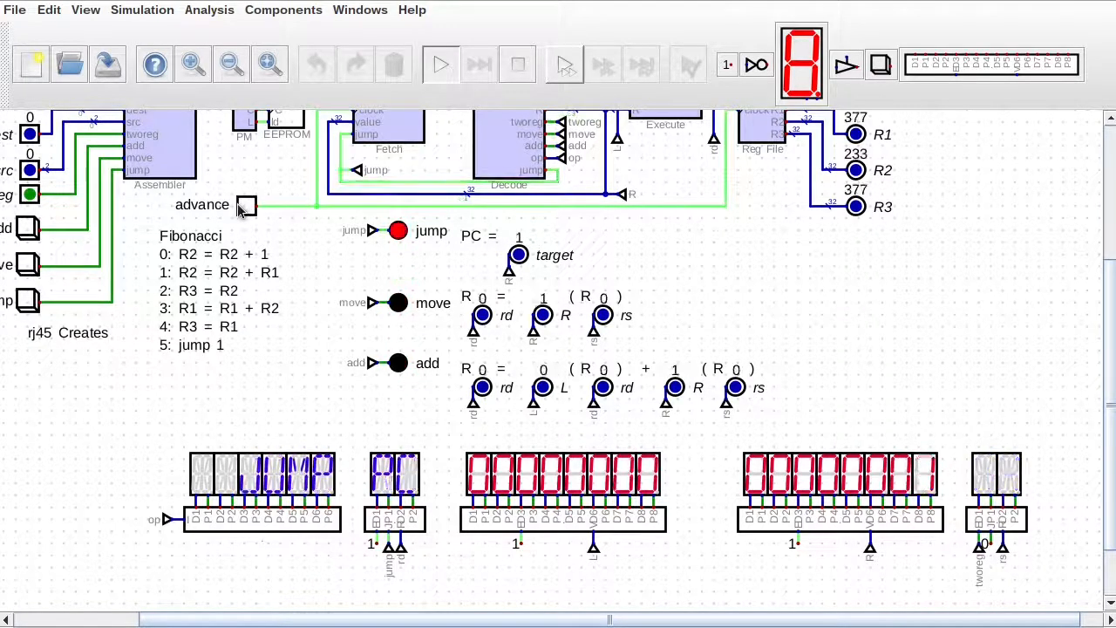
click(248, 206)
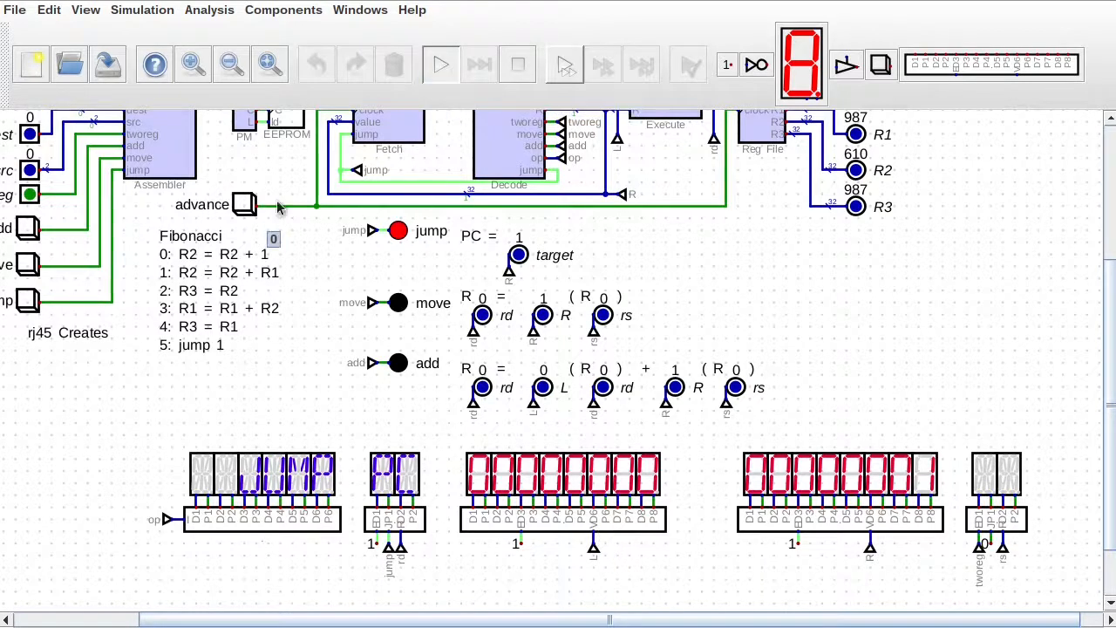
click(244, 204)
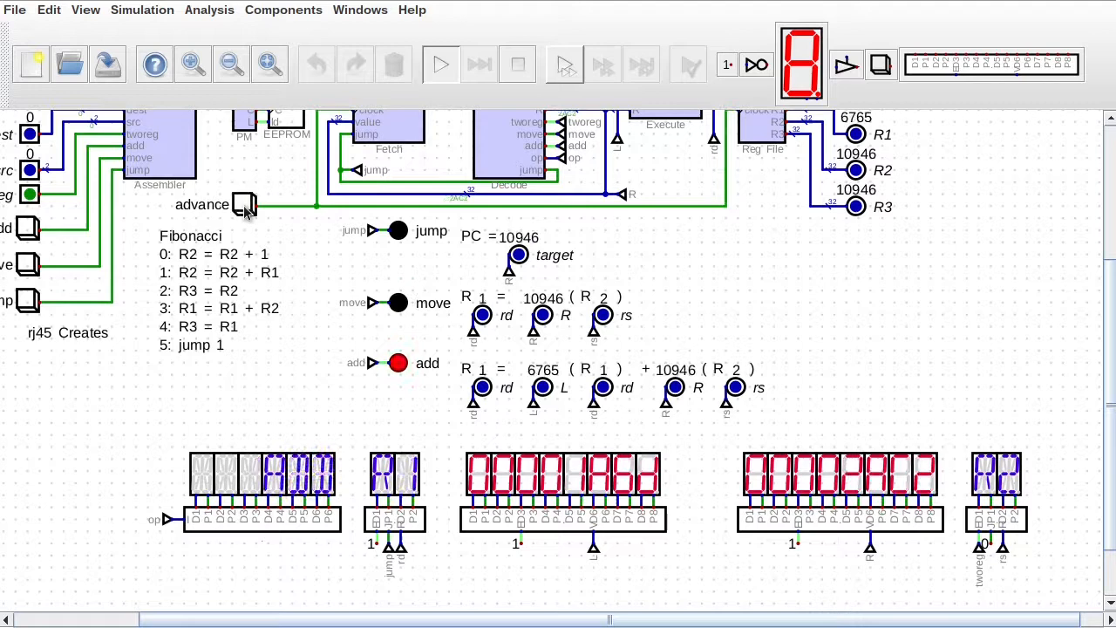
click(244, 204)
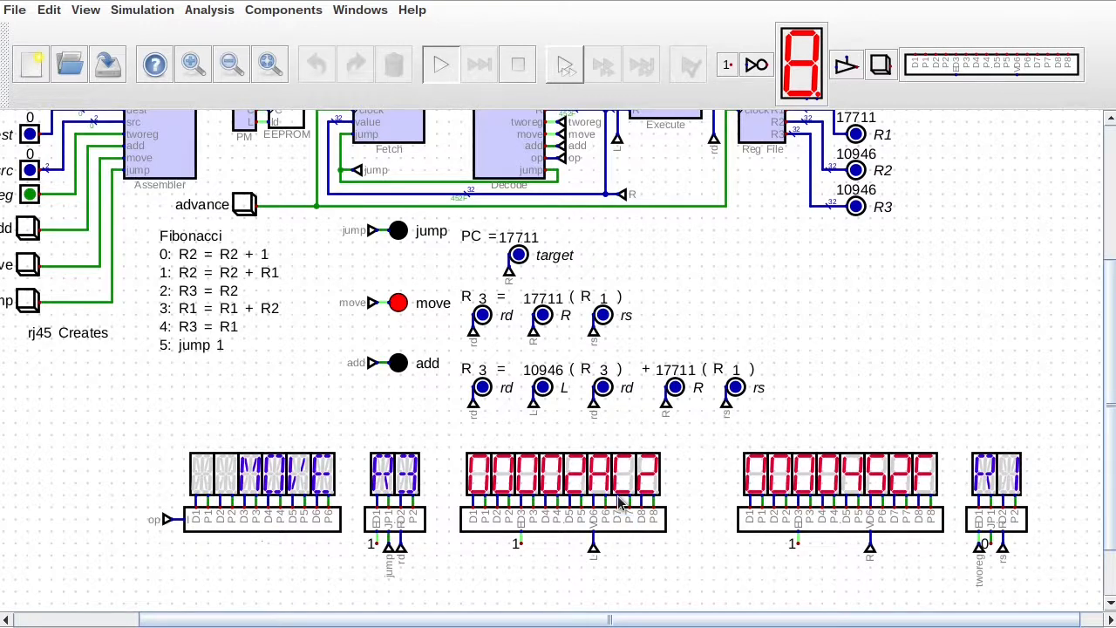
mouse_move(624, 502)
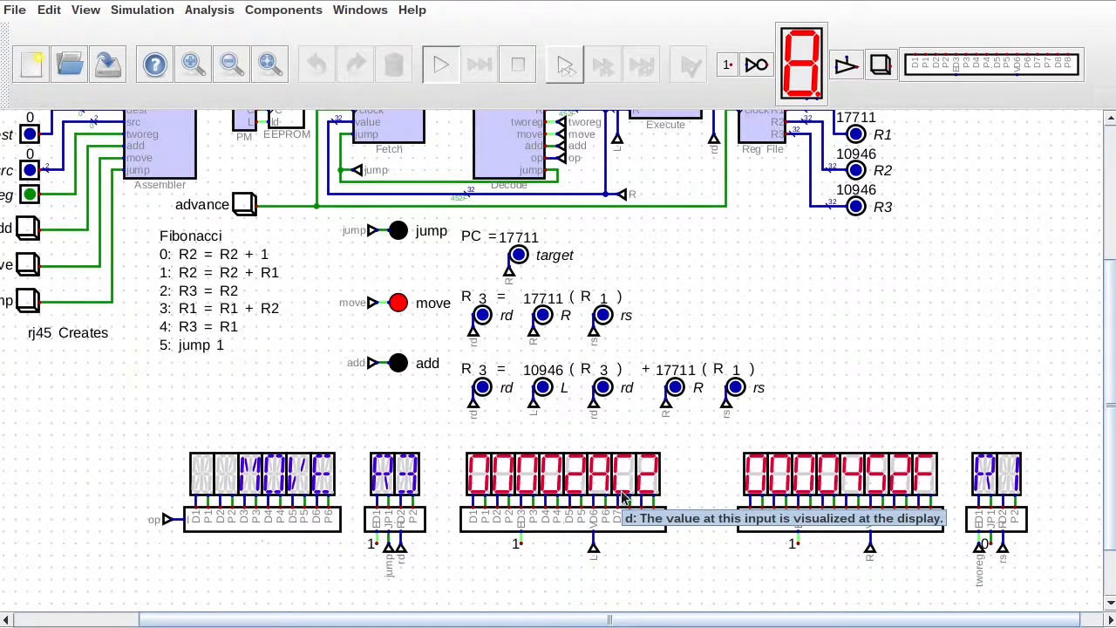
mouse_move(680, 488)
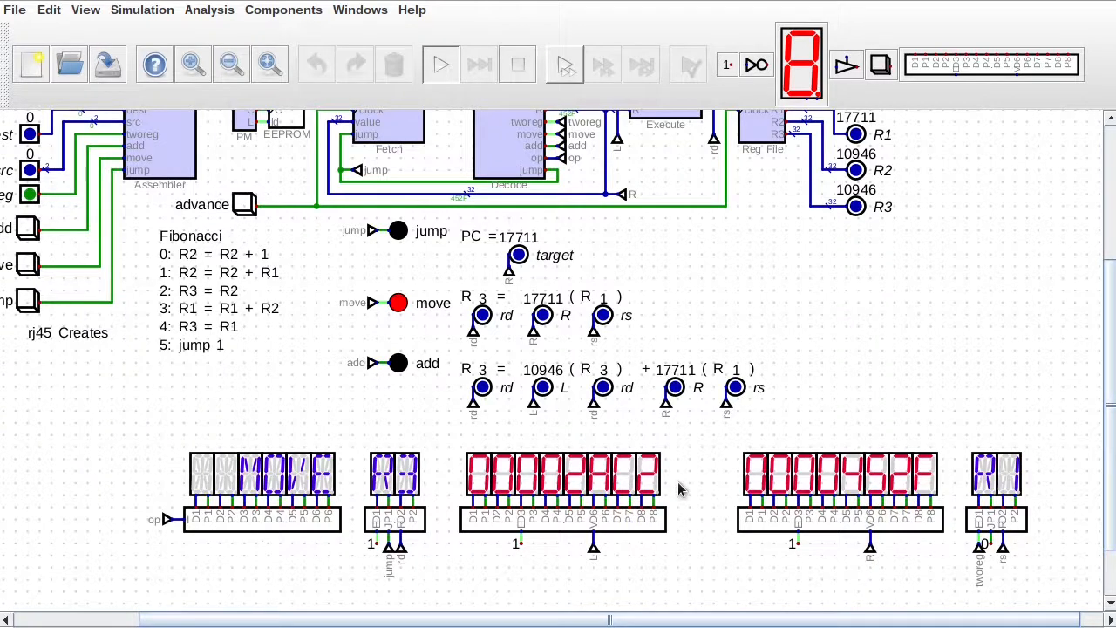
mouse_move(933, 497)
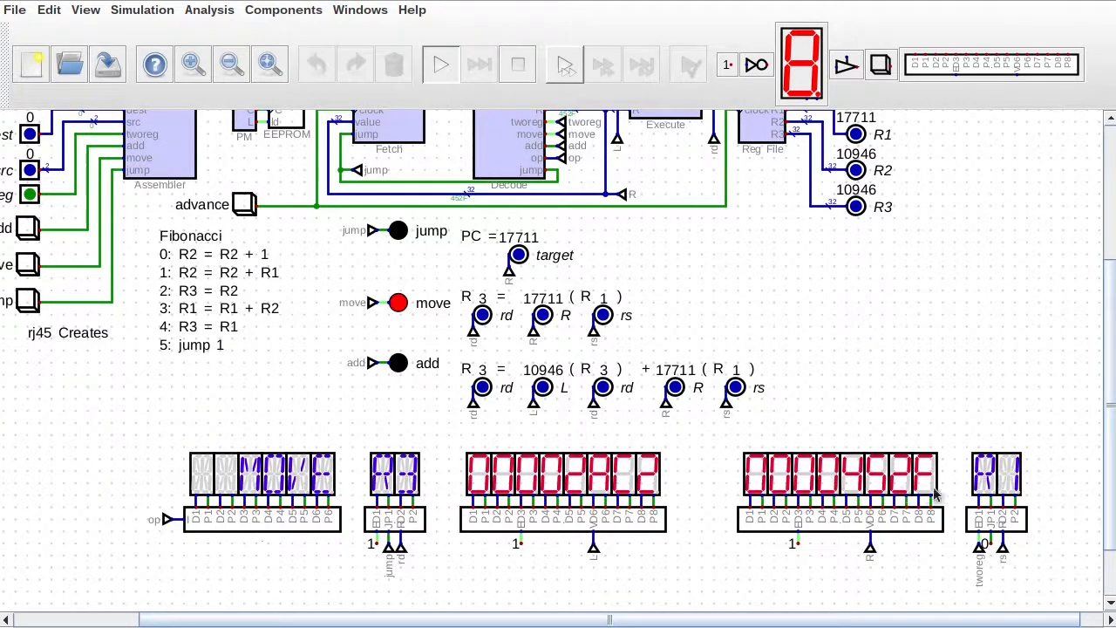
mouse_move(697, 496)
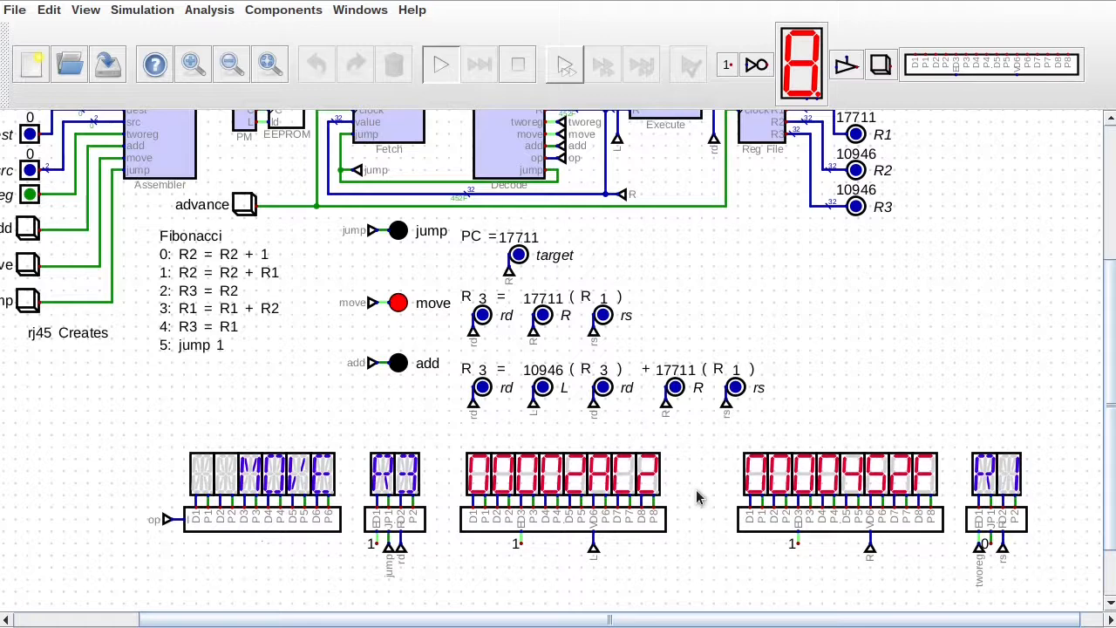
mouse_move(704, 462)
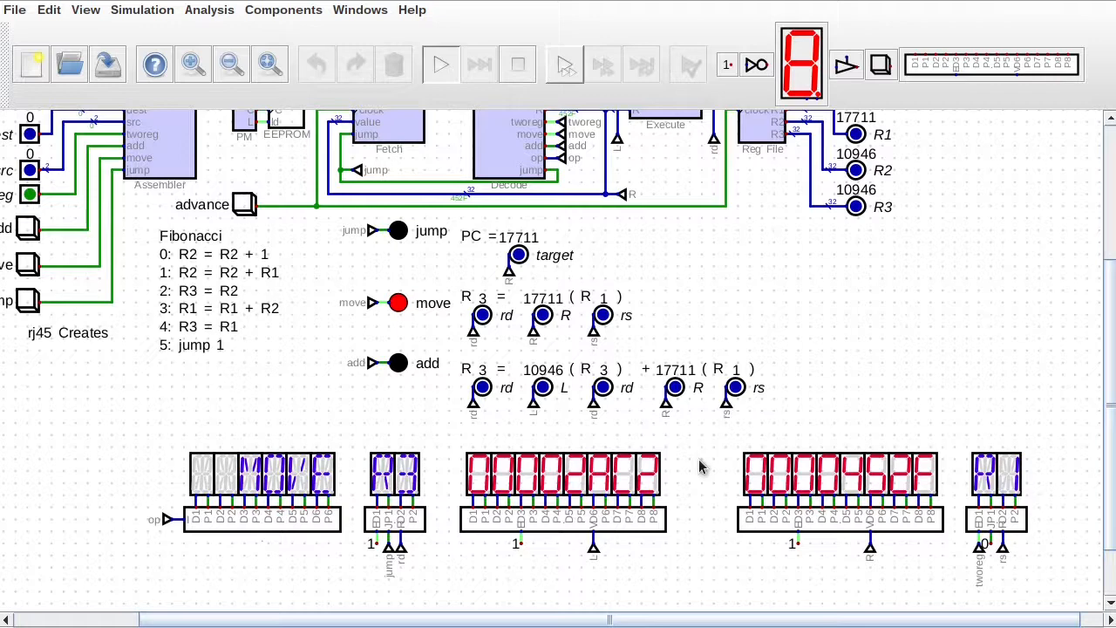
mouse_move(691, 471)
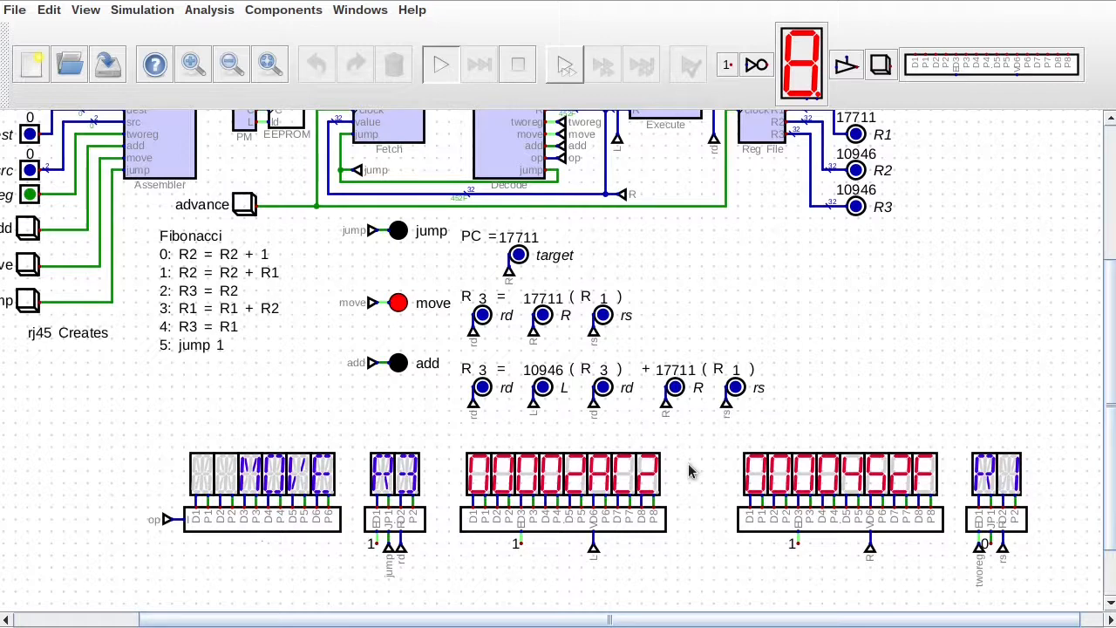
mouse_move(576, 561)
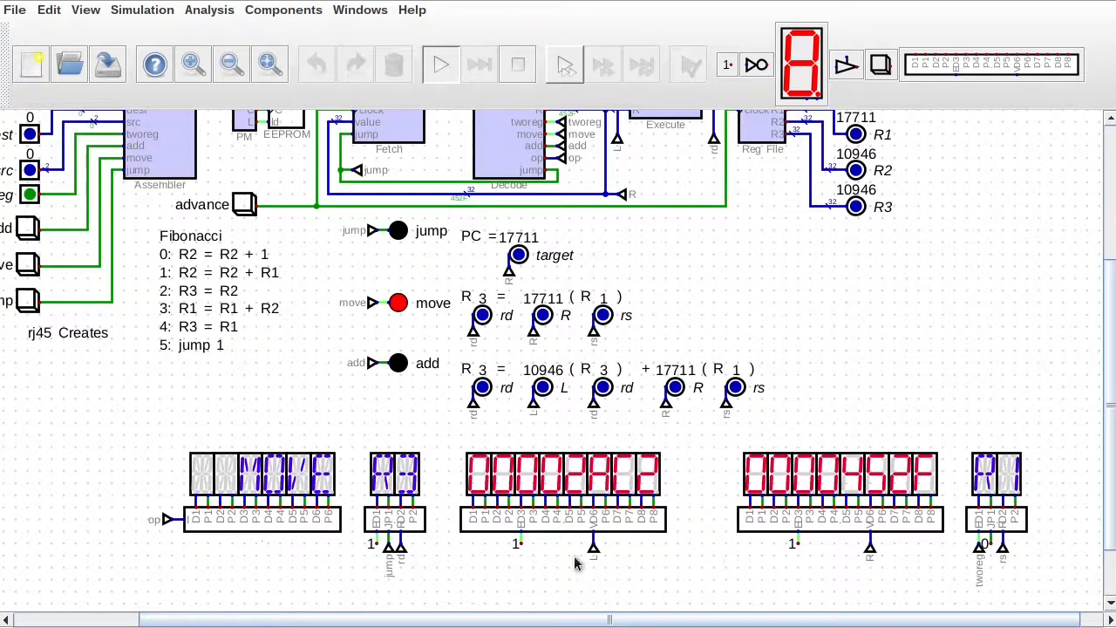
mouse_move(340, 488)
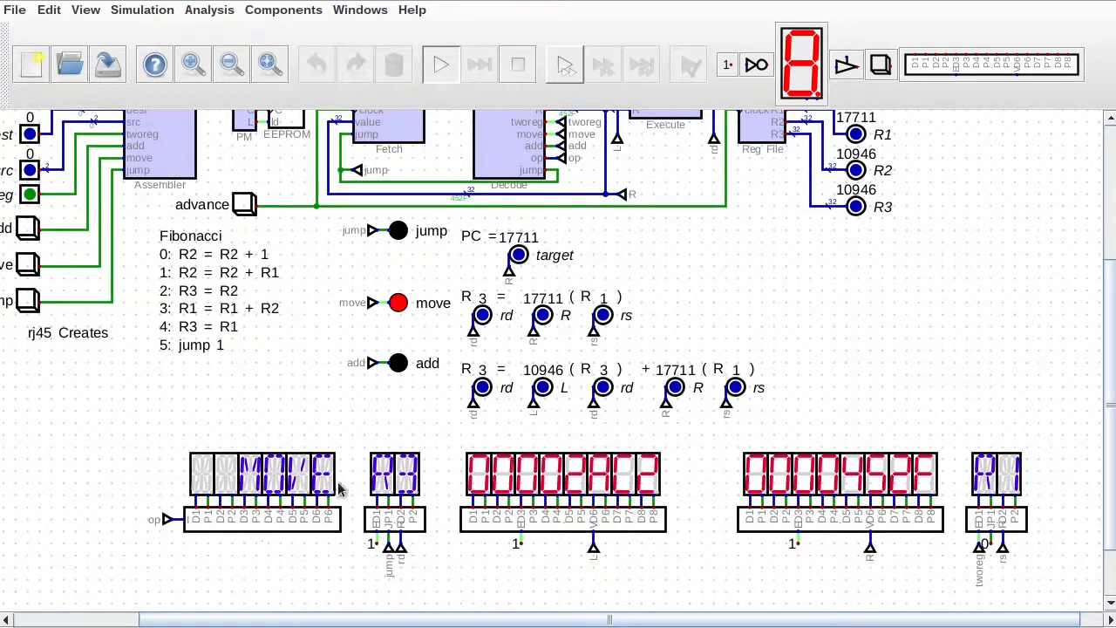
mouse_move(265, 488)
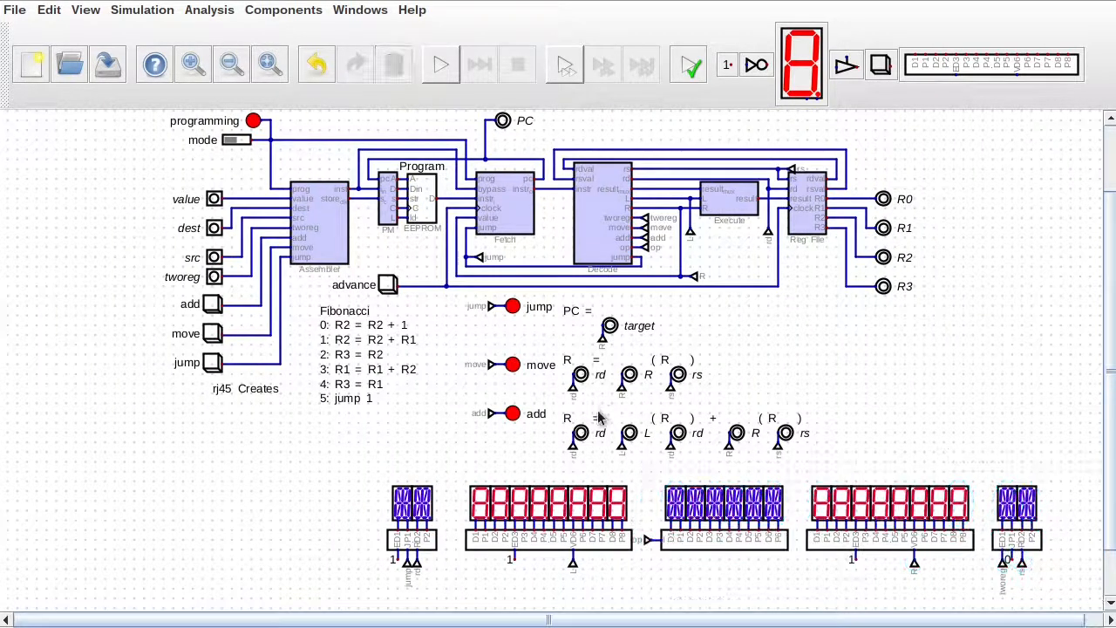
Step: Restart the simulation and clock the CPU toward the move instruction copying 5 from R2 to R3
click(440, 64)
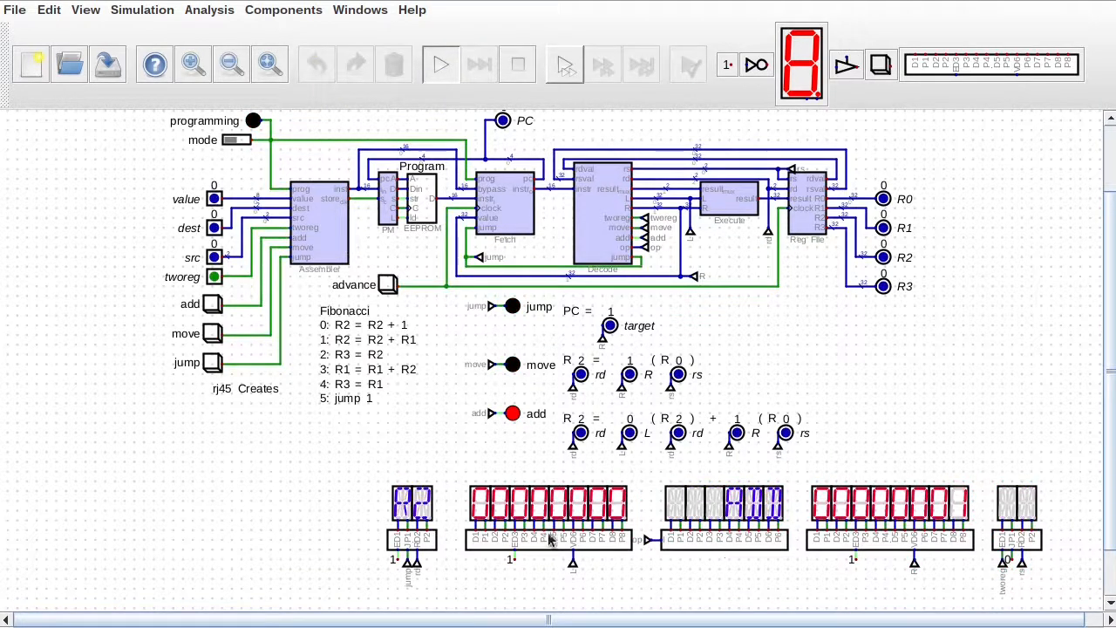
click(387, 284)
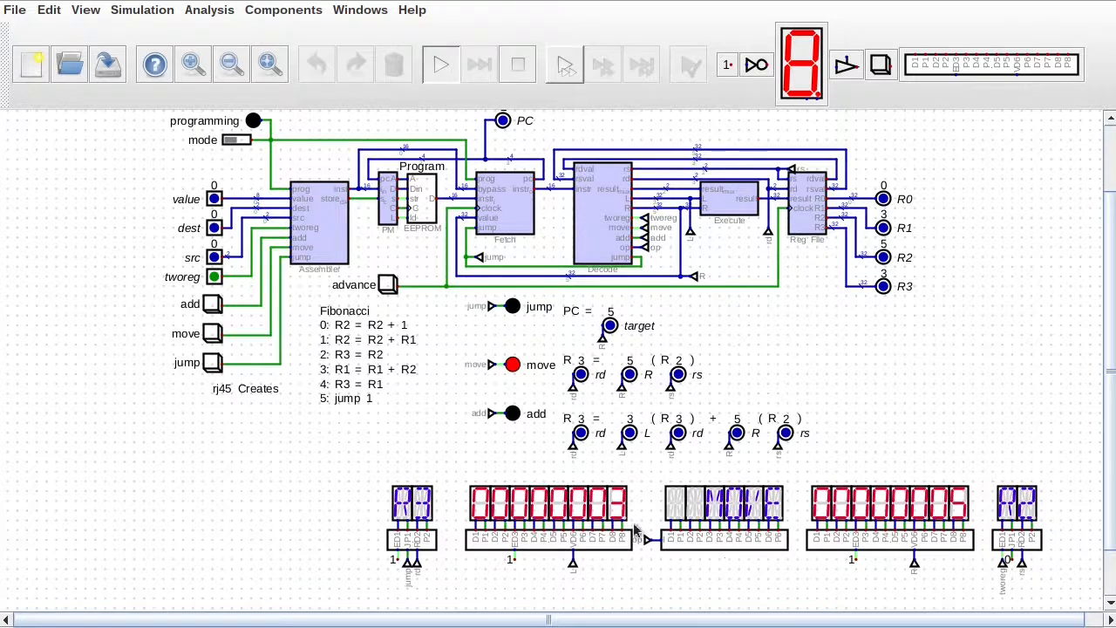
mouse_move(763, 210)
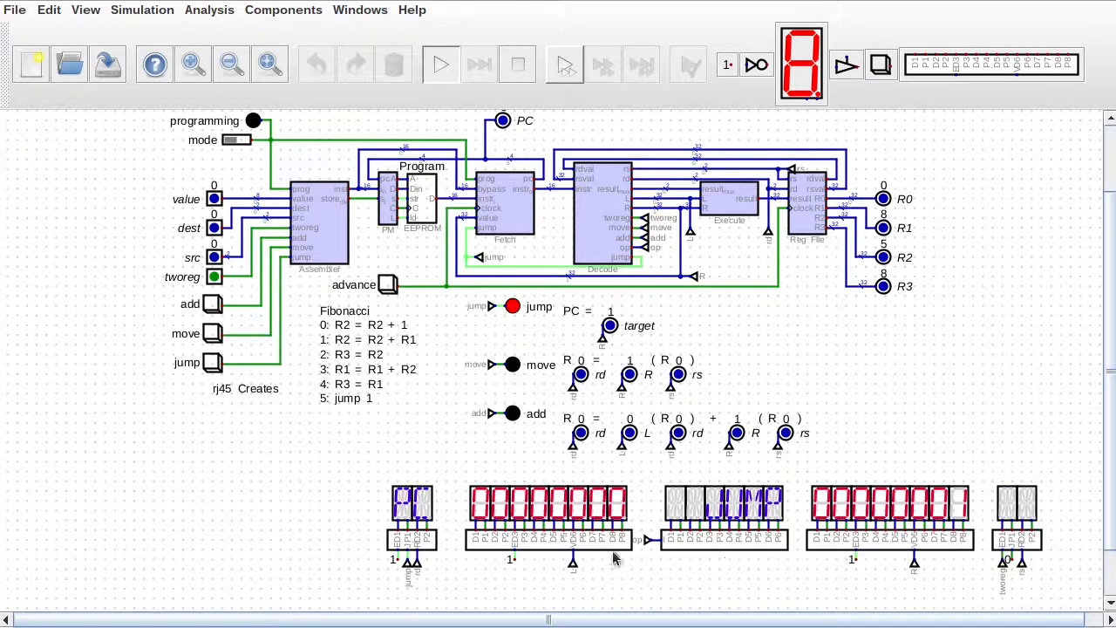
mouse_move(706, 519)
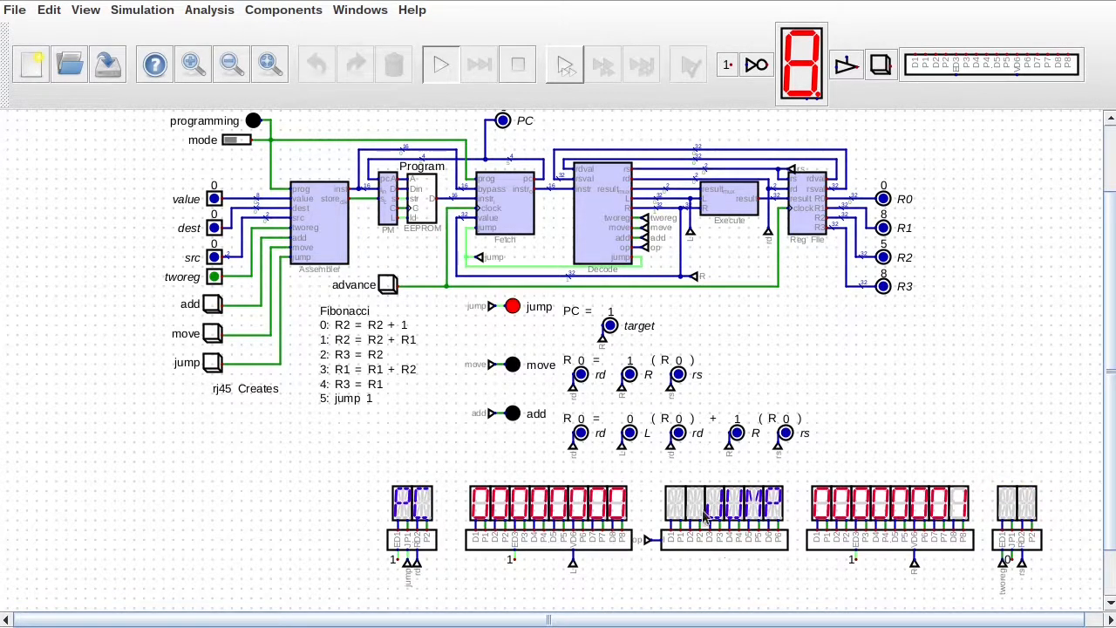
mouse_move(562, 258)
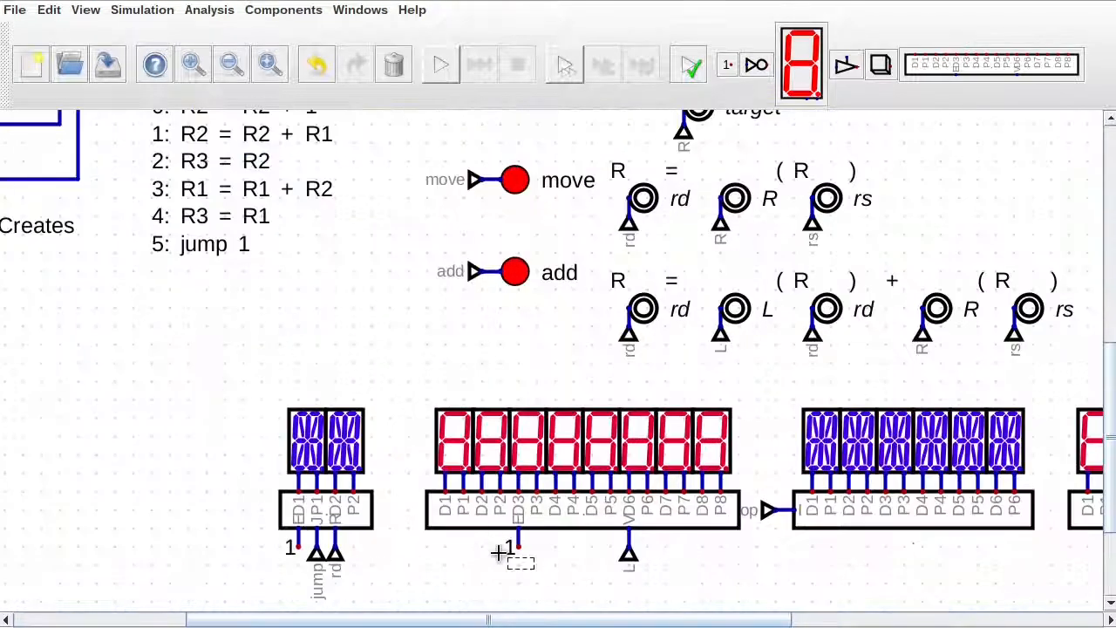
Step: Add a NOT gate feeding the inverted jump signal to the L display's blank input and restart
click(283, 11)
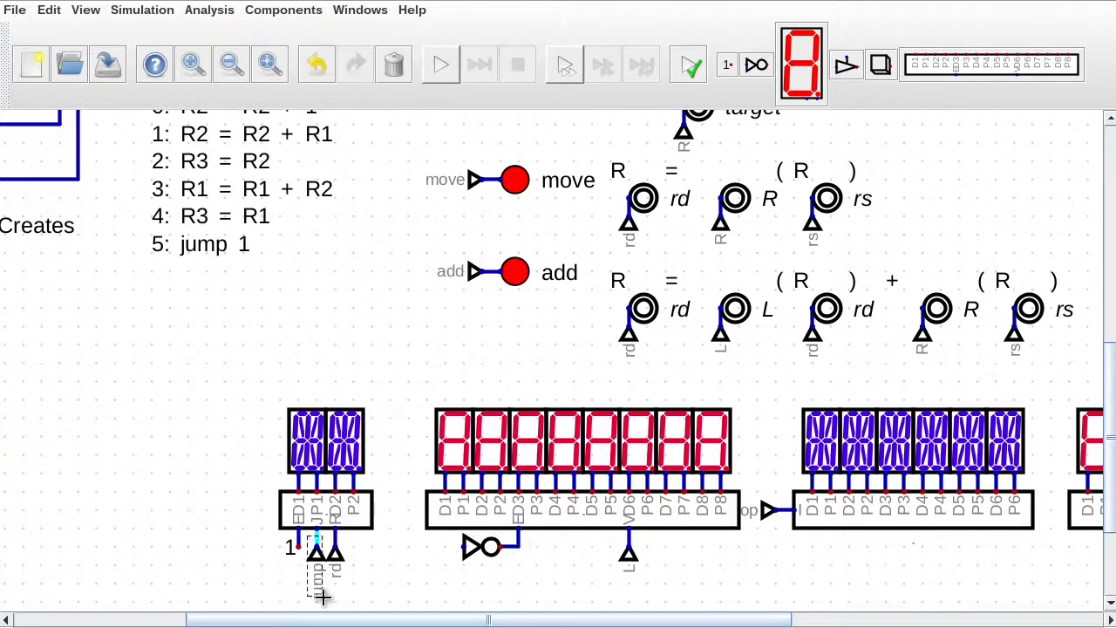
click(439, 63)
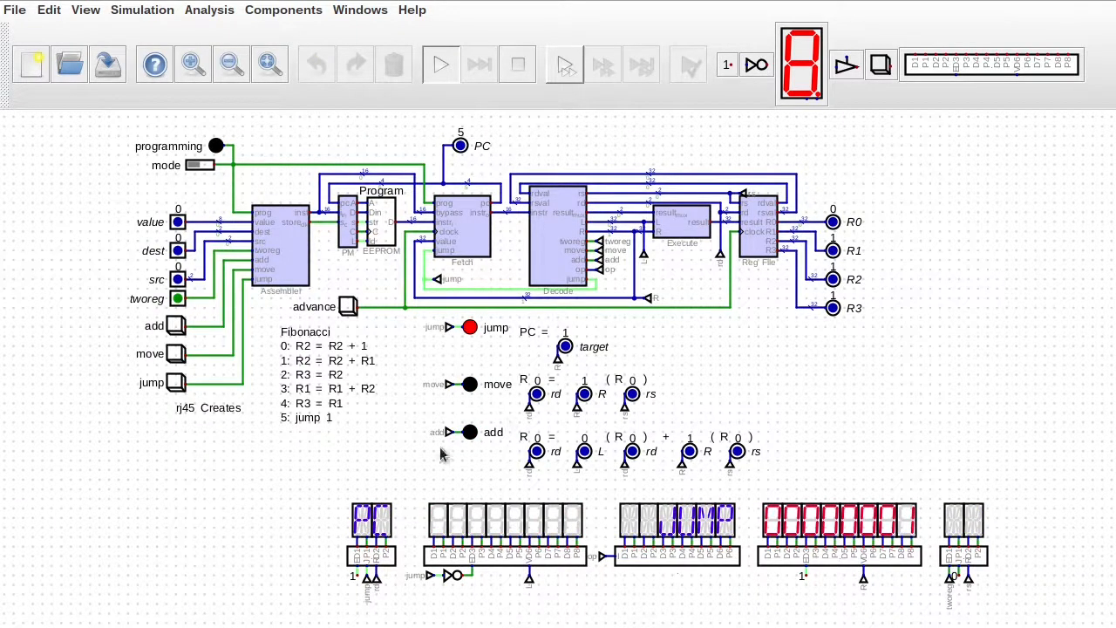
mouse_move(760, 509)
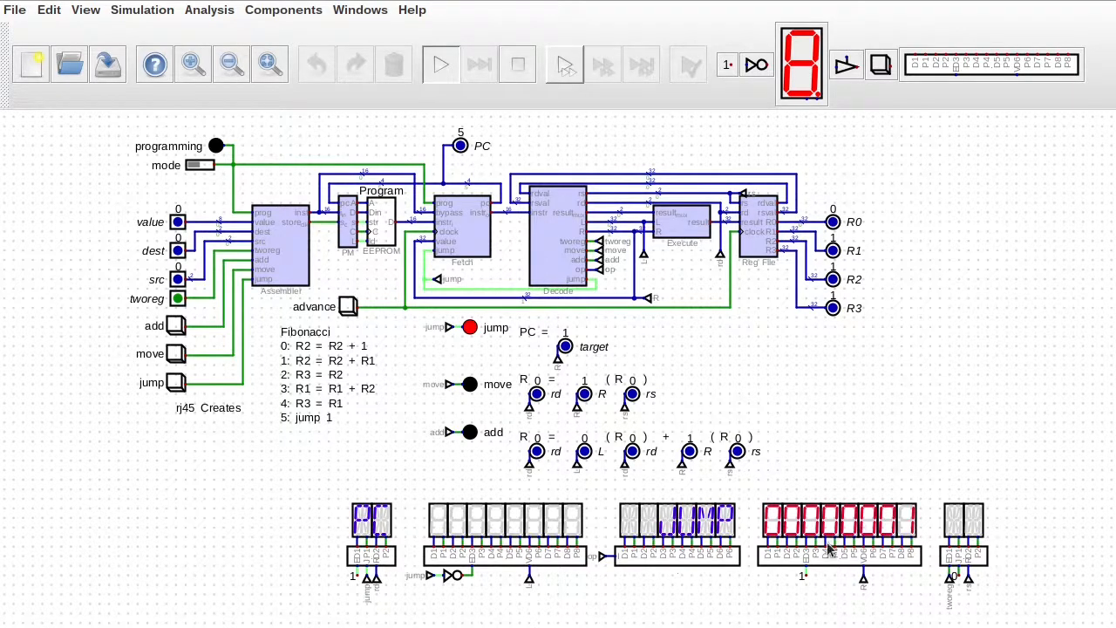
mouse_move(390, 492)
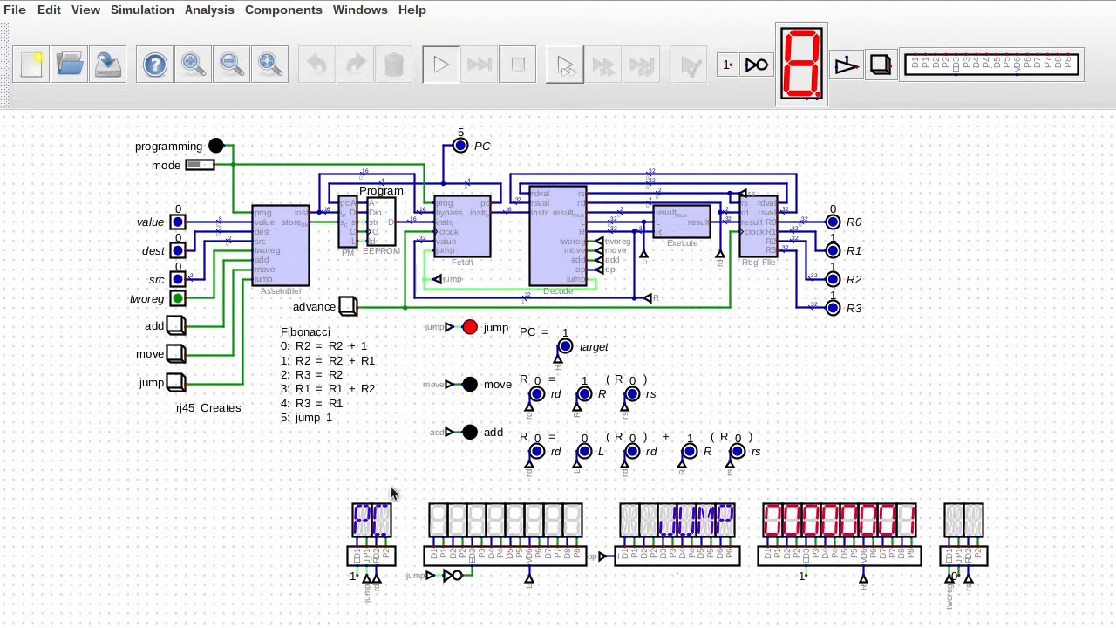
Step: Clock the CPU past the jump back to program counter 2, the move R3 = R2
click(347, 306)
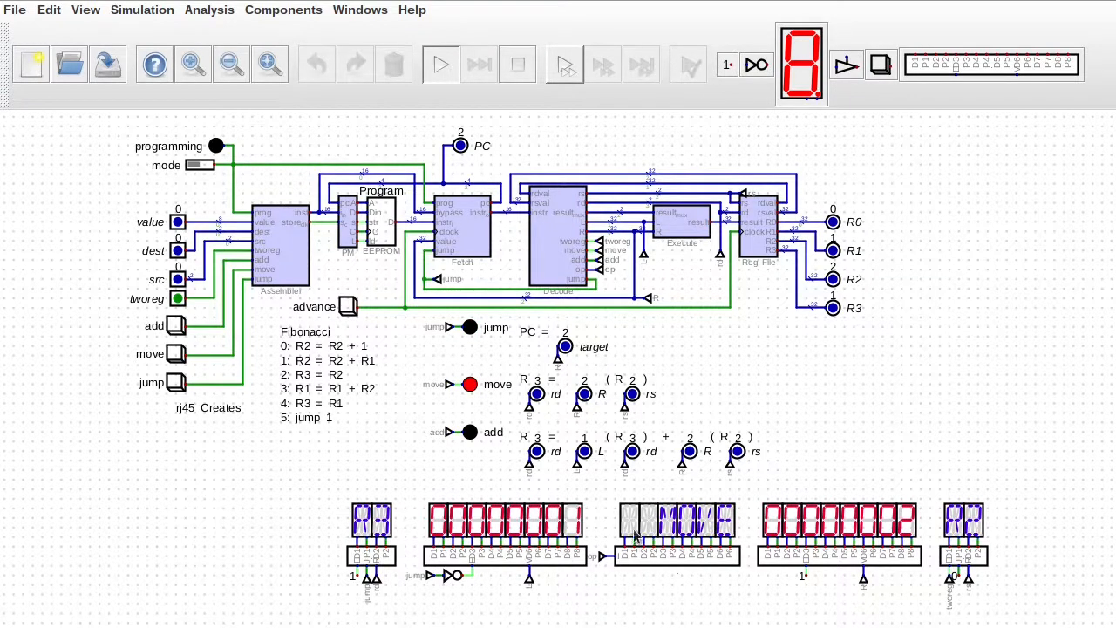
mouse_move(566, 533)
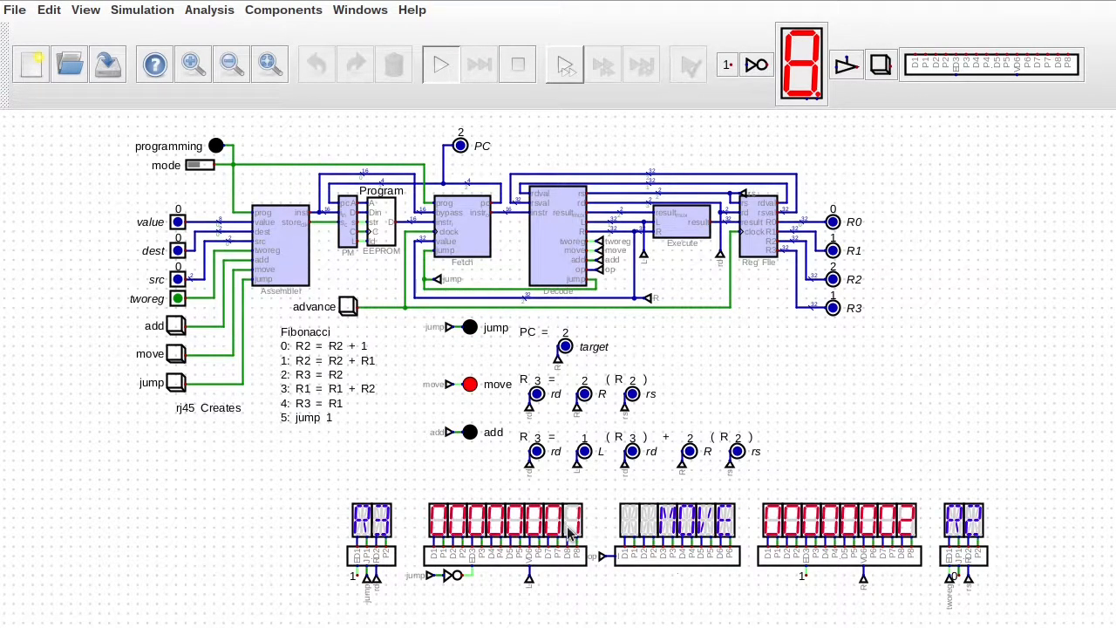
mouse_move(809, 551)
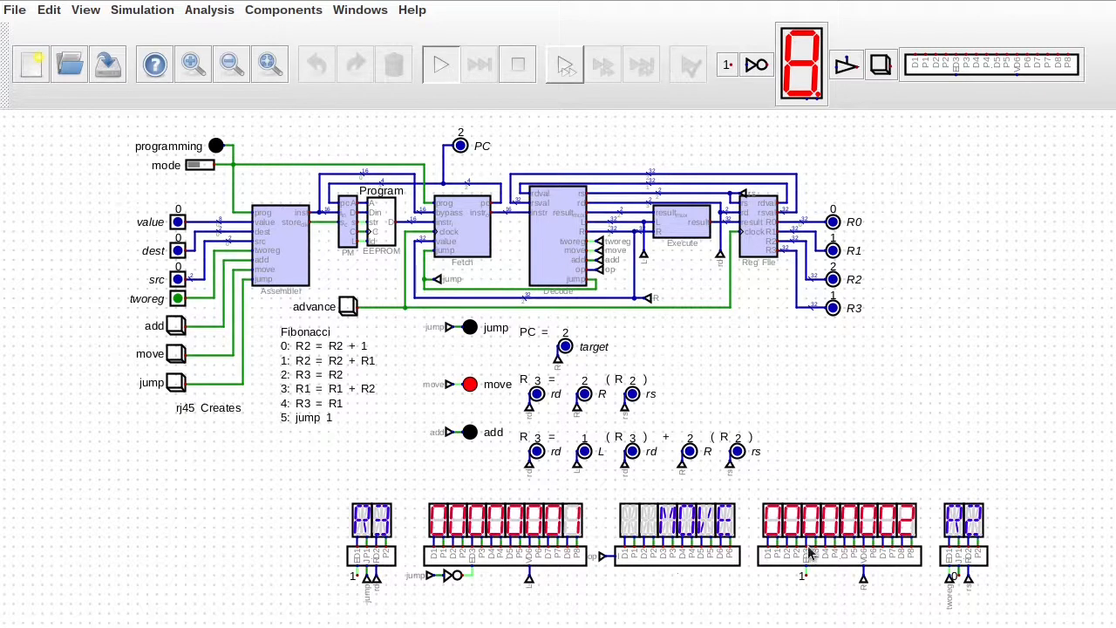
mouse_move(303, 516)
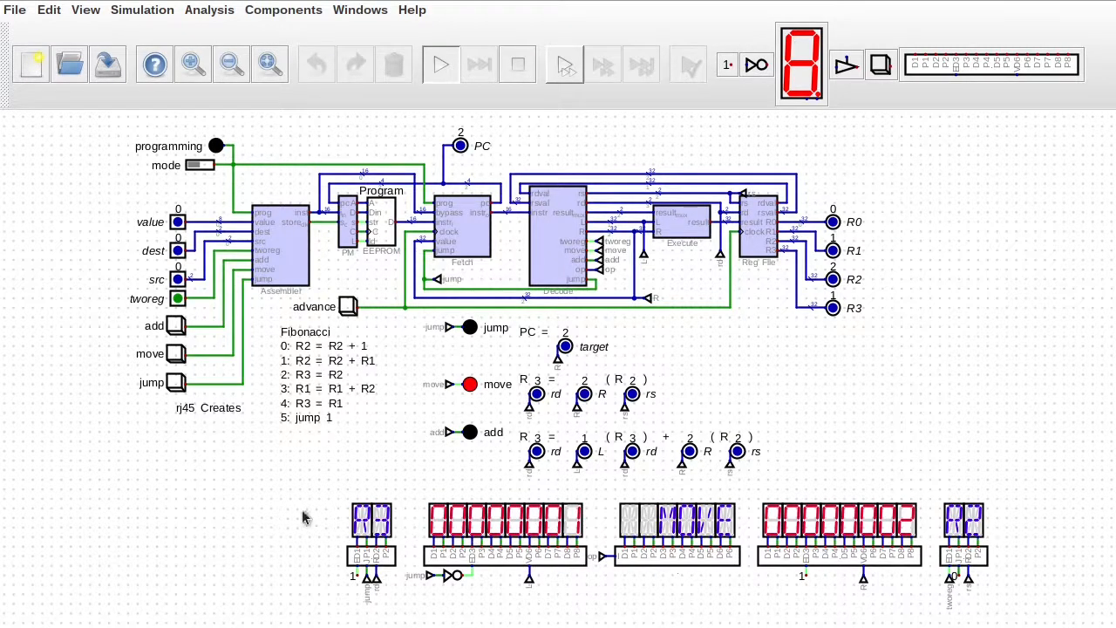
mouse_move(340, 505)
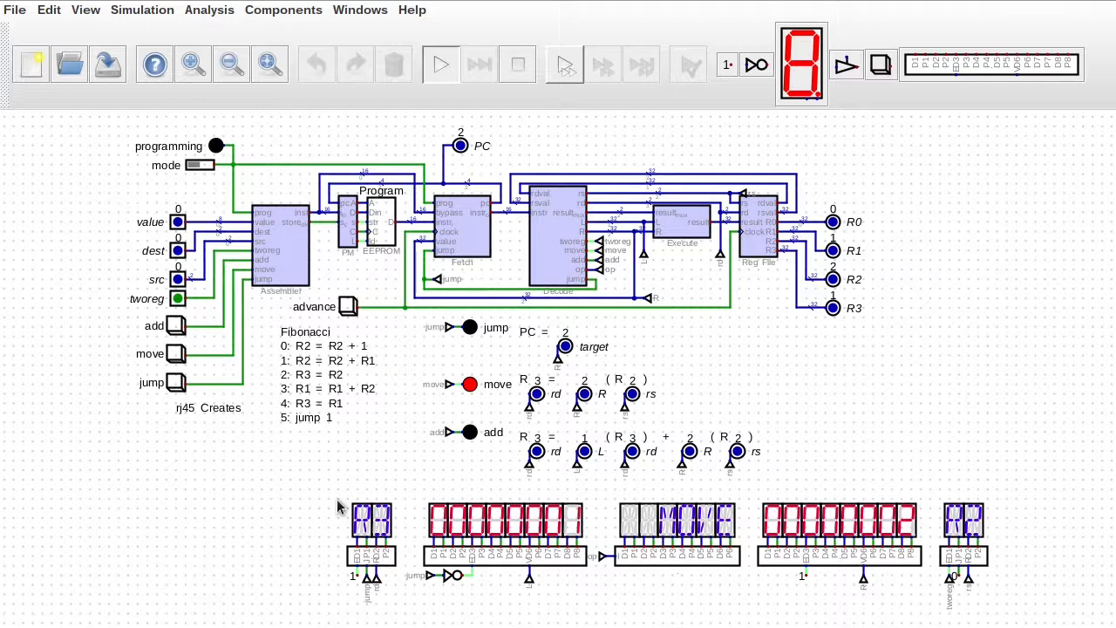
mouse_move(610, 541)
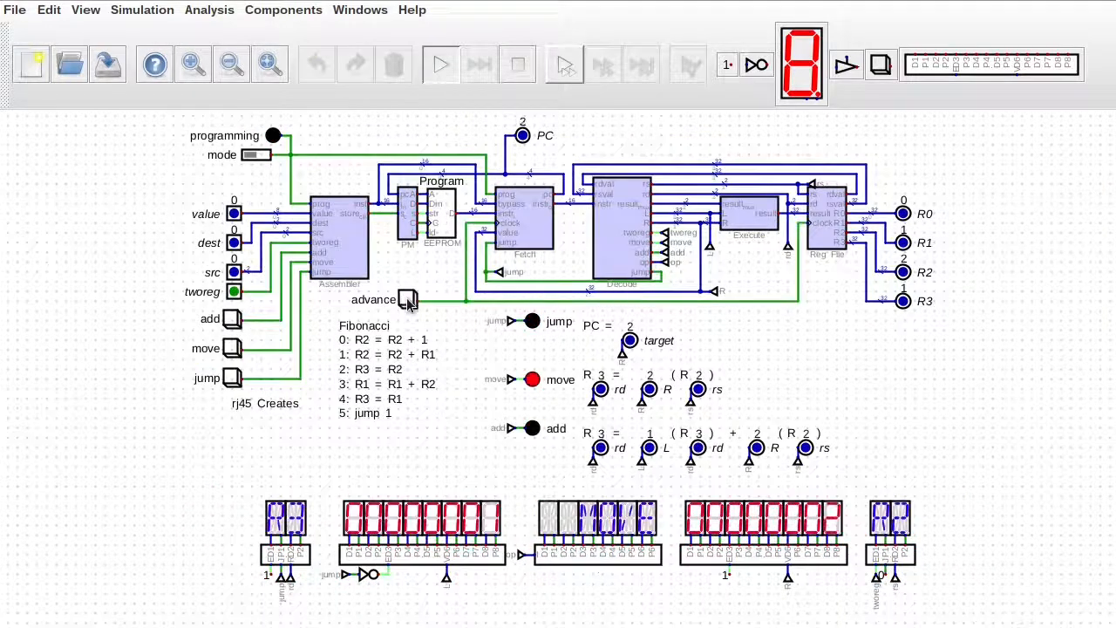
Step: Clock the CPU to program counter 1, the add R2 = 5 + 8 from R2 and R1
click(408, 299)
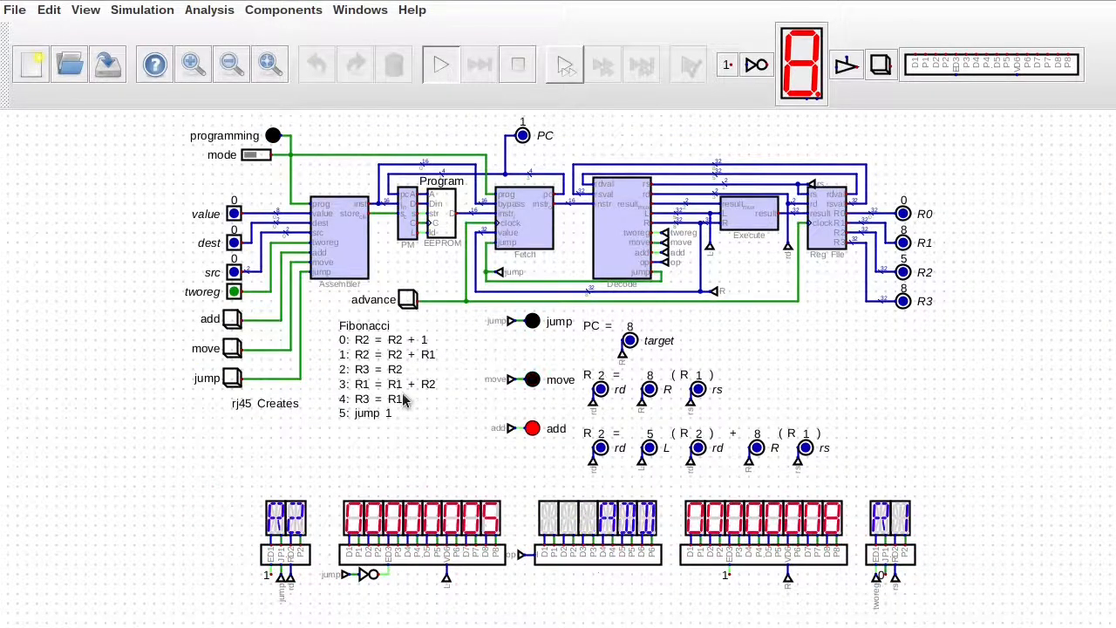
mouse_move(495, 420)
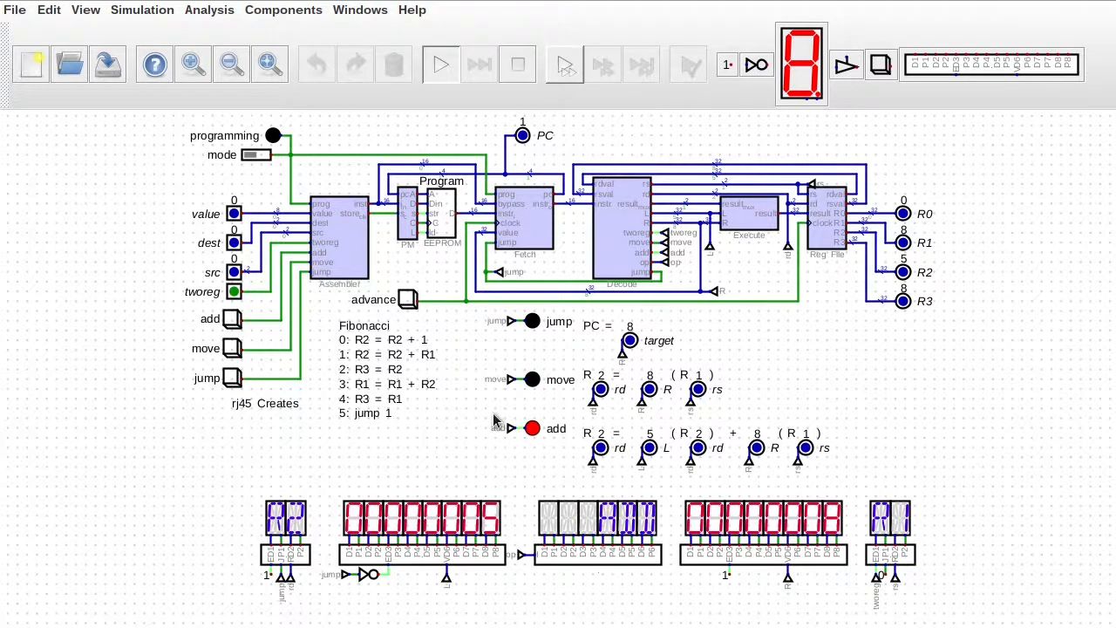
mouse_move(492, 408)
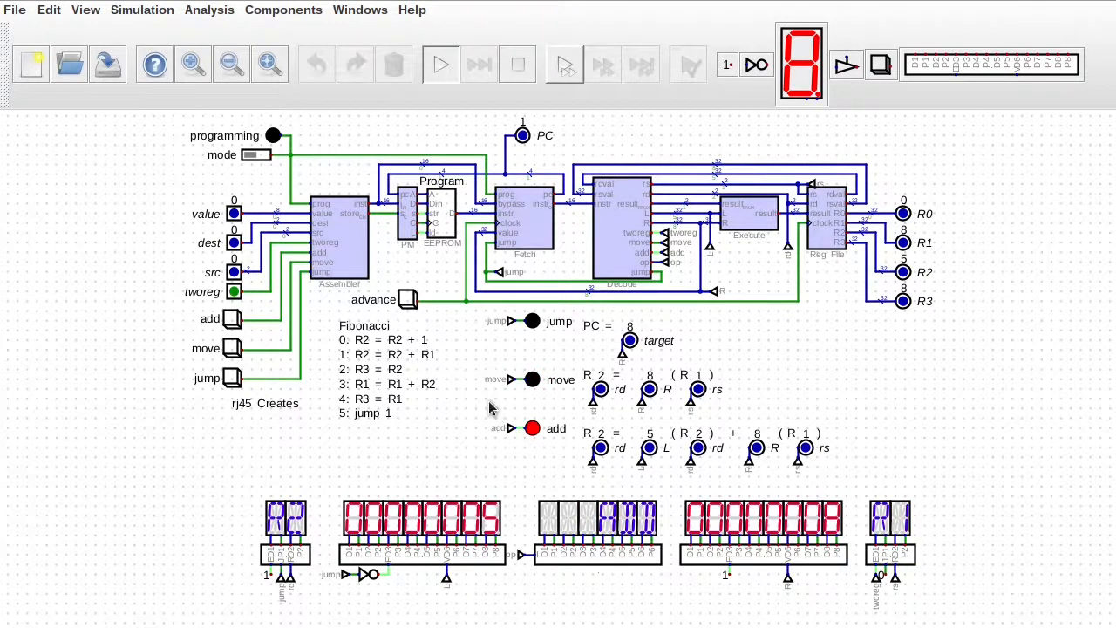
mouse_move(438, 402)
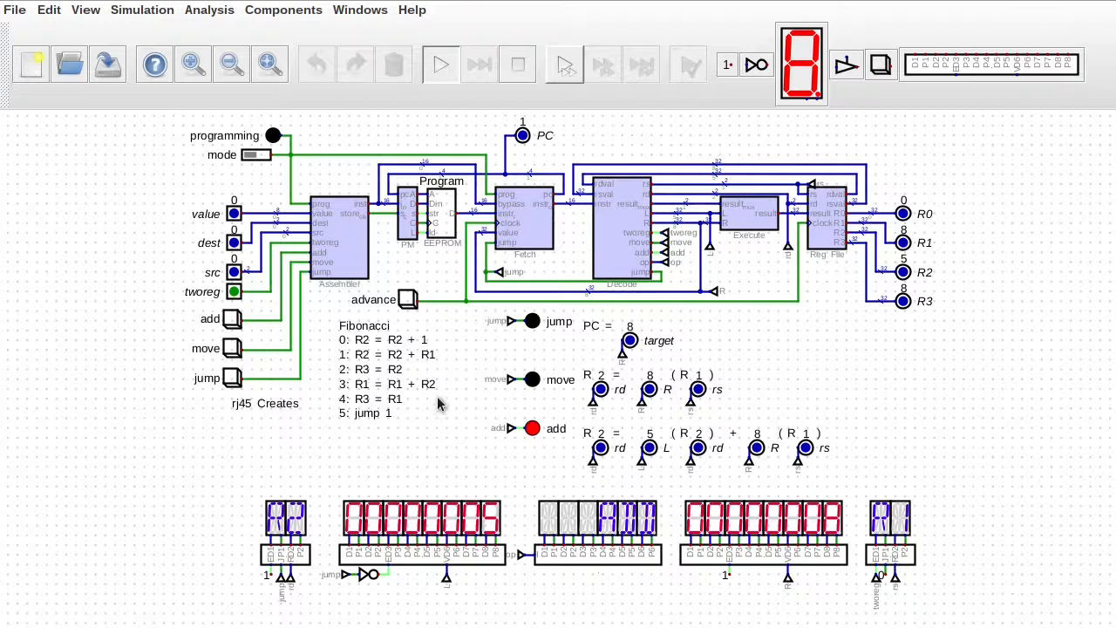